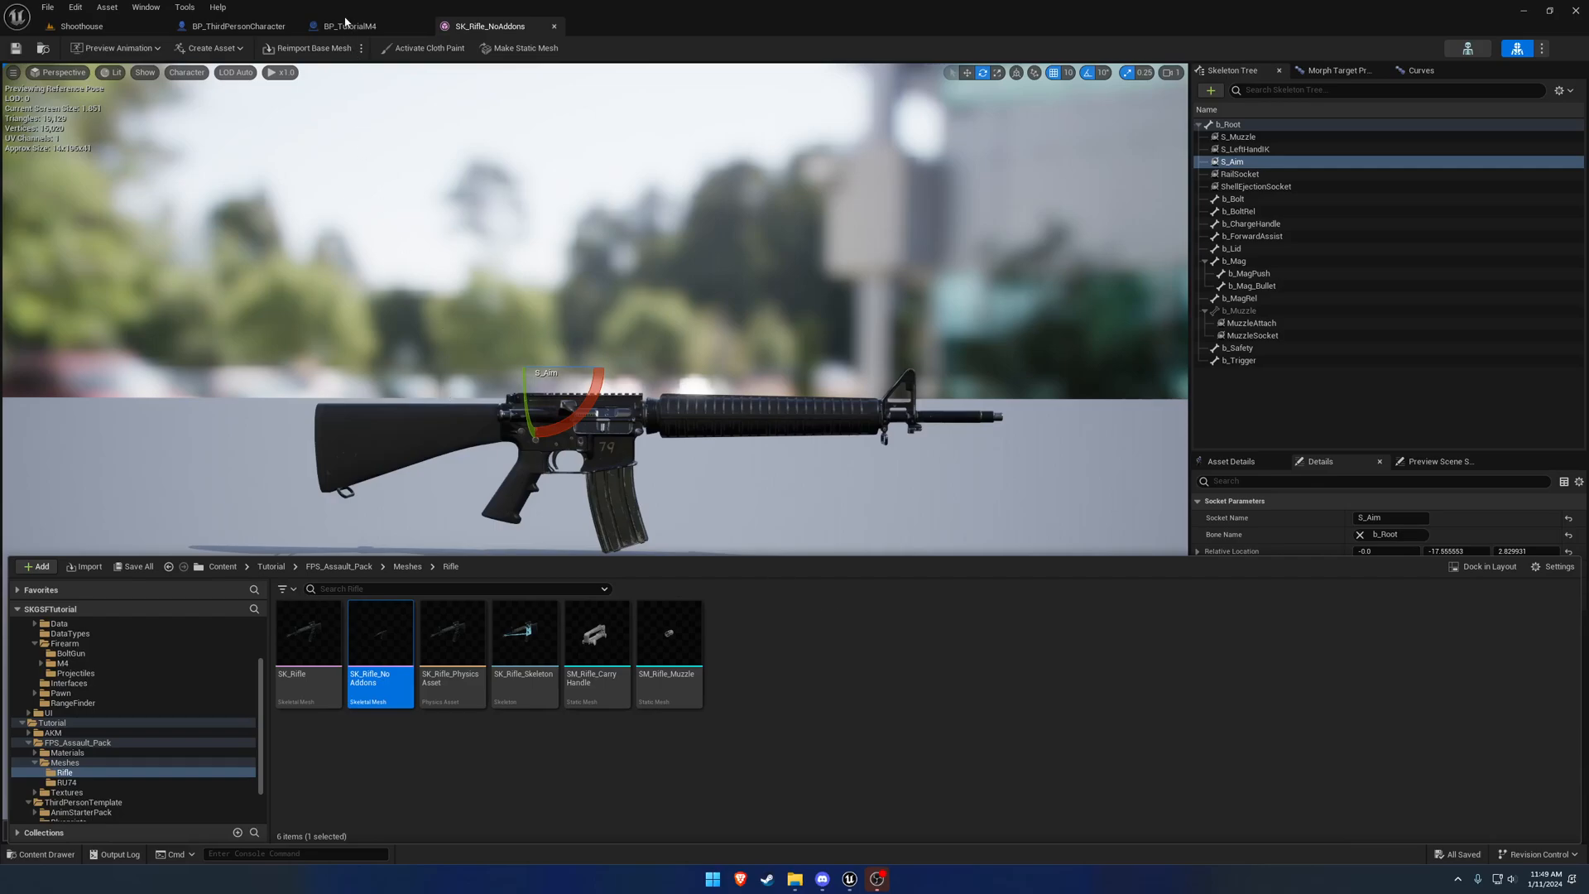
Step: Flip between the SK_Rifle_NoAddons skeleton and BP_TutorialM4 to compare them, ending on the blueprint
left_click(347, 25)
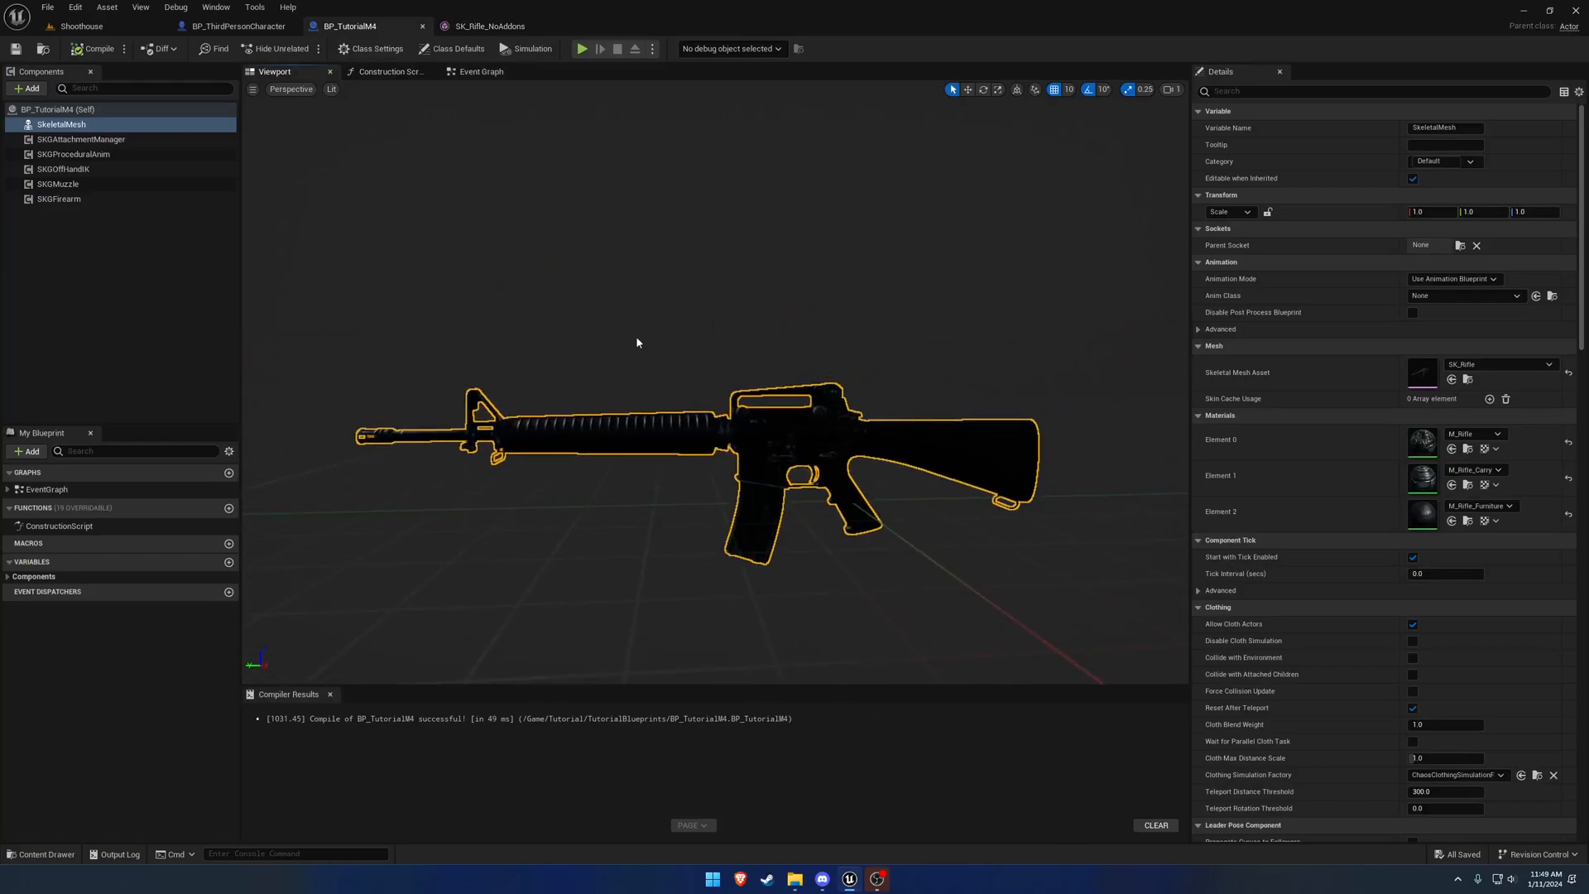
left_click(490, 25)
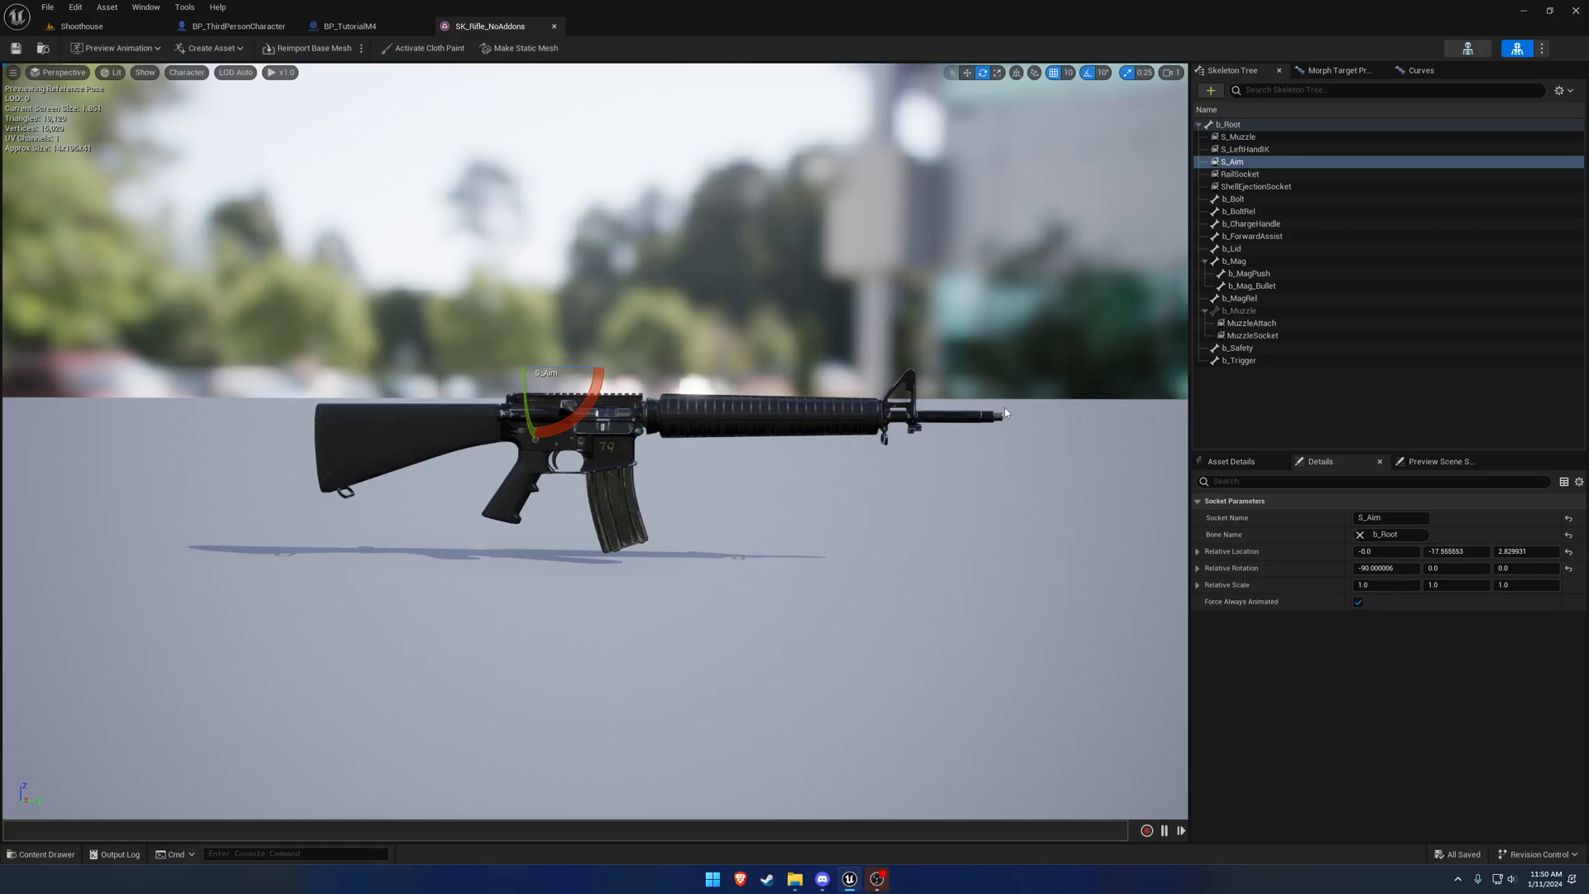
left_click(349, 25)
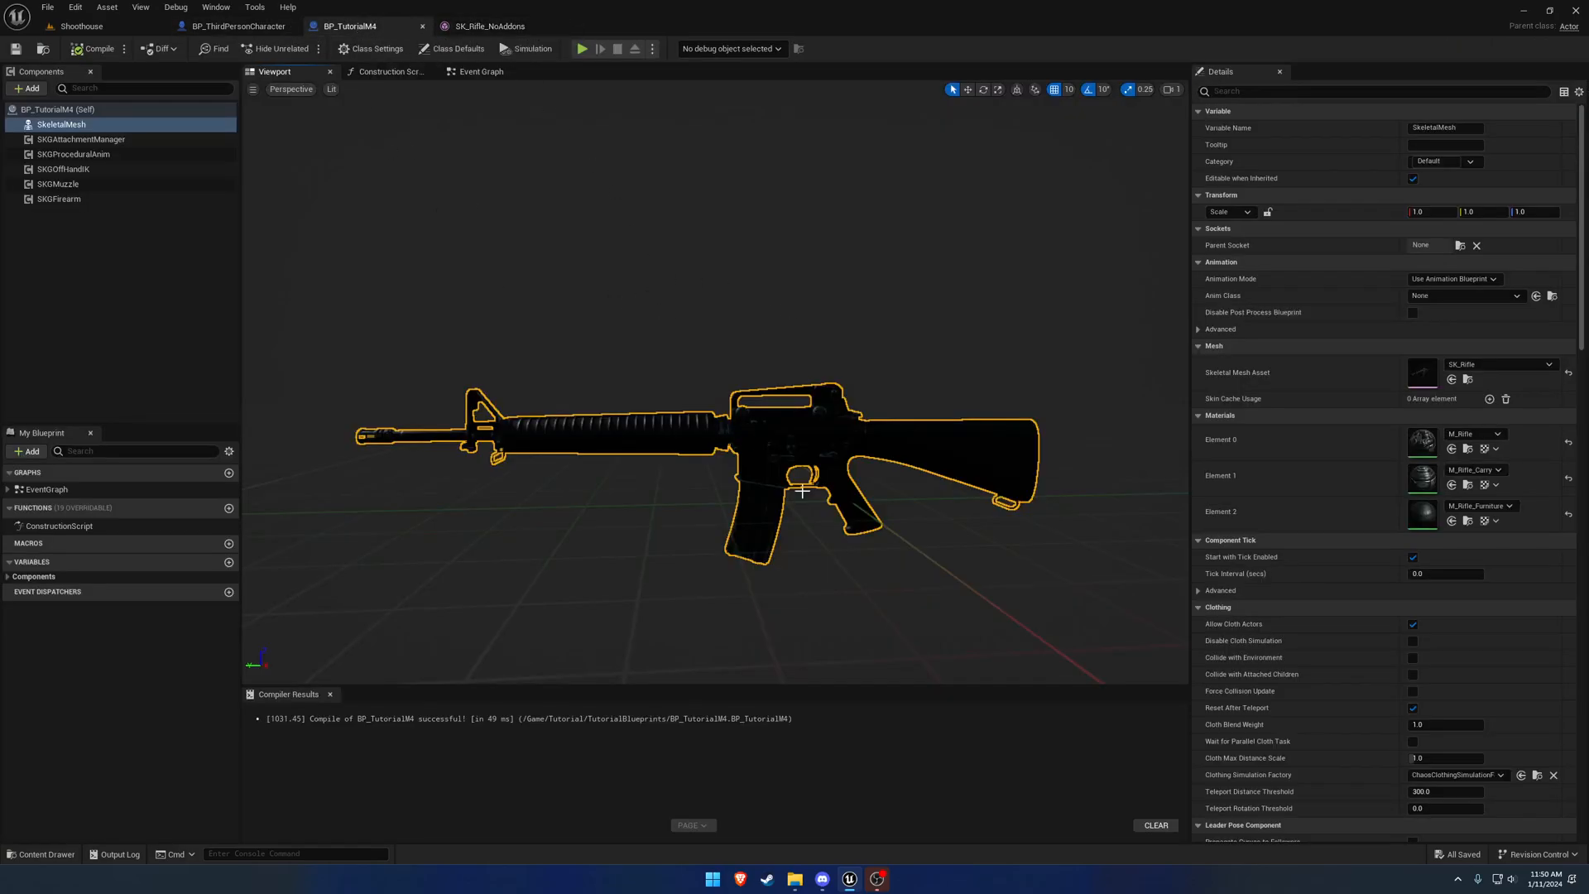
Step: Swap the M4's skeletal mesh to SK_Rifle_NoAddons and test it in a Shoothouse play session
left_click(1518, 364)
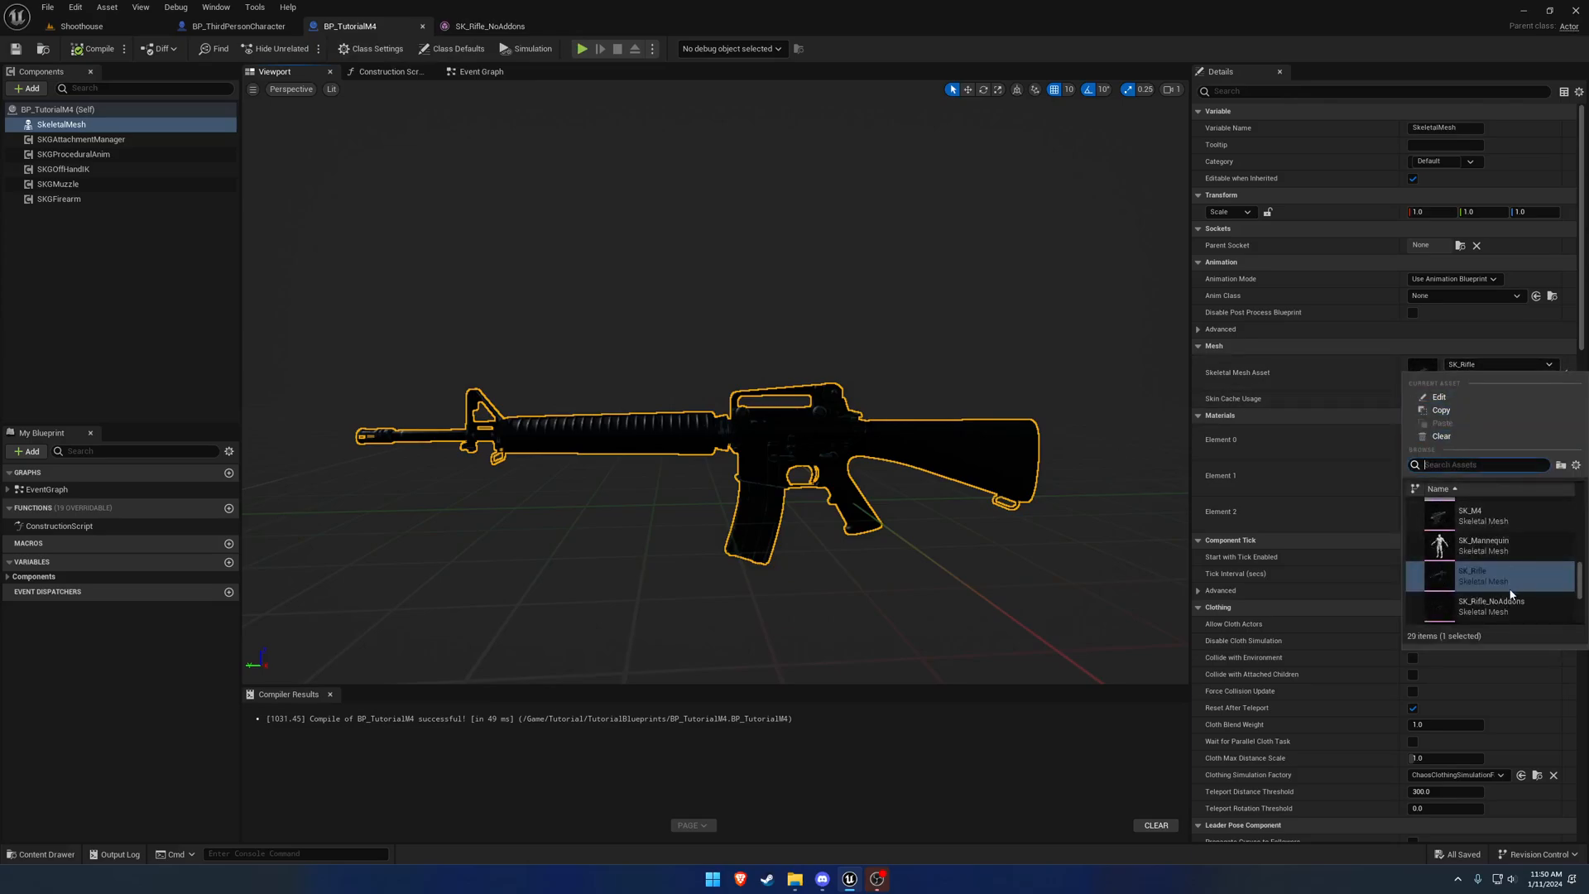
left_click(1492, 606)
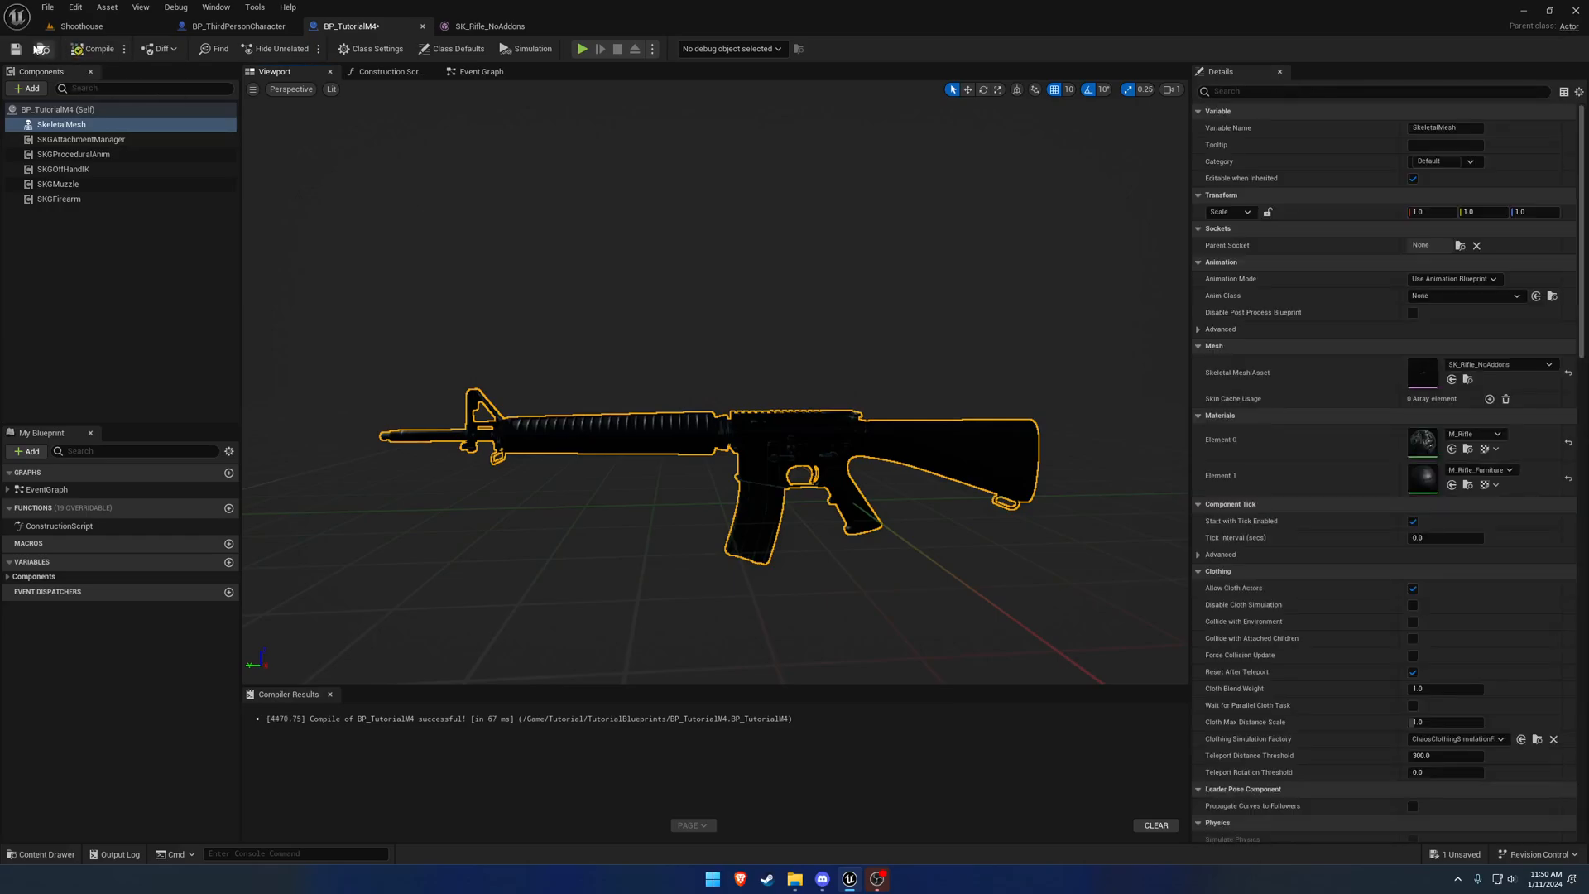
left_click(235, 25)
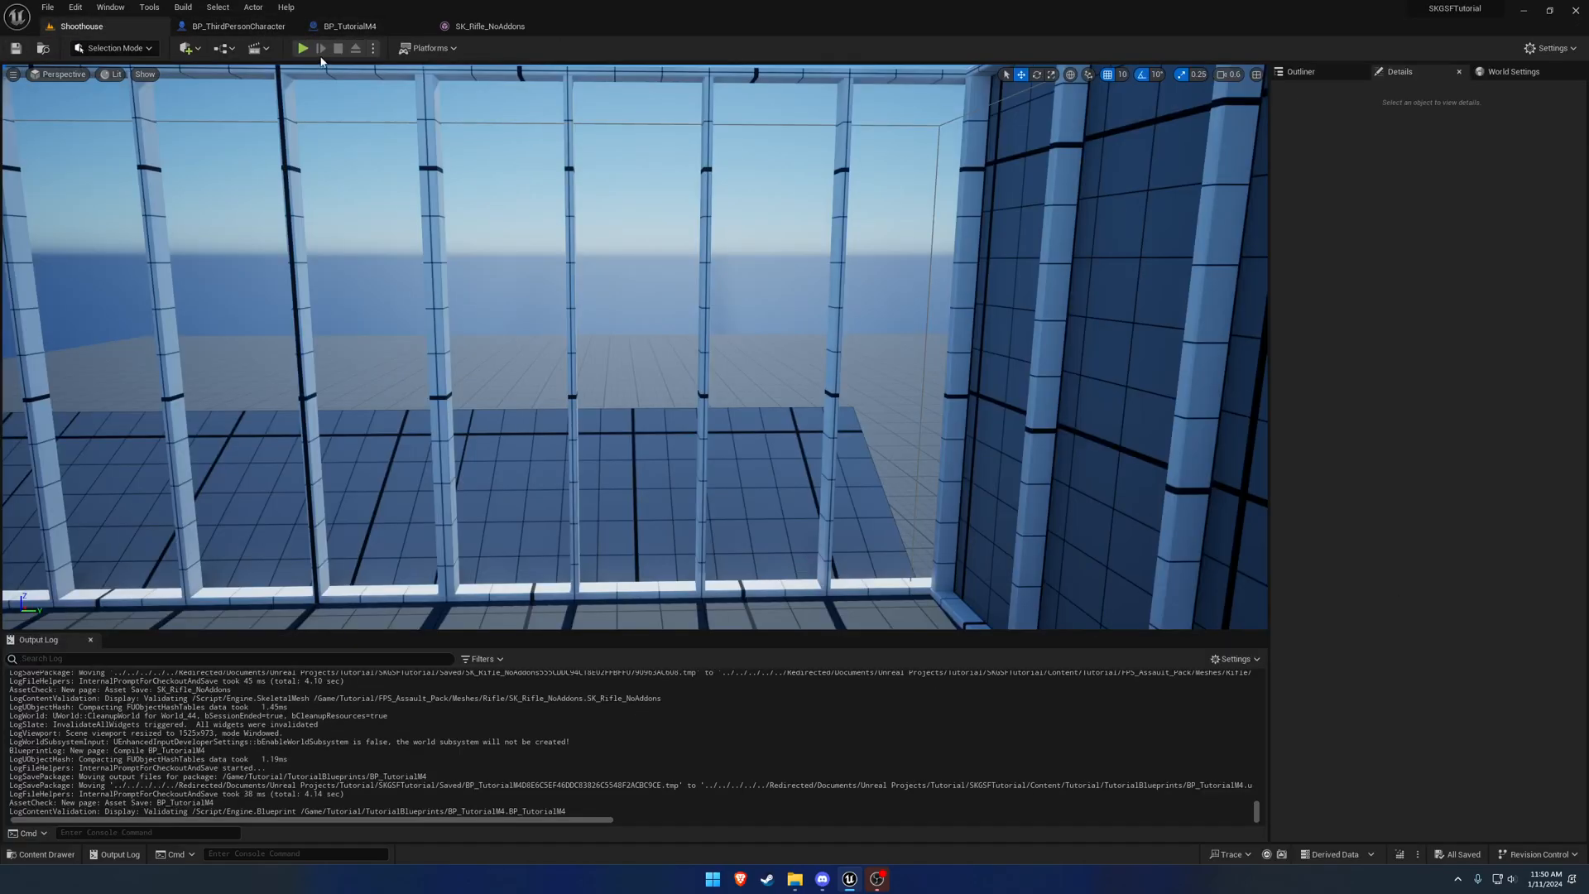
left_click(302, 48)
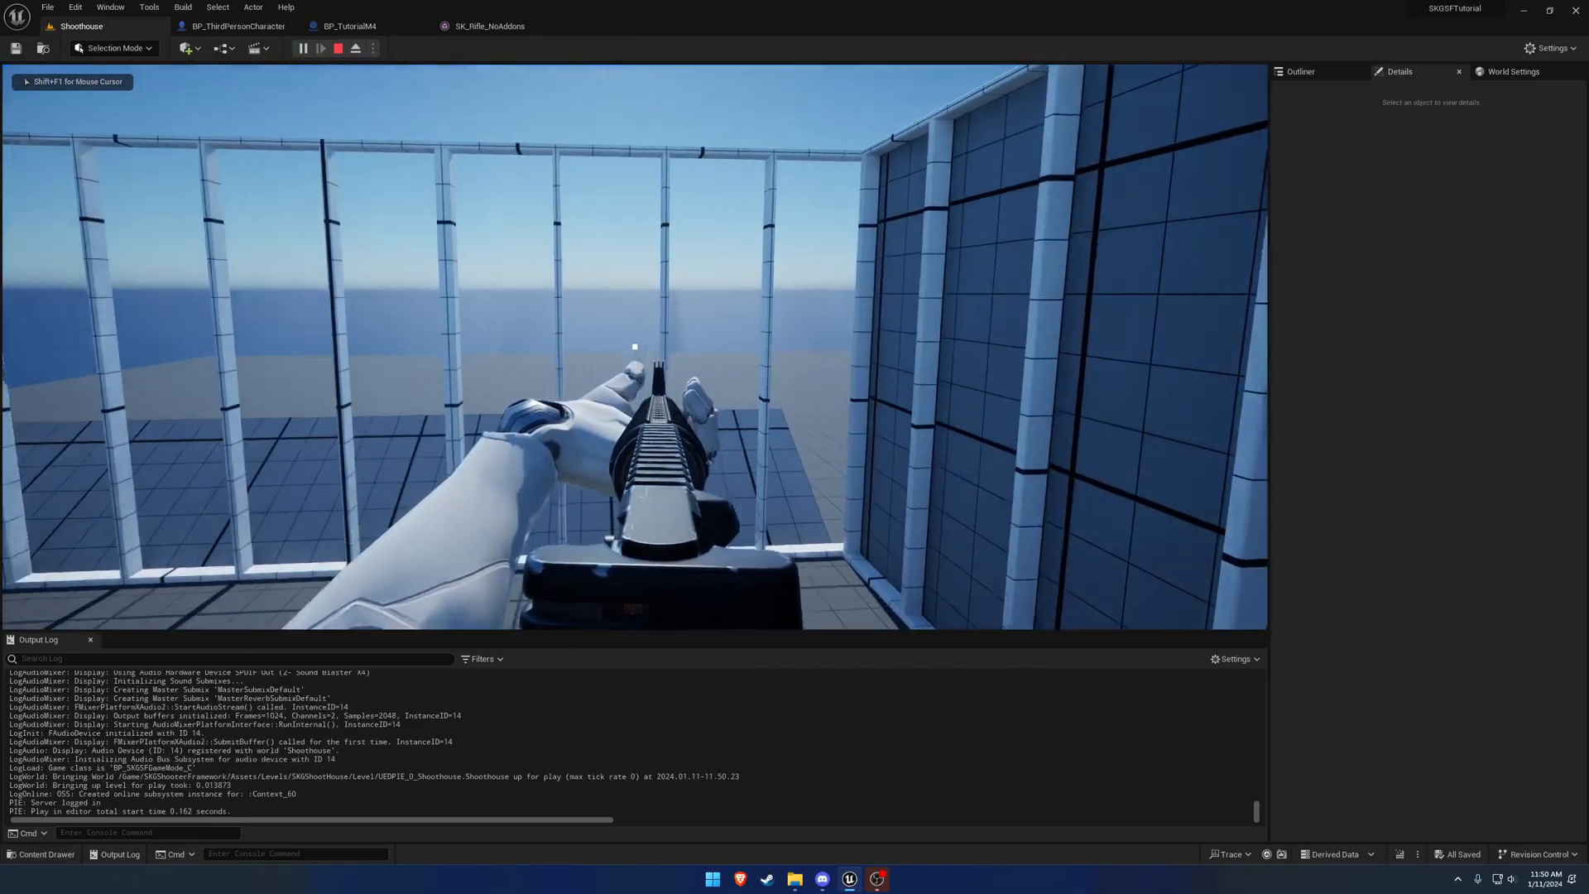
left_click(350, 24)
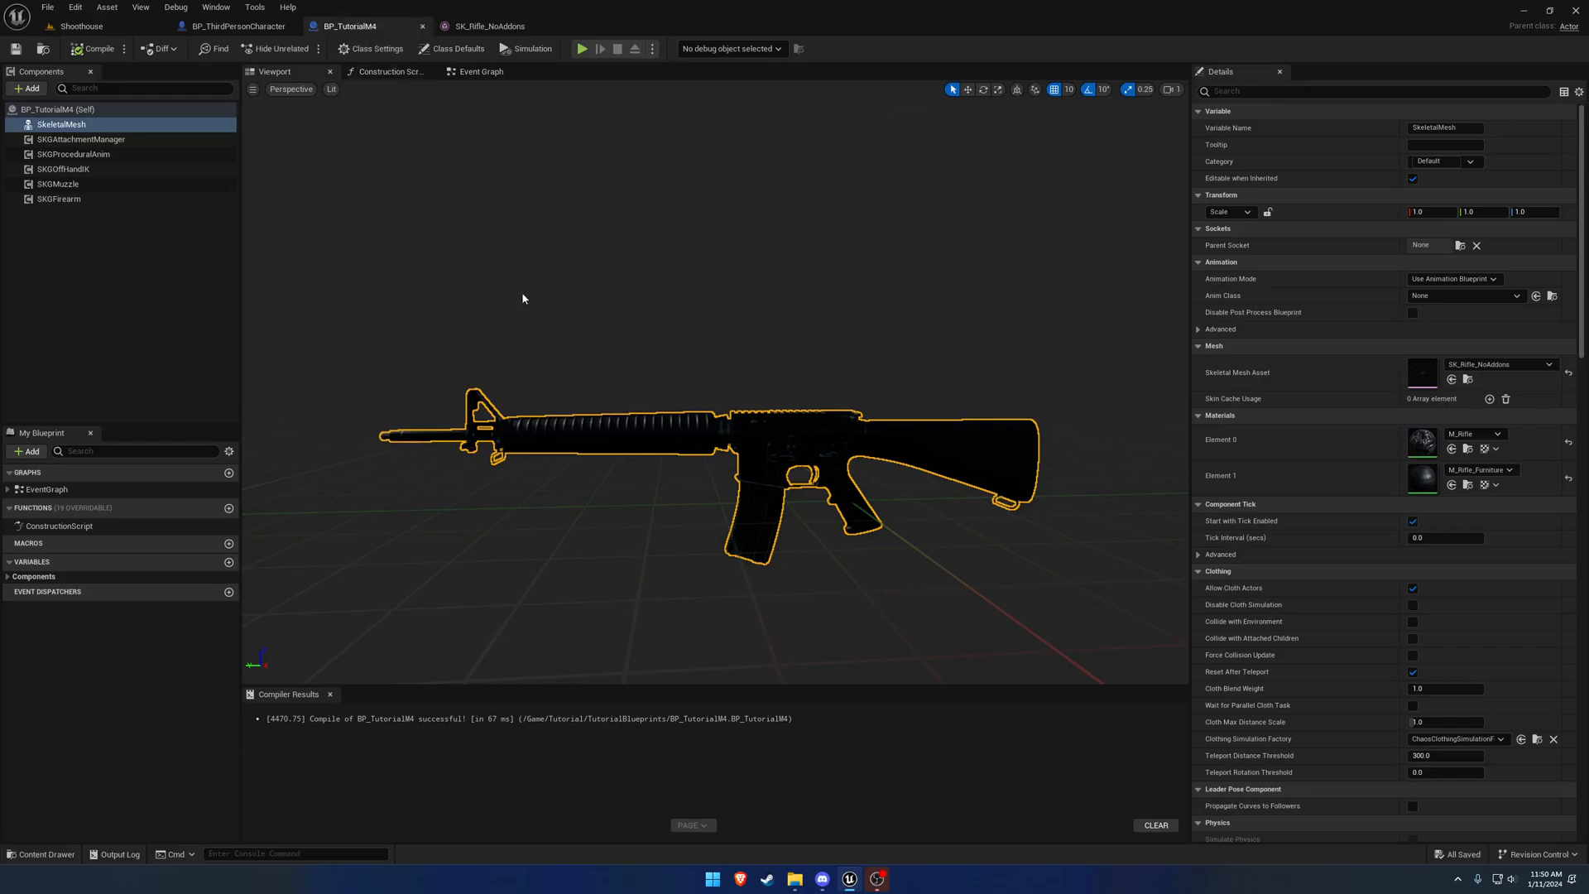
mouse_move(611, 626)
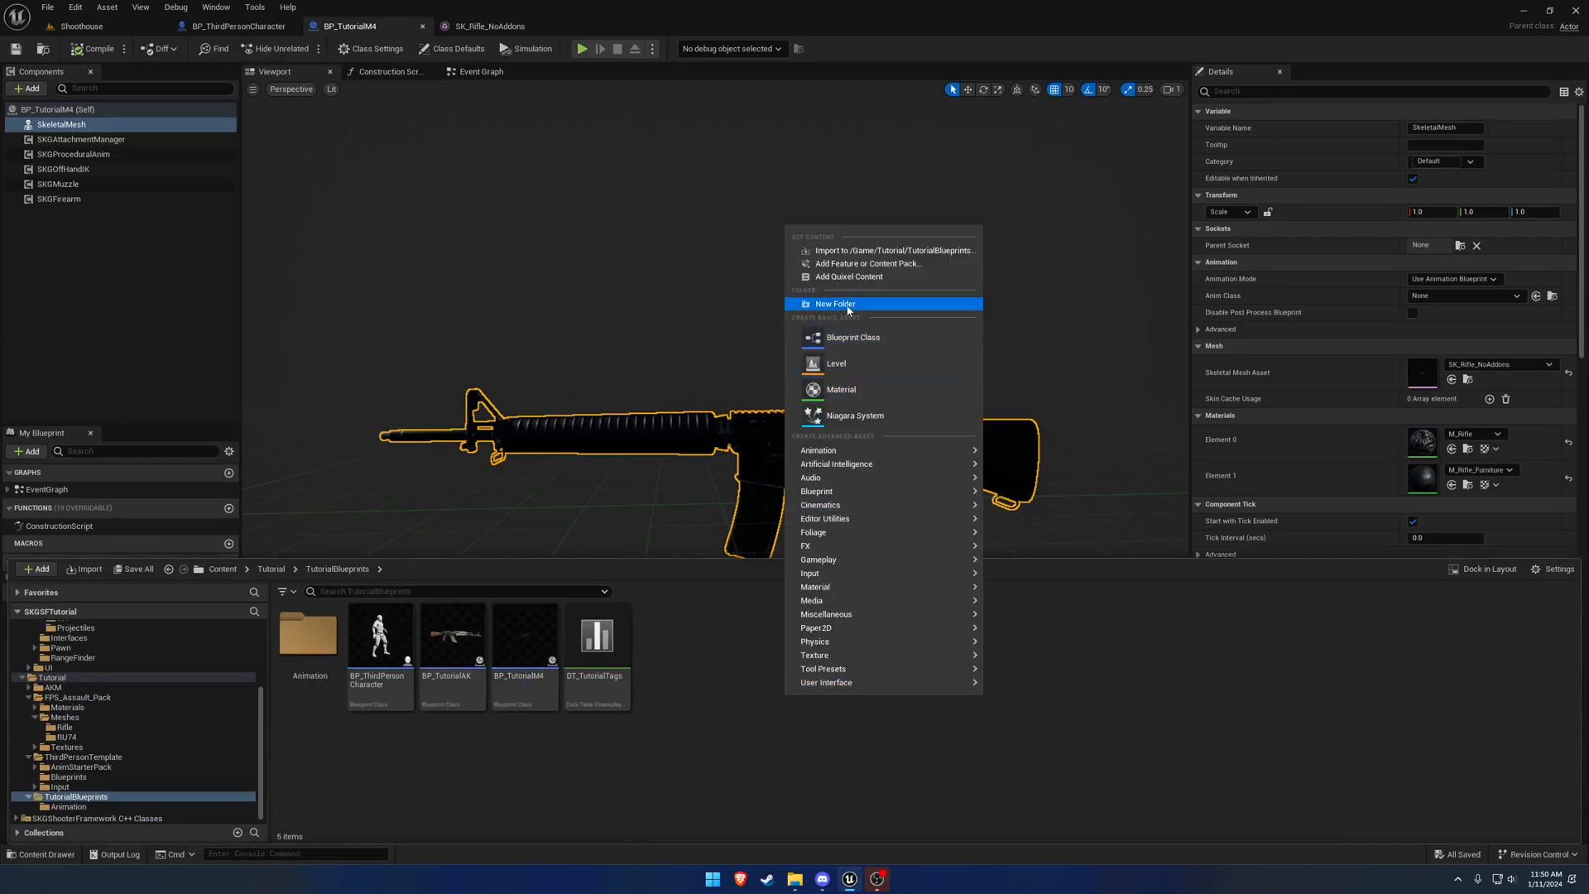
Step: Create an Attachments folder holding a new Blueprint class named BP_TutorialCarryingHandle
left_click(834, 305)
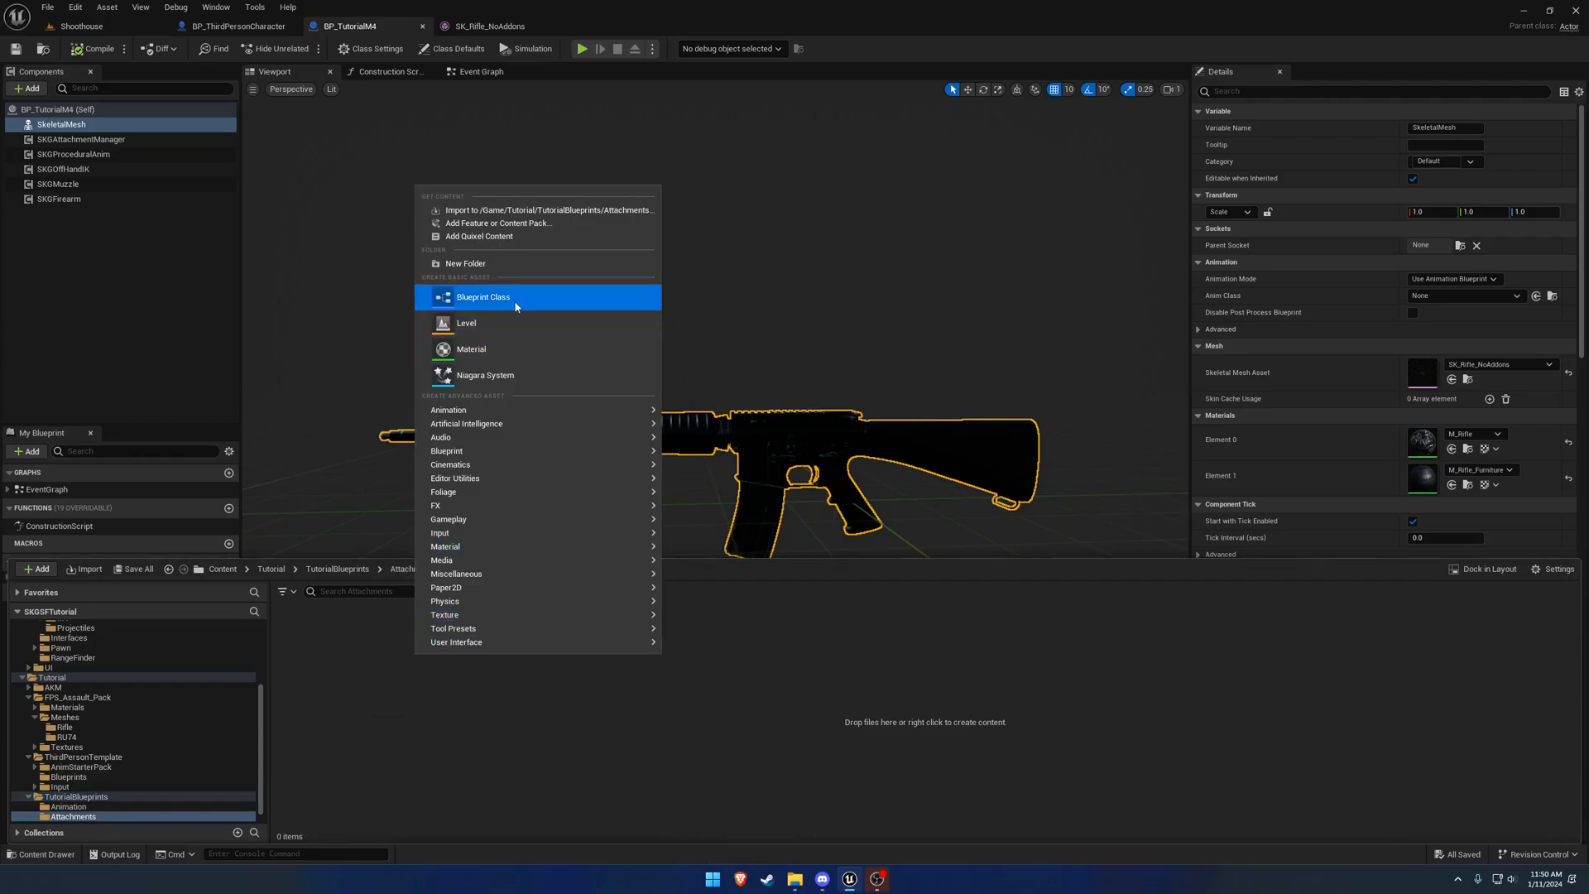
left_click(483, 297)
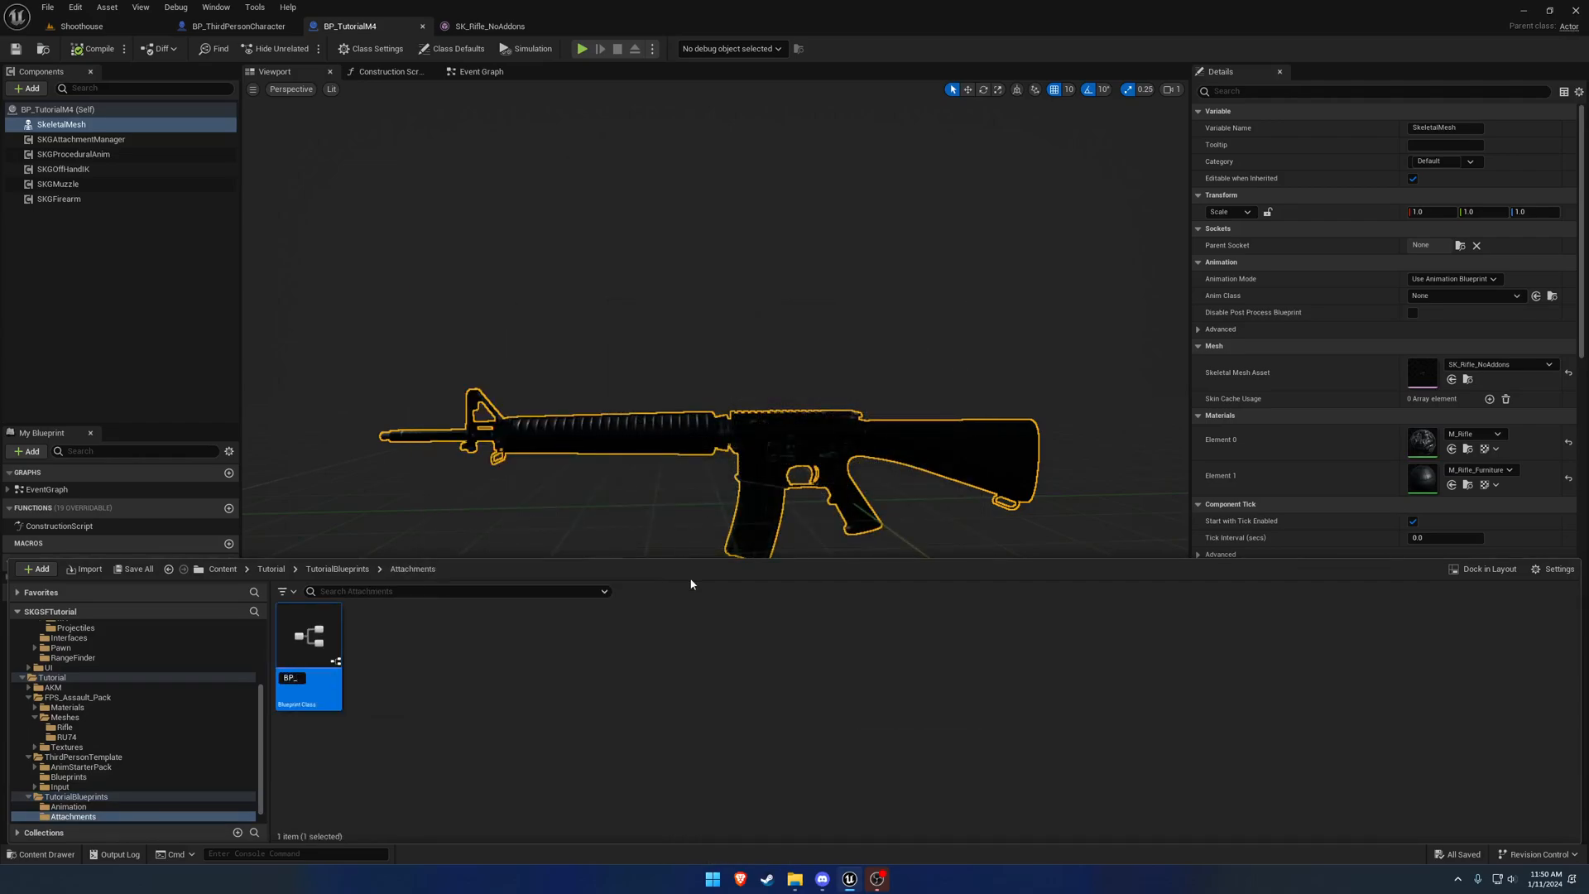
type("BP_Tutorial")
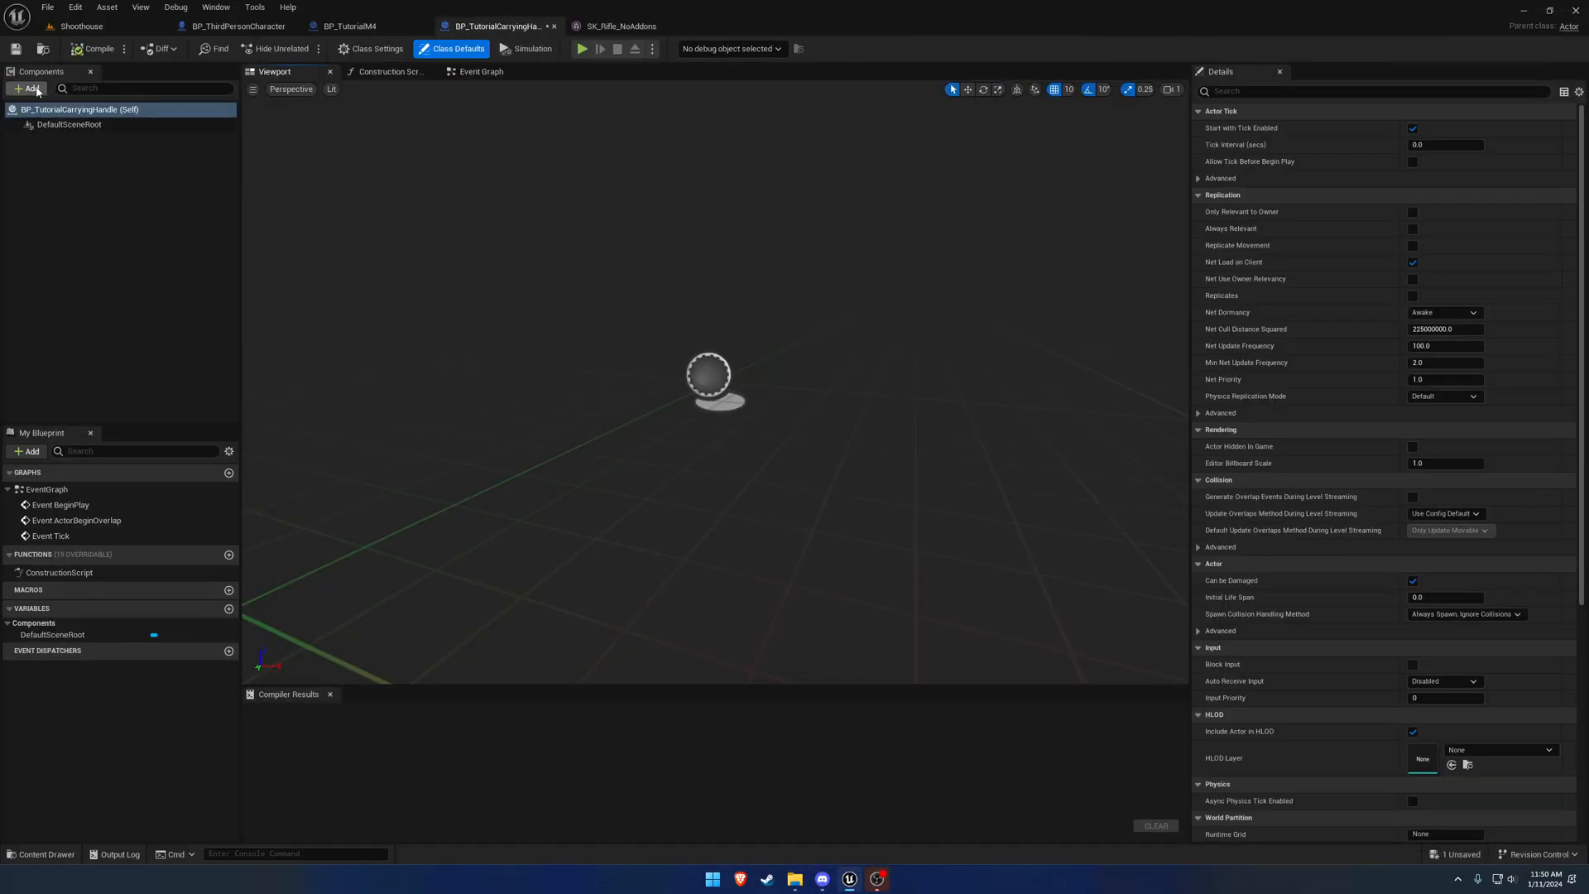
Step: Add a Static Mesh component using SM_Rifle_CarryHandle and compile the blueprint
left_click(30, 90)
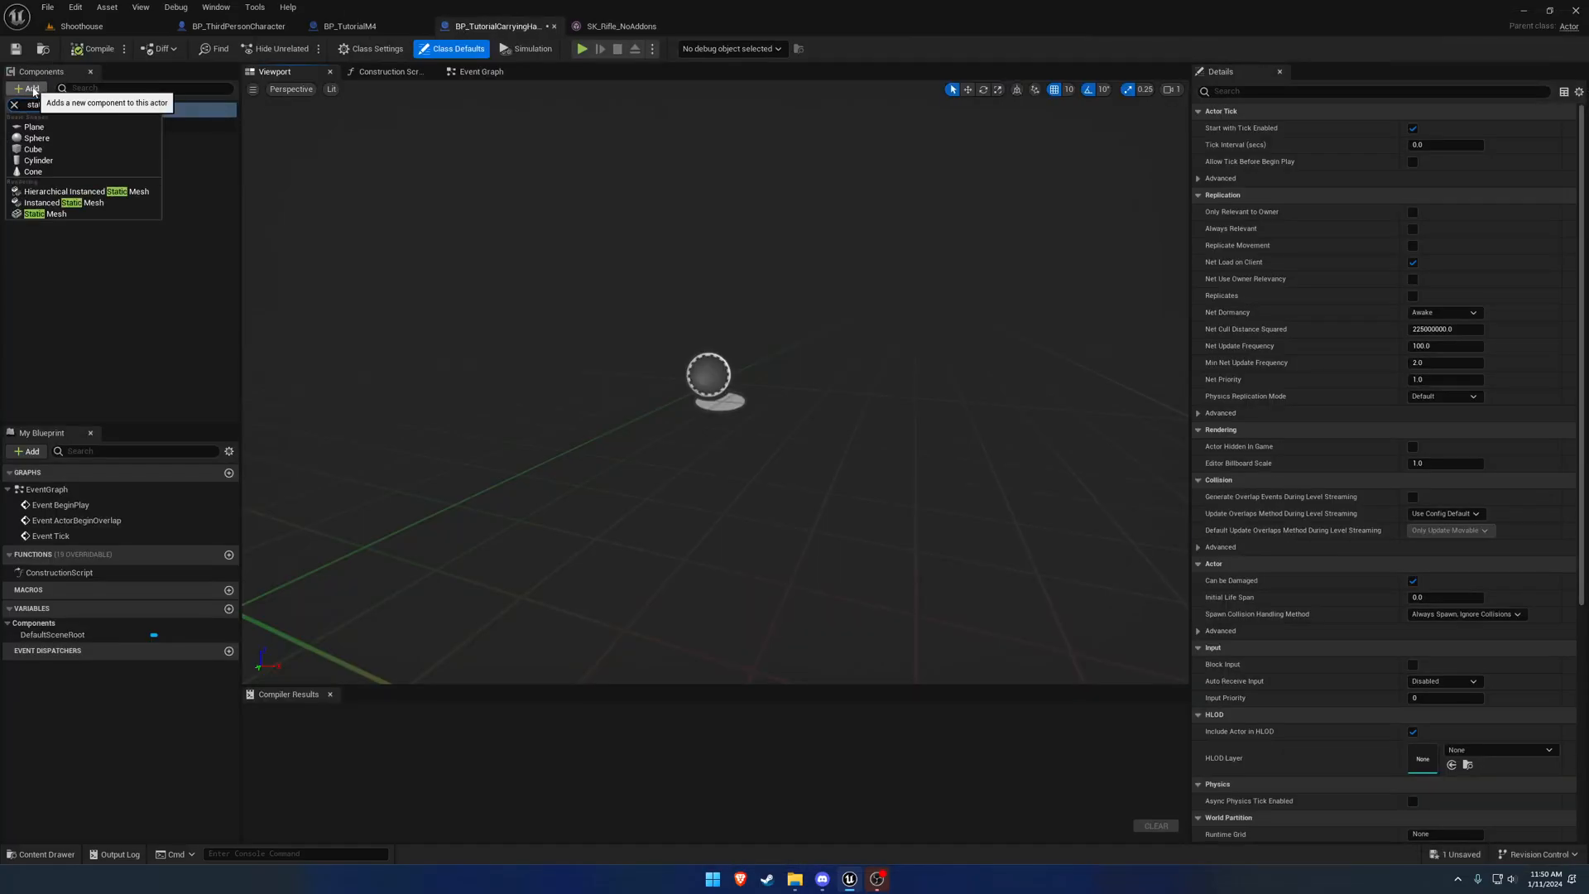
left_click(46, 214)
type("ca")
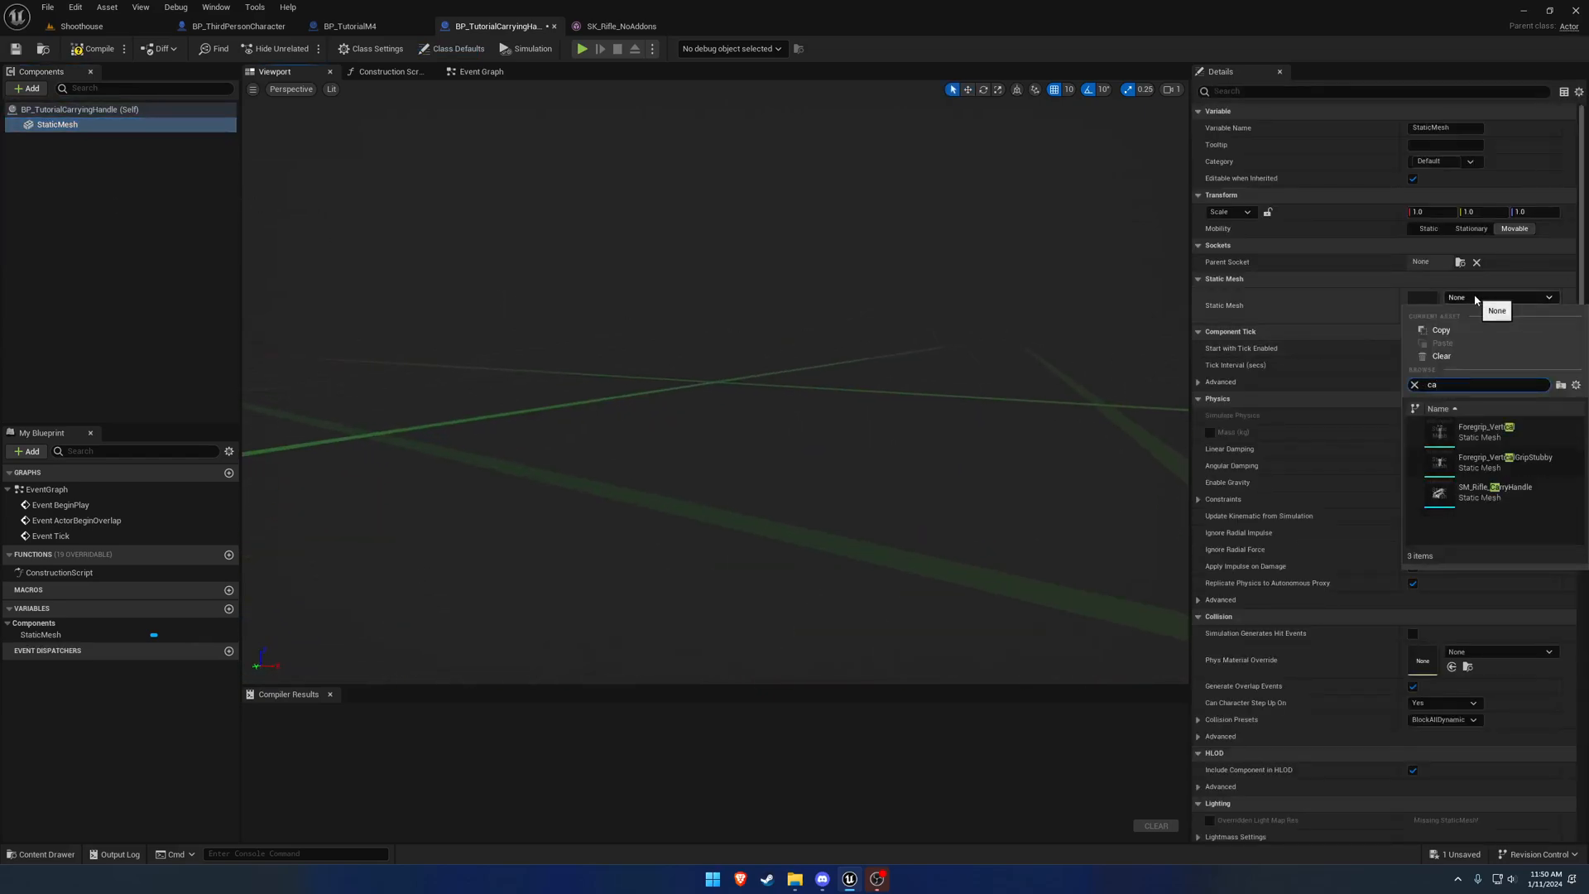
left_click(1493, 492)
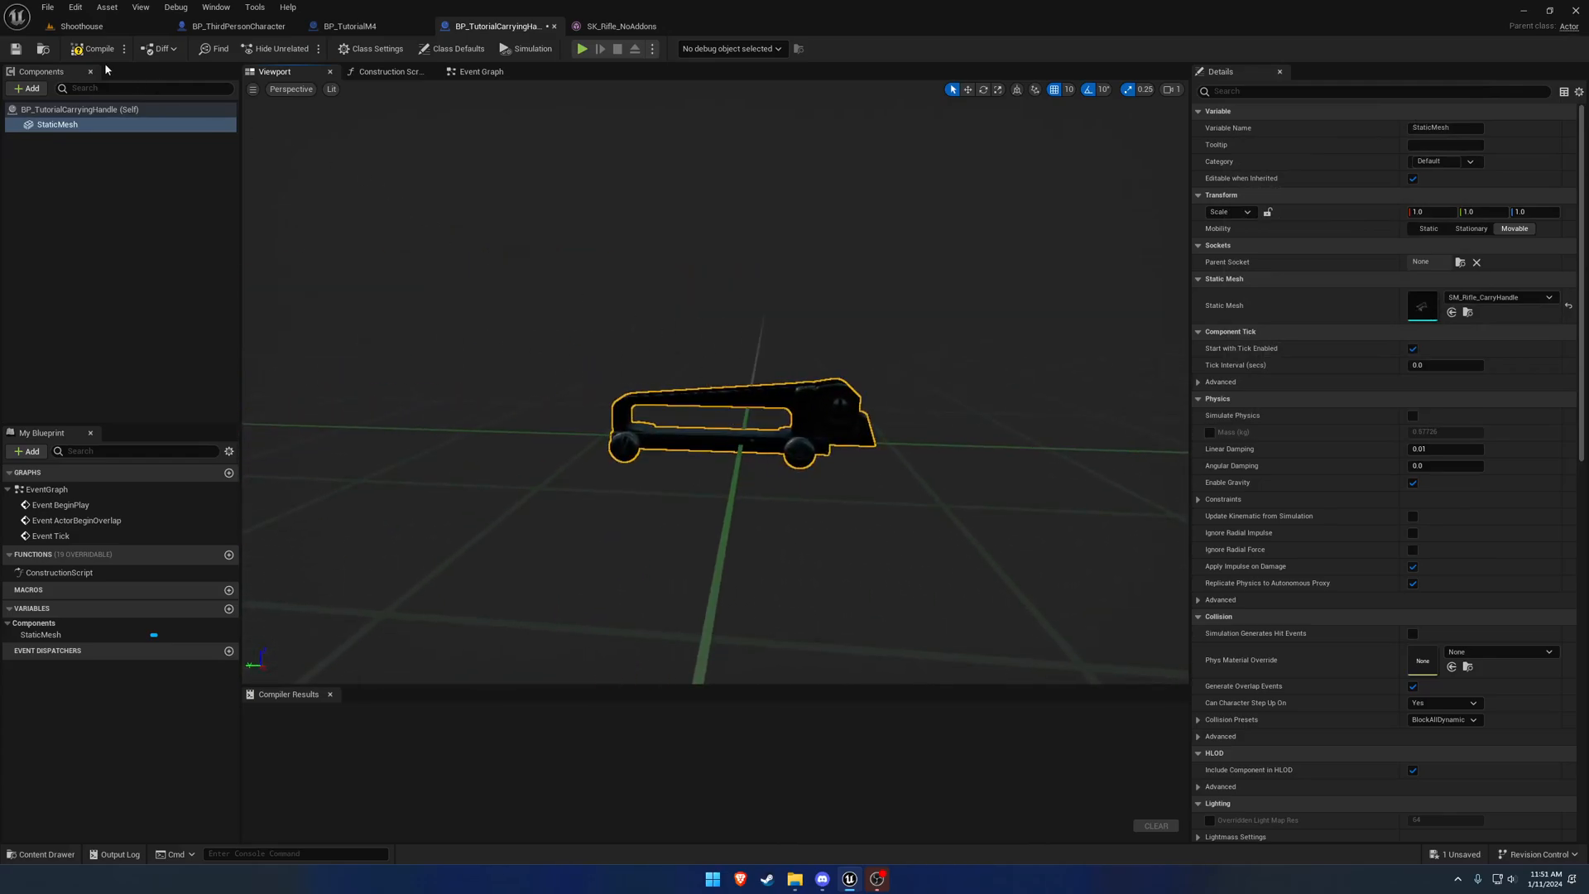
left_click(97, 48)
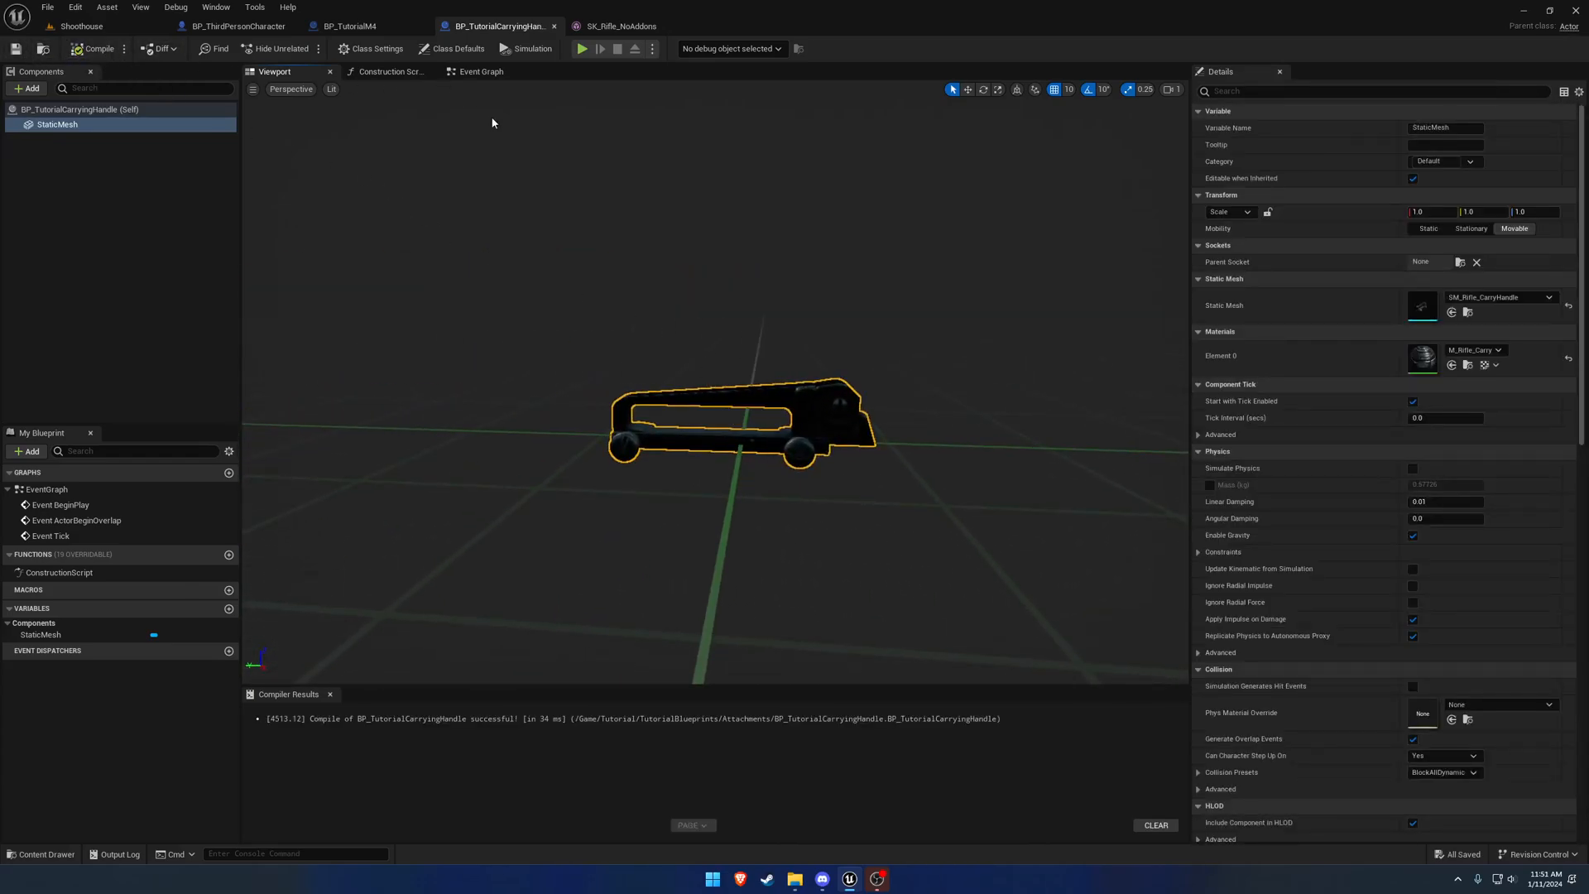
mouse_move(349, 25)
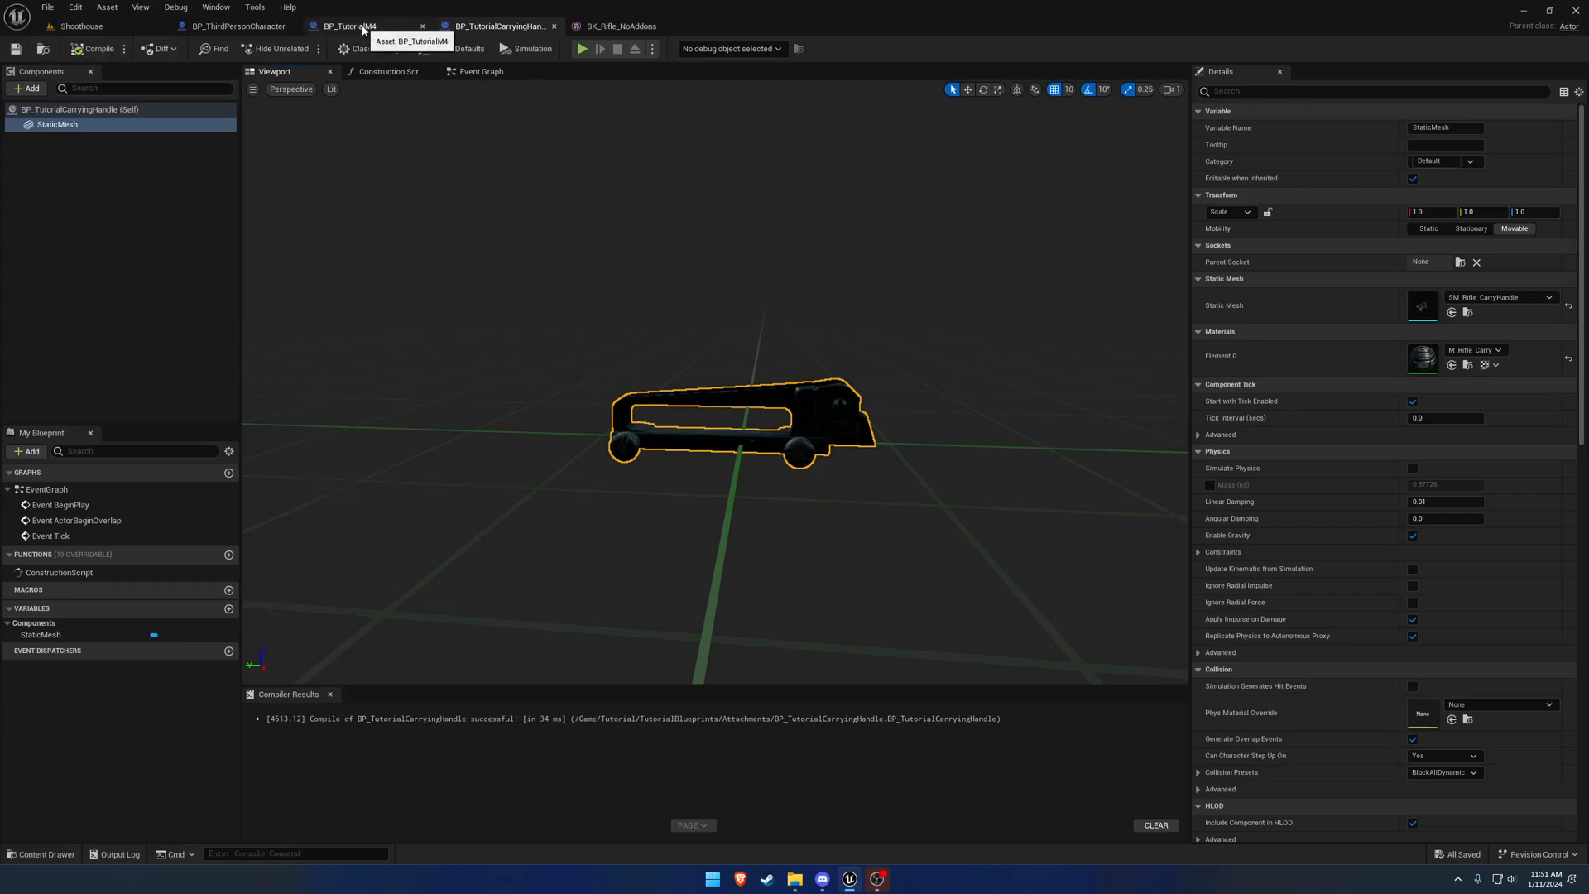
Step: Add an SKGAttachment component named SKGAttachment_CarryingHandle to BP_TutorialM4
left_click(348, 25)
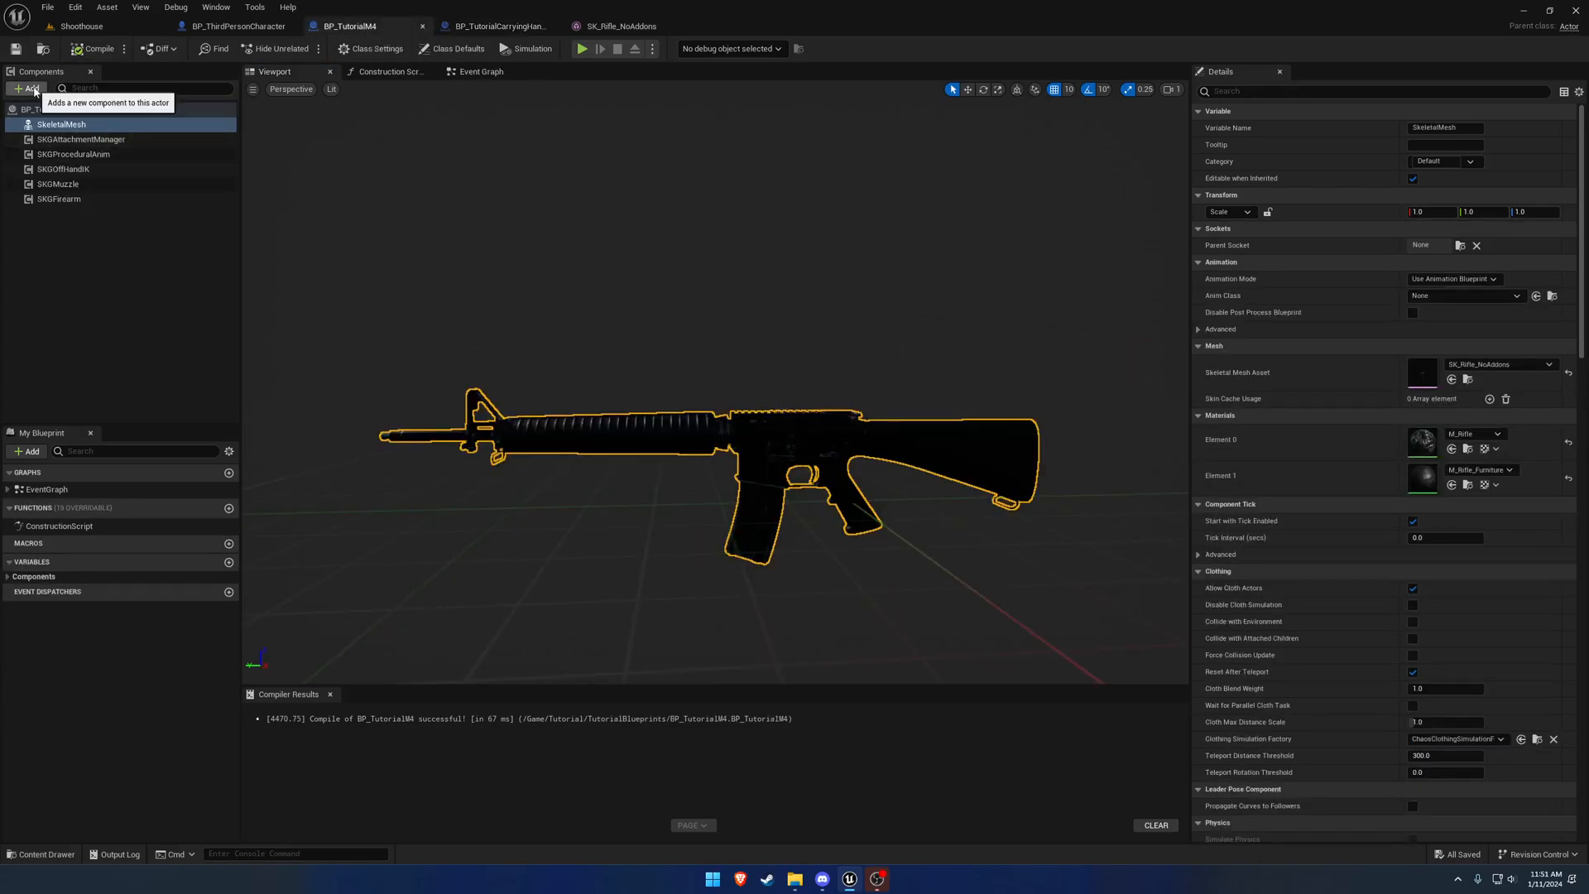
left_click(29, 89)
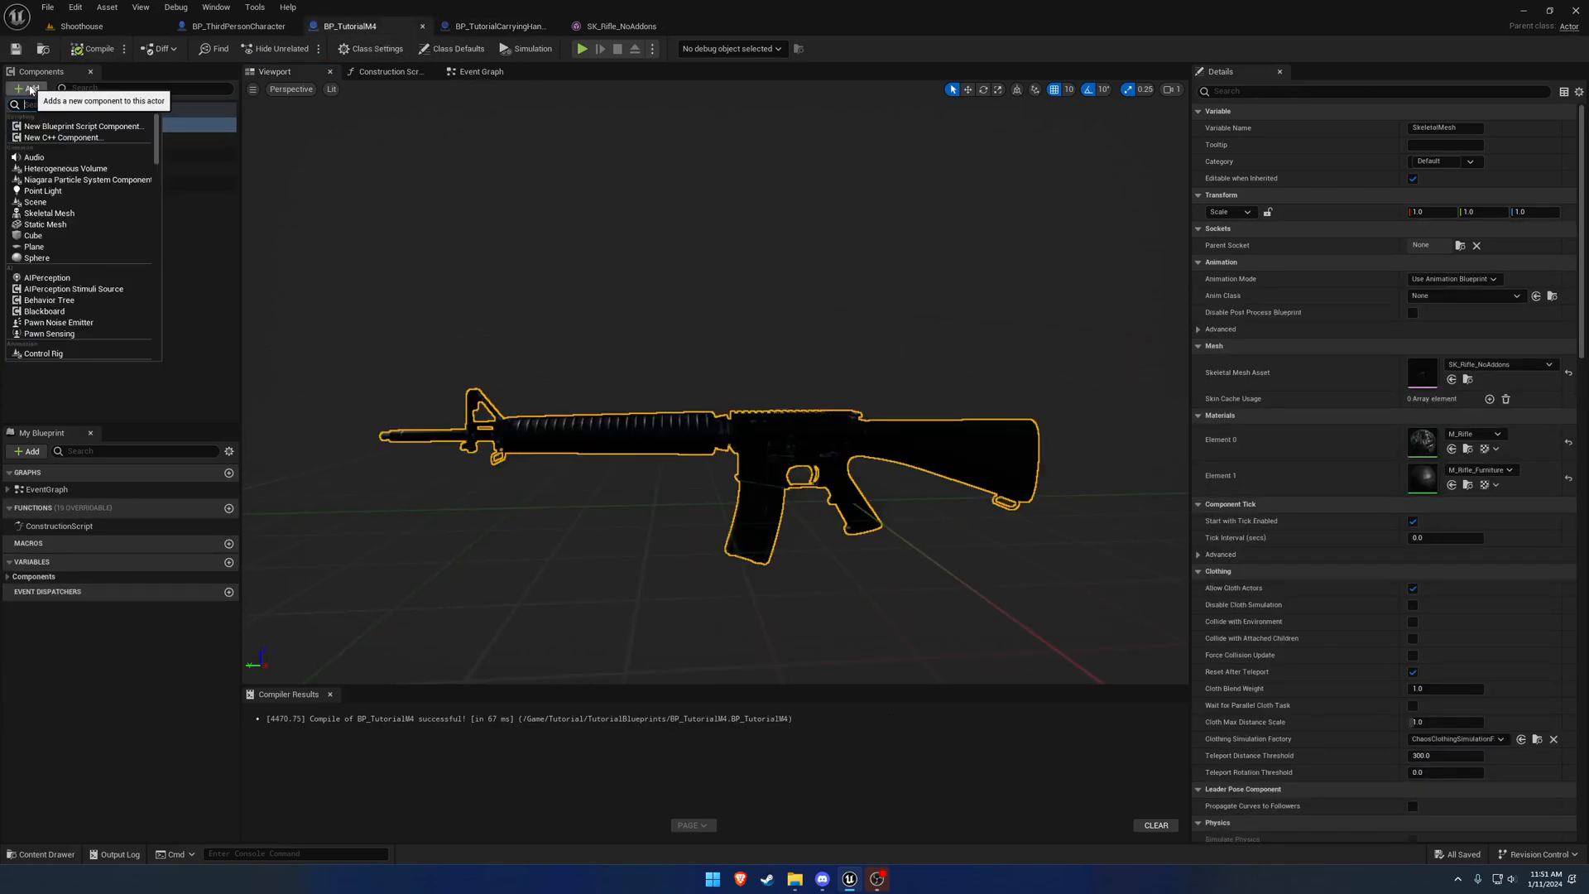
type("attachment_CarryingHandle")
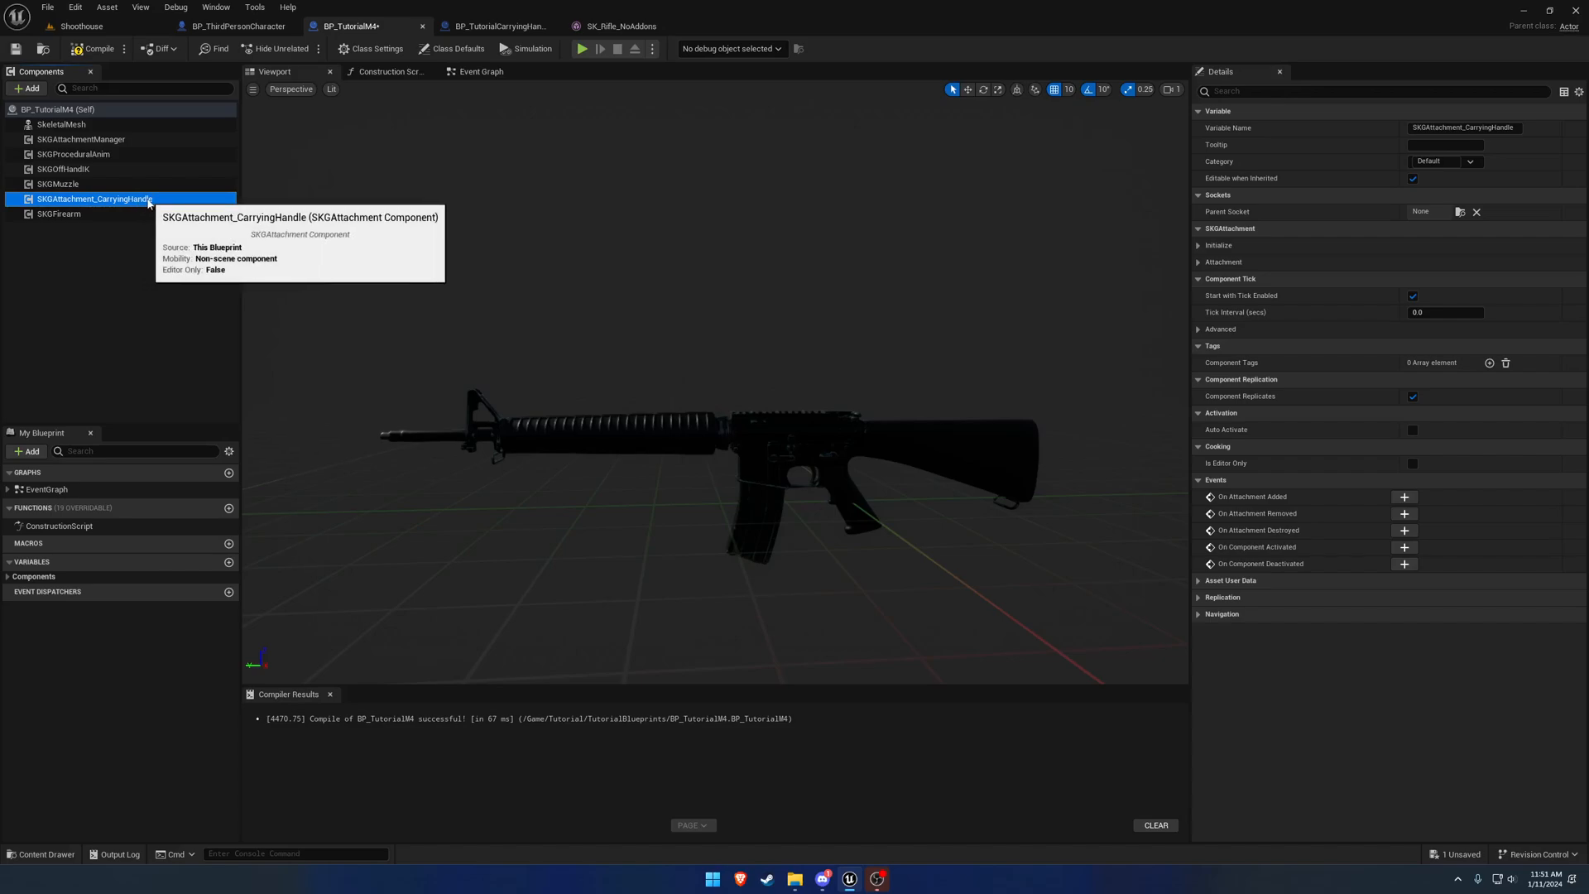
double_click(96, 199)
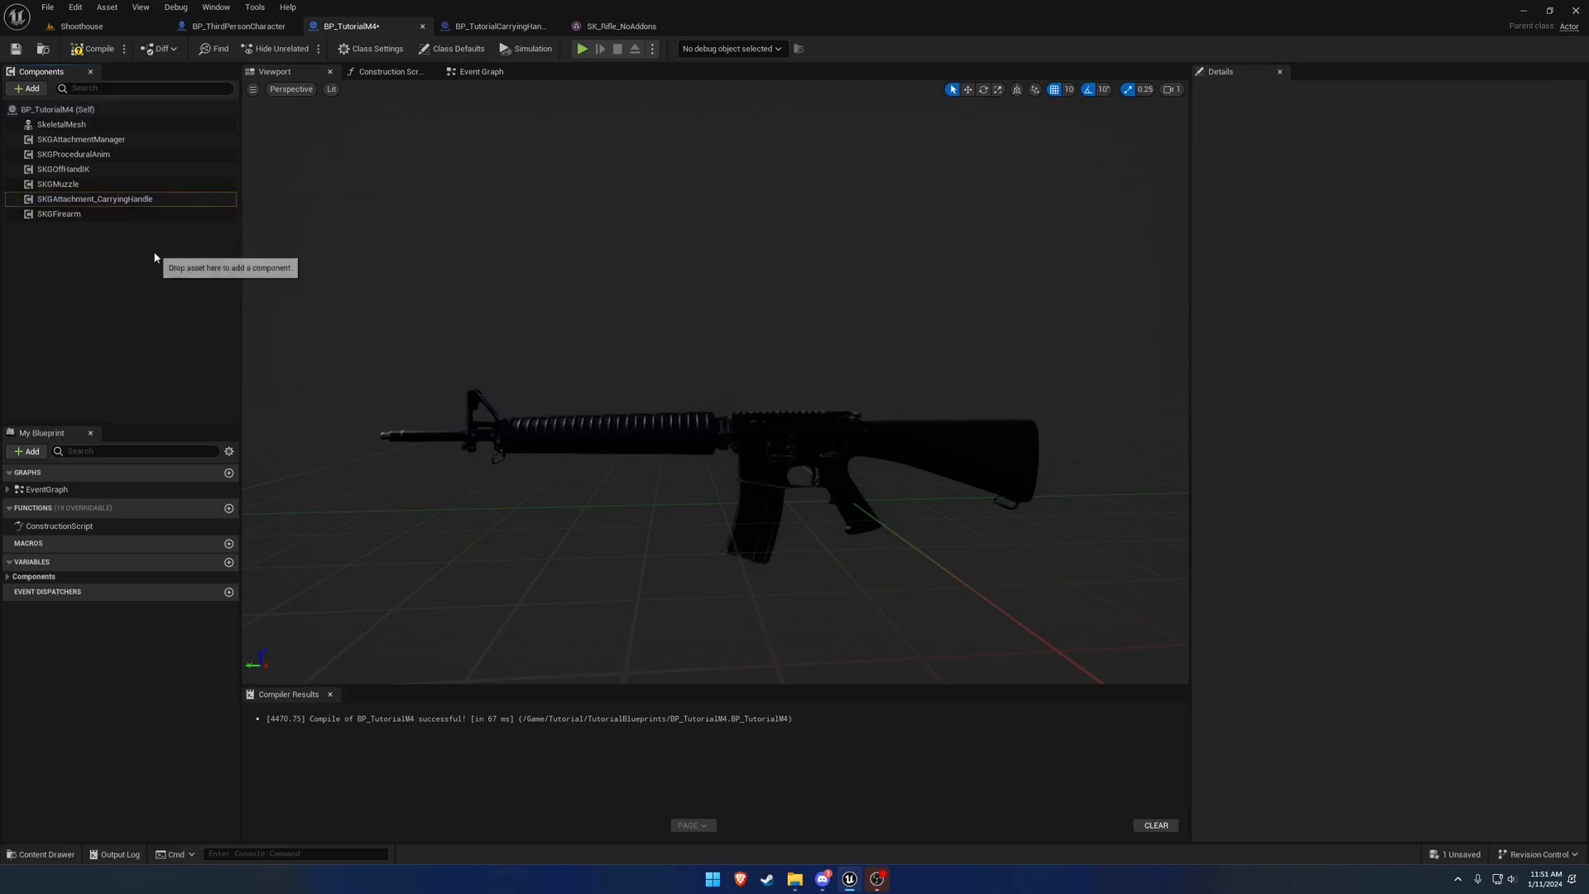
left_click(96, 199)
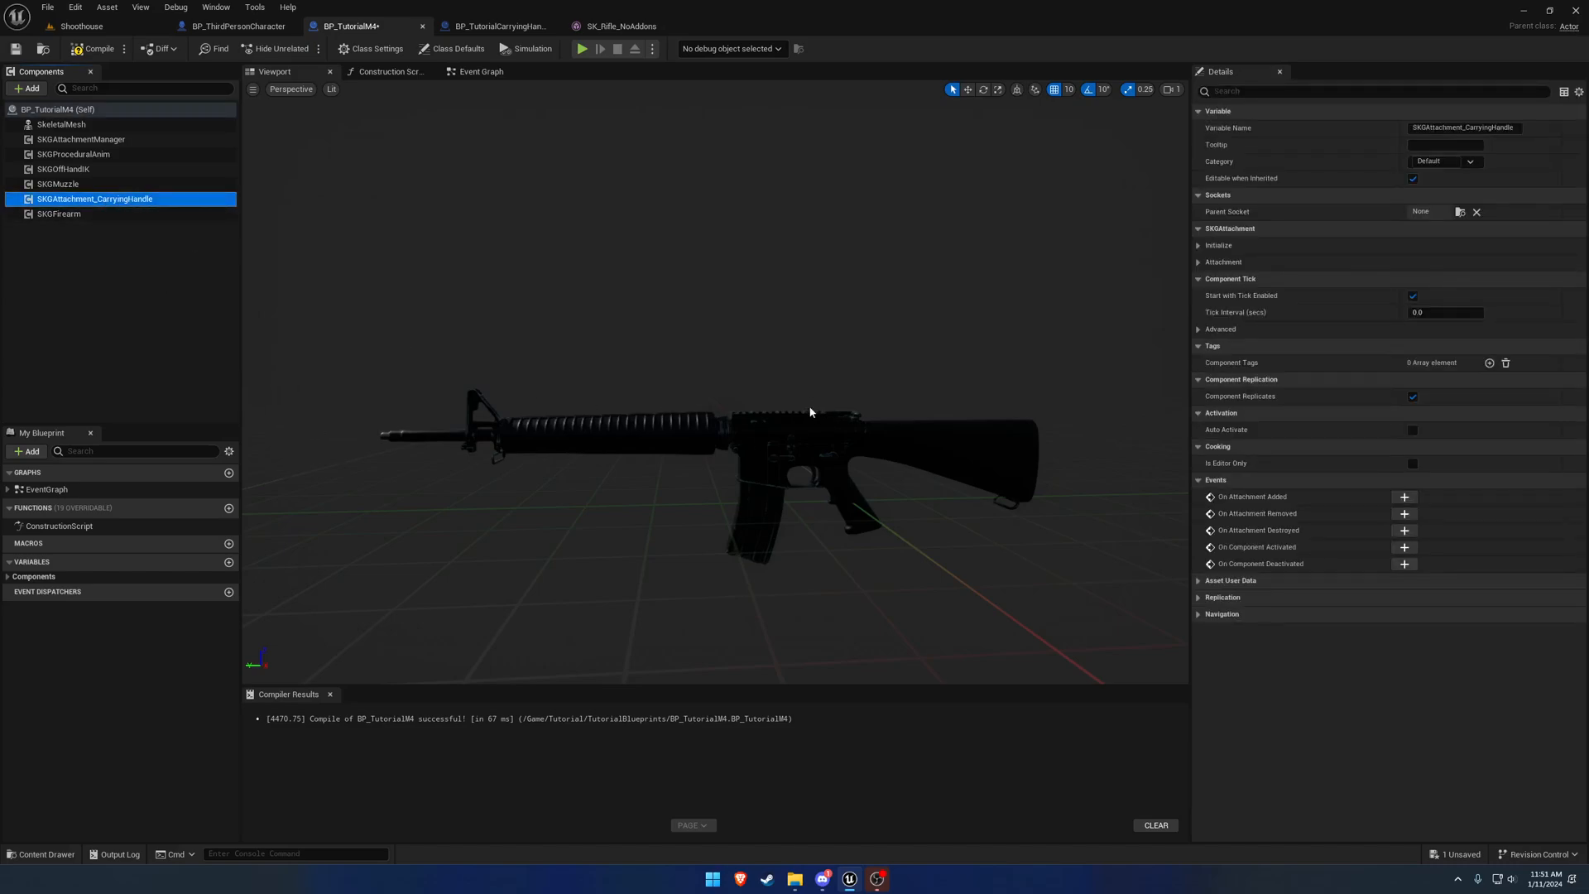
mouse_move(816, 403)
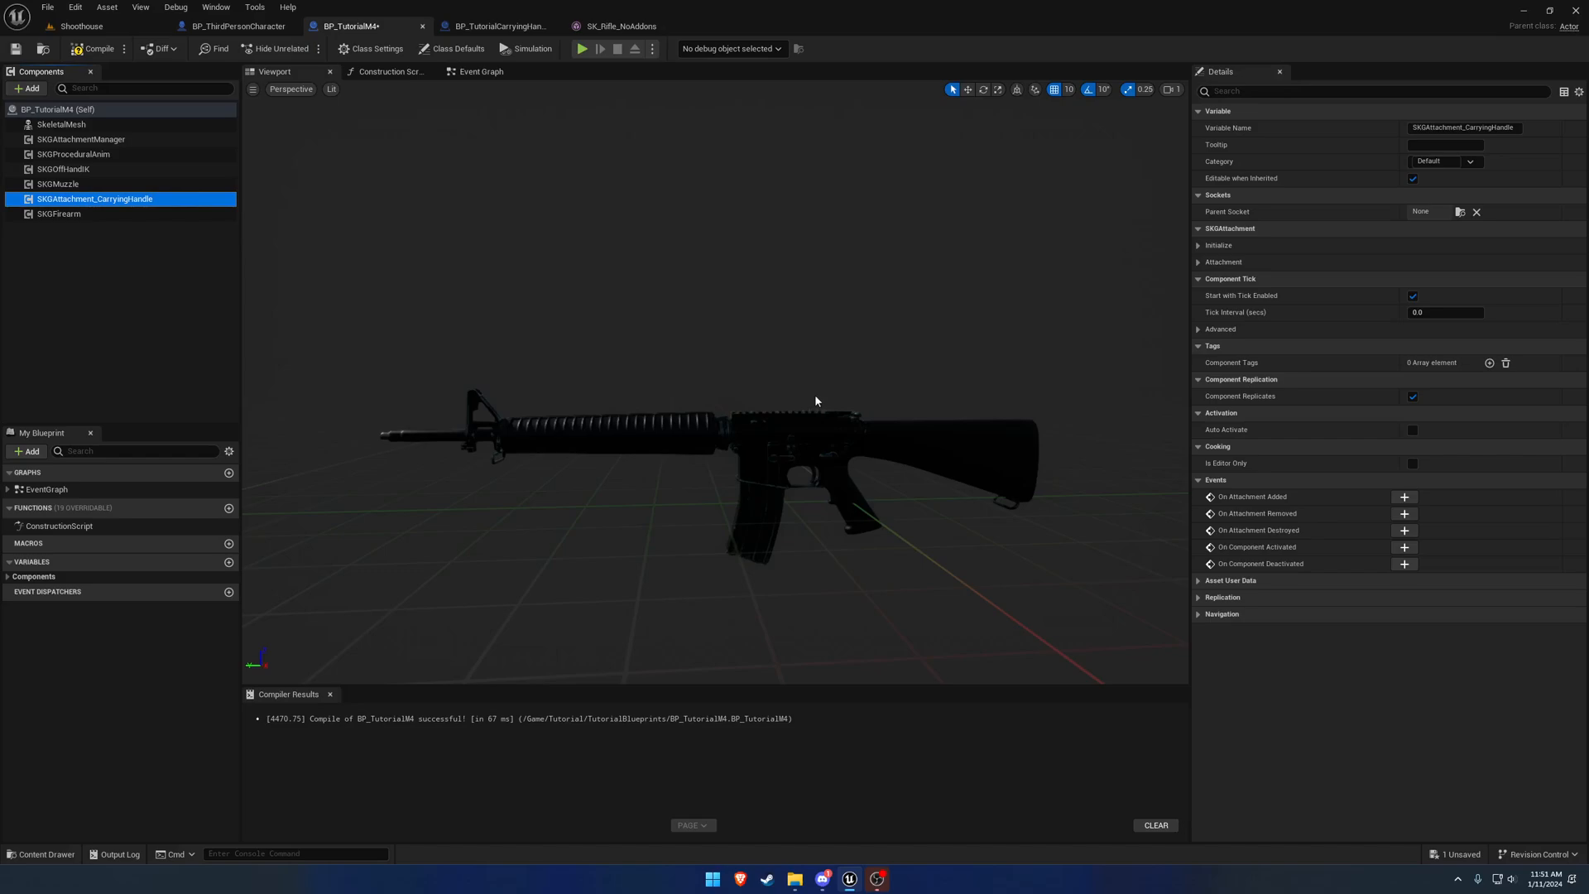
Step: Set the attachment to mesh SkeletalMesh at socket S_Attach_Sight, then head to the rifle skeleton
left_click(1199, 245)
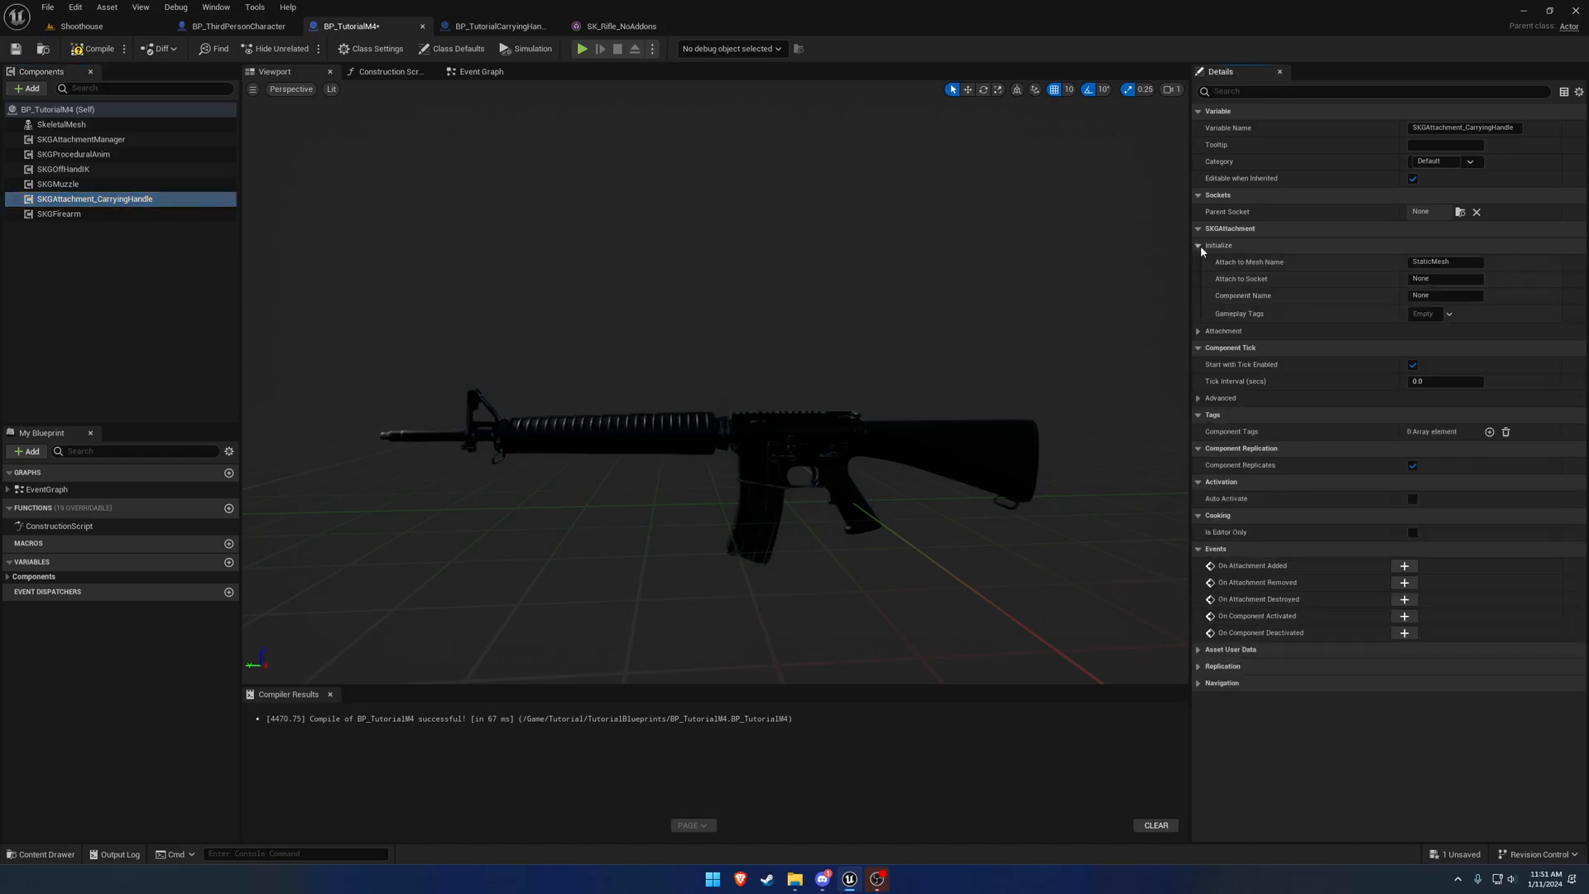
double_click(1443, 262)
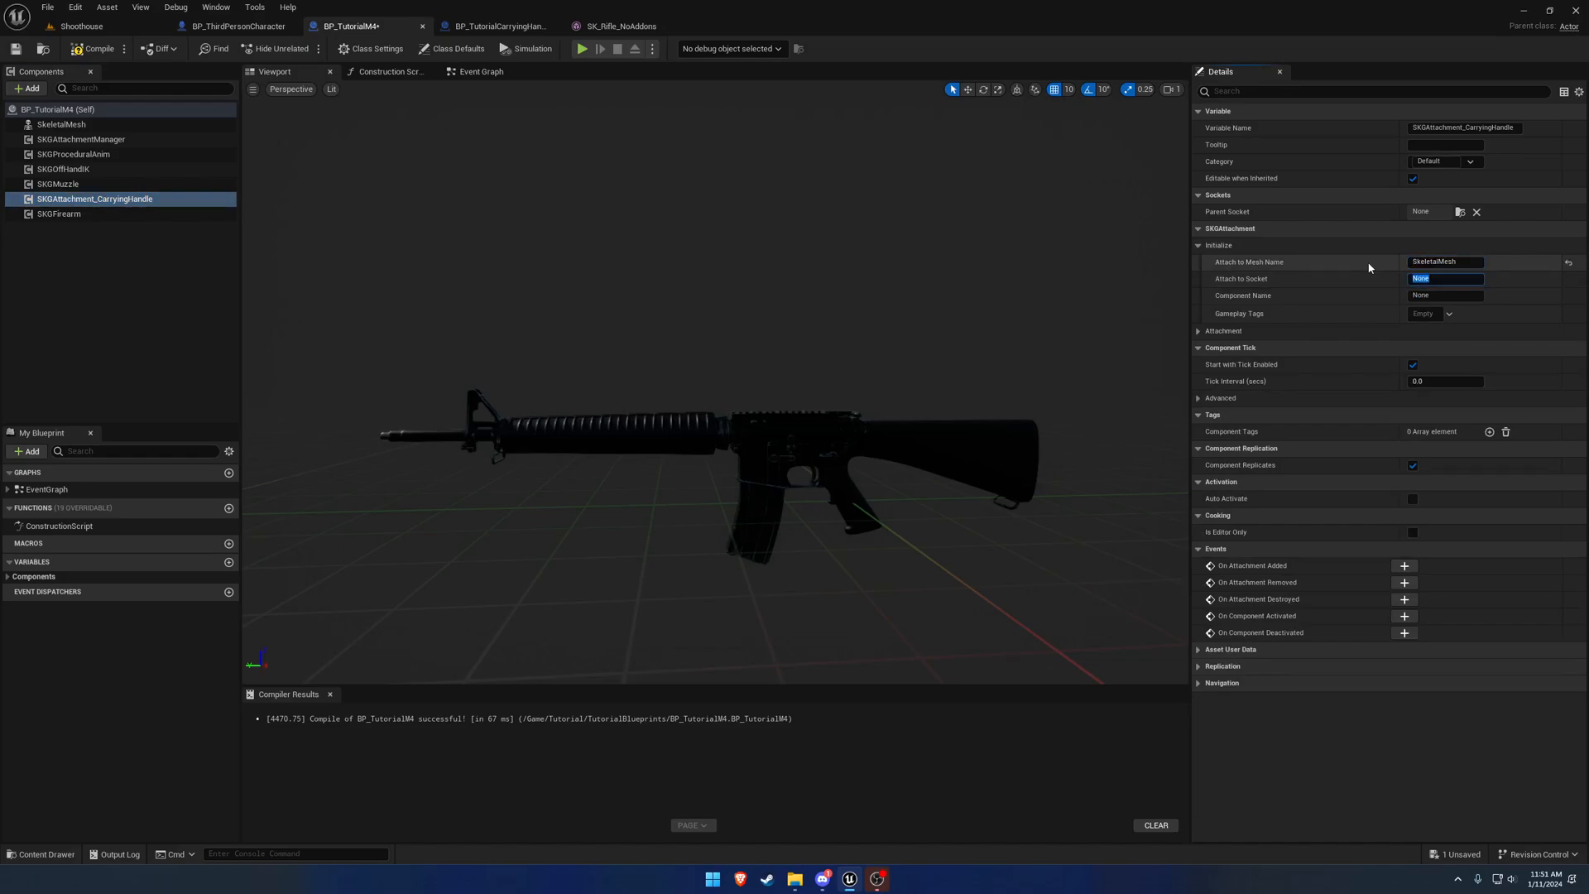
type("S_Sigh")
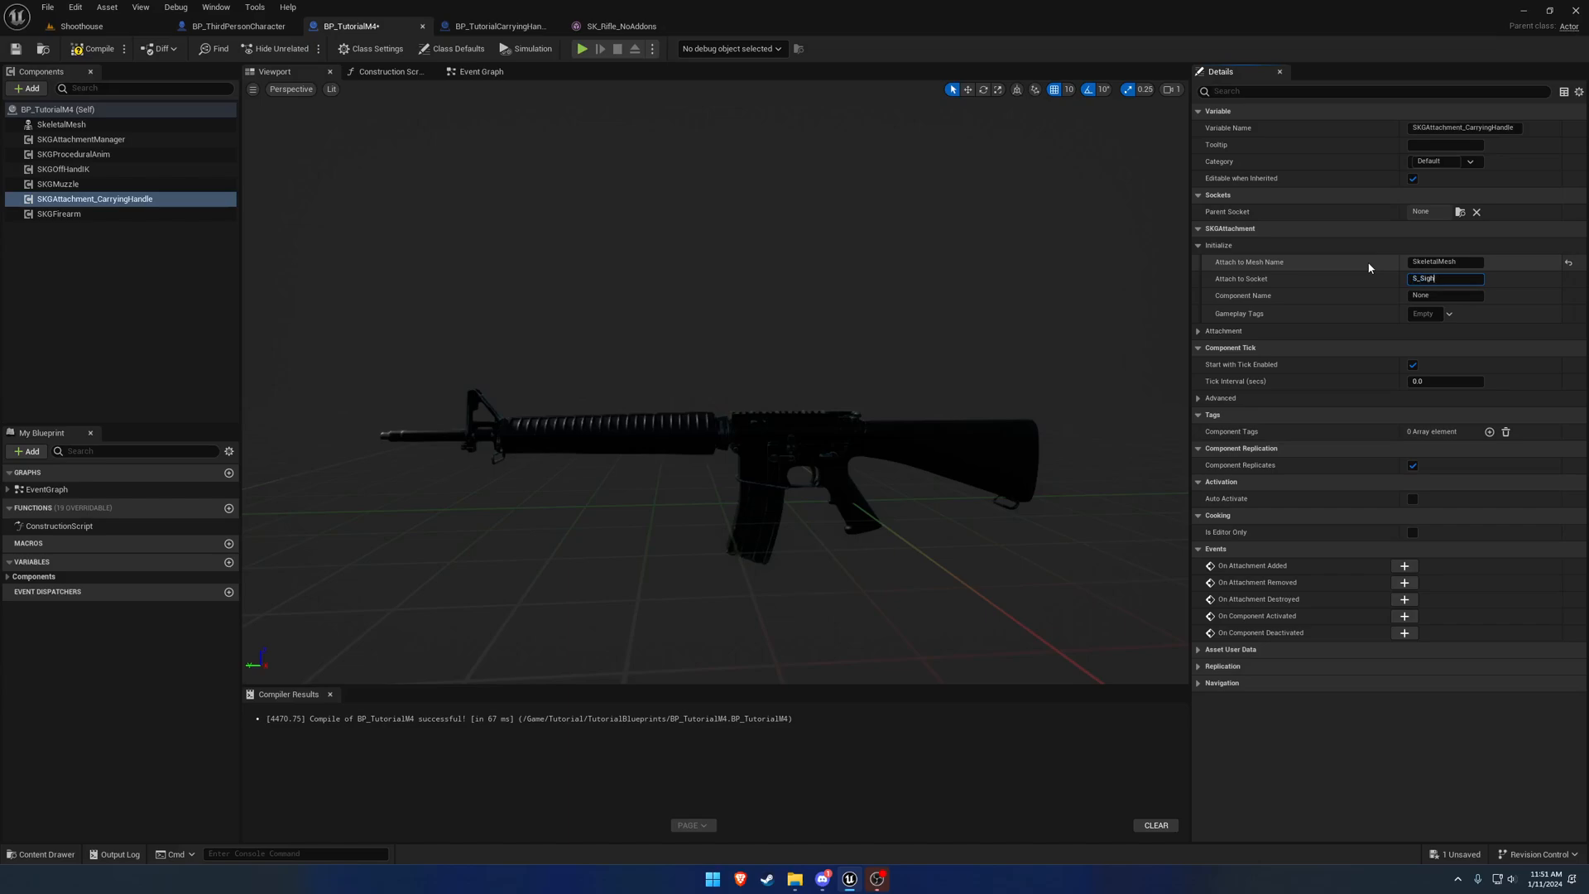
type("S_Attach,")
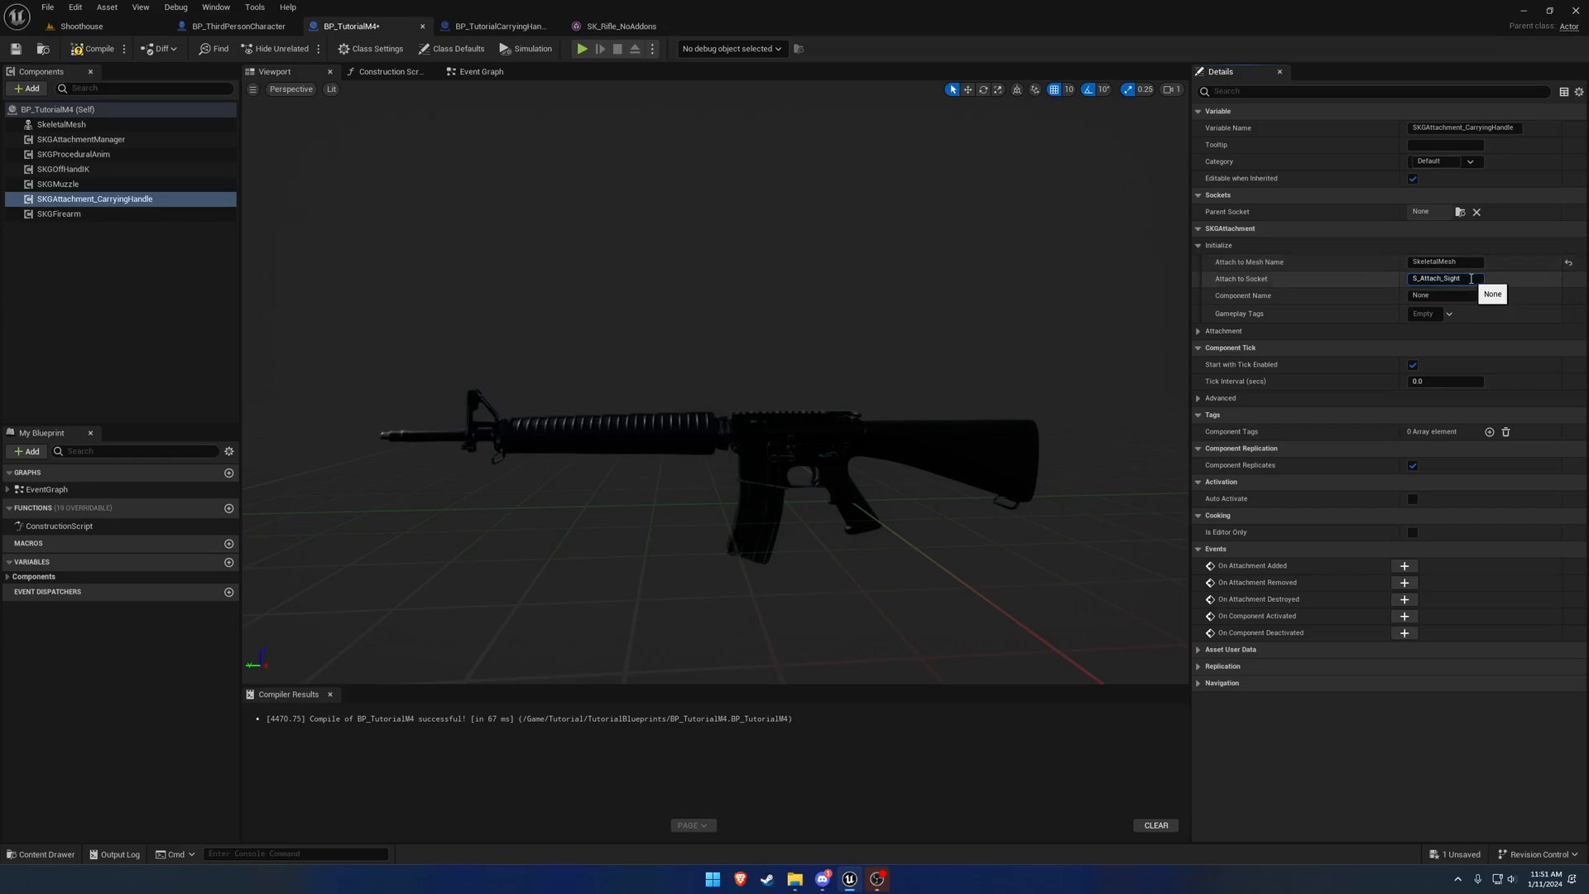
left_click(61, 125)
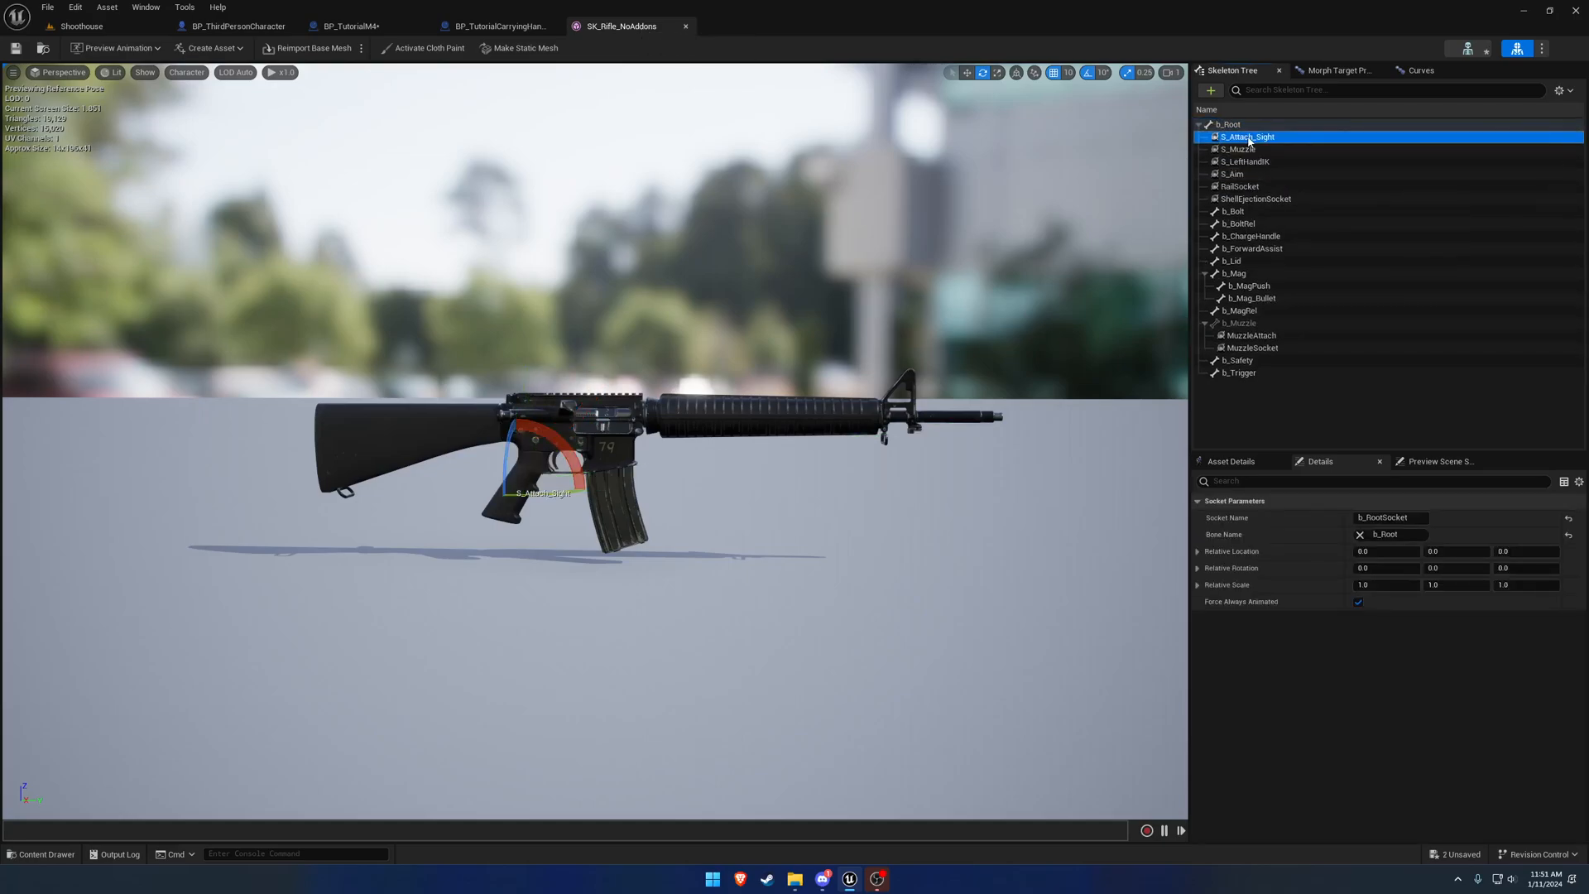
Step: Preview the carry handle on S_Attach_Sight and nudge the socket's location so it sits on the receiver
right_click(1247, 138)
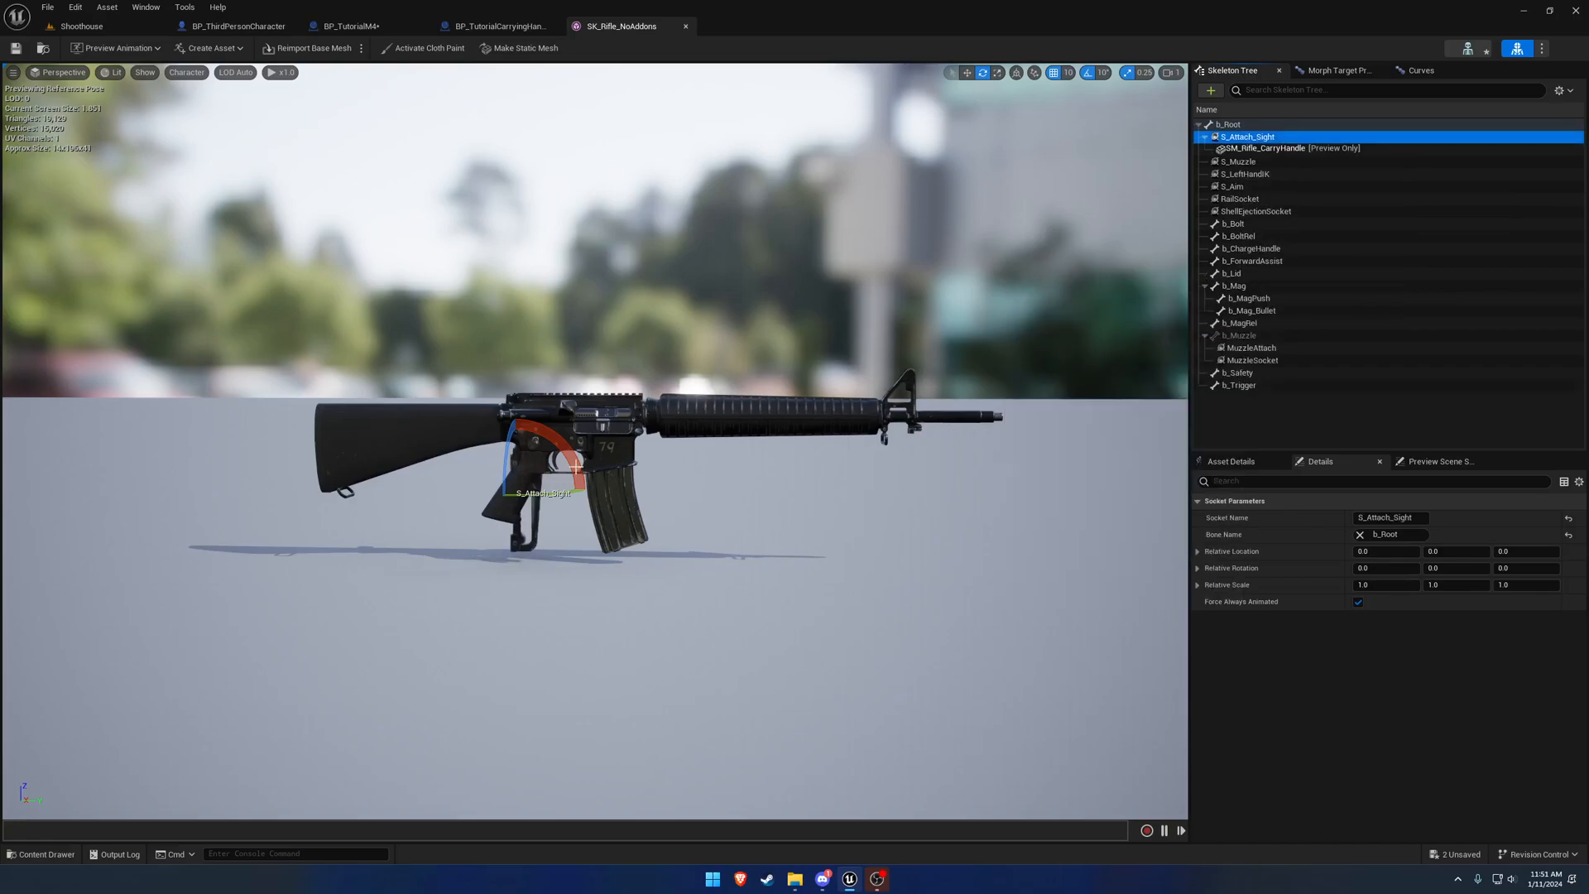
left_click_drag(543, 457, 543, 345)
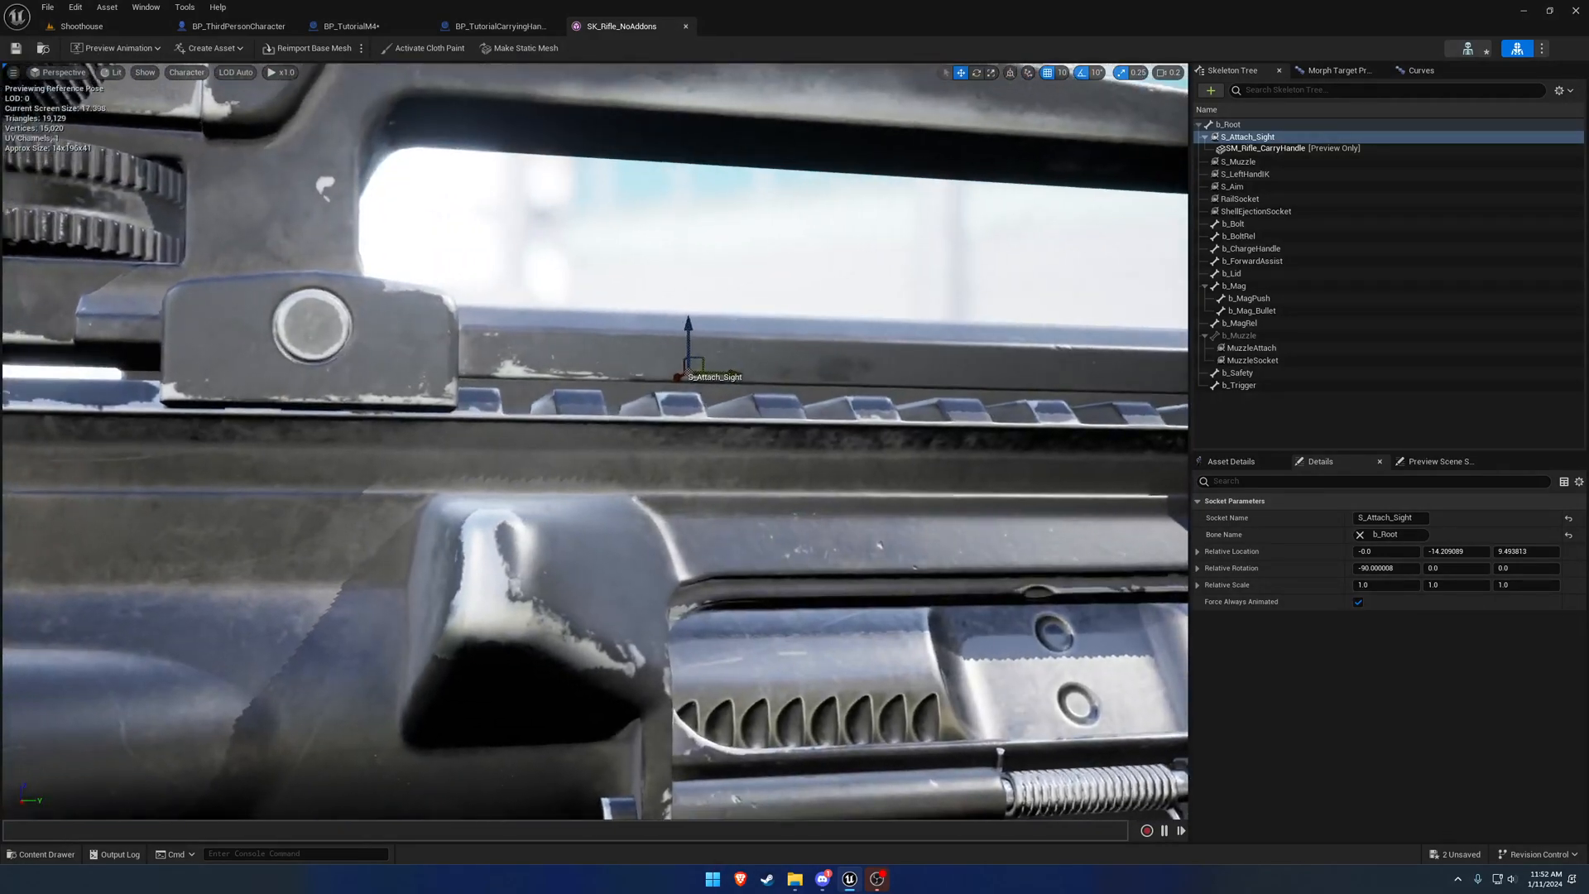
scroll("down", 3)
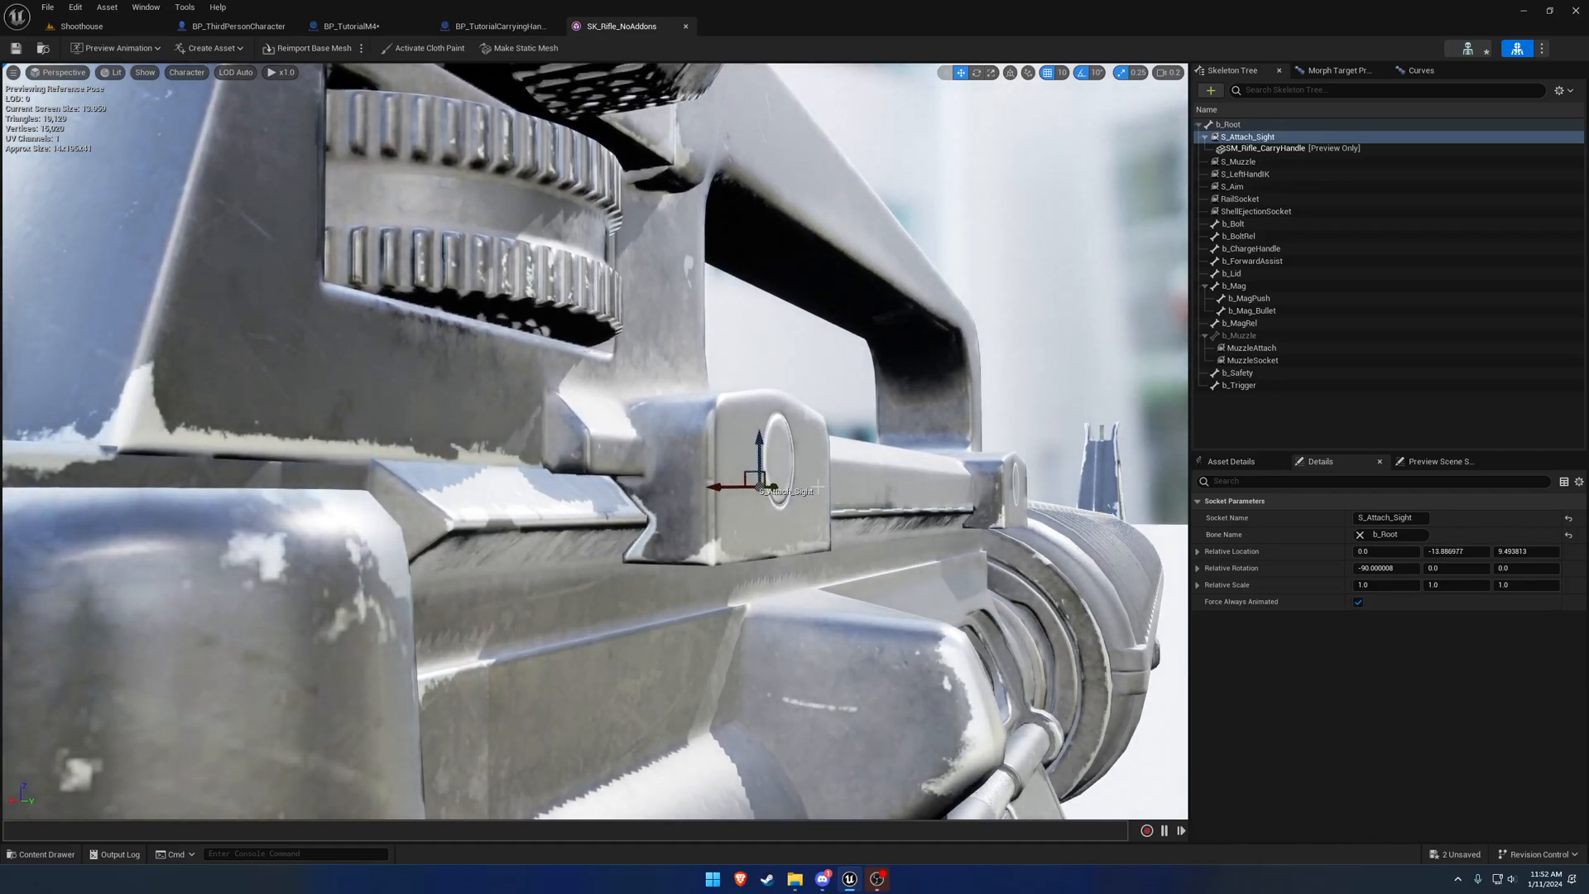
scroll("down", 3)
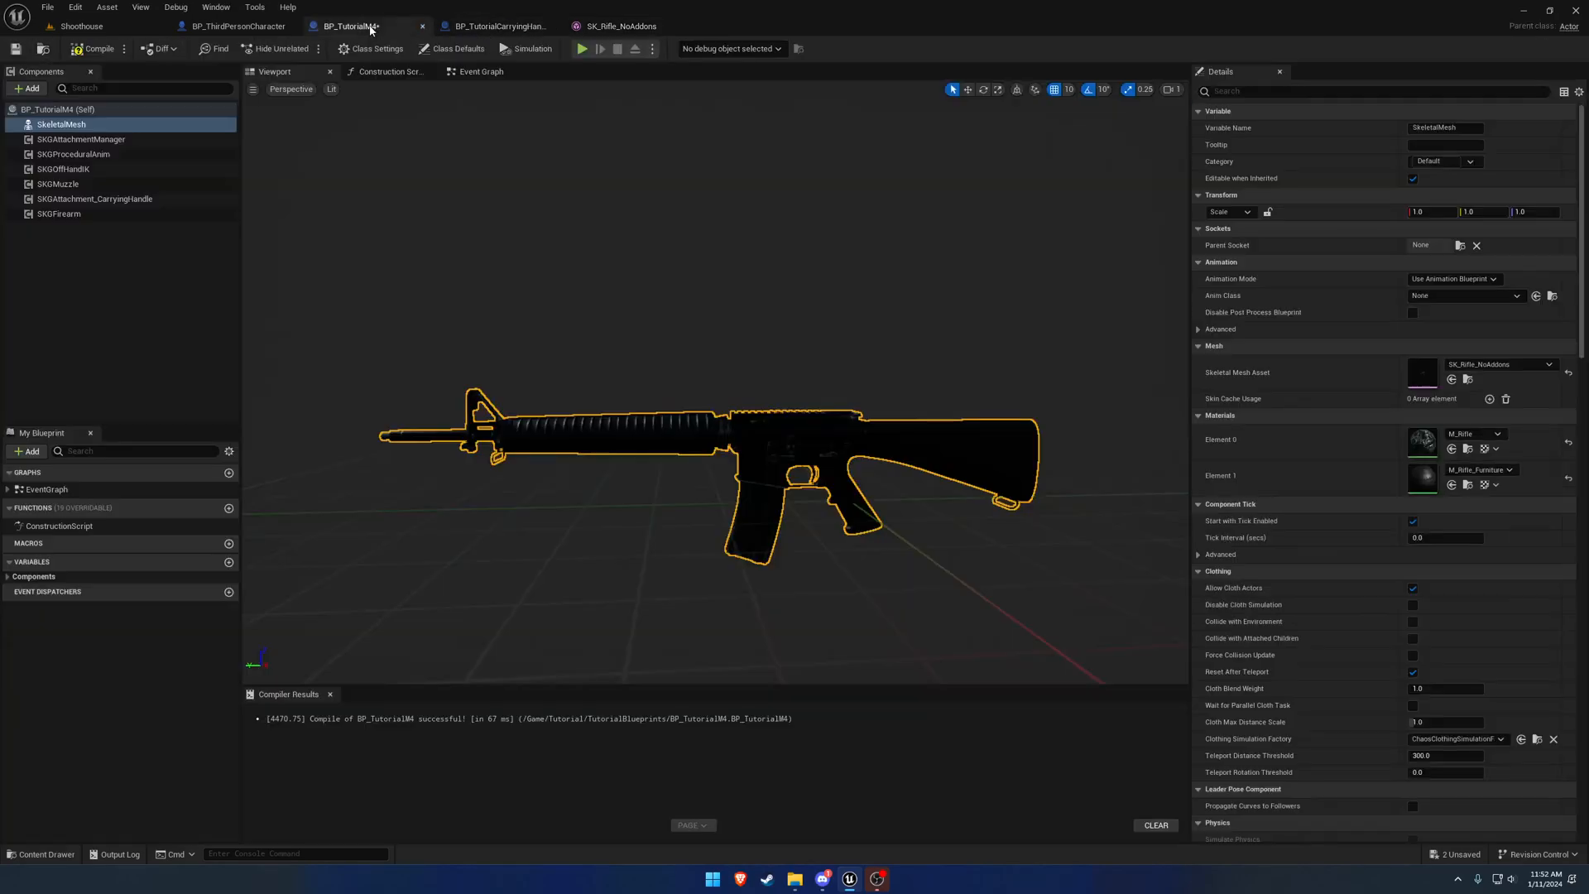
Step: Recompile BP_TutorialM4 and review SKGAttachment_CarryingHandle's socket and default attachment
left_click(92, 48)
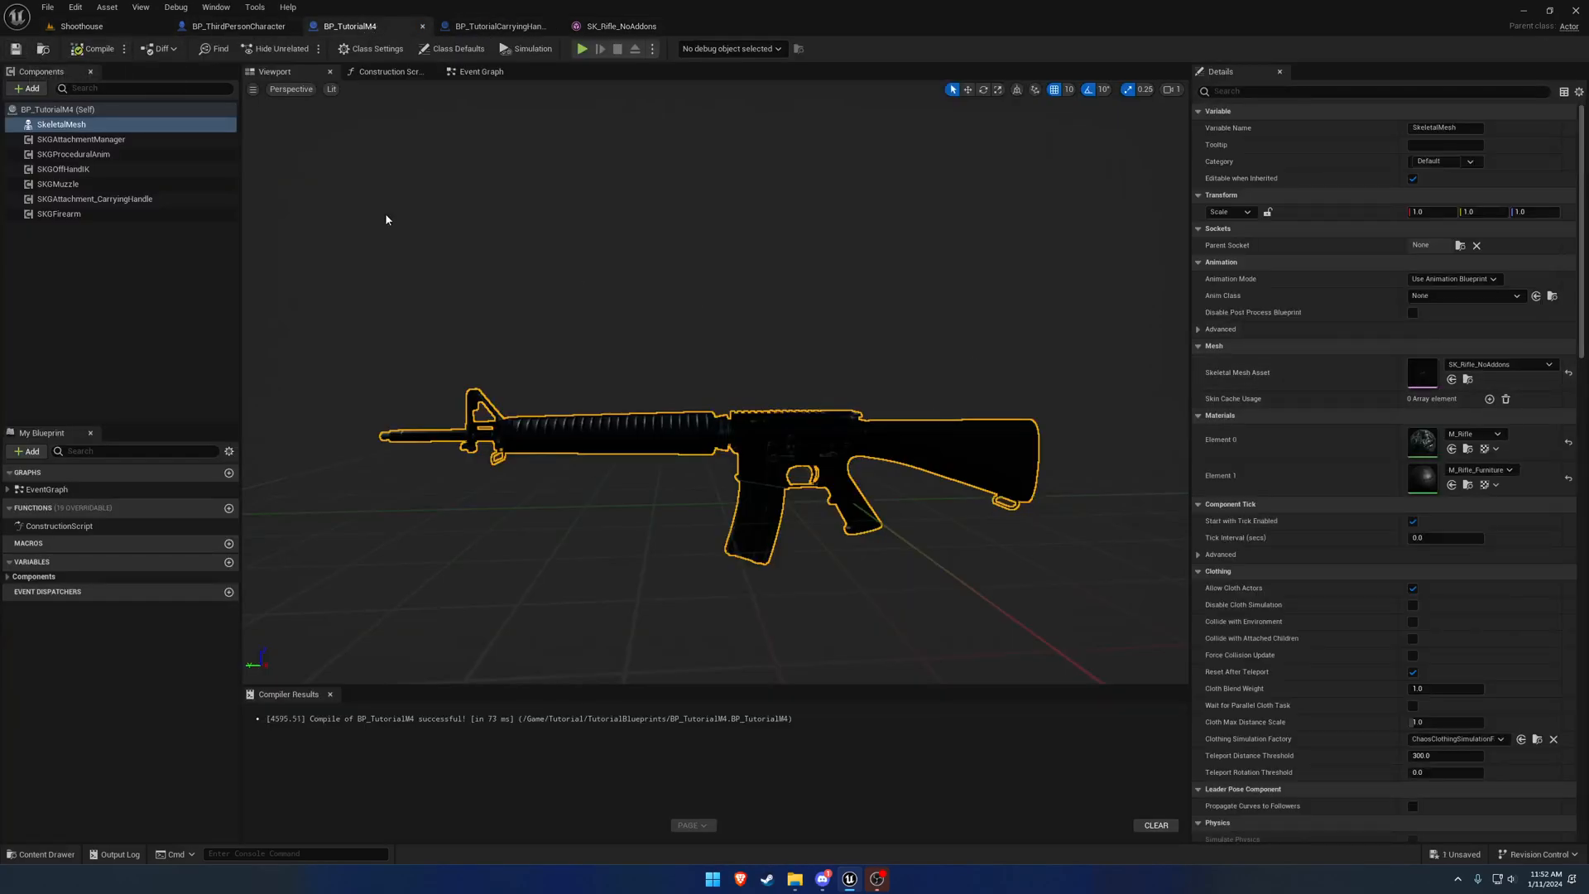
left_click(95, 199)
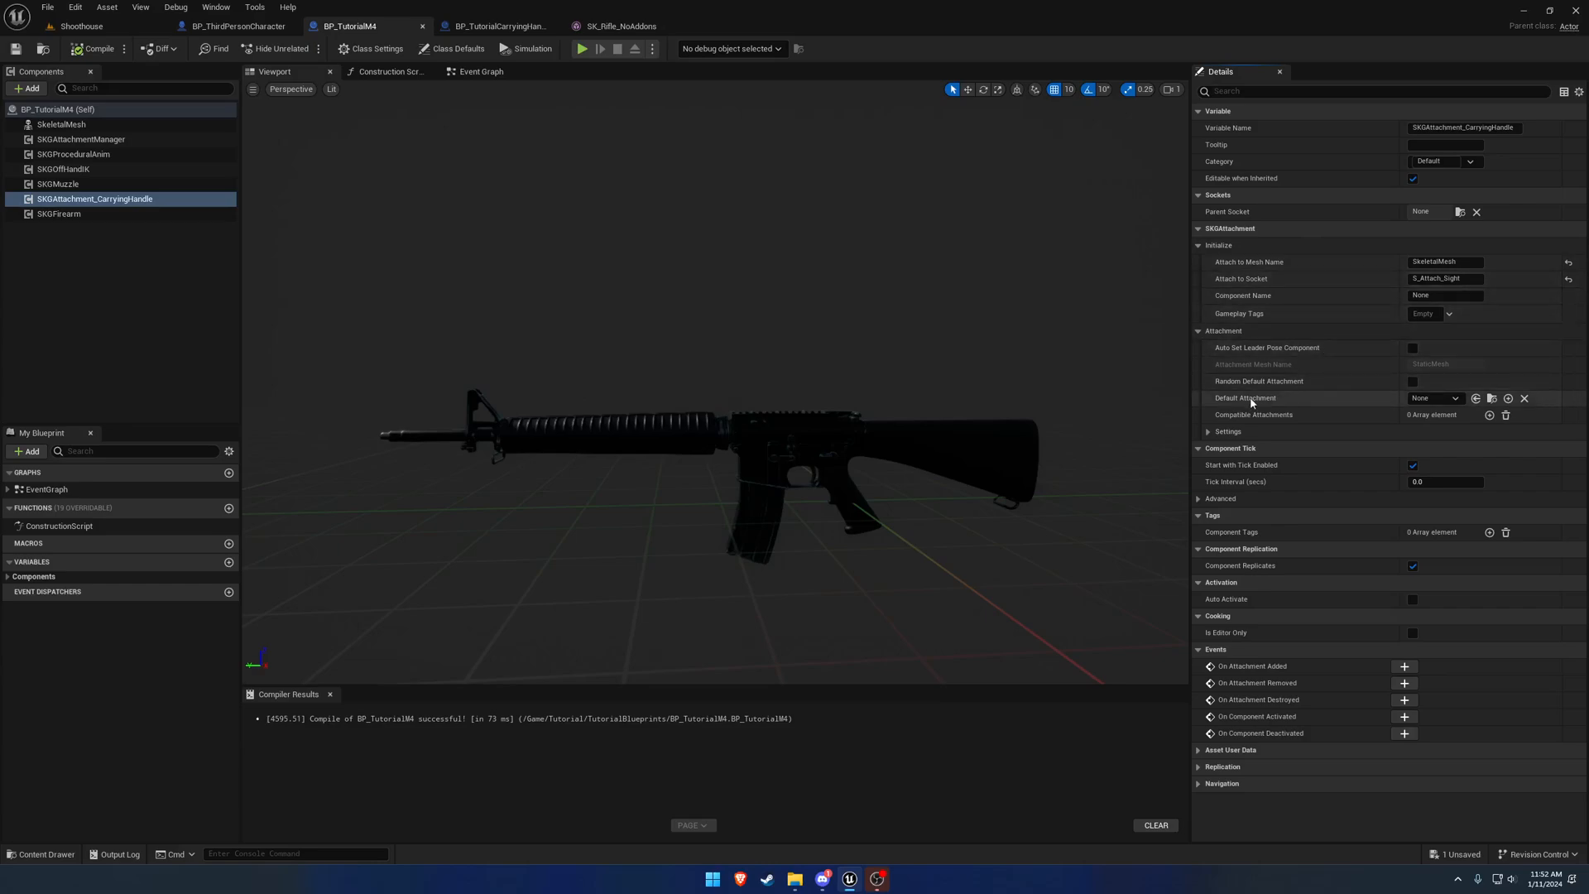
left_click(1432, 397)
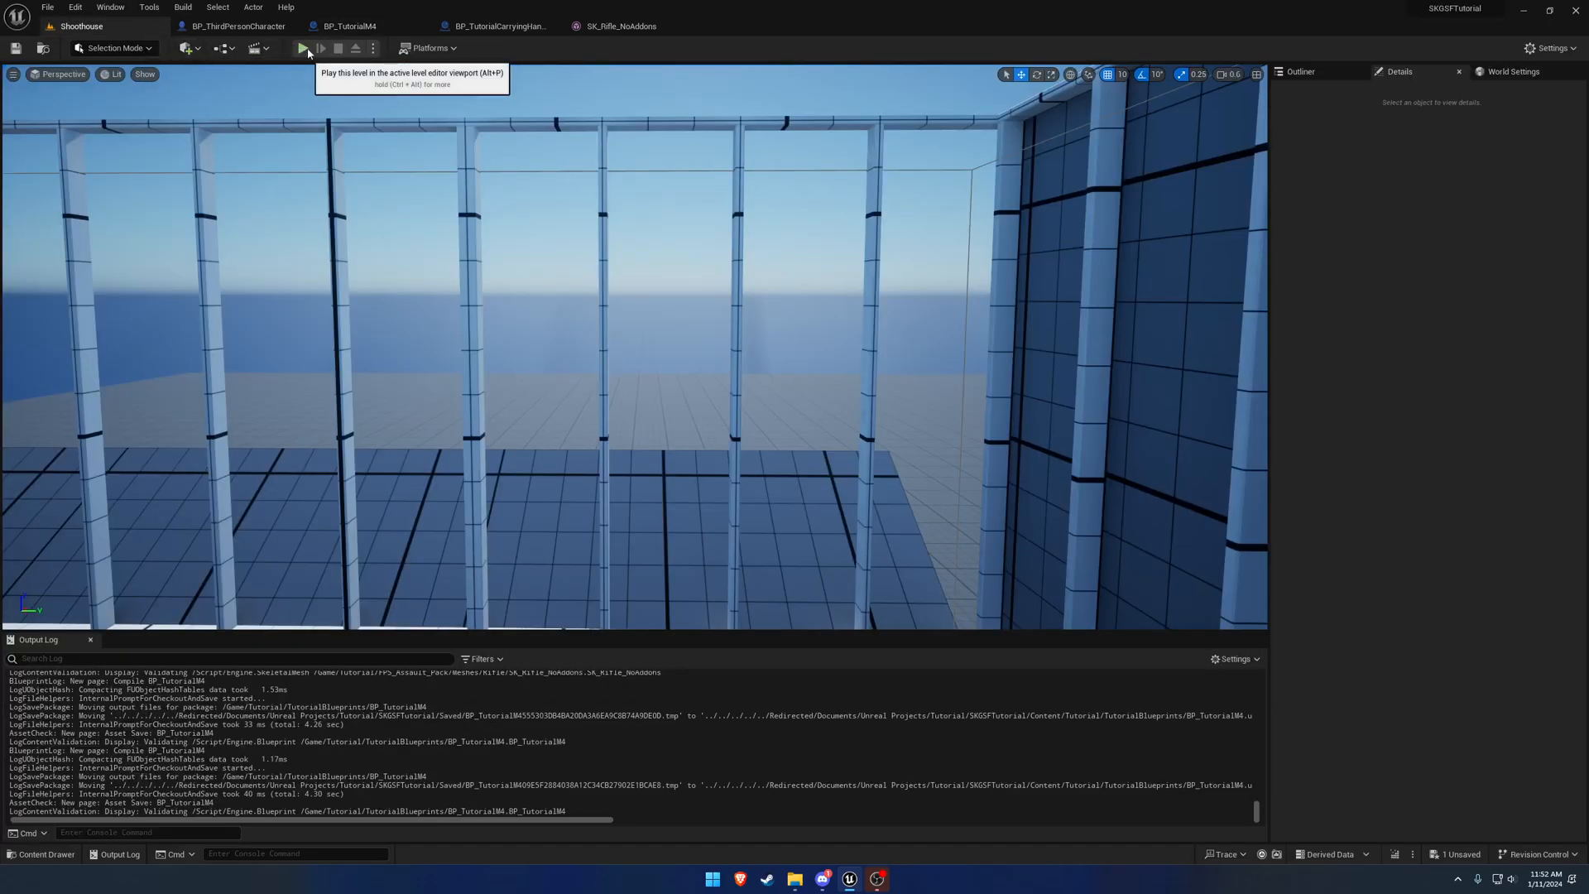
Step: Play Shoothouse to check the rifle's sights, then return to SK_Rifle_NoAddons
left_click(305, 49)
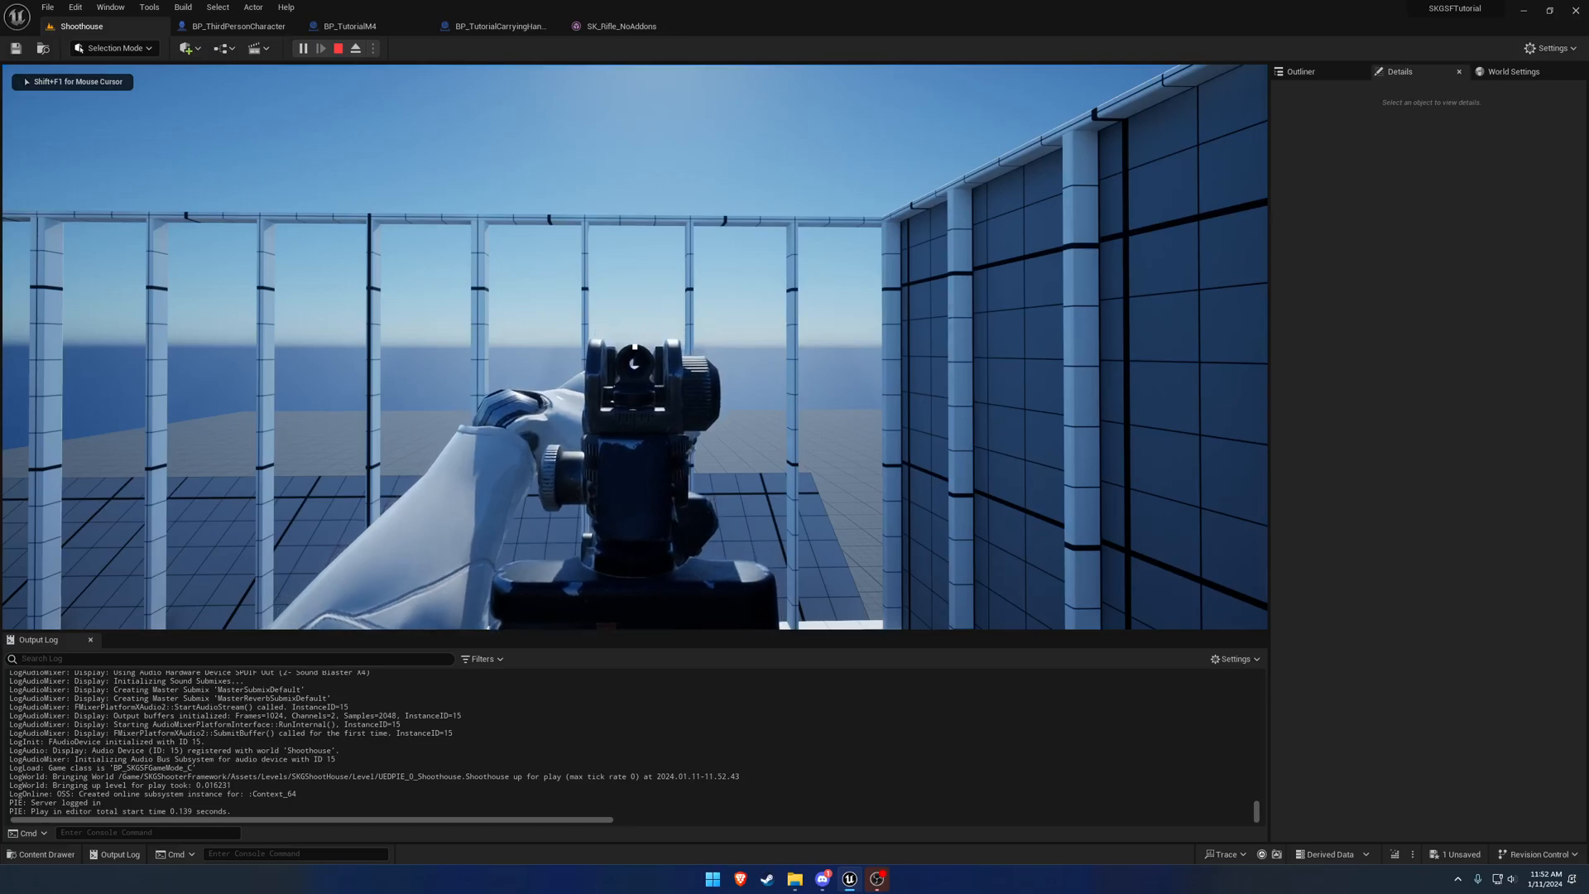
left_click(621, 24)
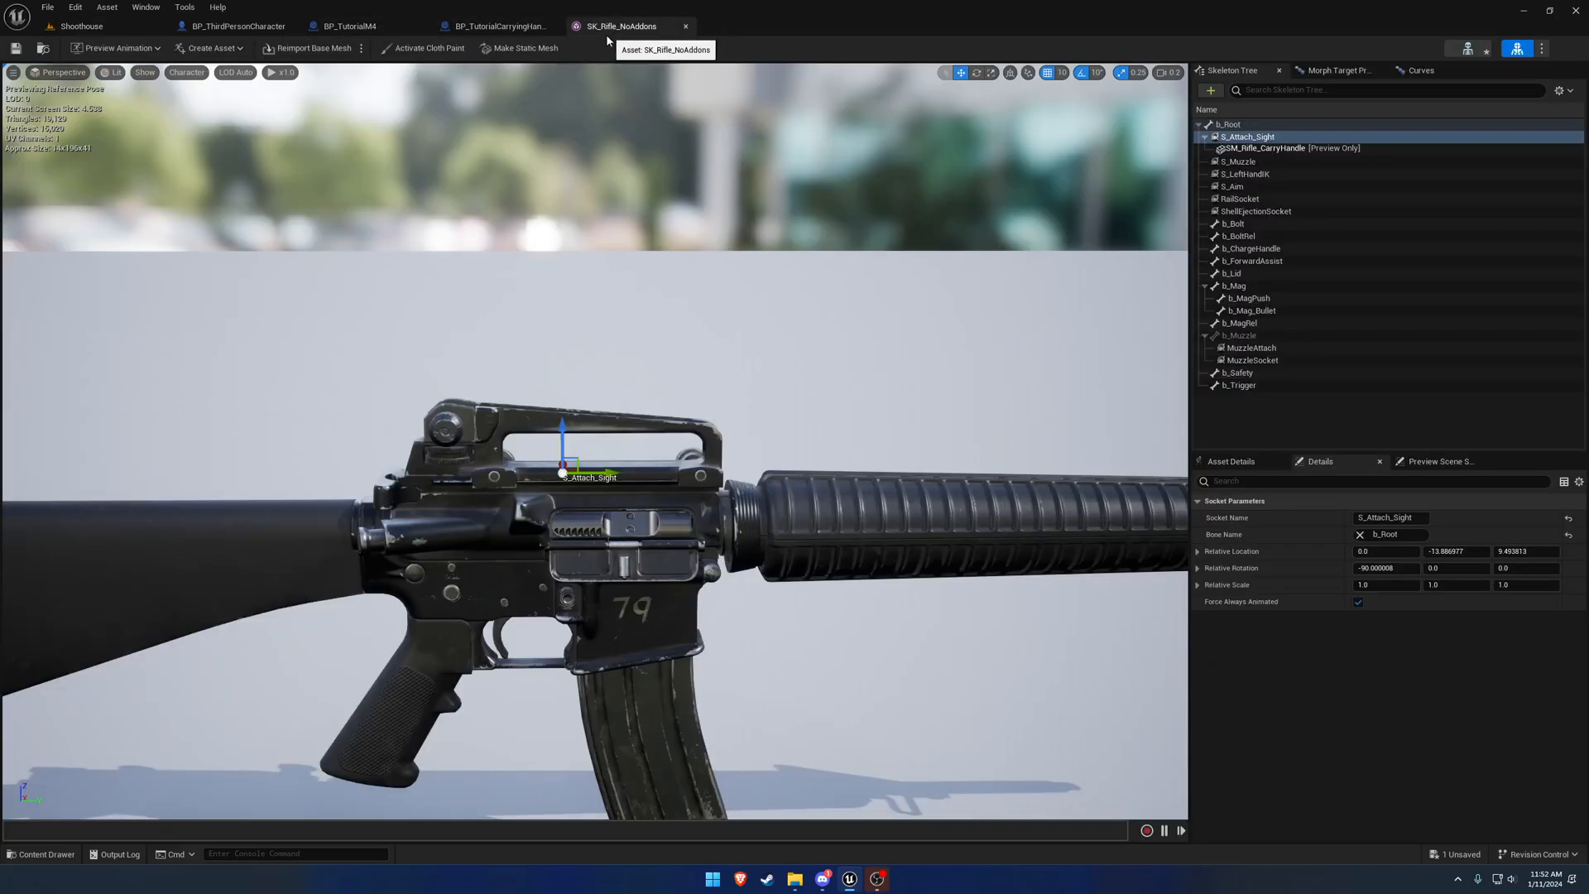
Step: Select the S_Aim socket and zoom in on its placement at the rear sight
left_click(1231, 186)
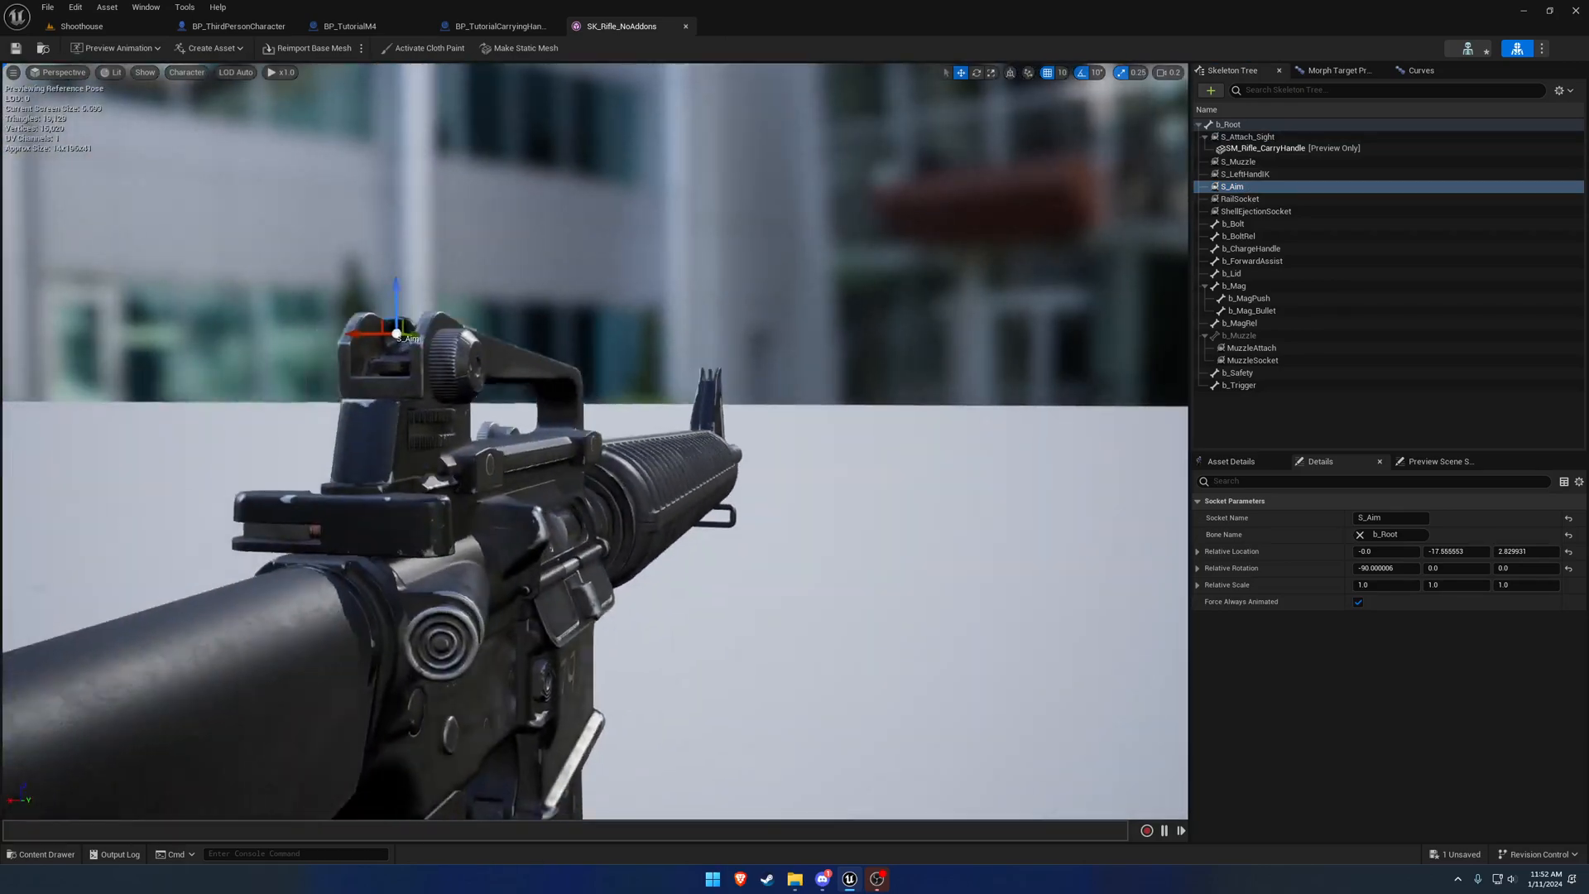
scroll("up", 3)
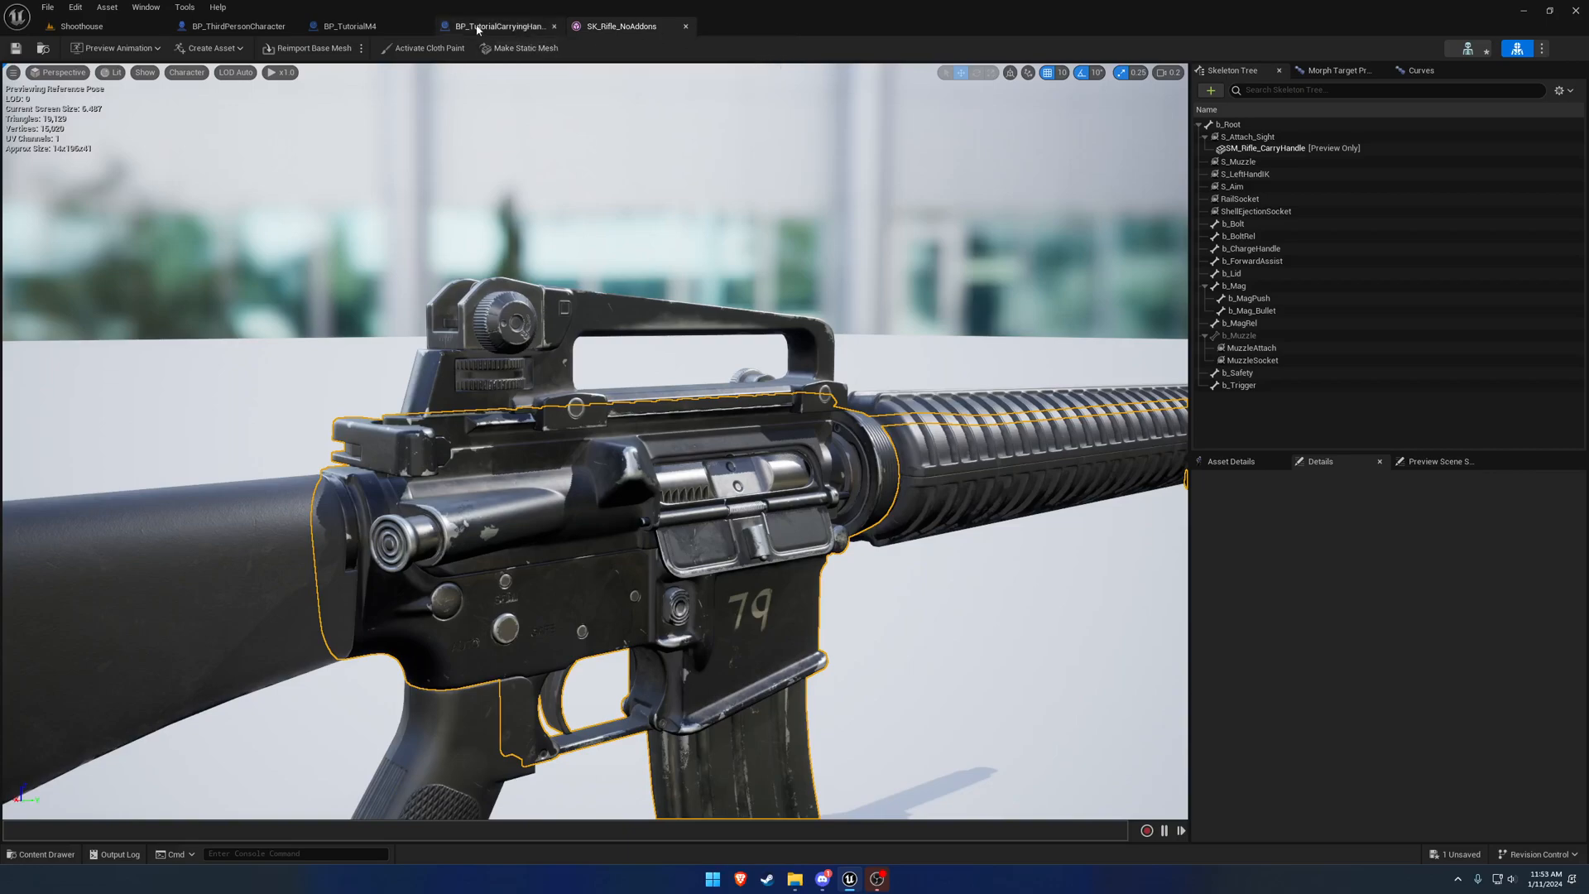
Step: Add an SKGProceduralAnim component to the carrying handle using StaticMesh and S_Aim, then go to its mesh
left_click(351, 25)
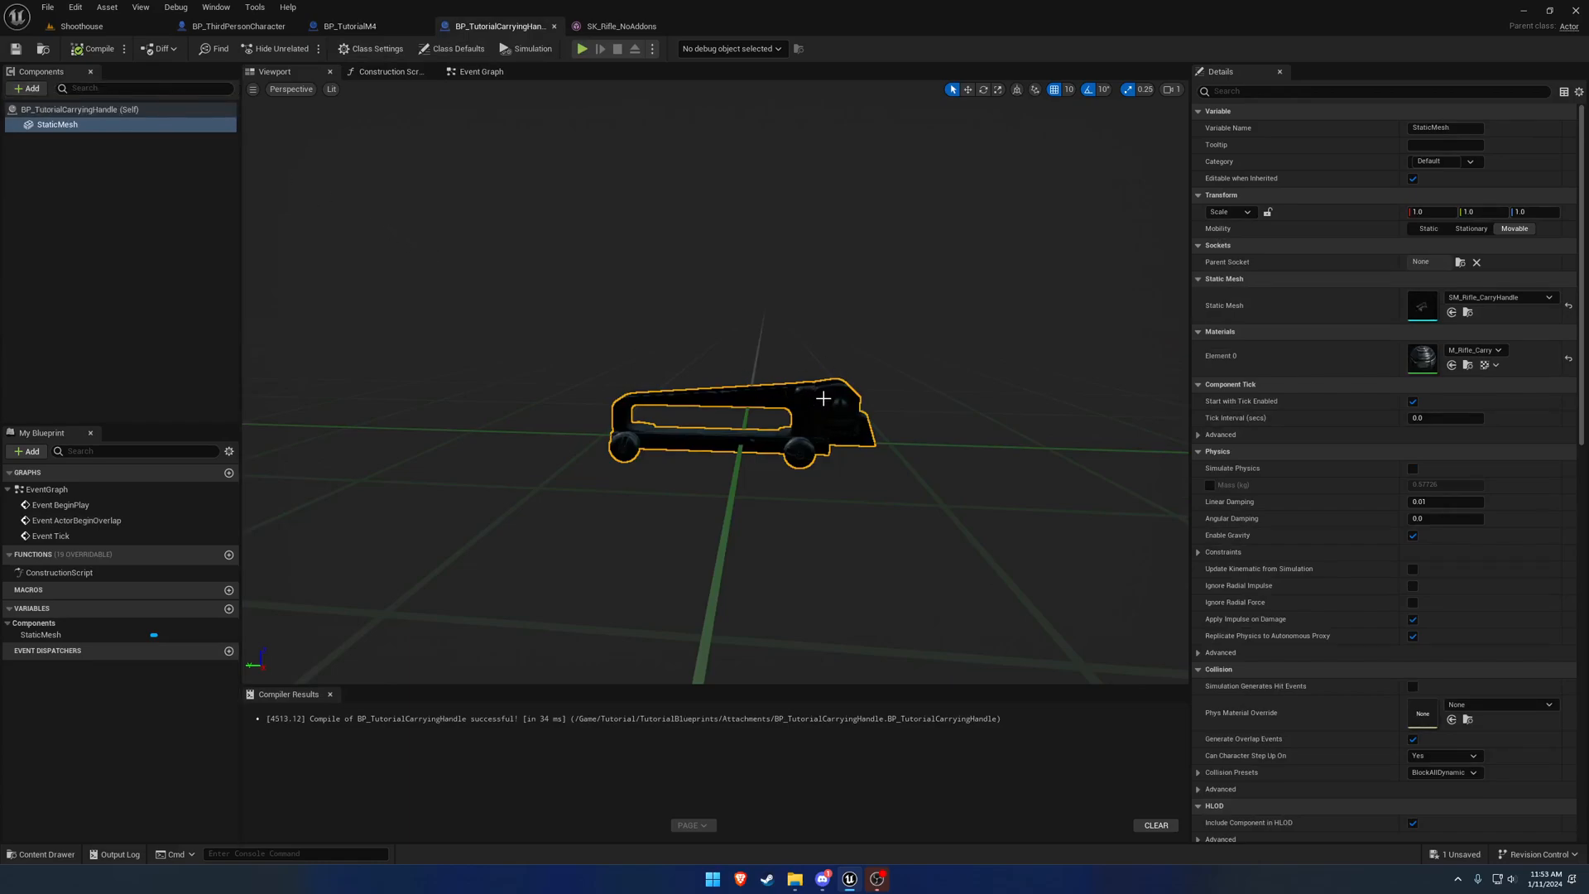
left_click(29, 88)
type("proce")
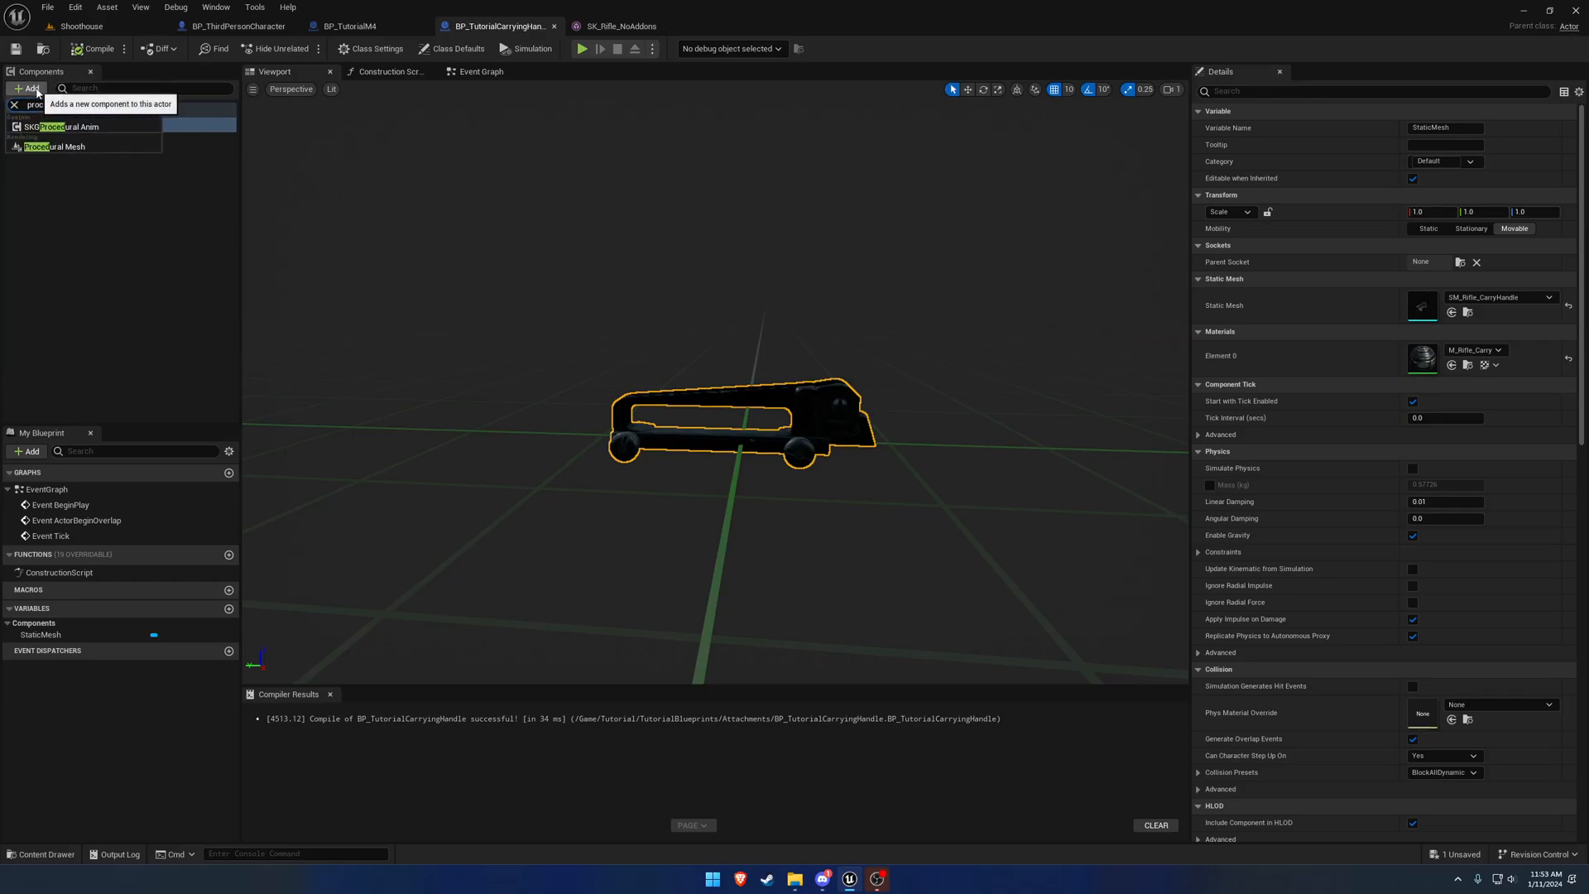
left_click(67, 126)
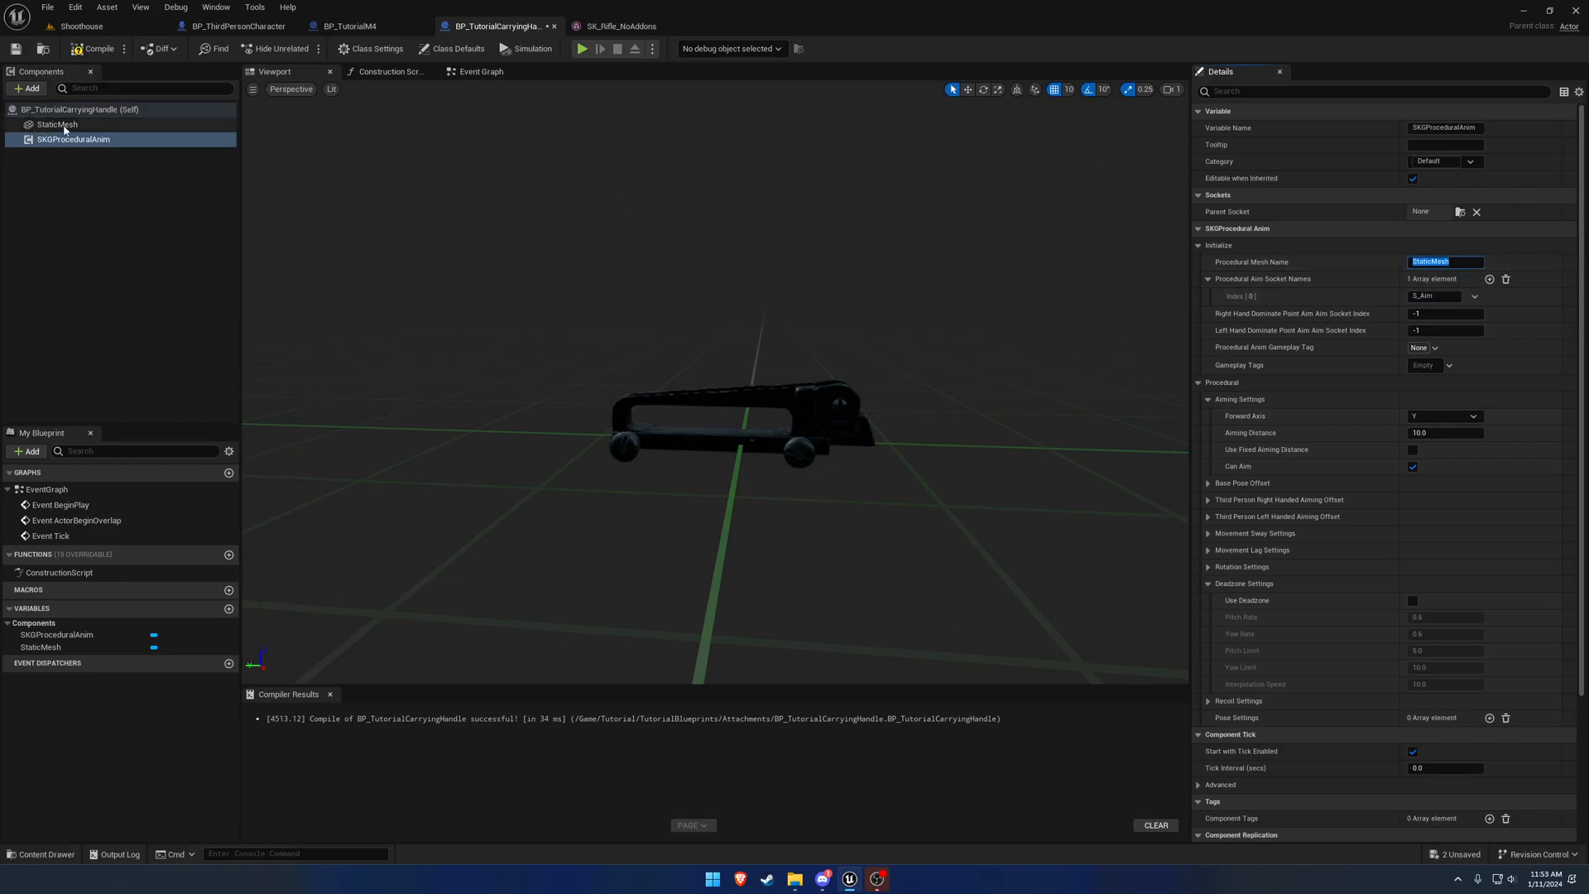
left_click(57, 124)
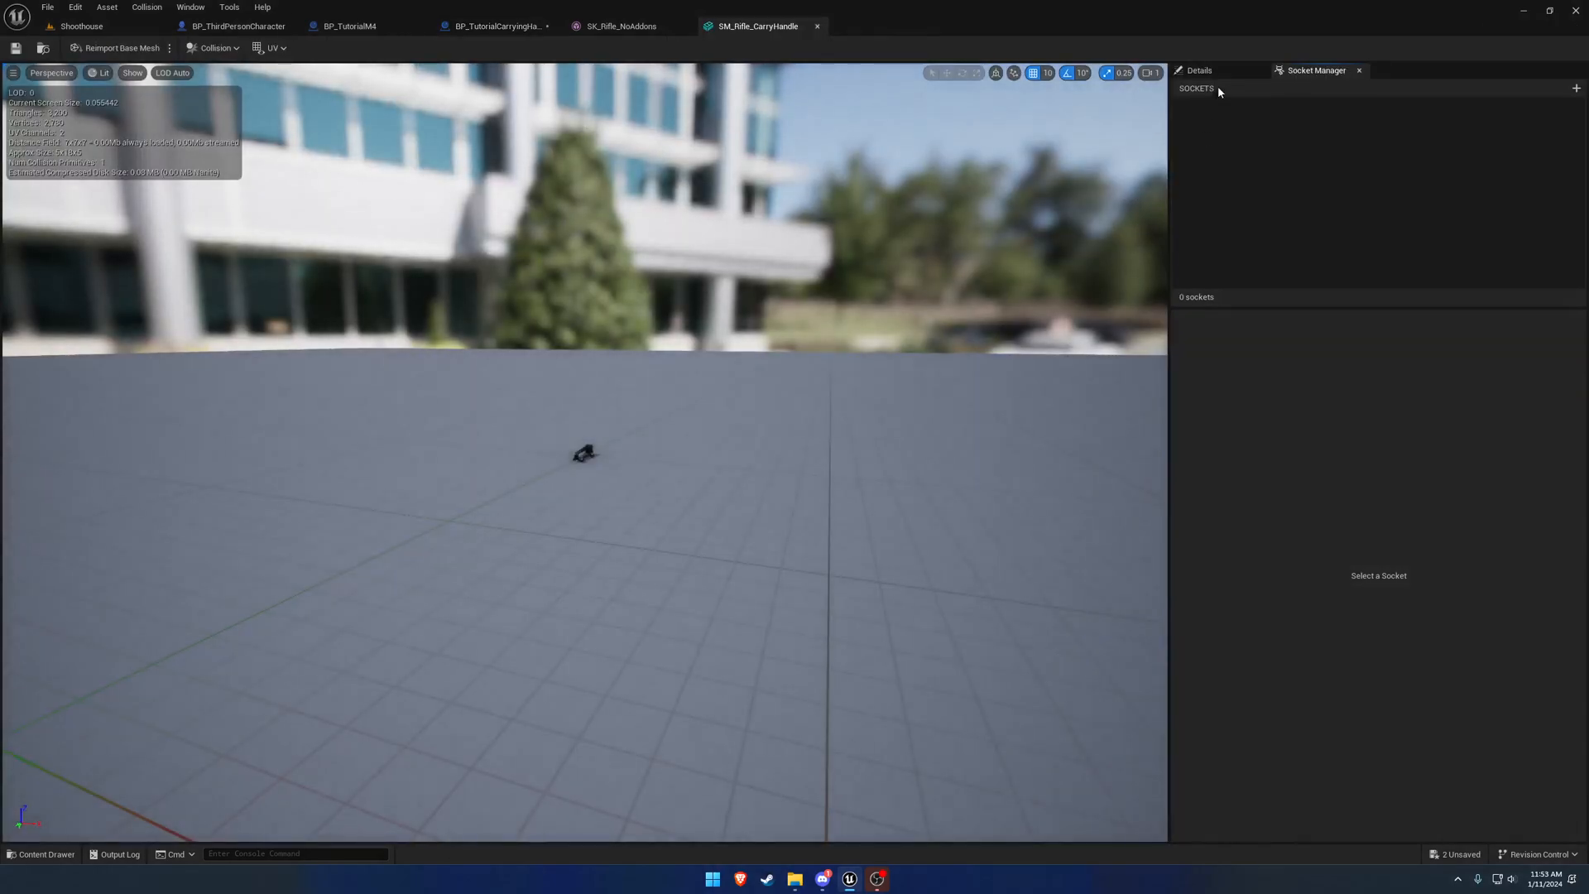
Step: Create a new S_Aim socket on SM_Rifle_CarryHandle and zoom toward the rear sight aperture
left_click(1576, 88)
type("S_Aim")
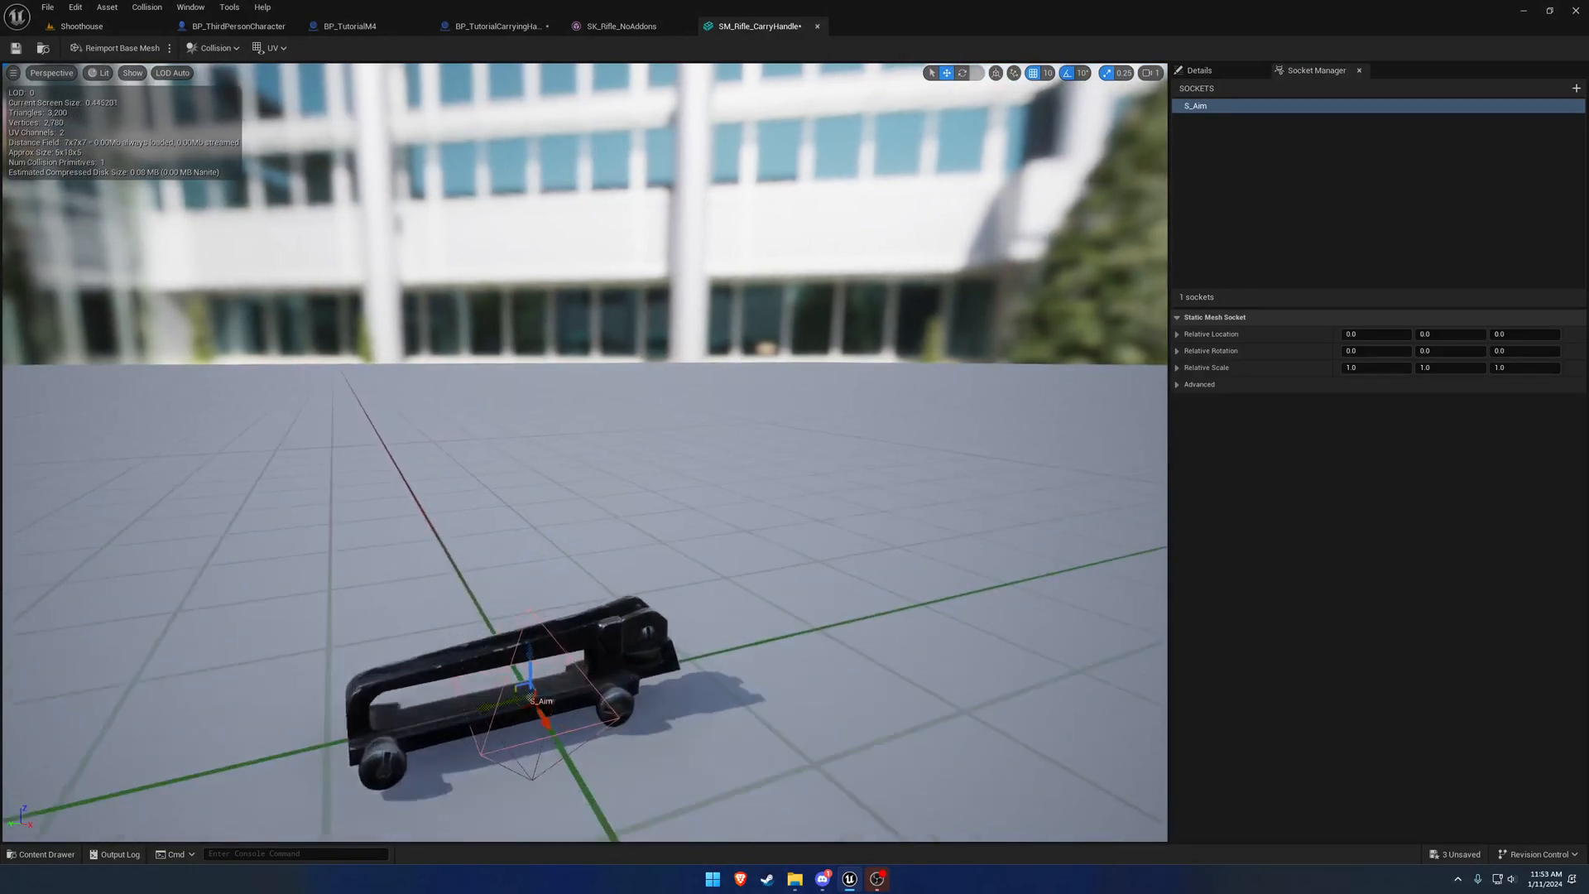
scroll("up", 3)
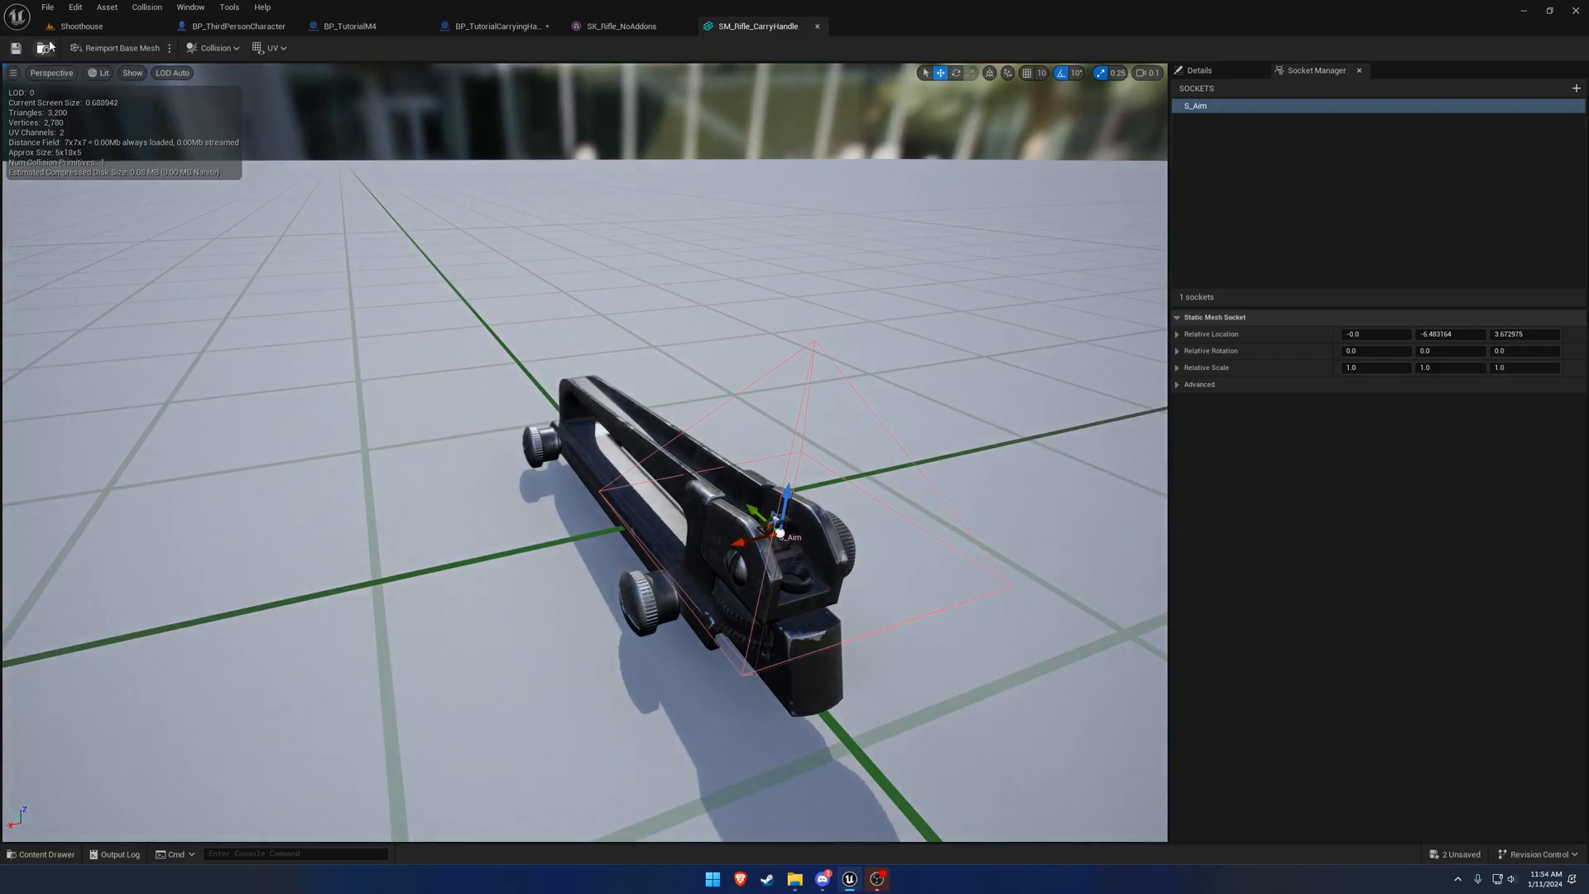
left_click(303, 48)
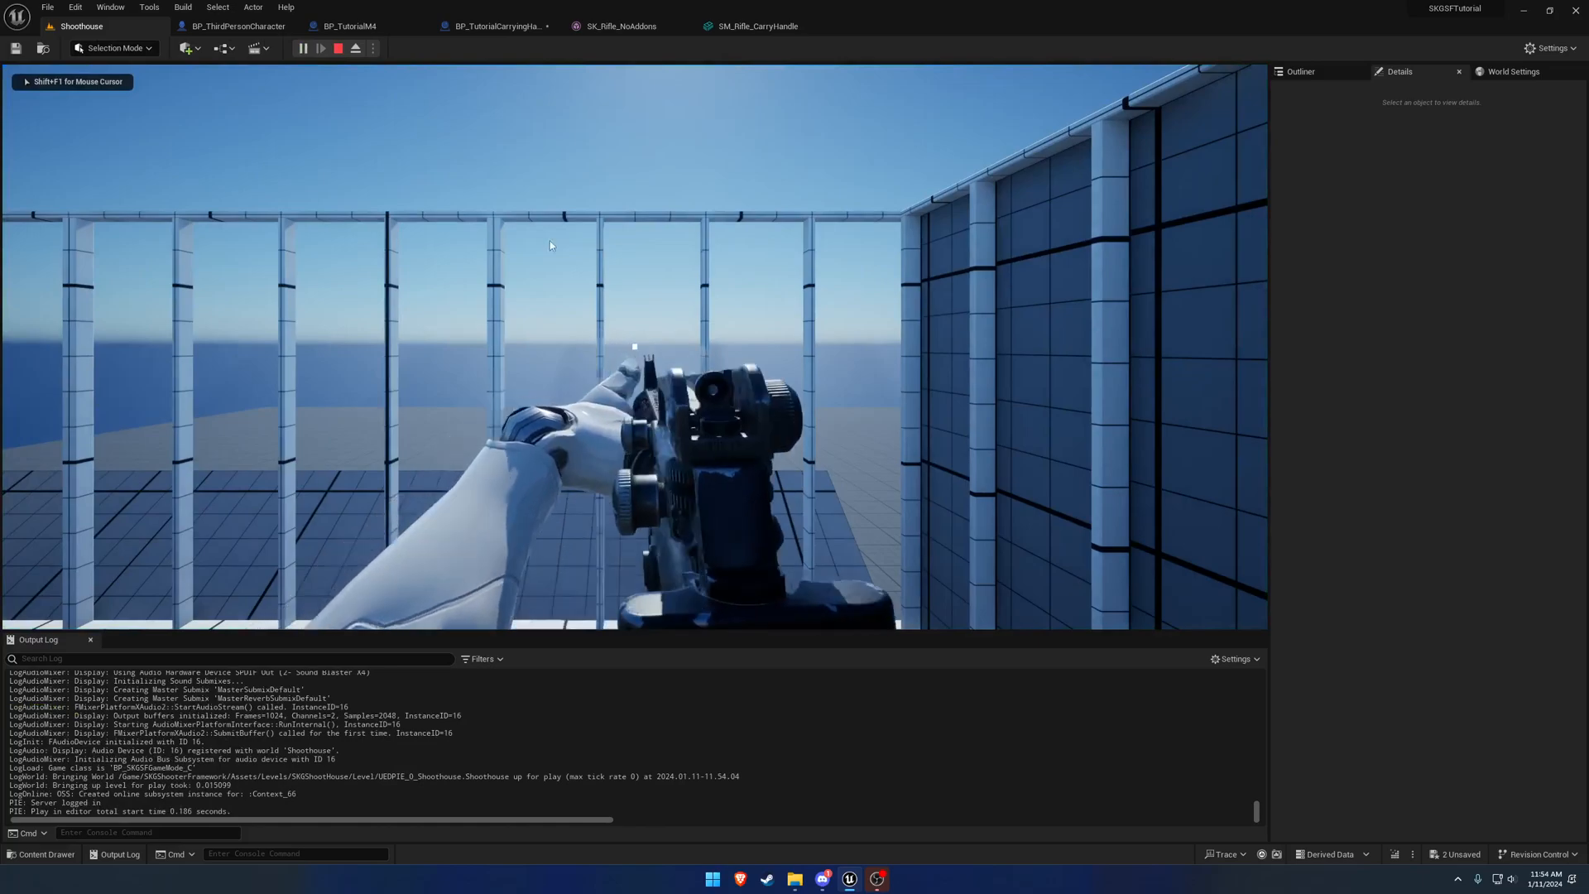
left_click(755, 25)
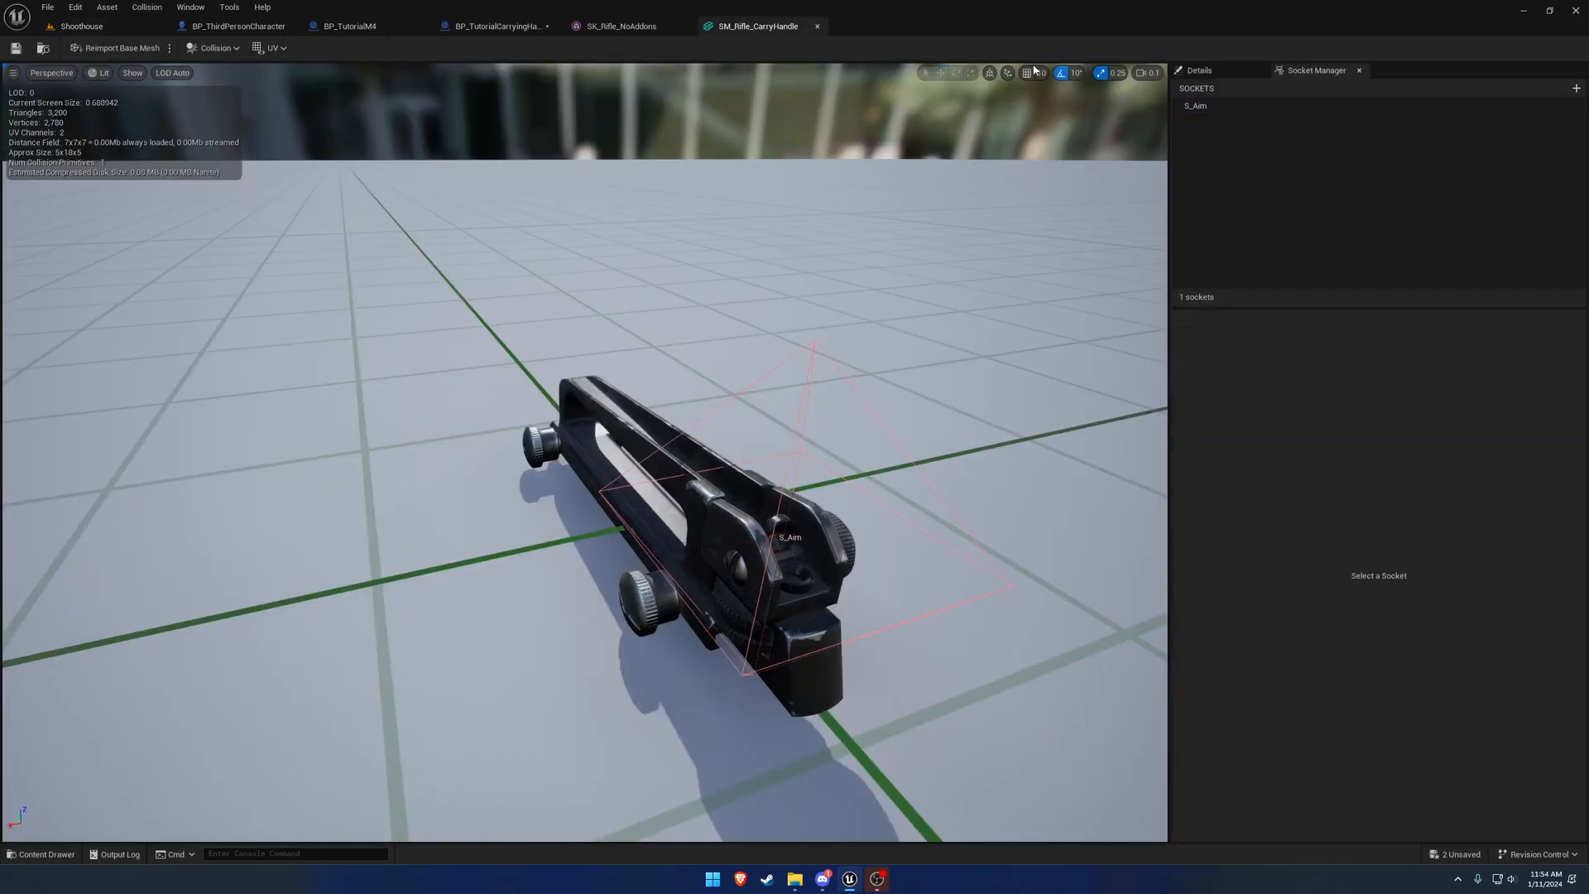
left_click(1195, 106)
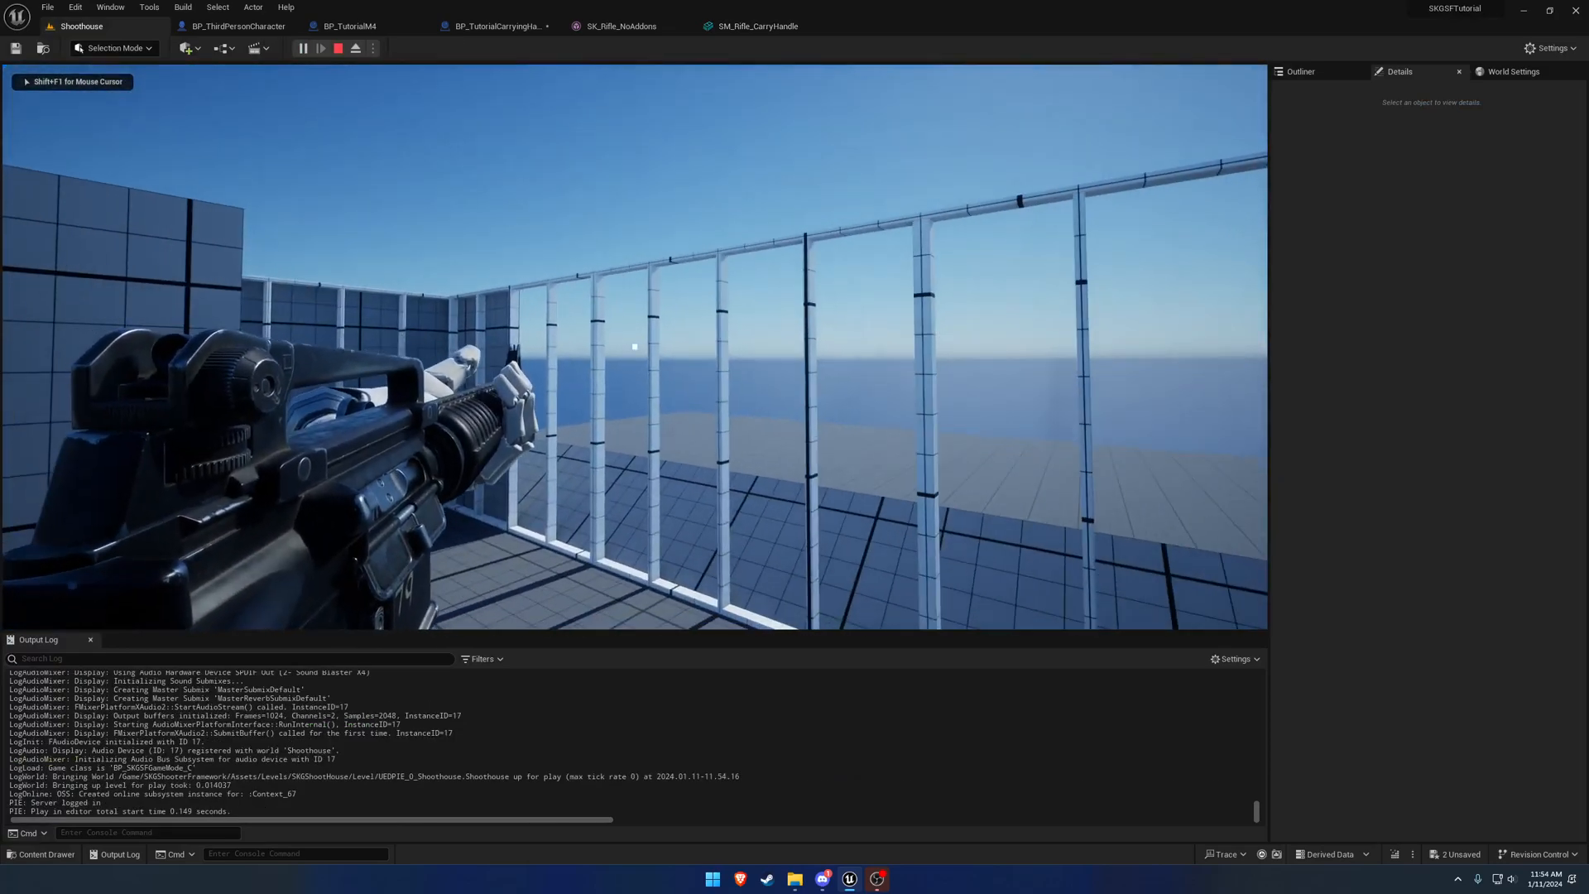
left_click(753, 24)
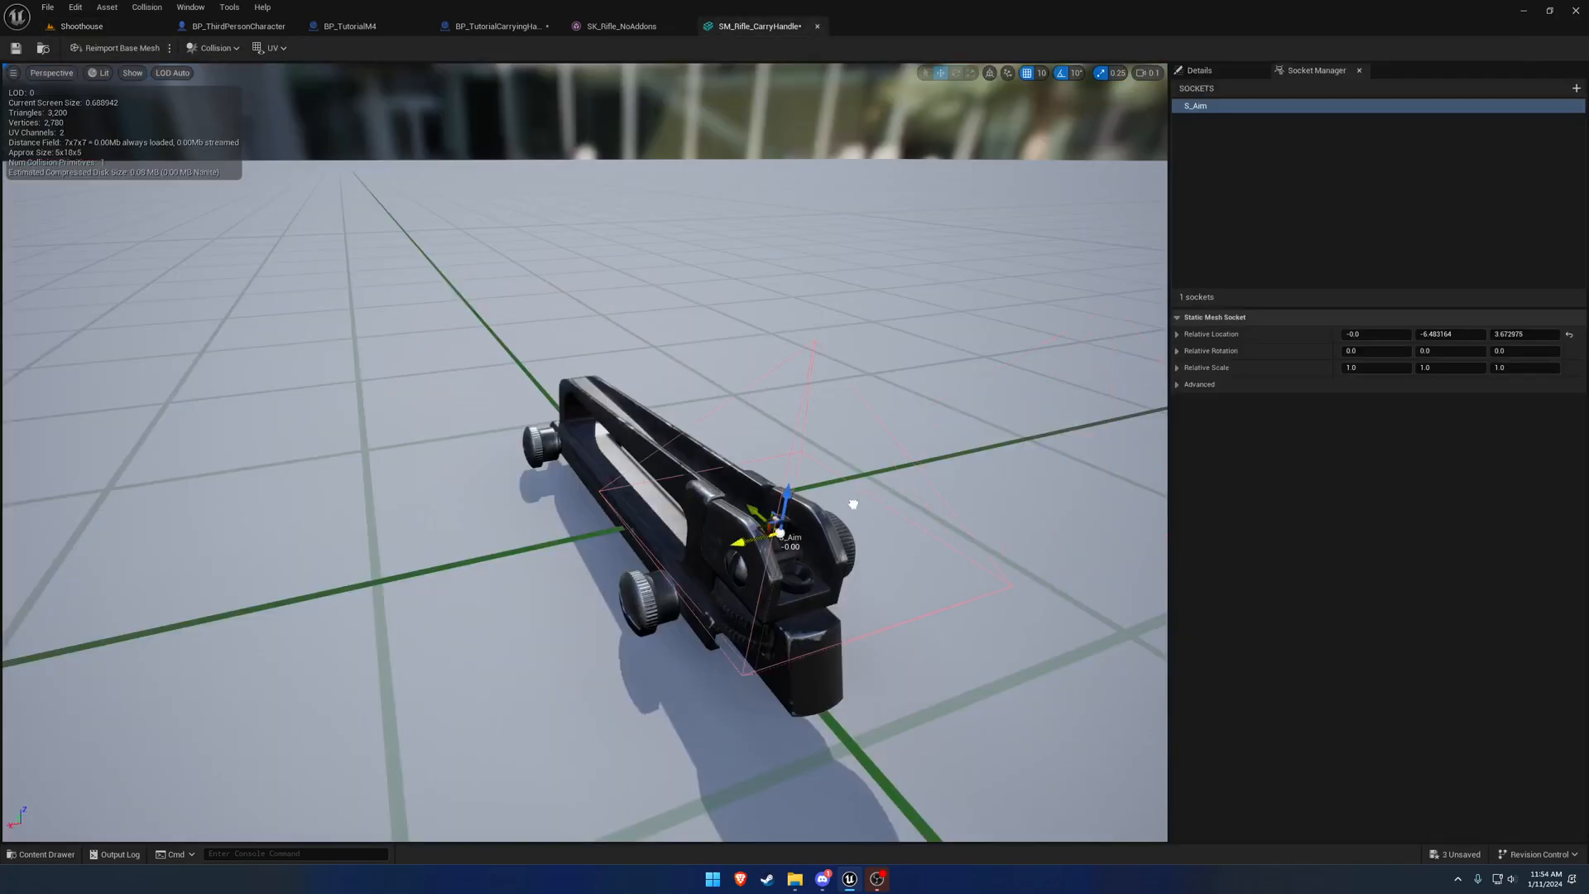
left_click_drag(851, 503, 745, 556)
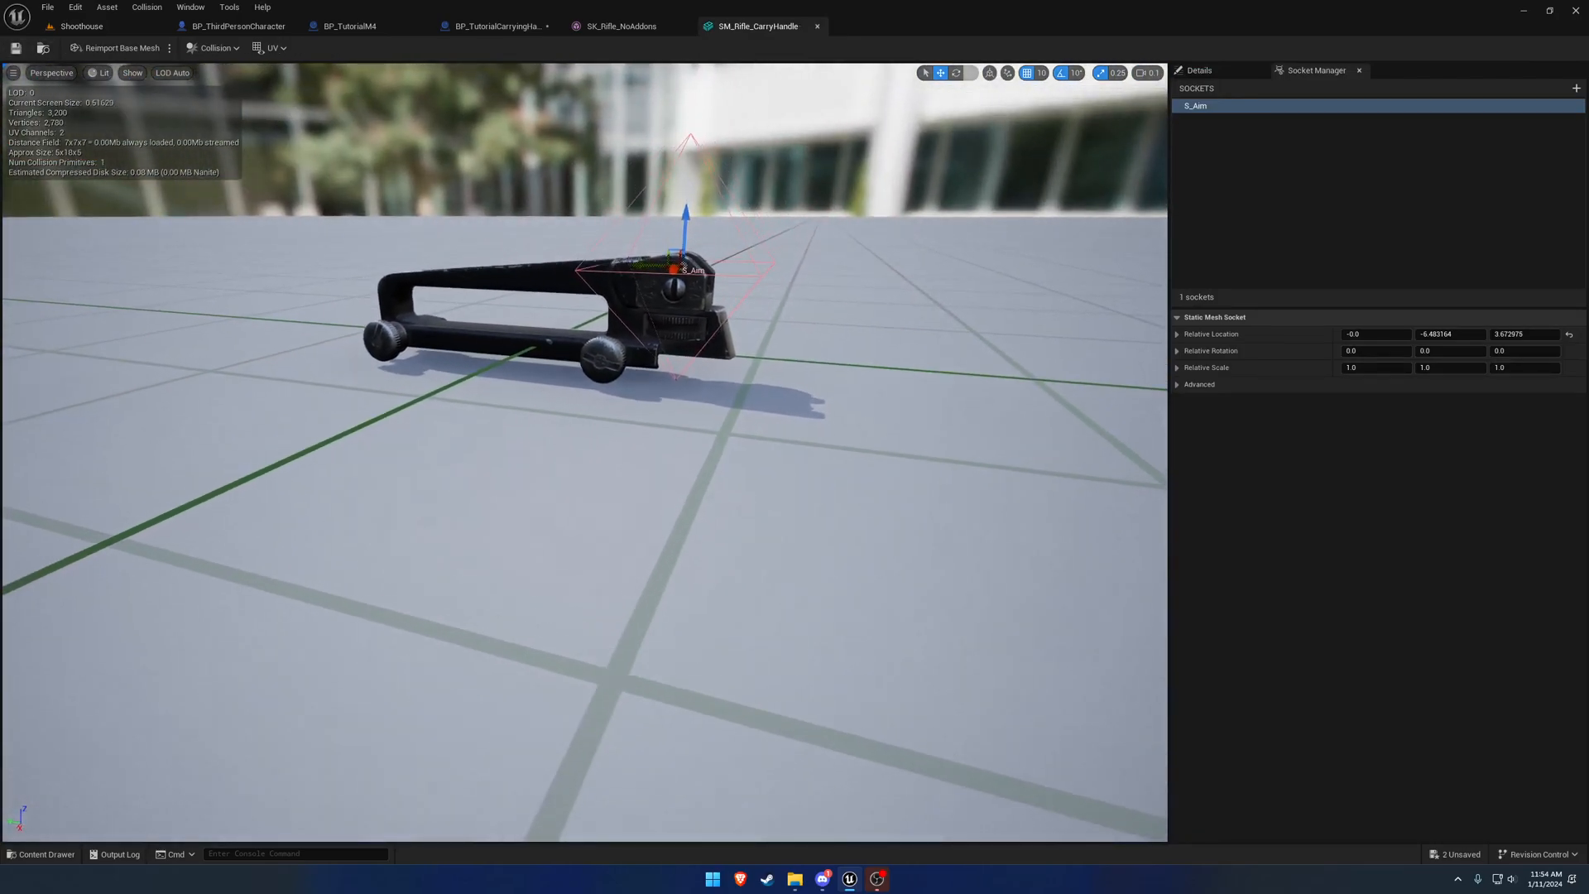
mouse_move(816, 26)
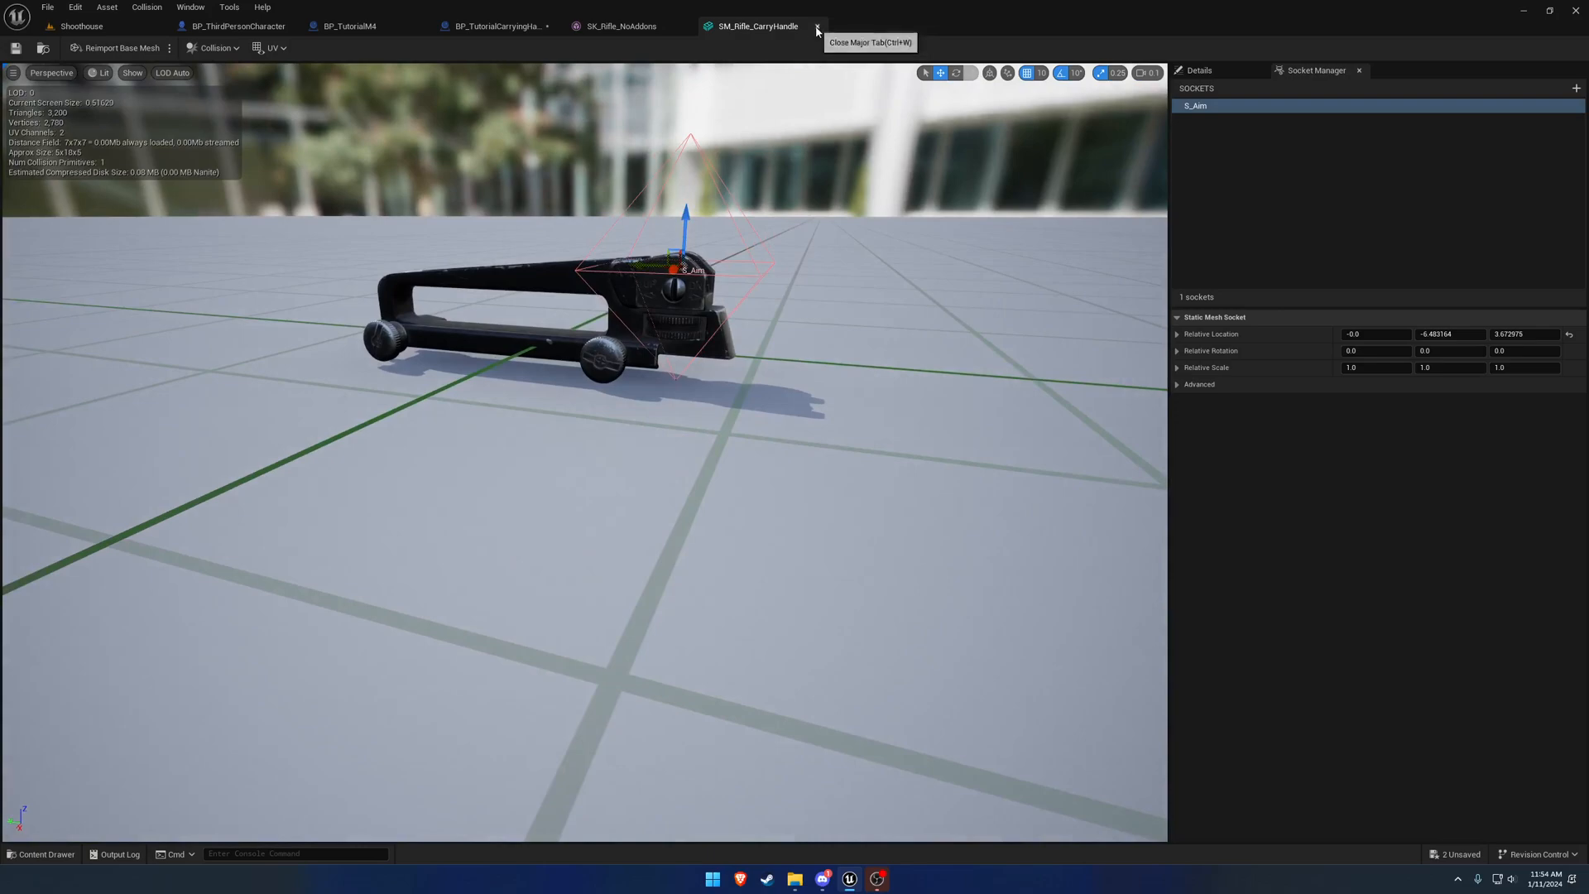
Step: Close the carry handle mesh editor and review SKGProceduralAnim's StaticMesh and S_Aim references in BP_TutorialCarryingHandle
left_click(817, 27)
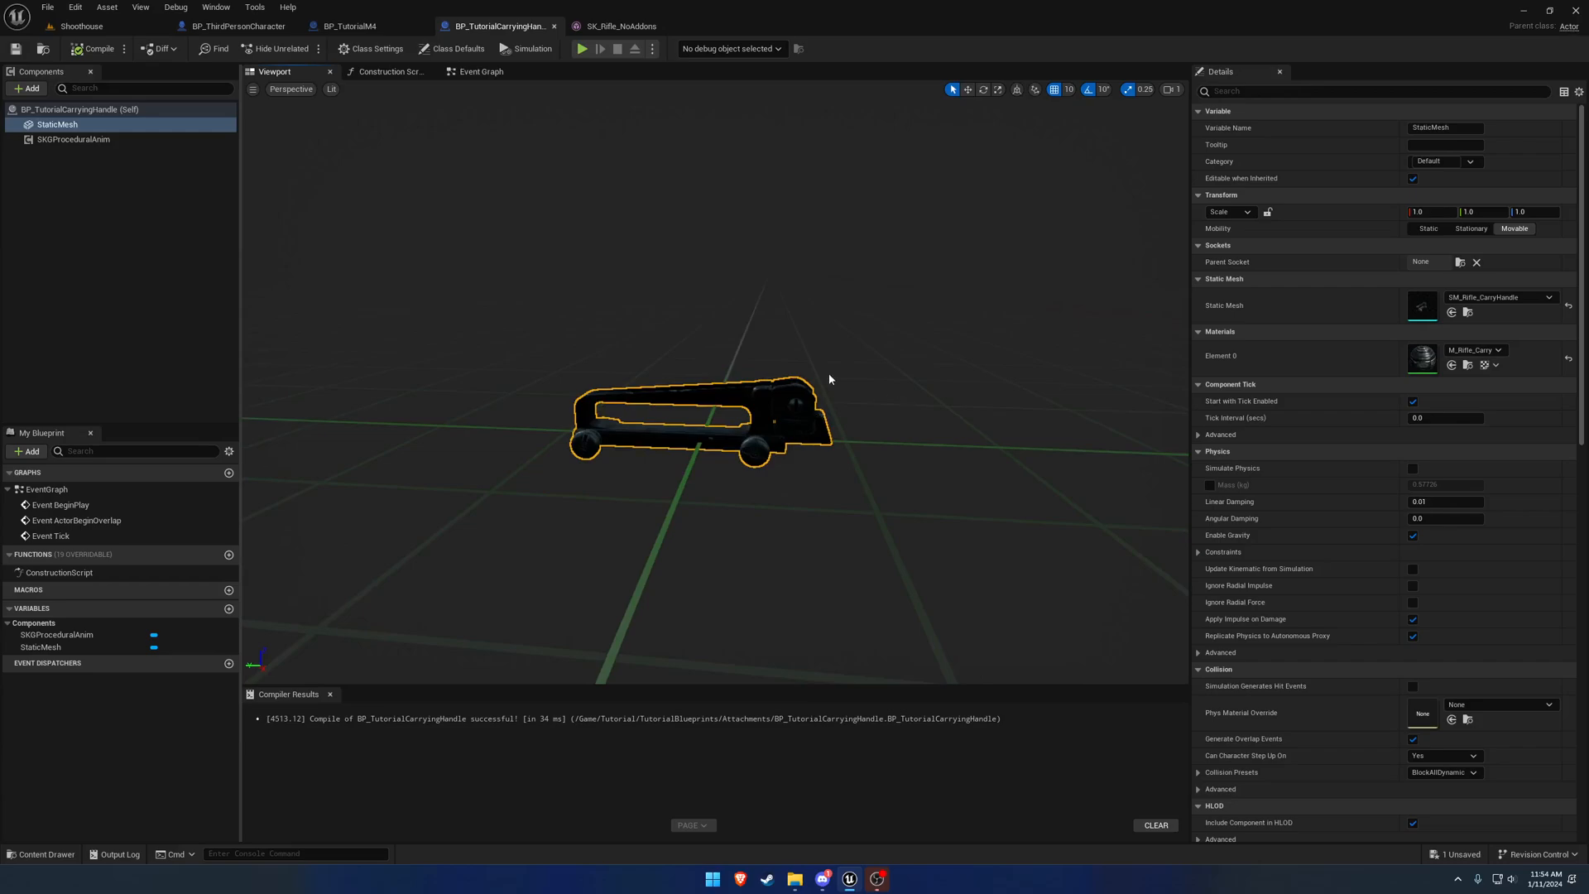
left_click(73, 139)
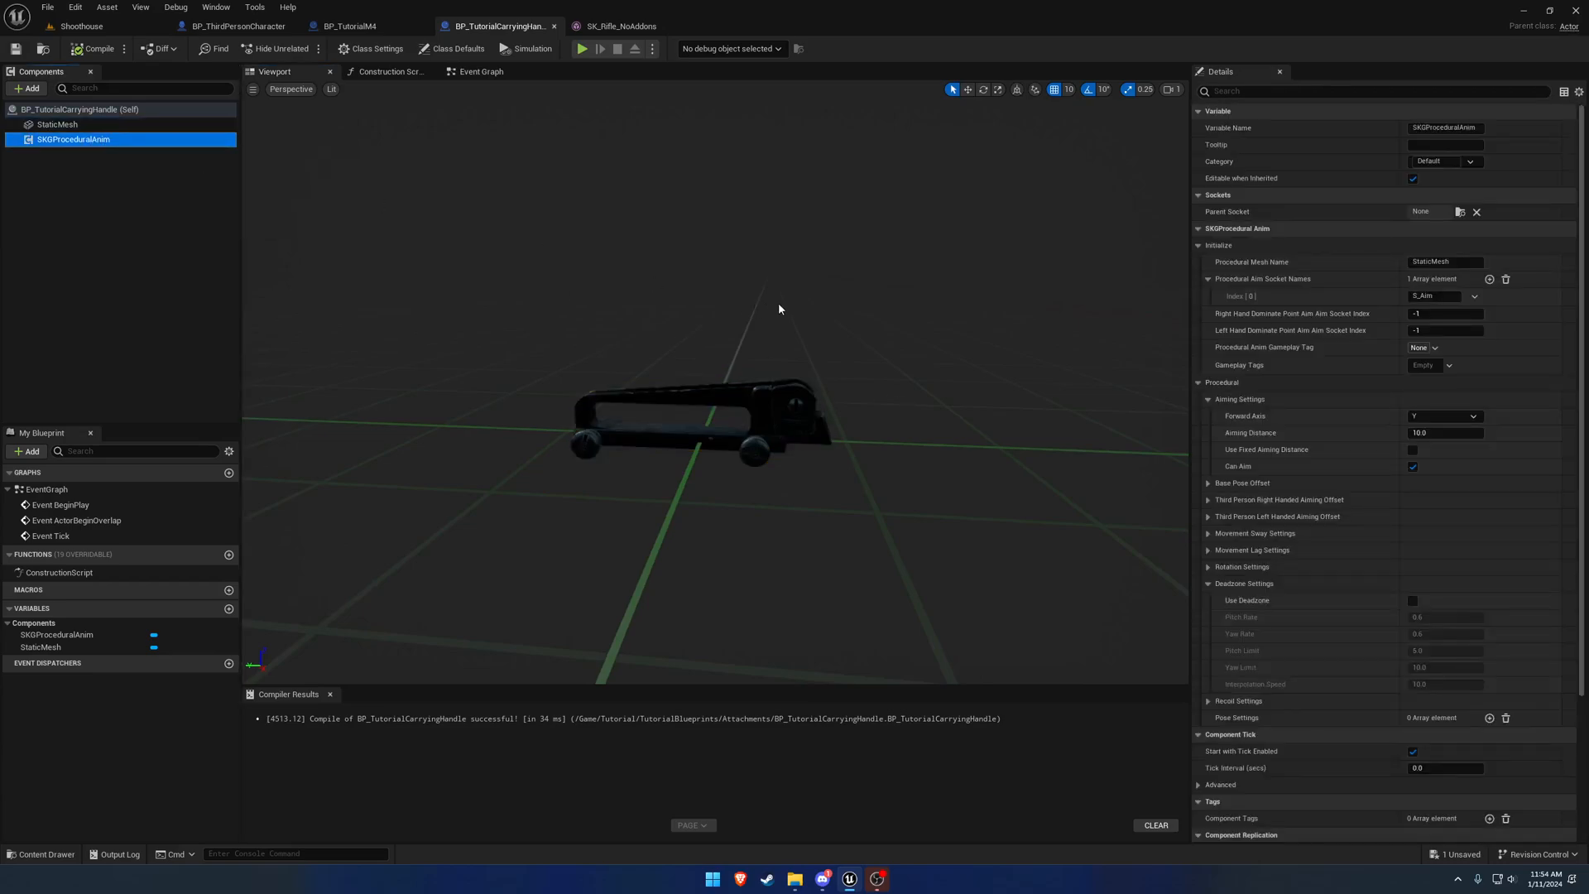
mouse_move(750, 335)
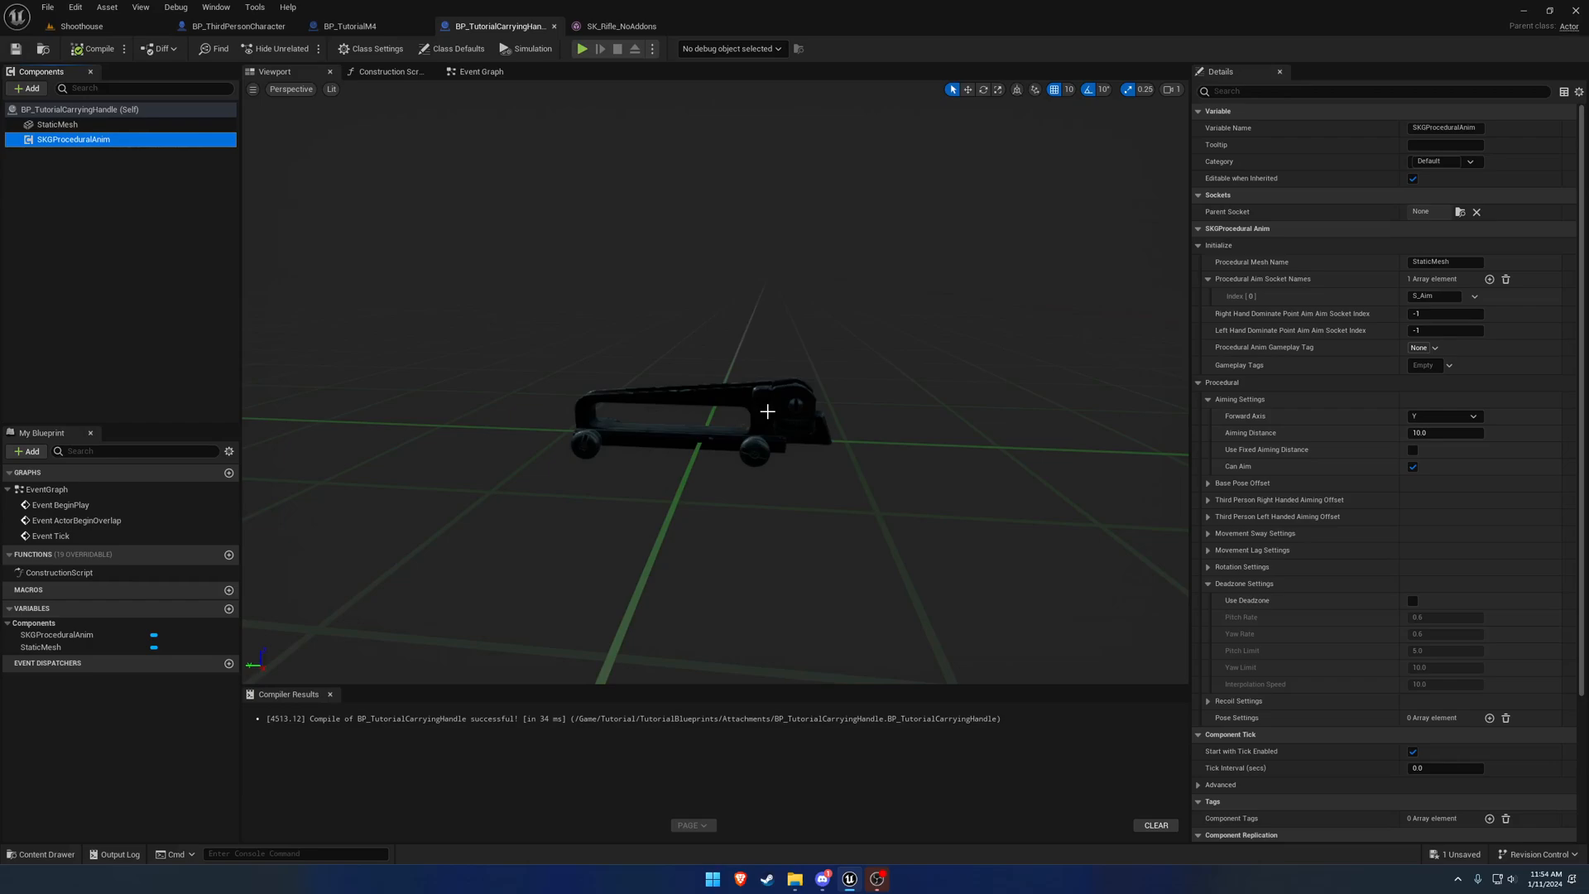
left_click(58, 124)
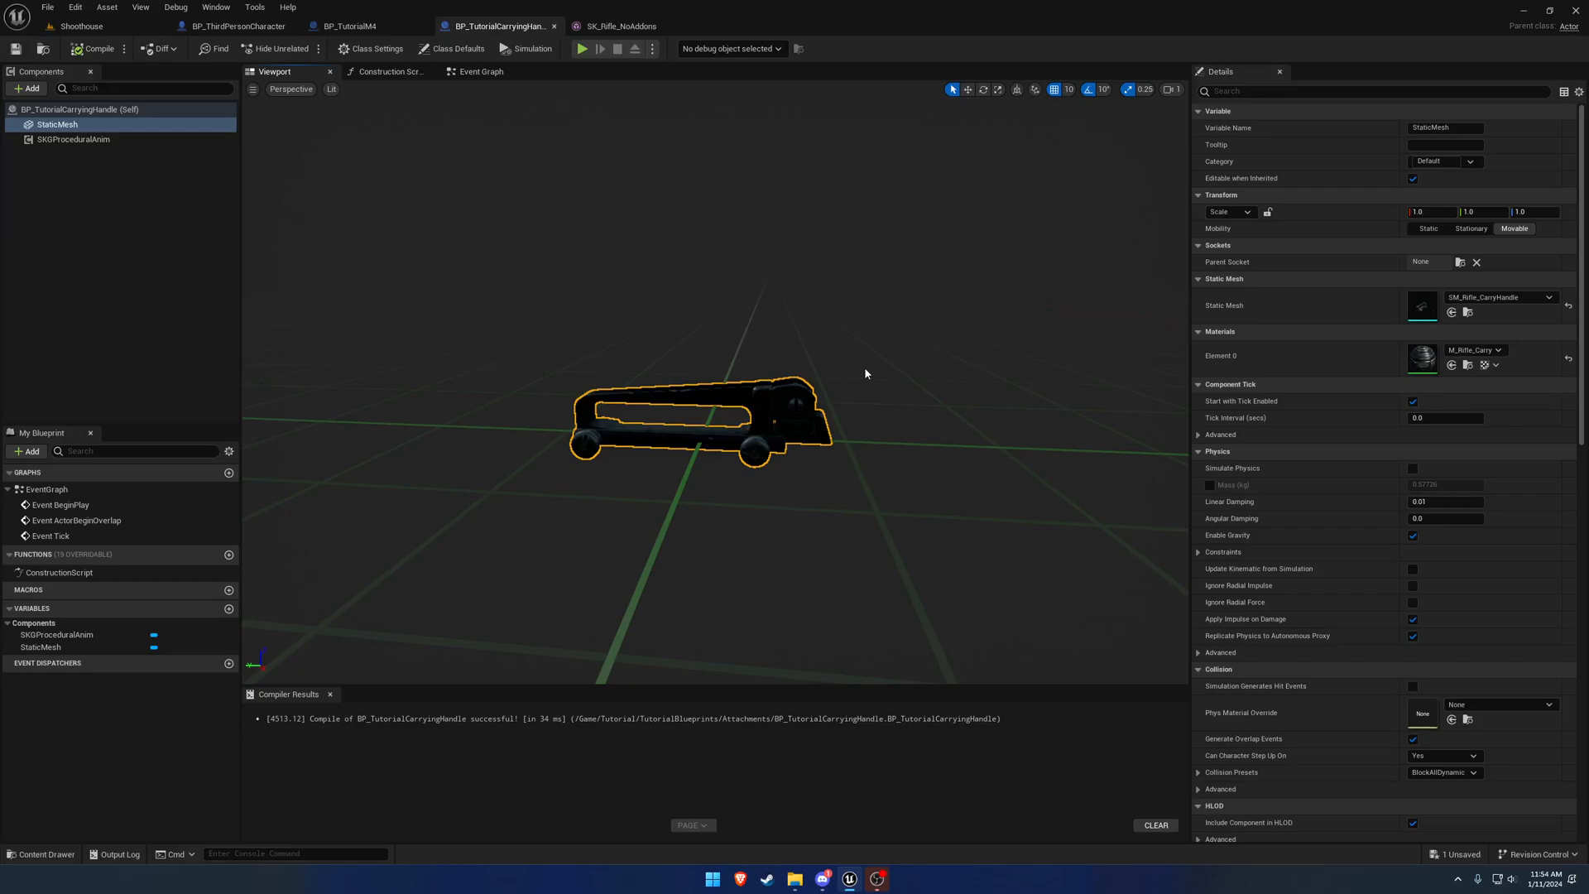
mouse_move(693, 211)
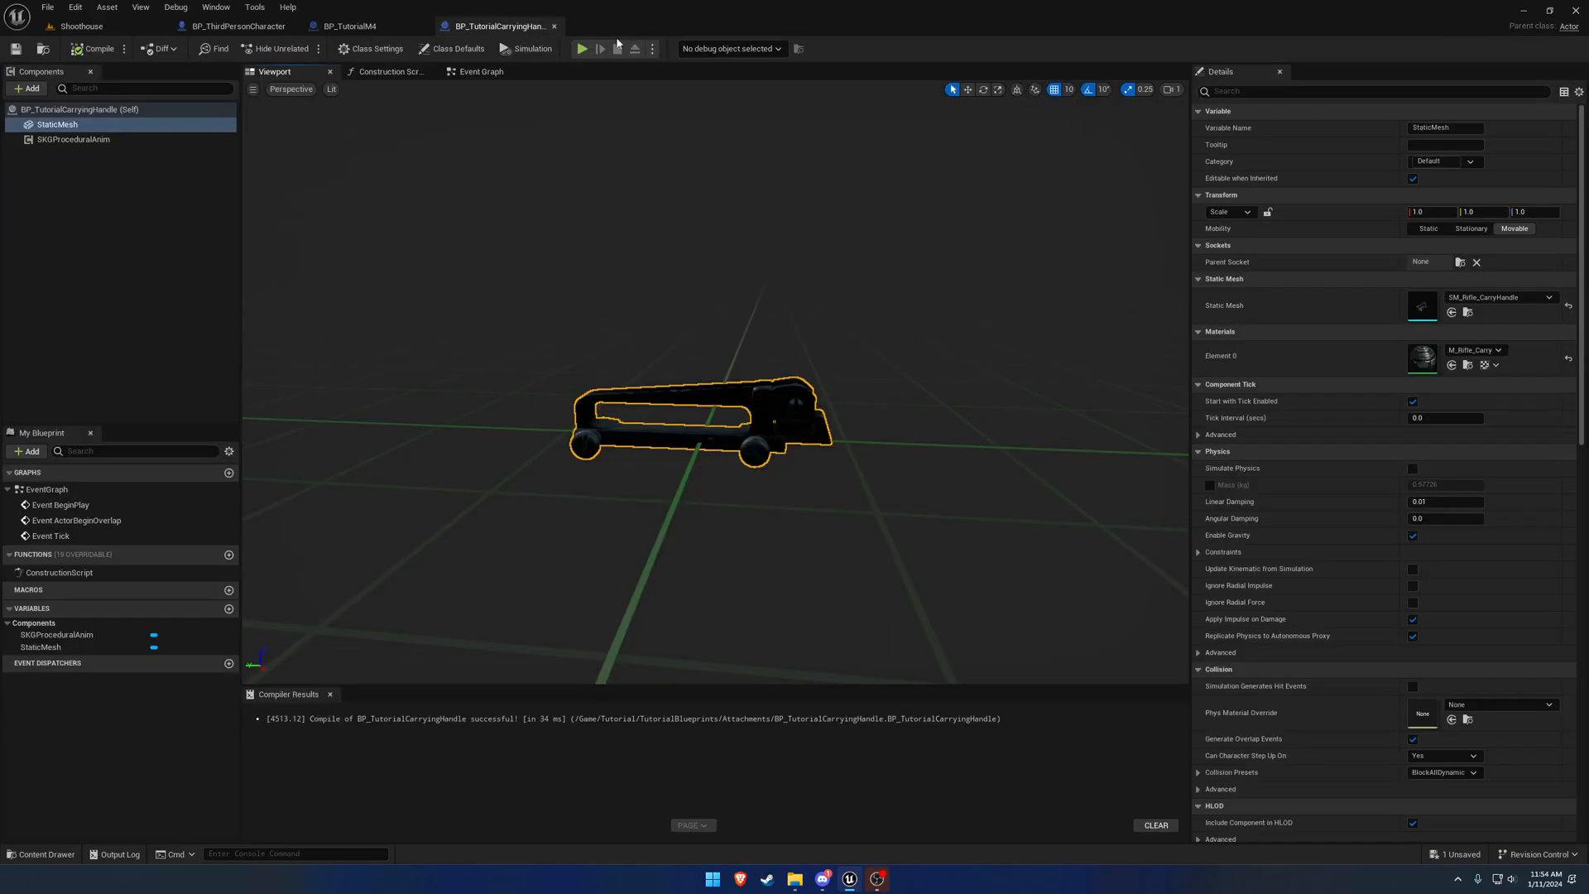
mouse_move(556, 25)
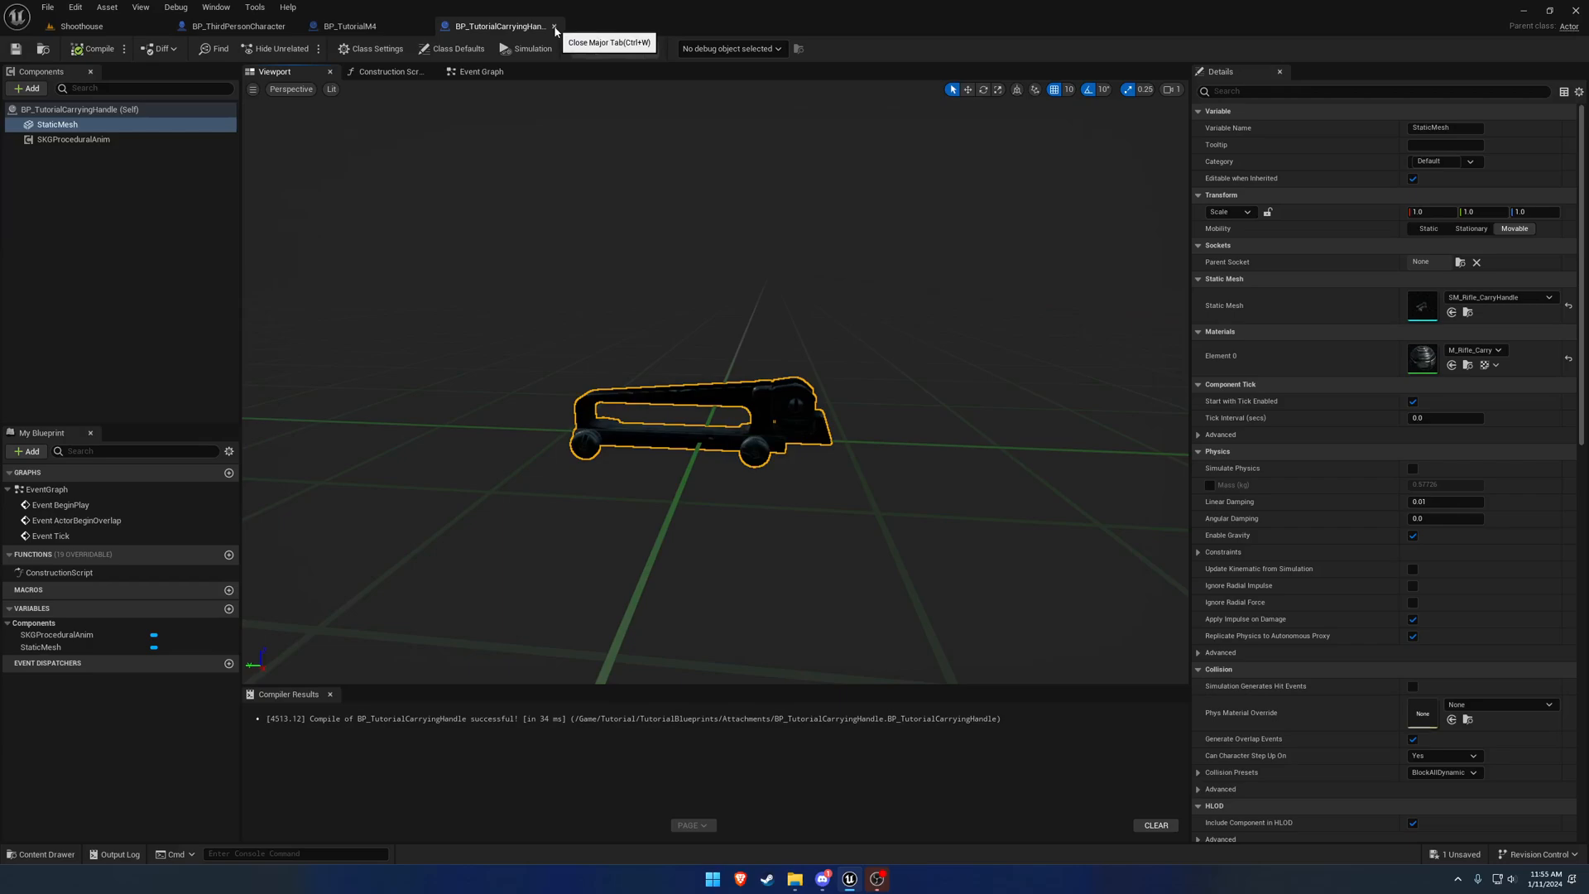
Step: Set SKGAttachment_MuzzleDevice in BP_TutorialM4 to attach to socket S_Attach_Muzzle, then bring up the rifle skeleton
left_click(555, 27)
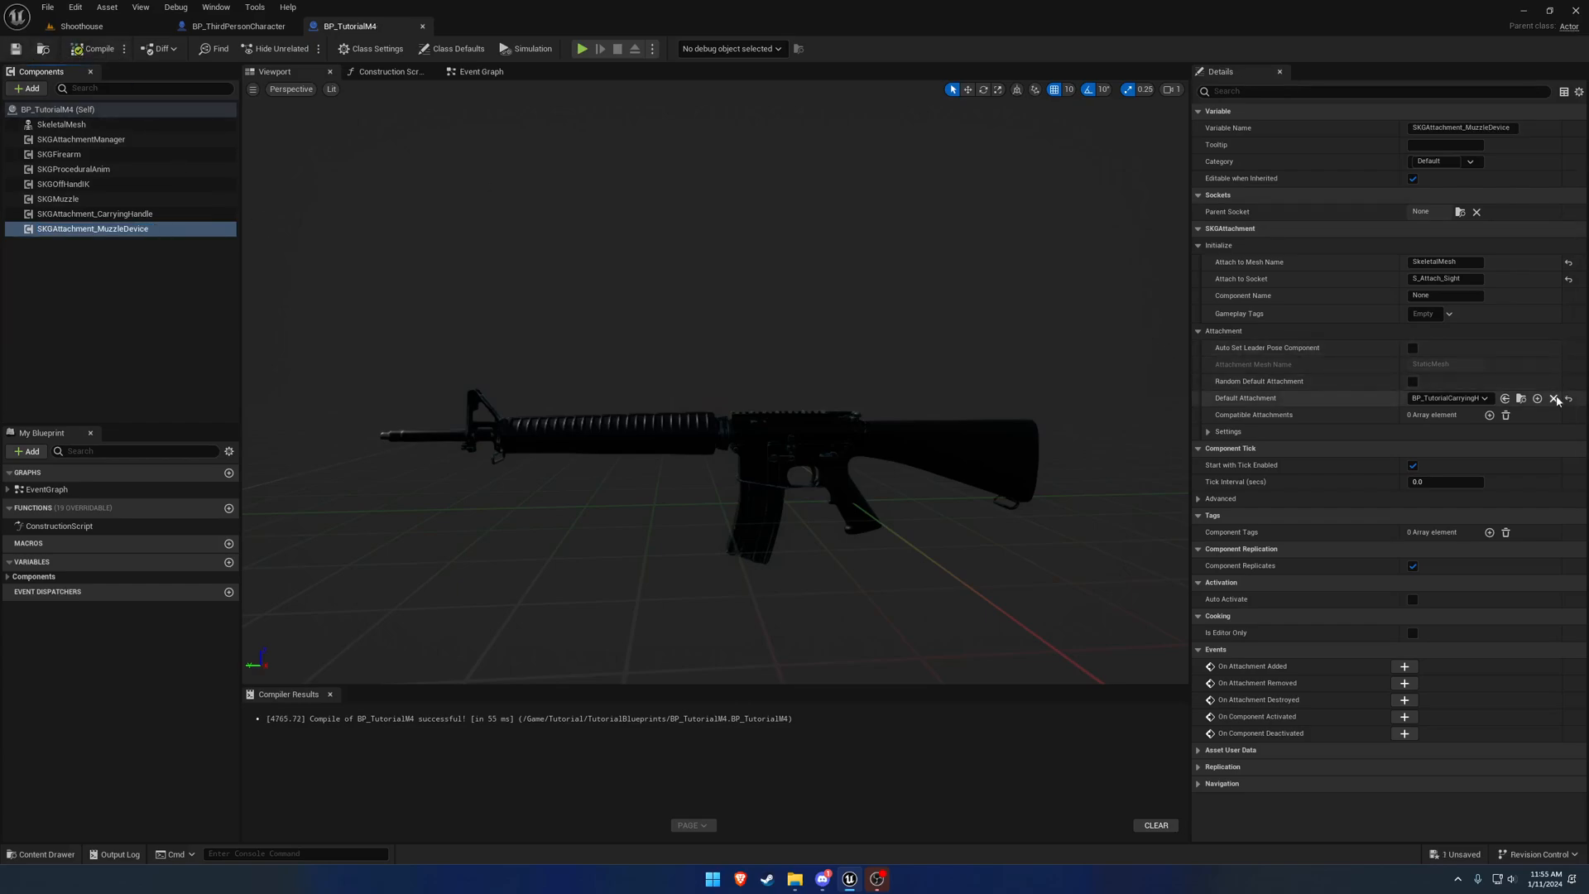
left_click(1525, 397)
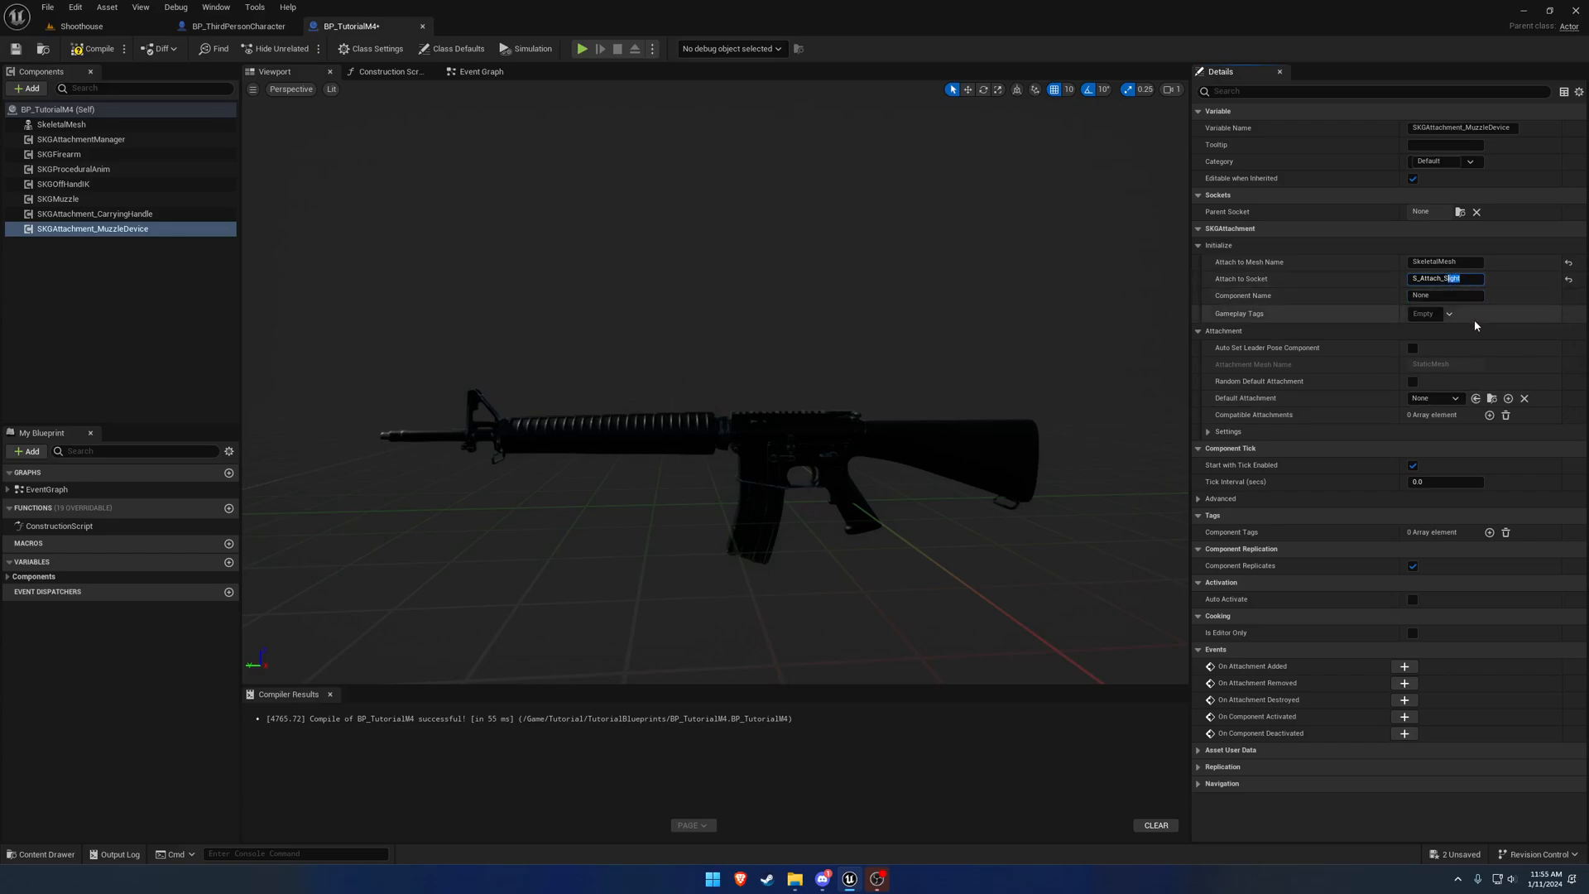
type("S_Attach_Muzzle")
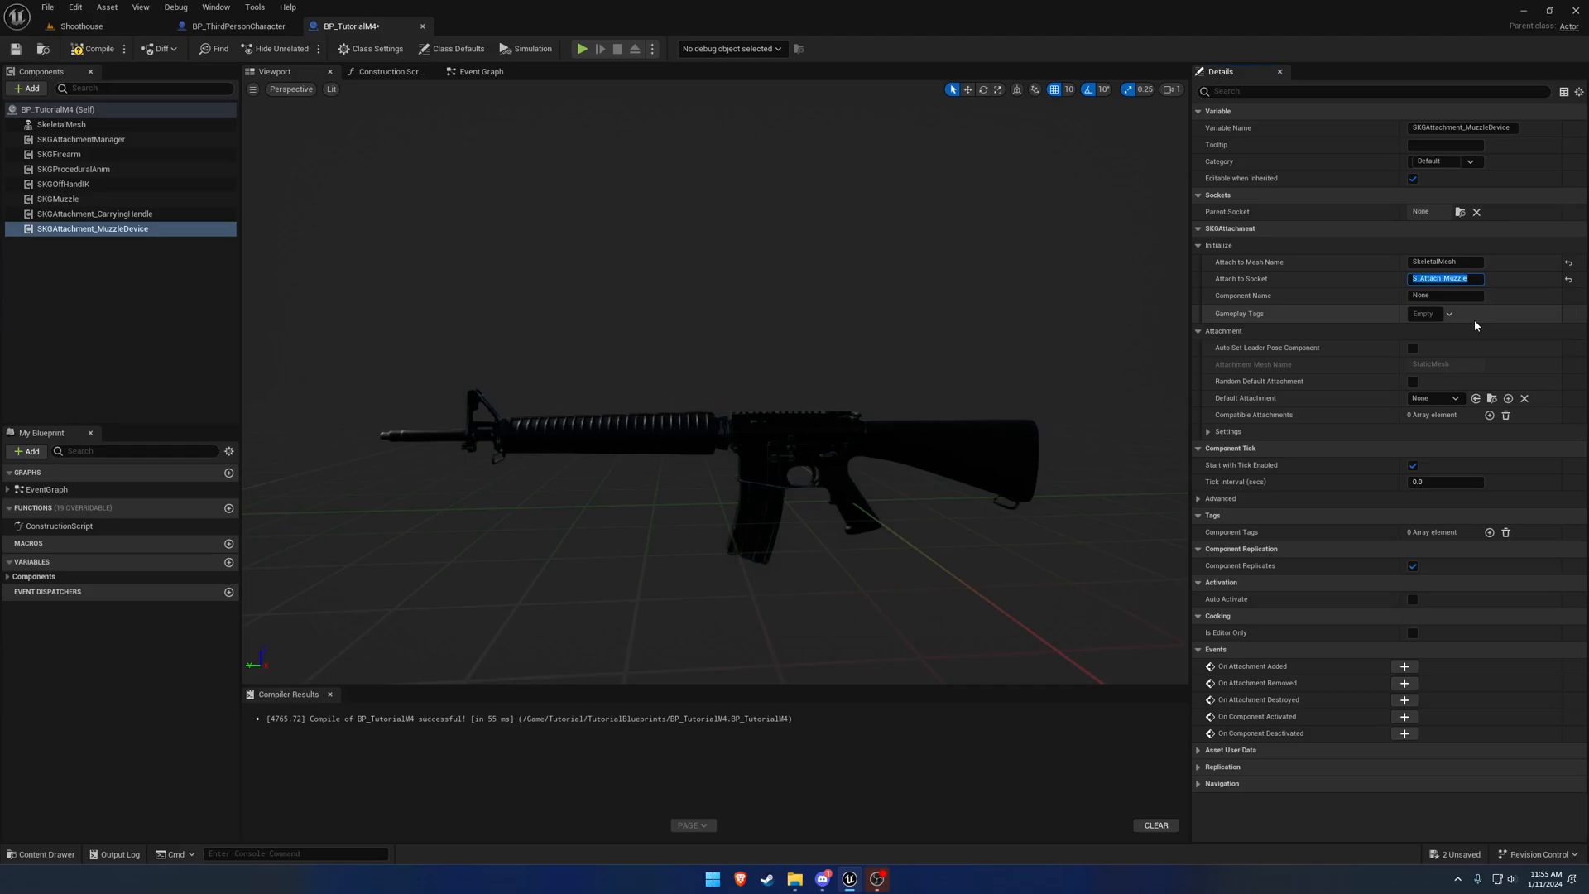
left_click(62, 124)
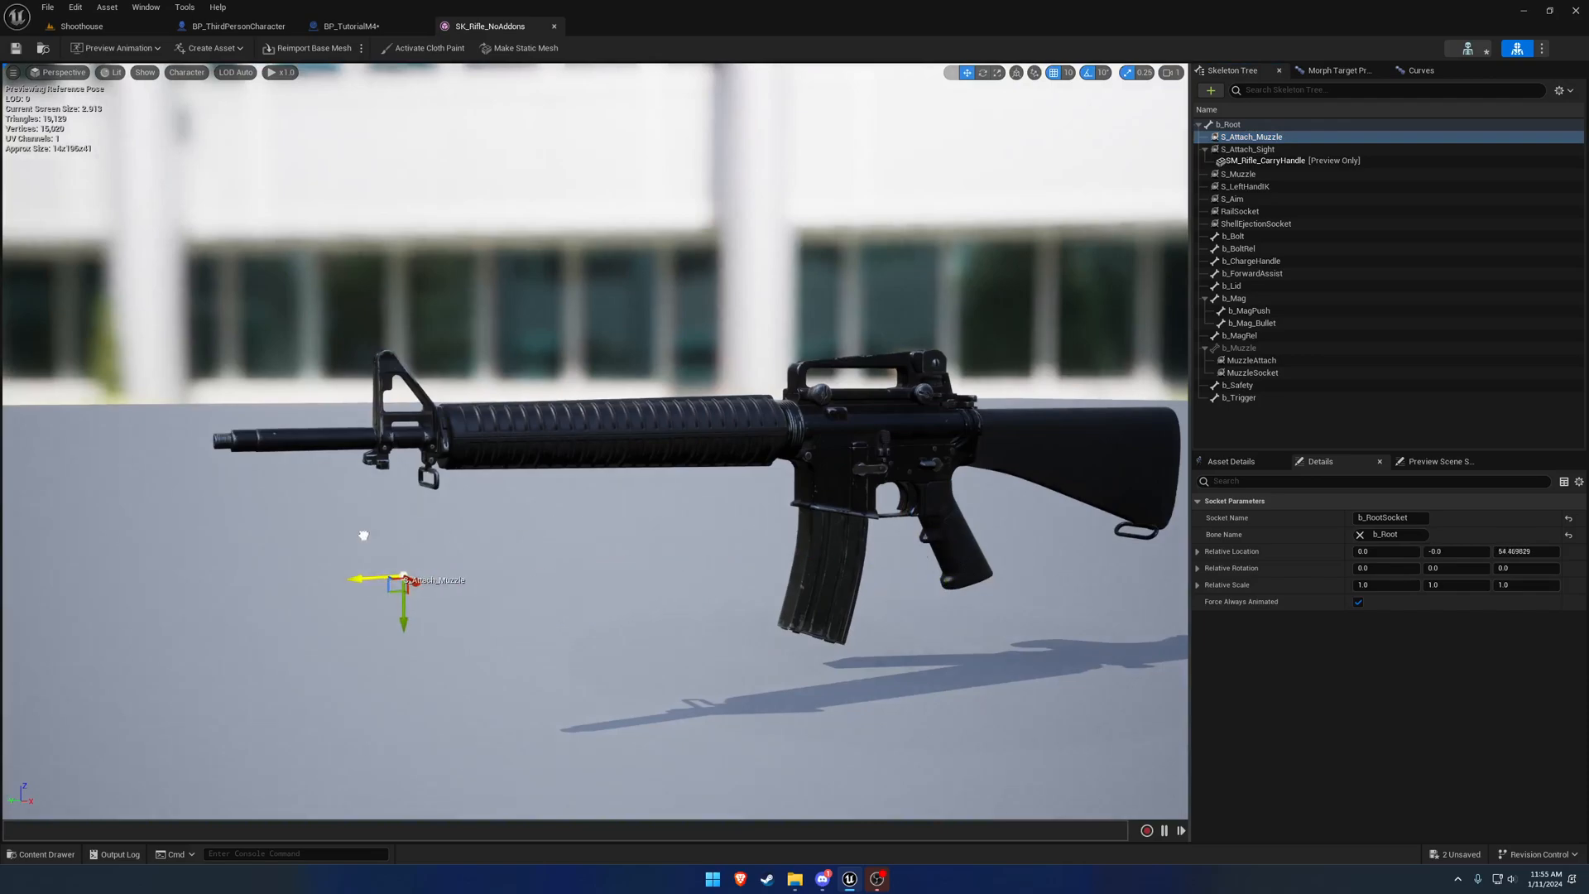
Step: Move S_Attach_Muzzle to the barrel tip and preview SM_Rifle_Muzzle on it
left_click_drag(404, 580, 233, 441)
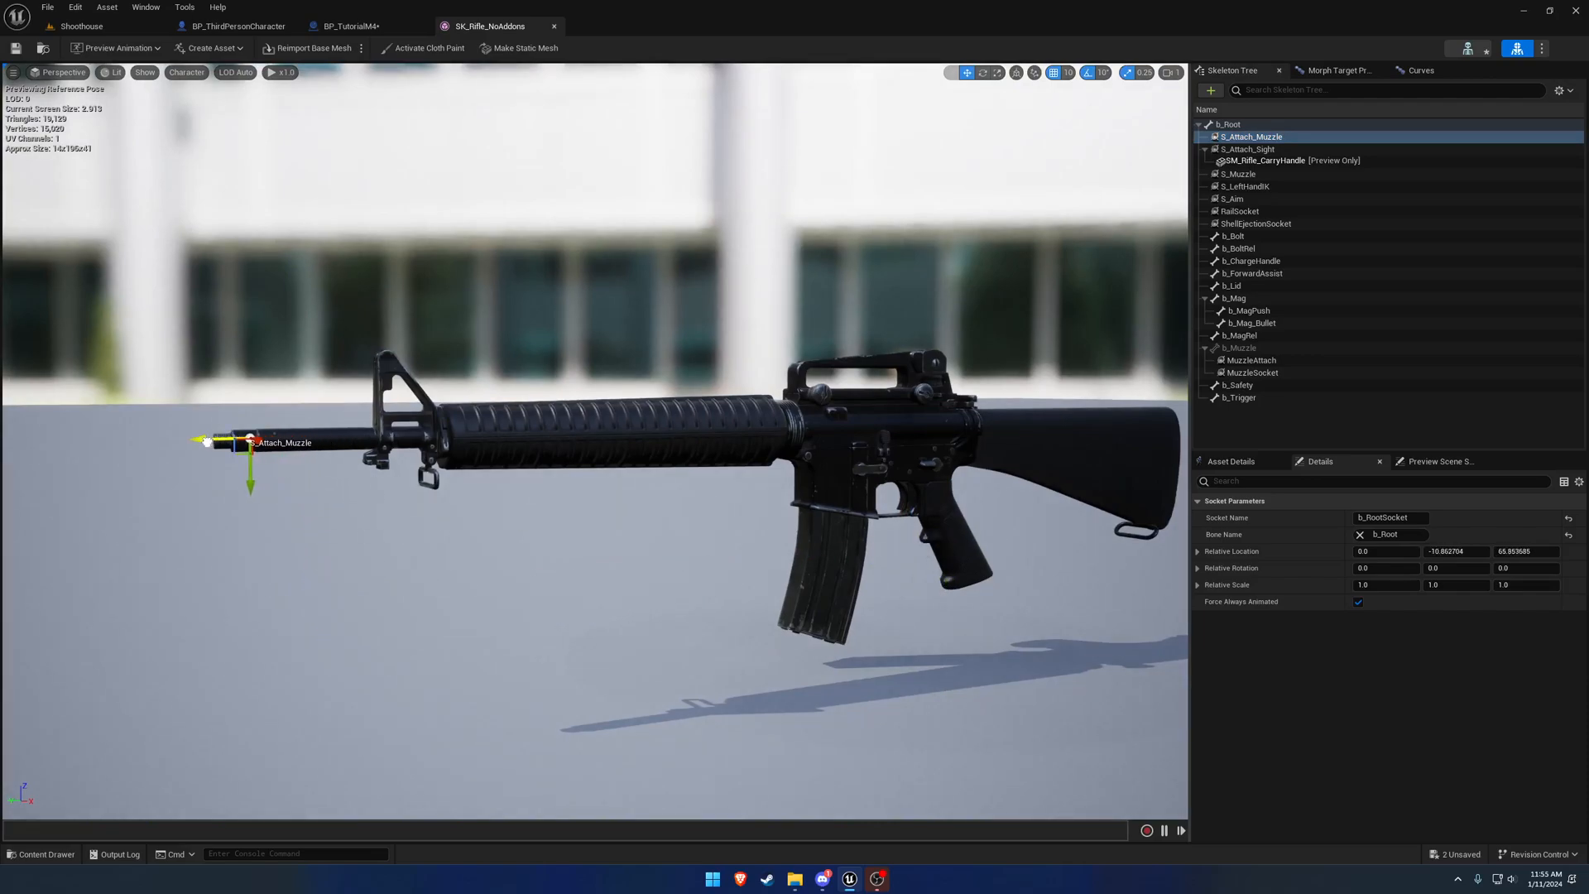
right_click(1252, 136)
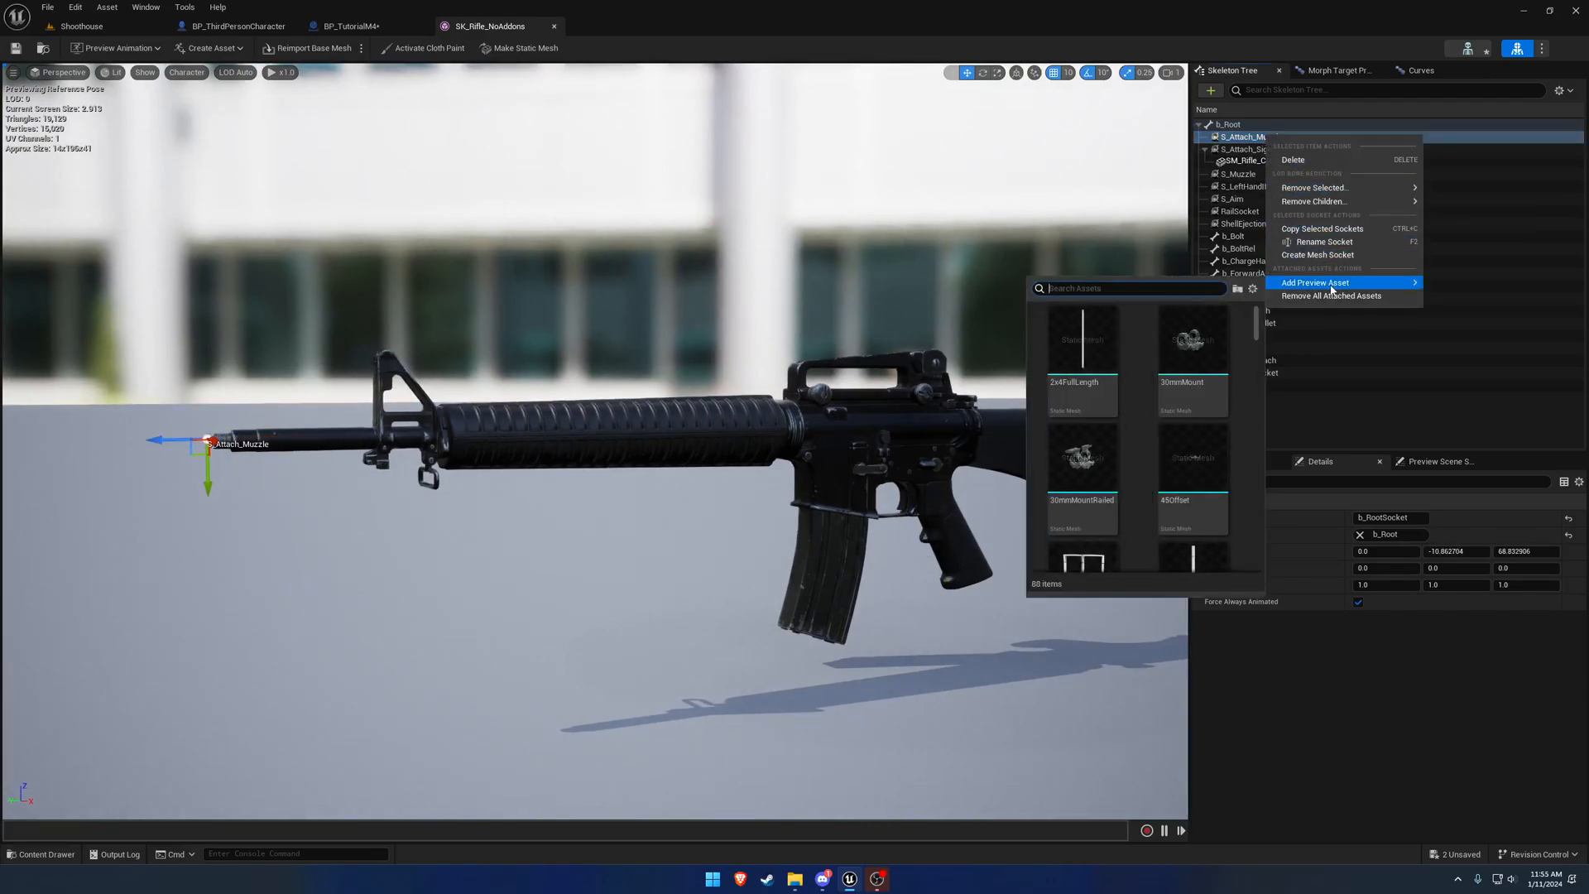
type("mu")
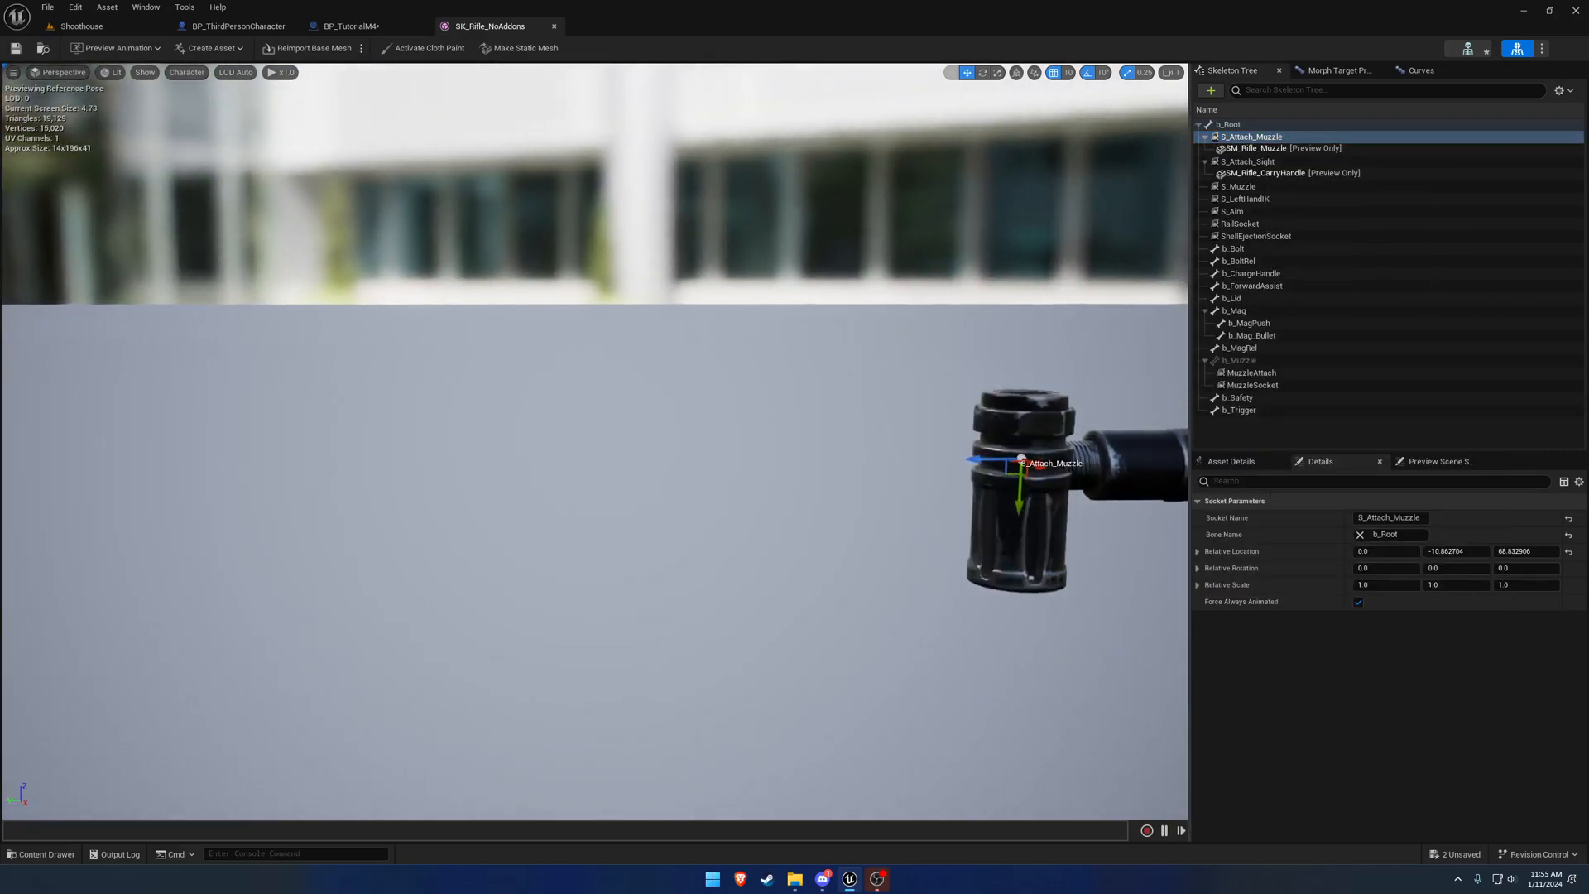
Step: Rotate S_Attach_Muzzle by -90 so the previewed muzzle device lines up with the barrel
left_click_drag(1021, 462, 674, 295)
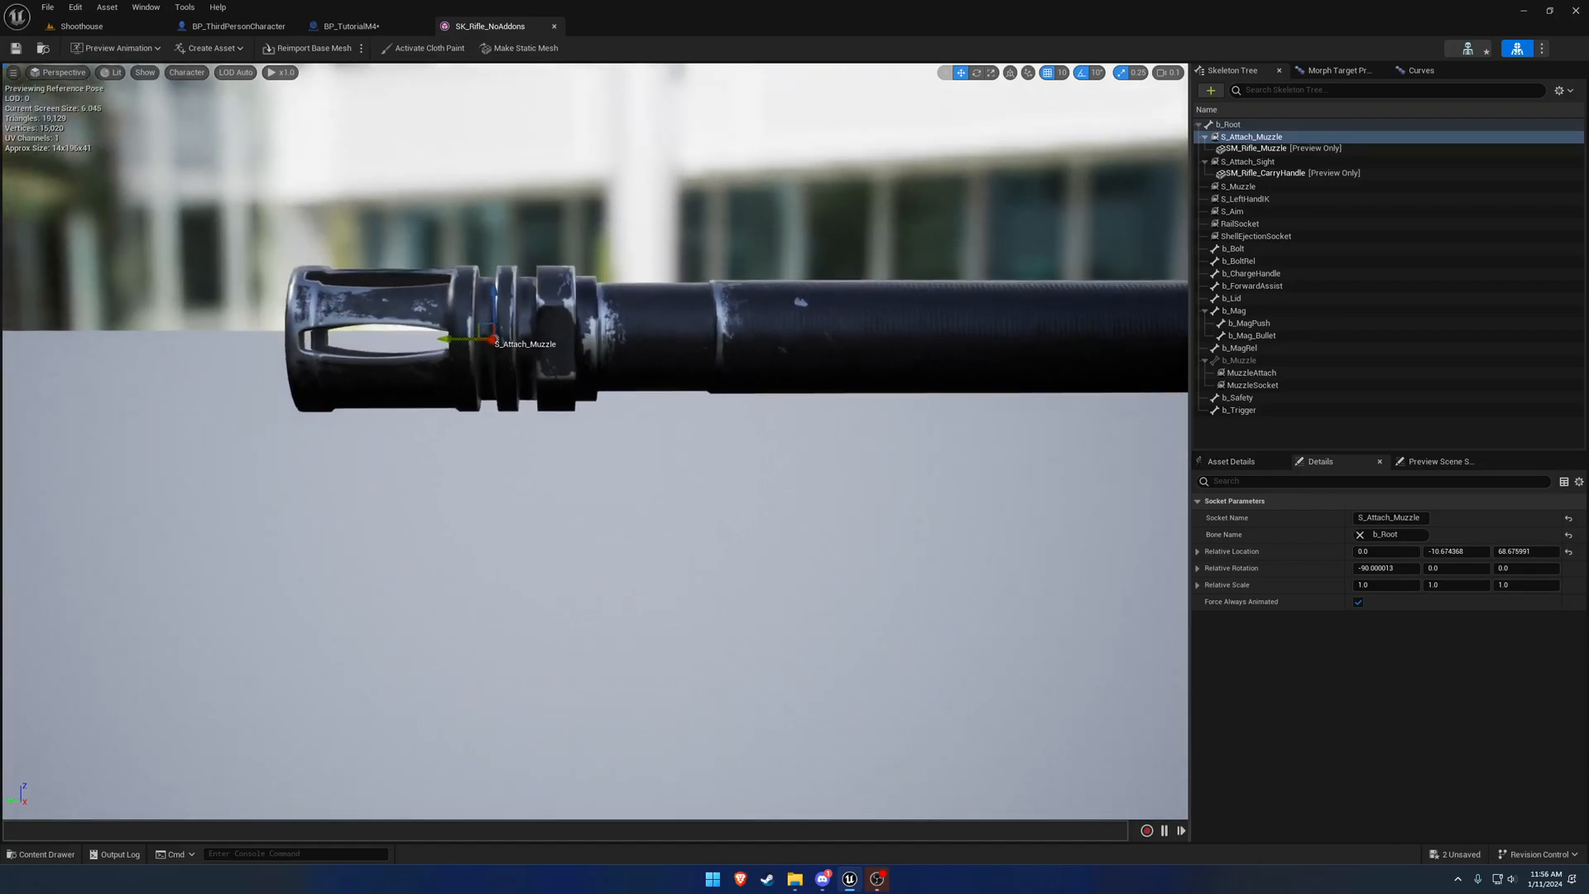
scroll("down", 3)
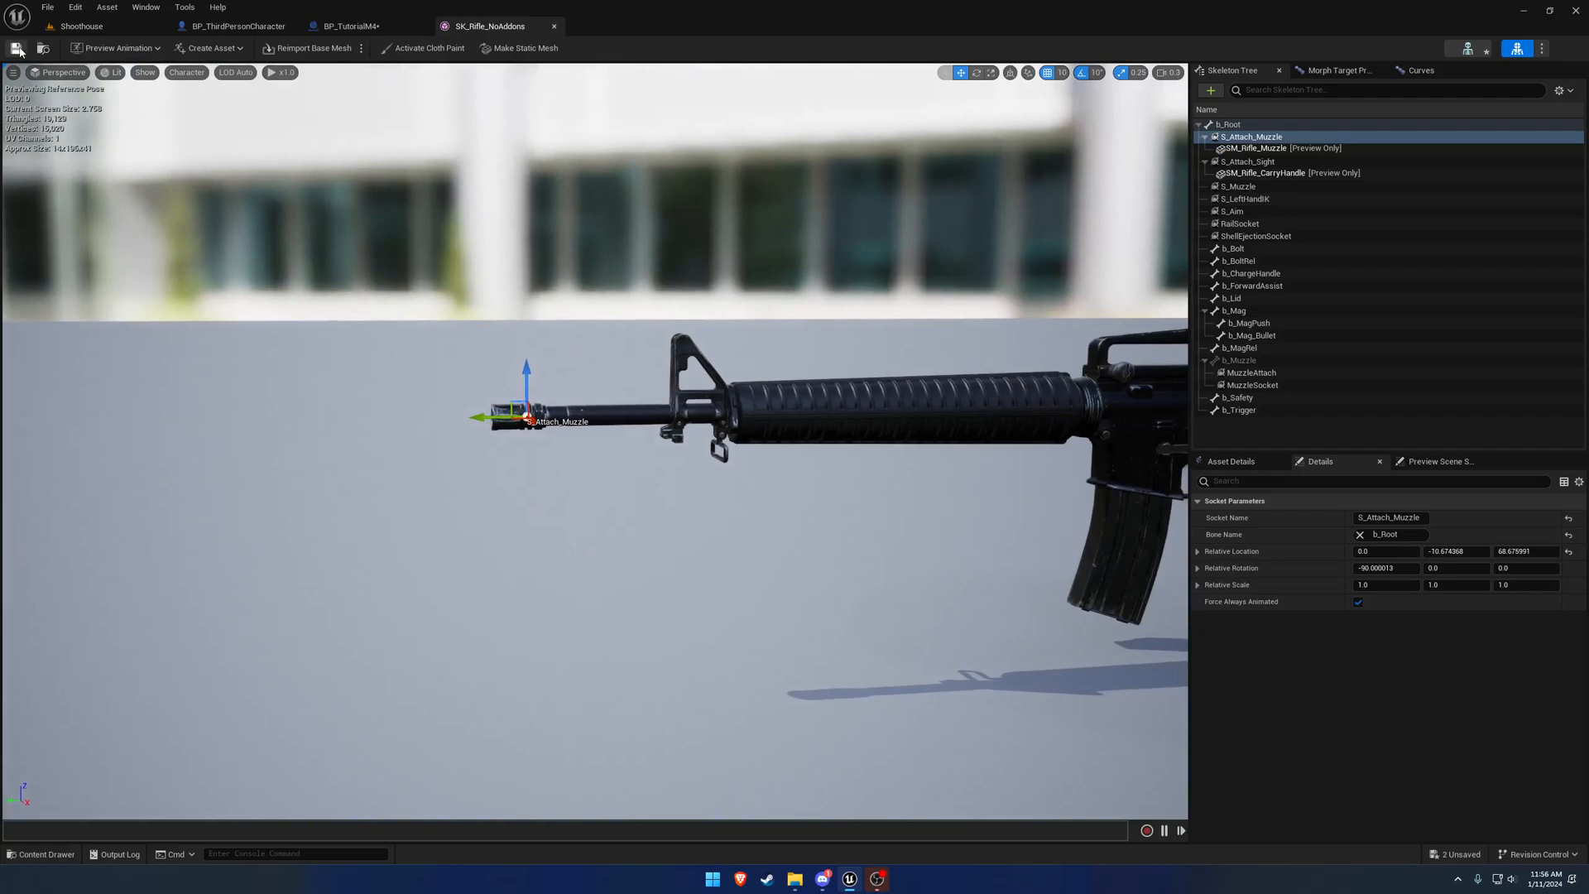
left_click(349, 25)
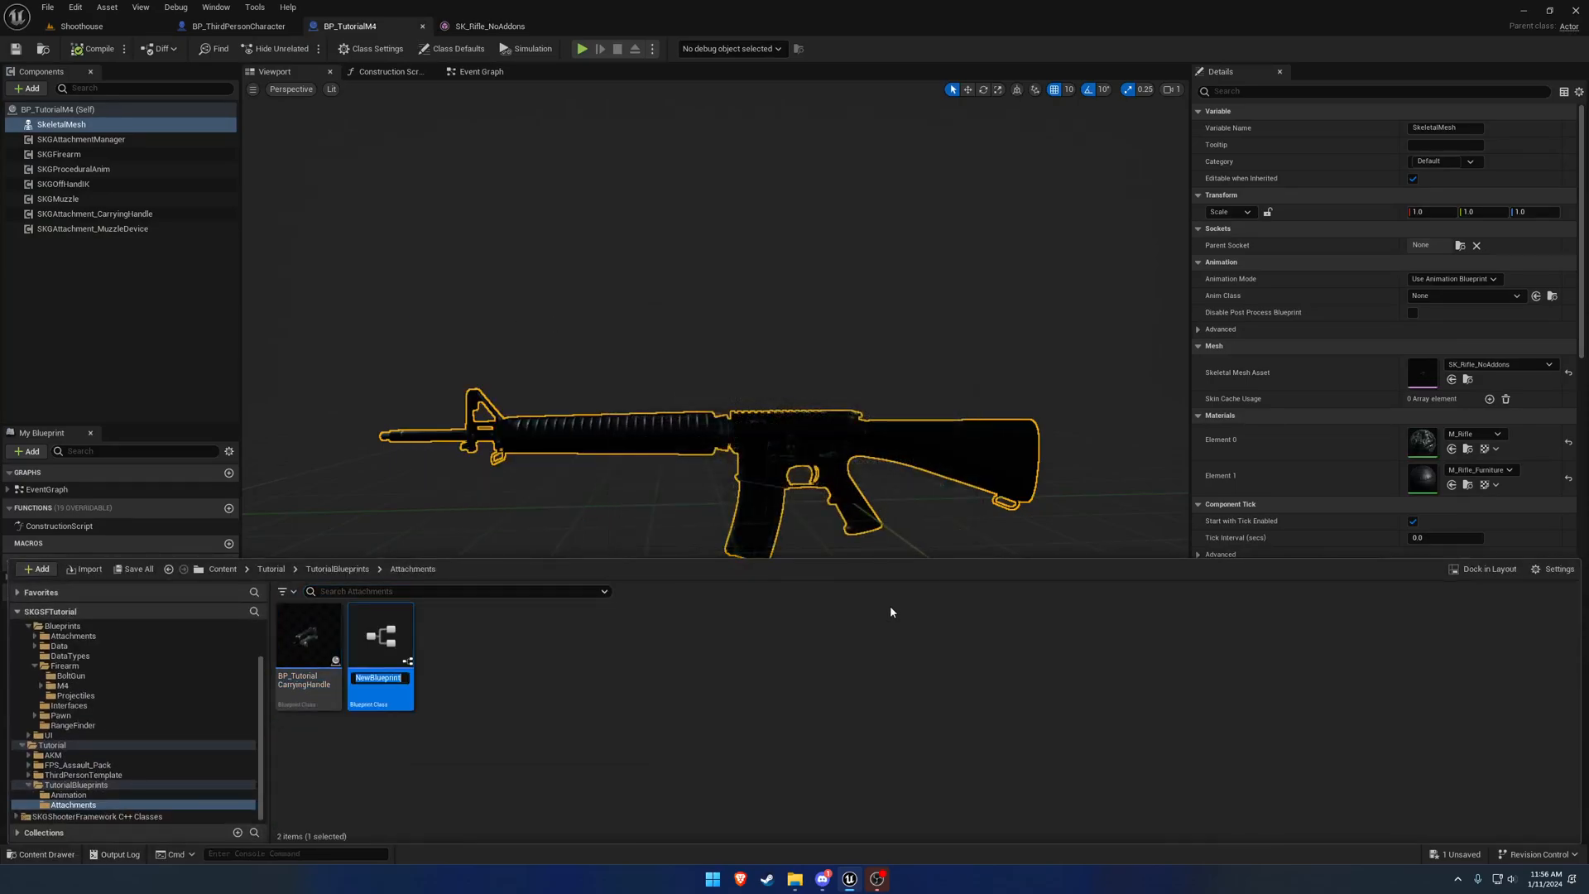
Step: Name the new blueprint BP_TutorialM4Muzzle and add a Static Mesh component for SM_Rifle_Muzzle
type("BP_Tuto")
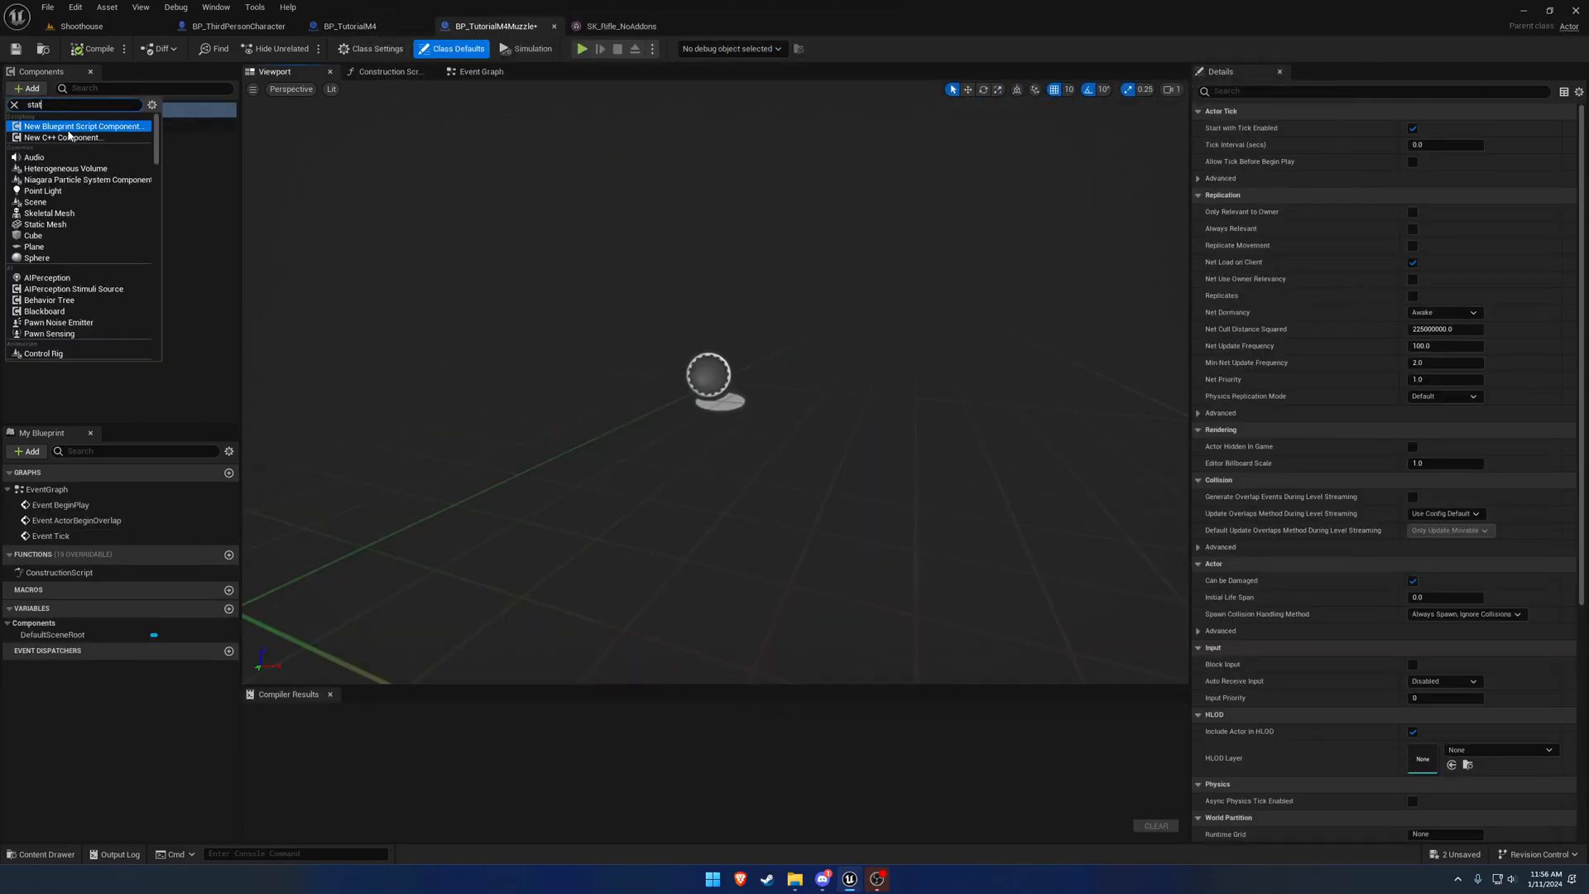
left_click(38, 258)
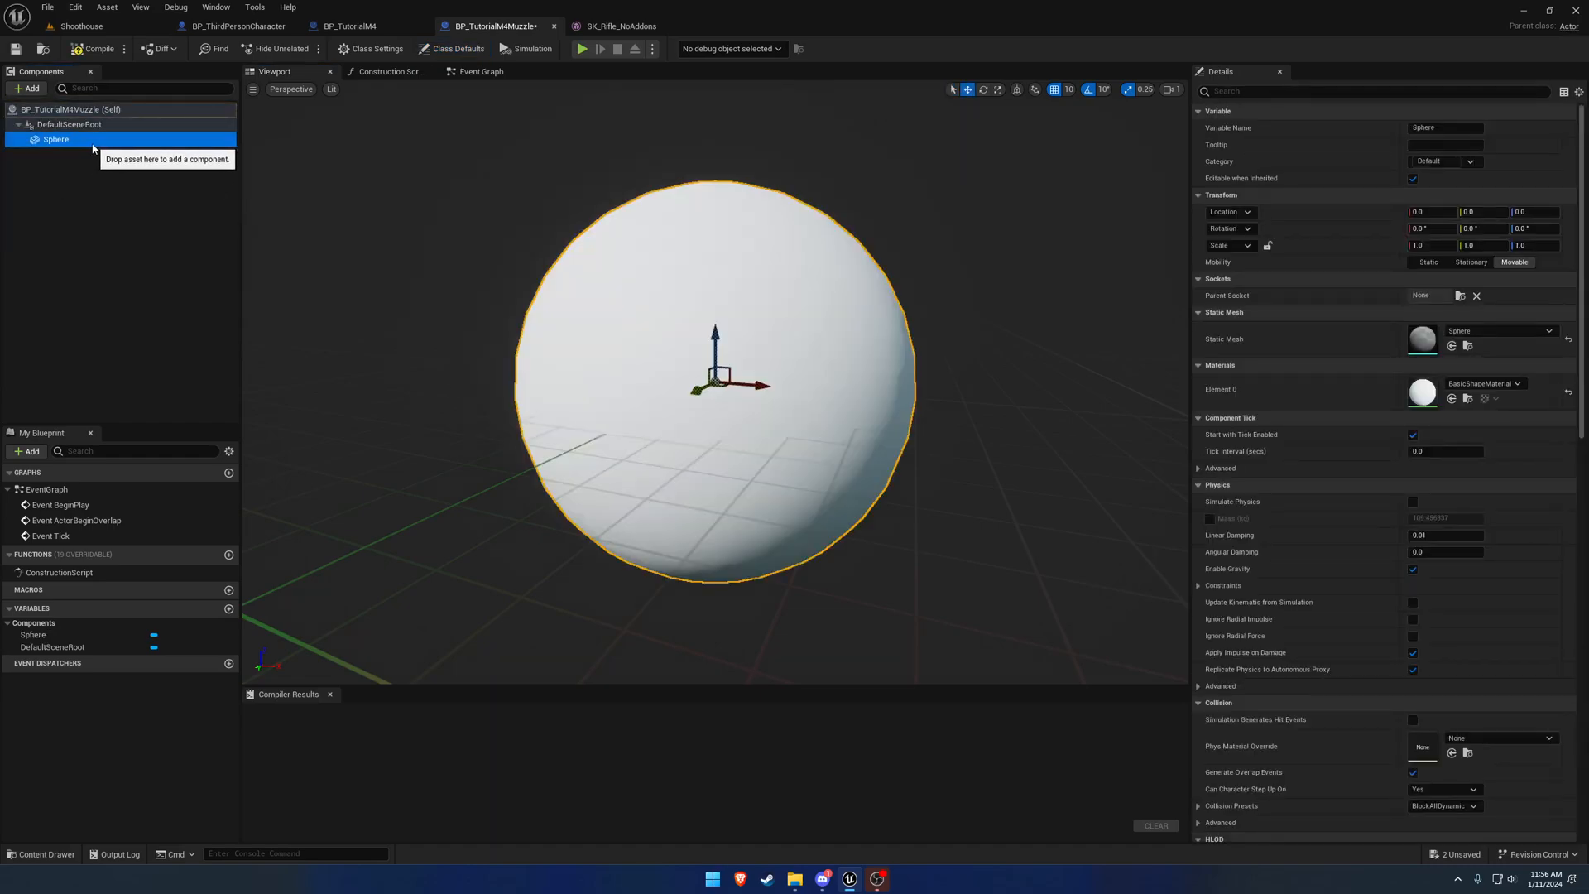
left_click(30, 87)
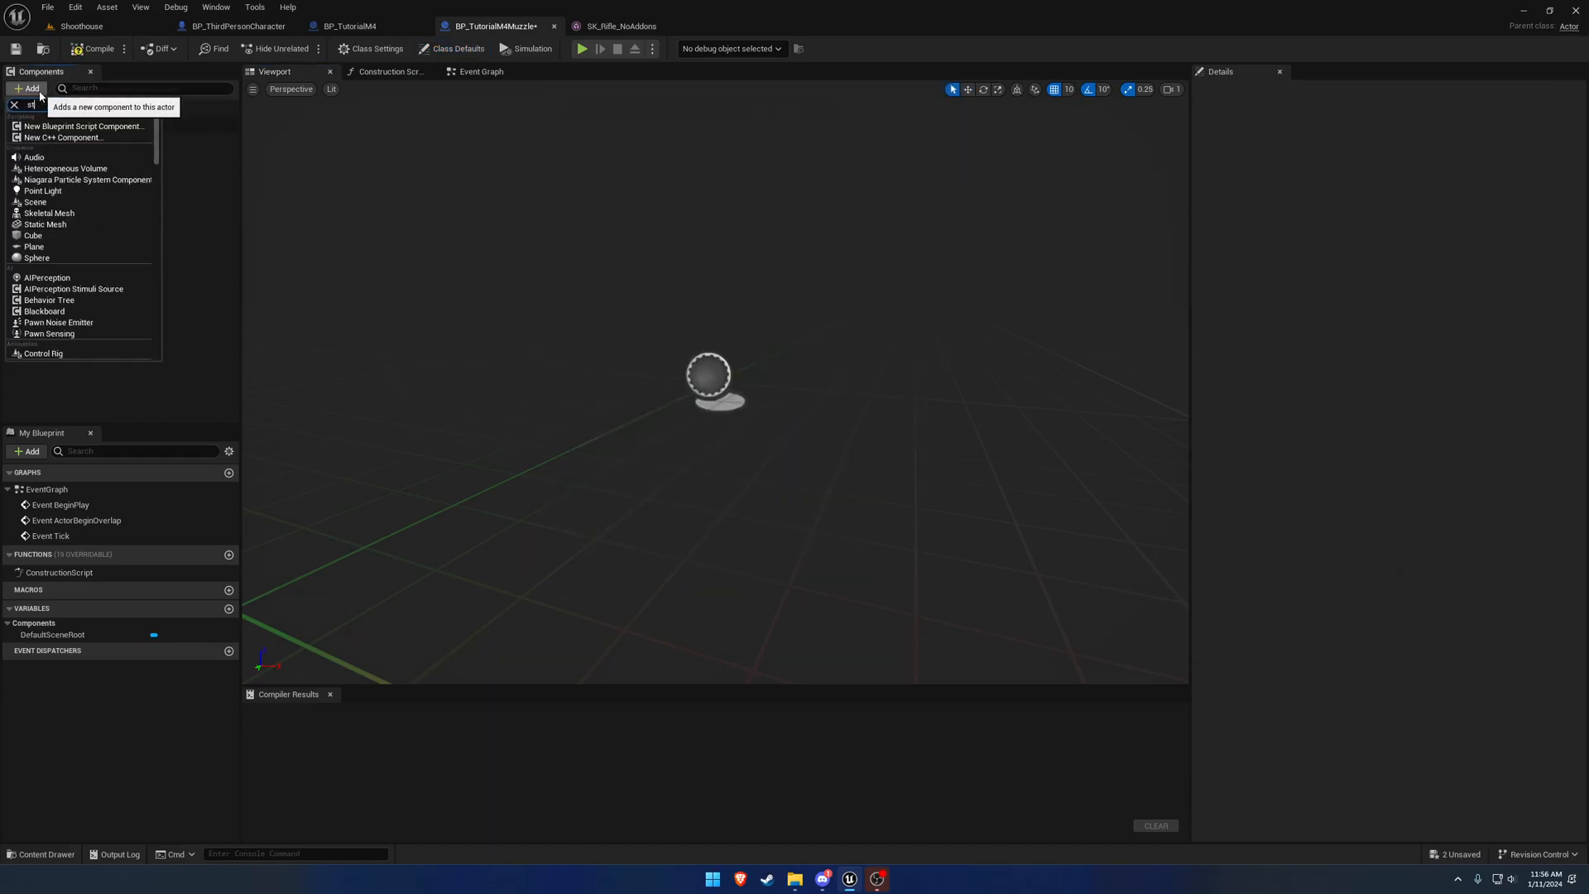
type("stat")
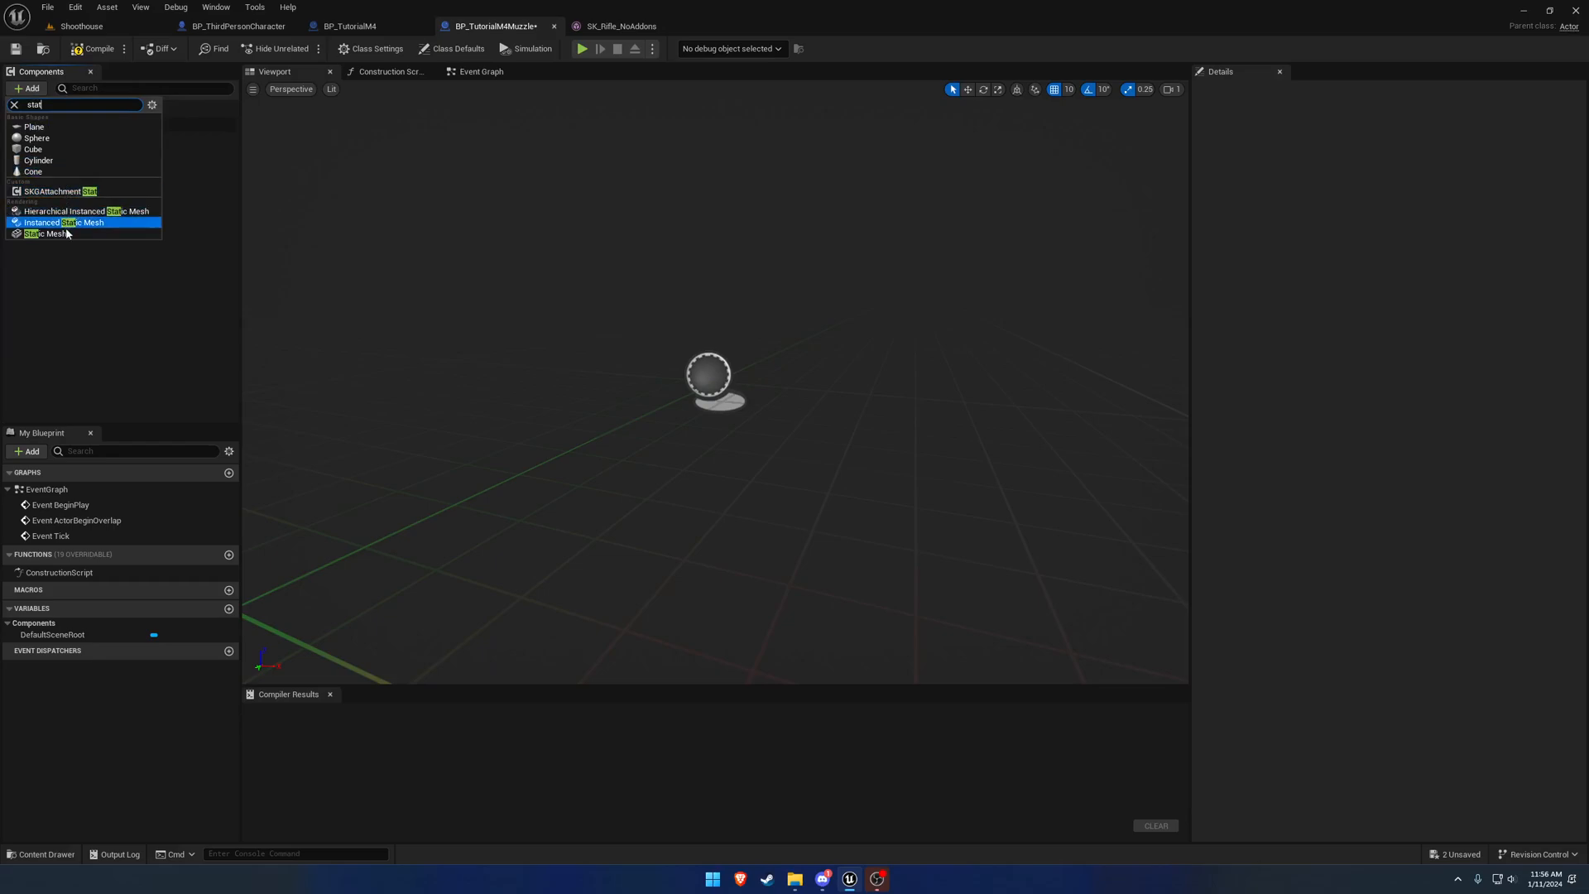
left_click(43, 233)
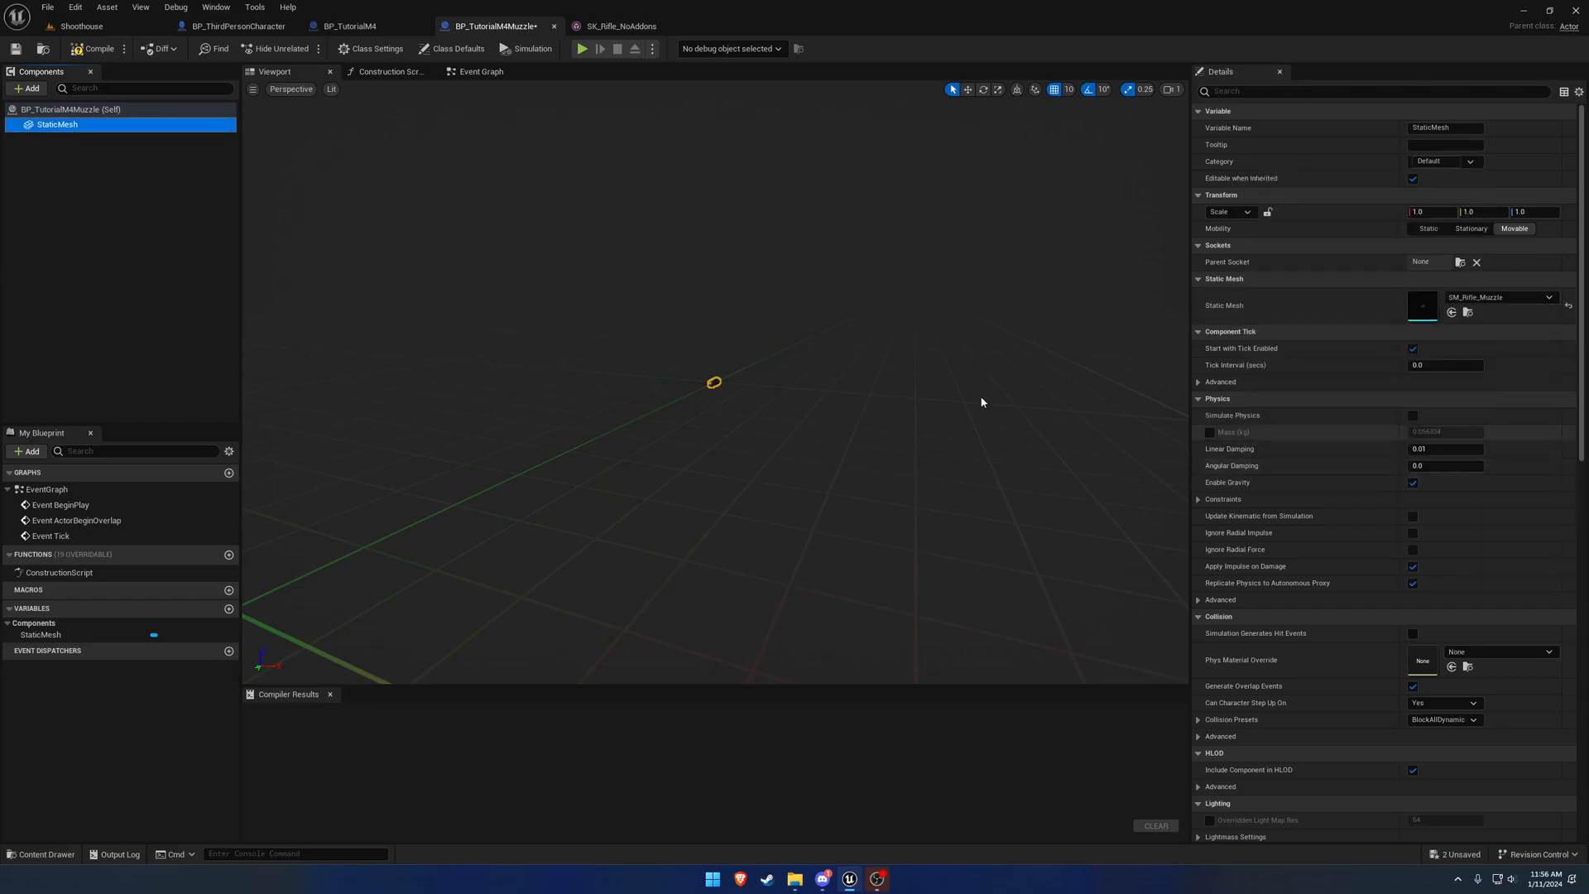
Step: Add an SKGMuzzle component tagged MuzzleComponentType.MuzzleDevice, compile, and return to BP_TutorialM4
left_click(28, 88)
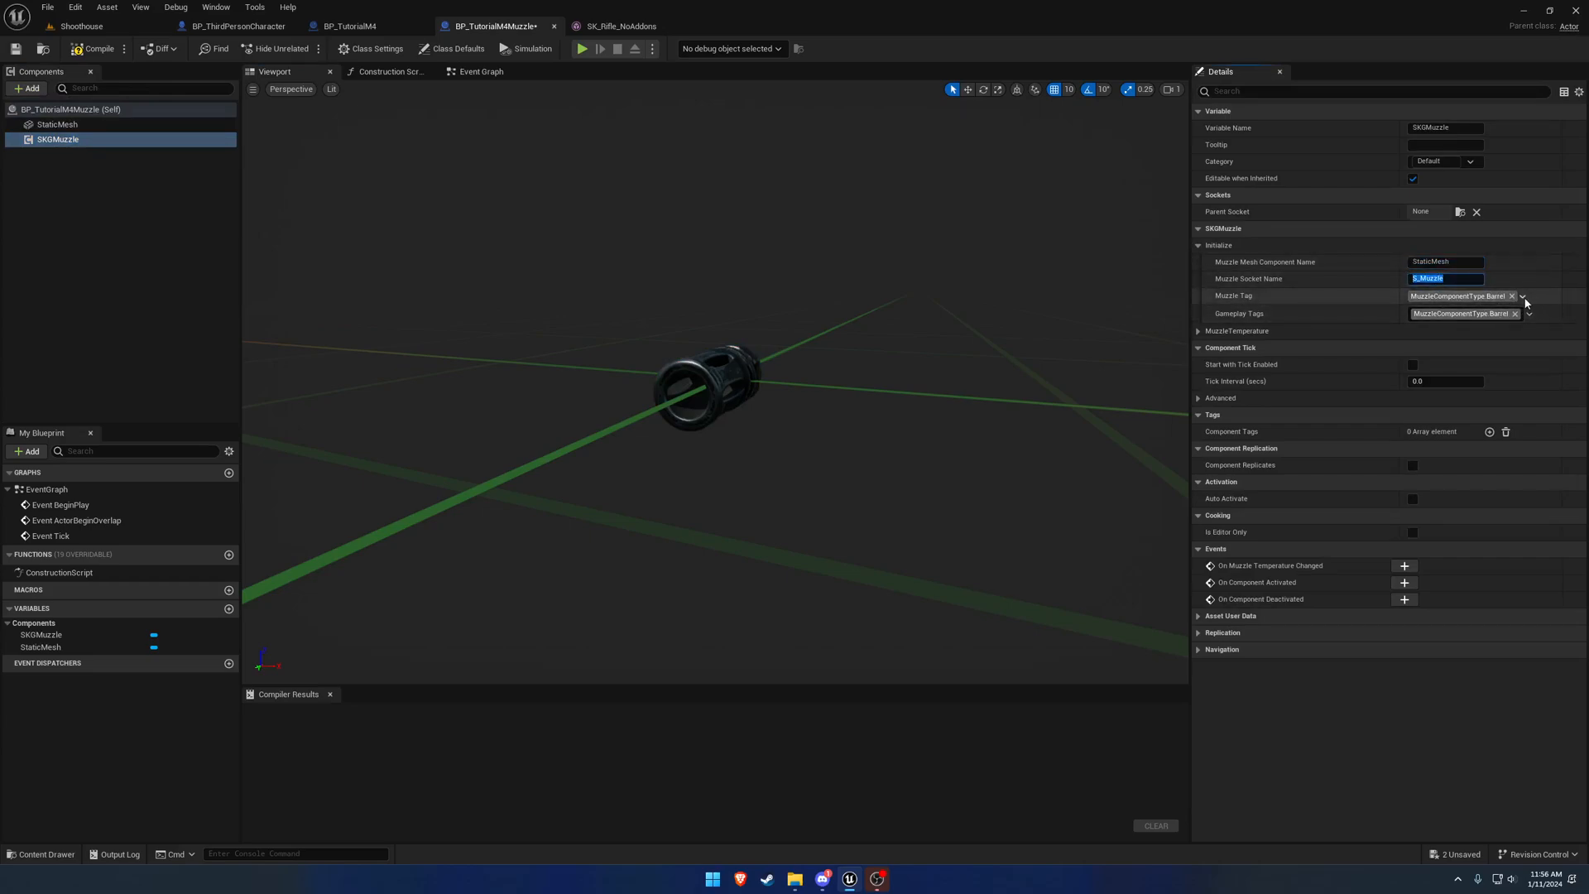
left_click(1523, 295)
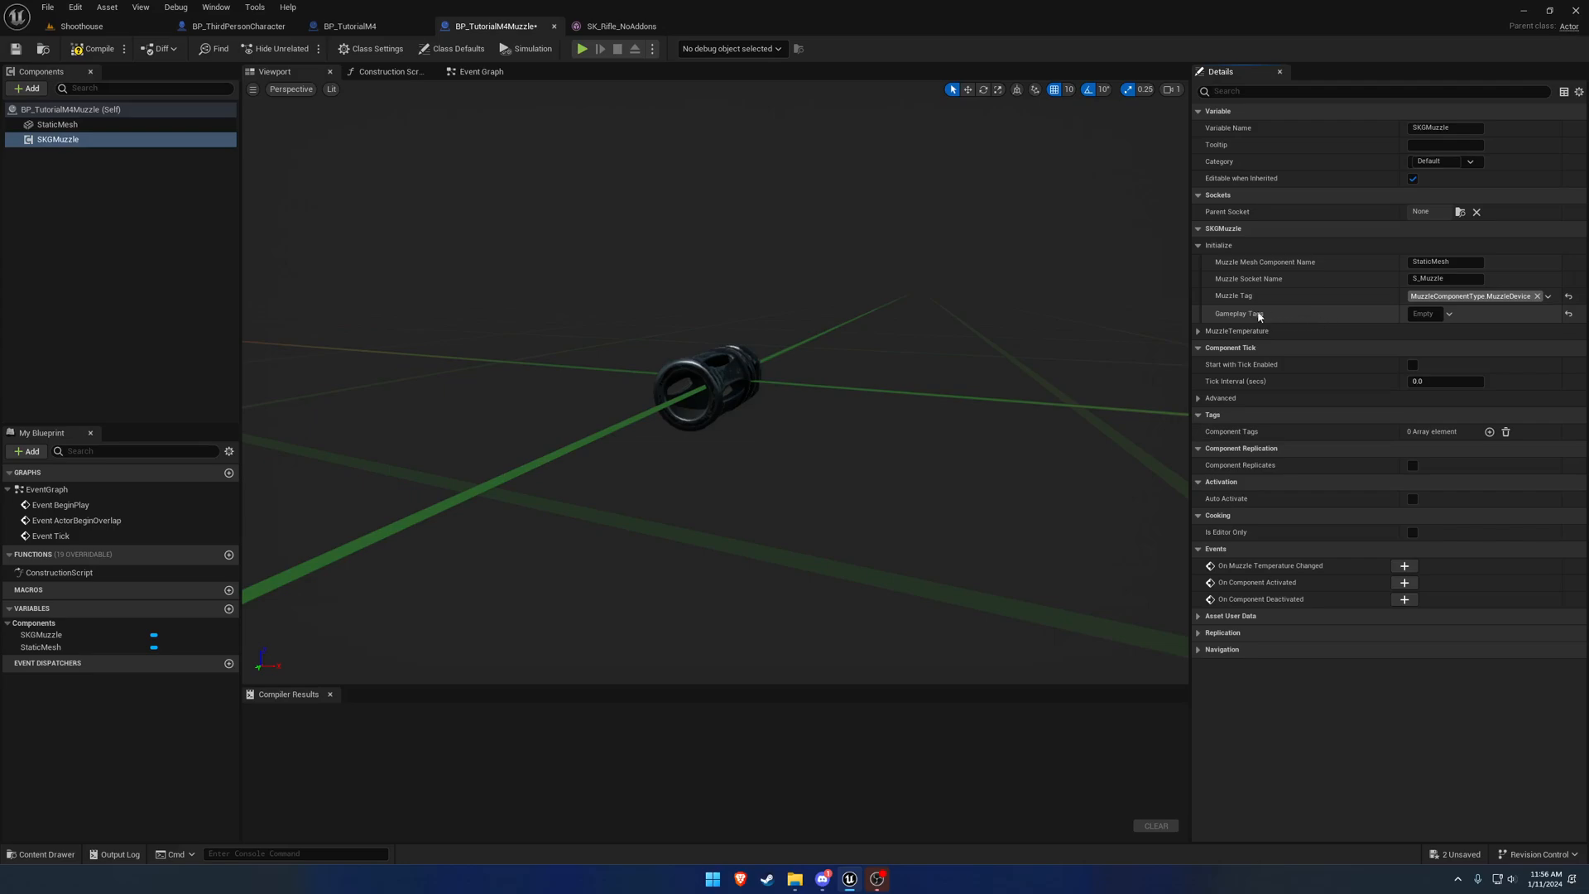
mouse_move(1475, 294)
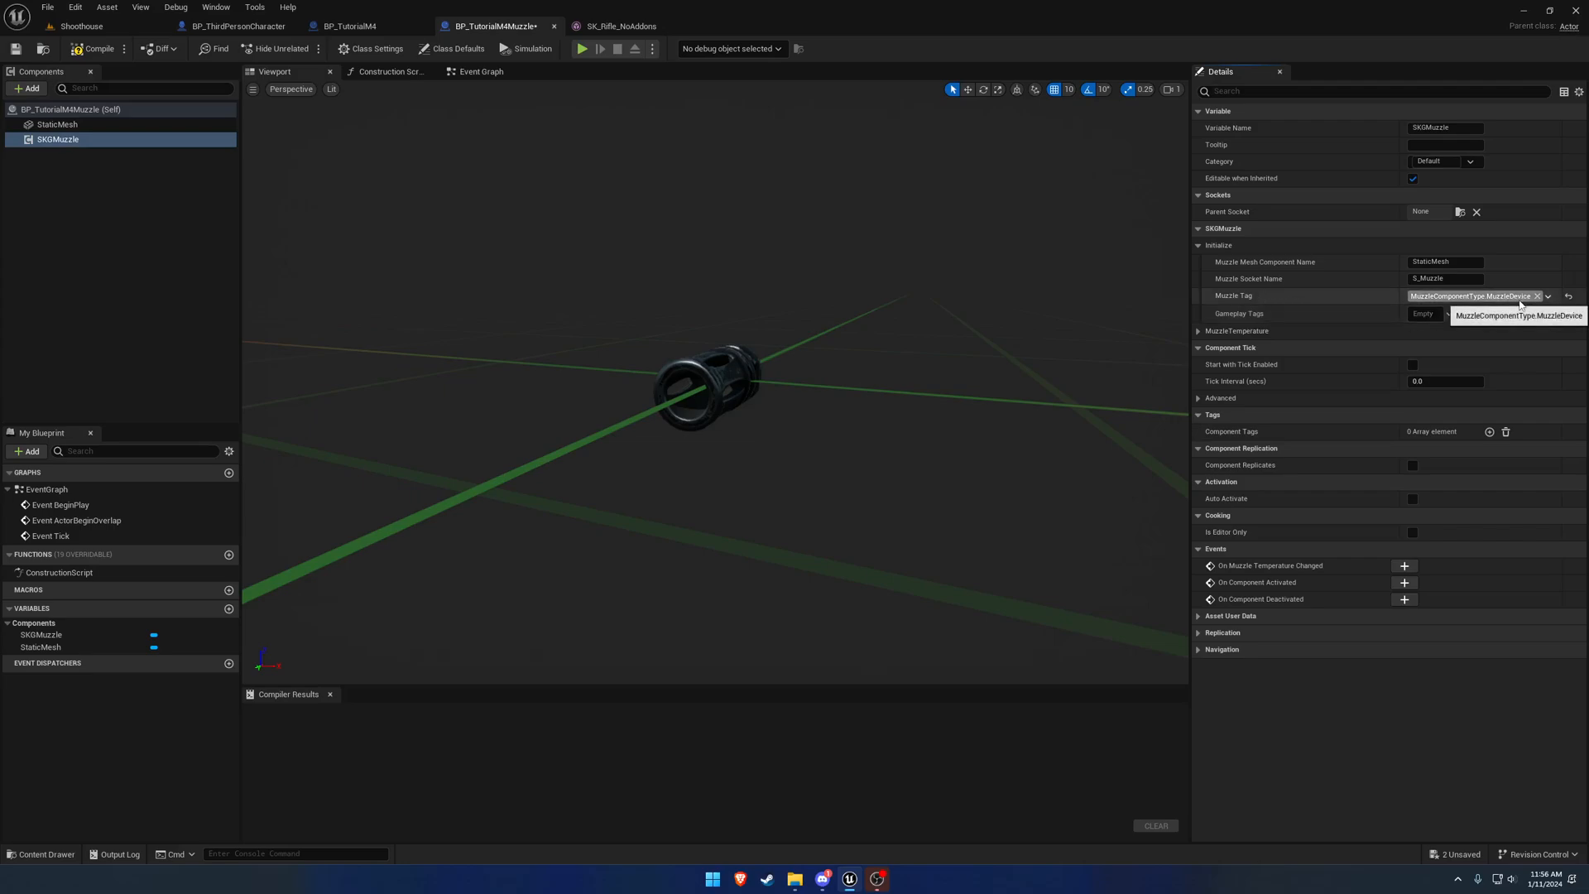
left_click(98, 48)
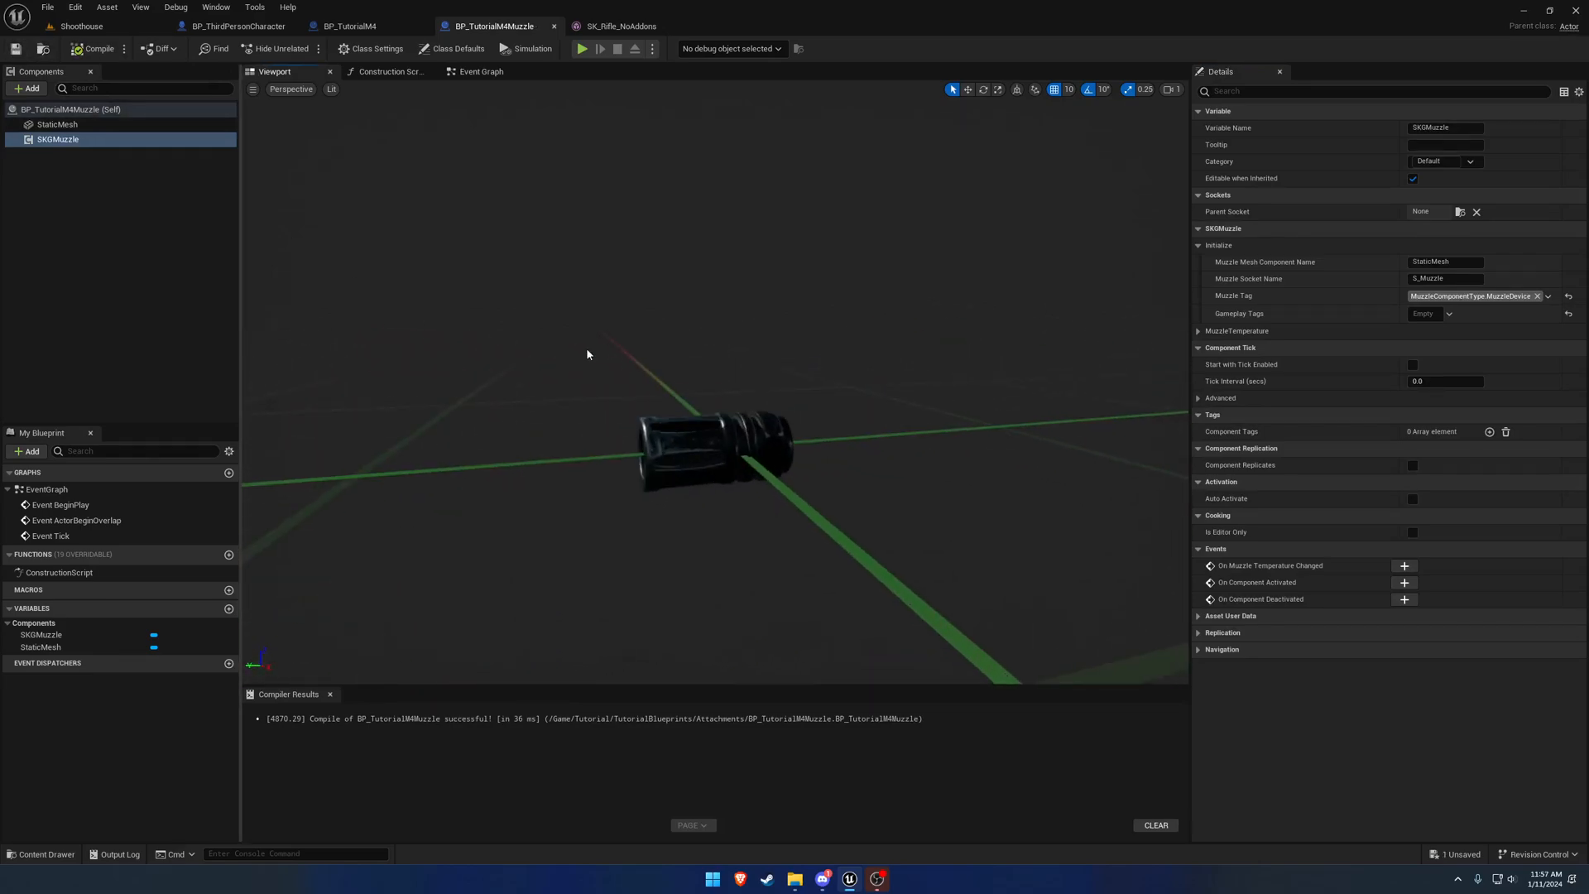
left_click(351, 25)
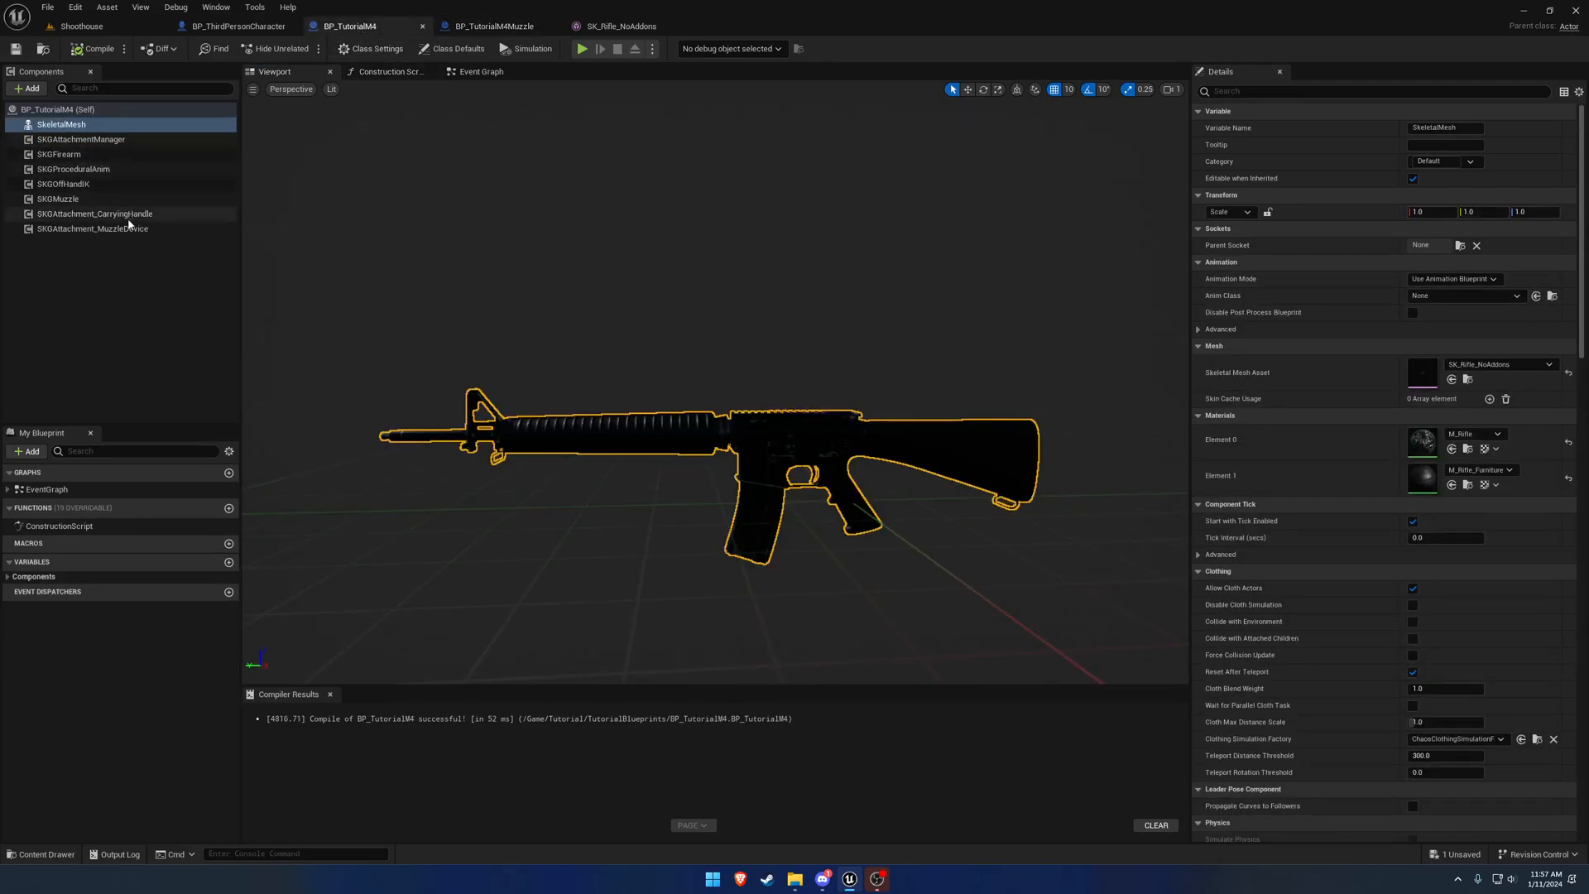
left_click(62, 199)
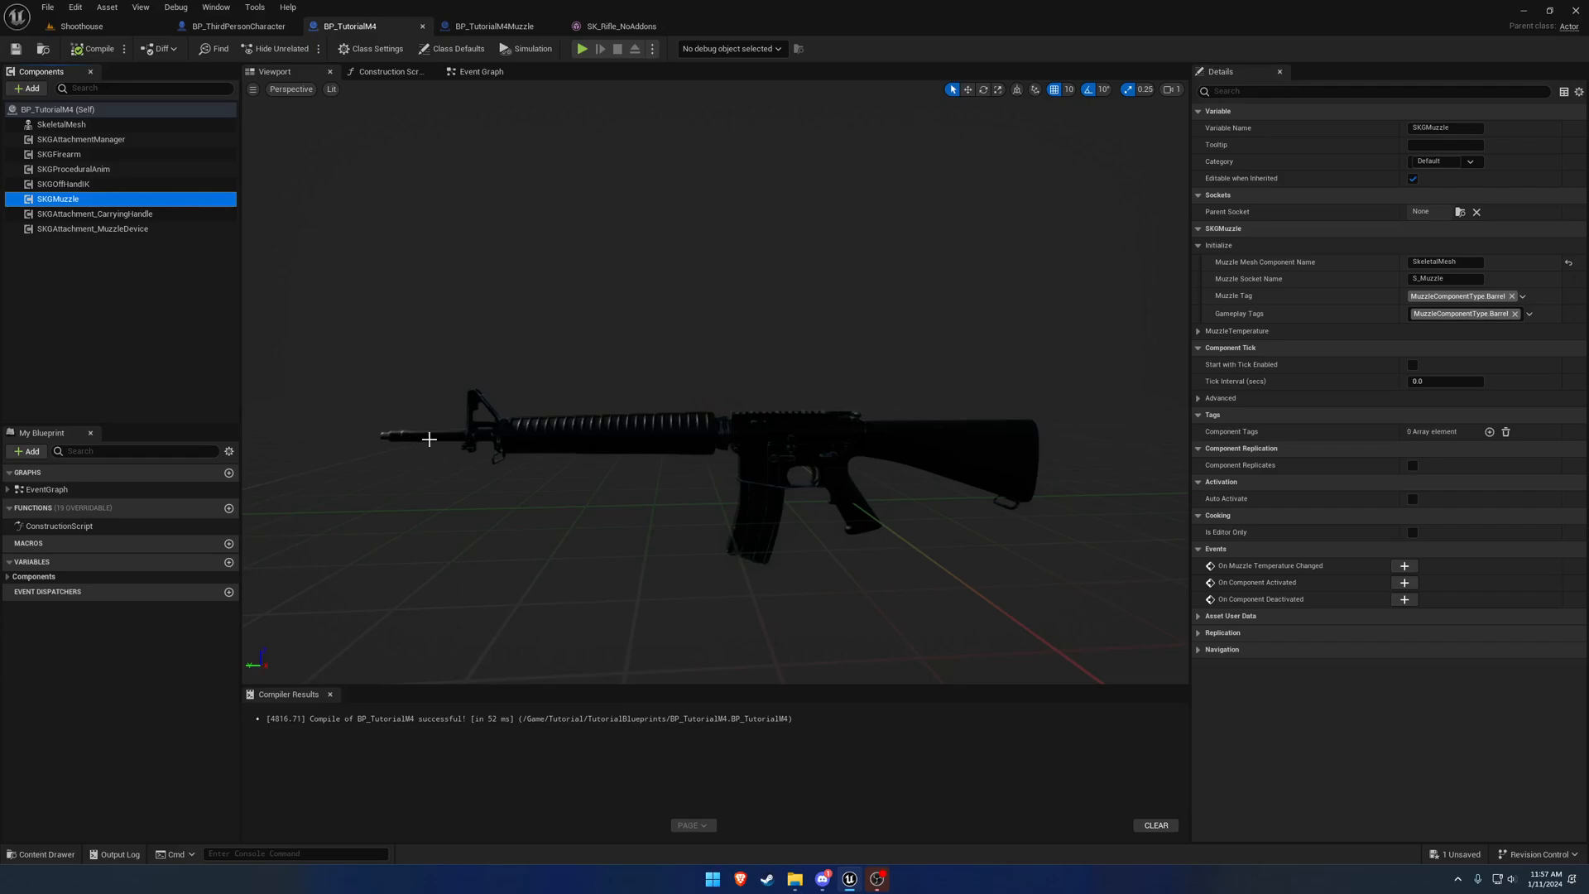
mouse_move(419, 432)
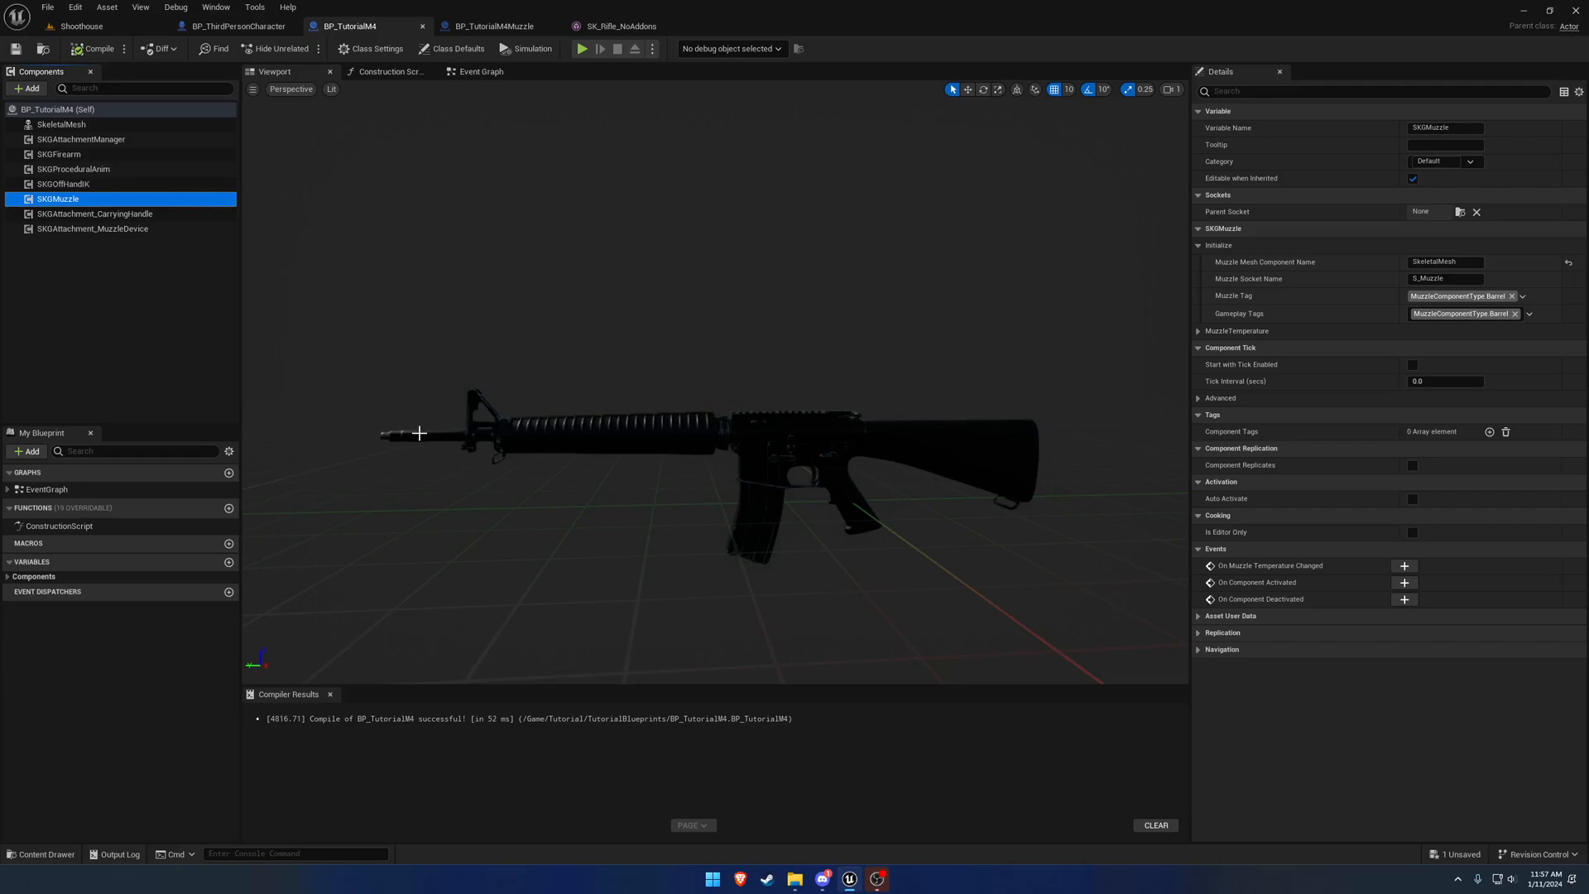
mouse_move(395, 440)
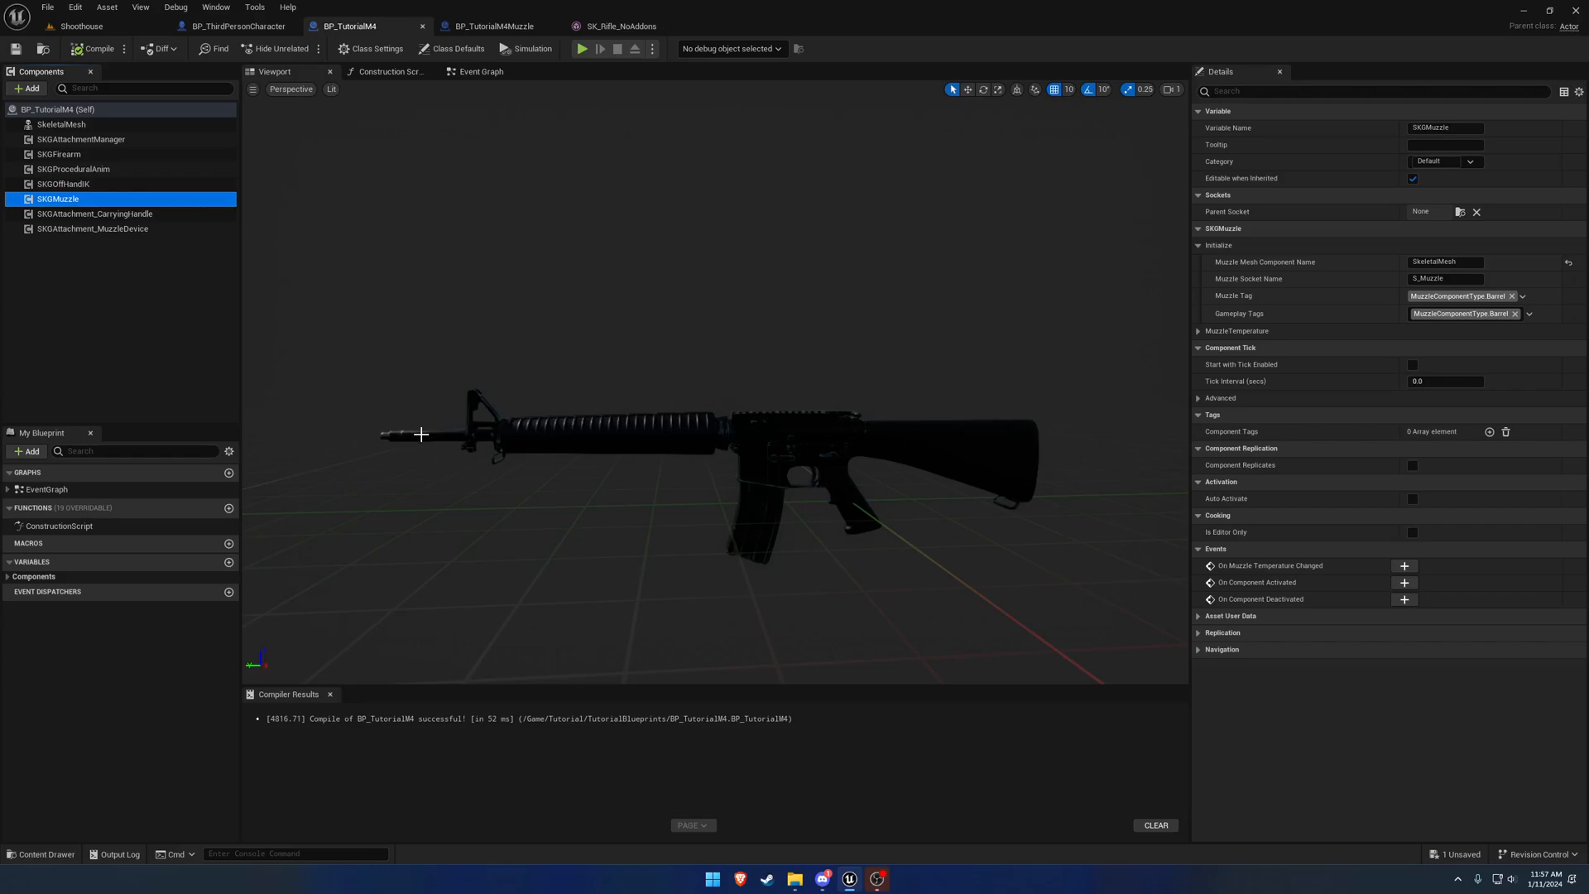
left_click(492, 25)
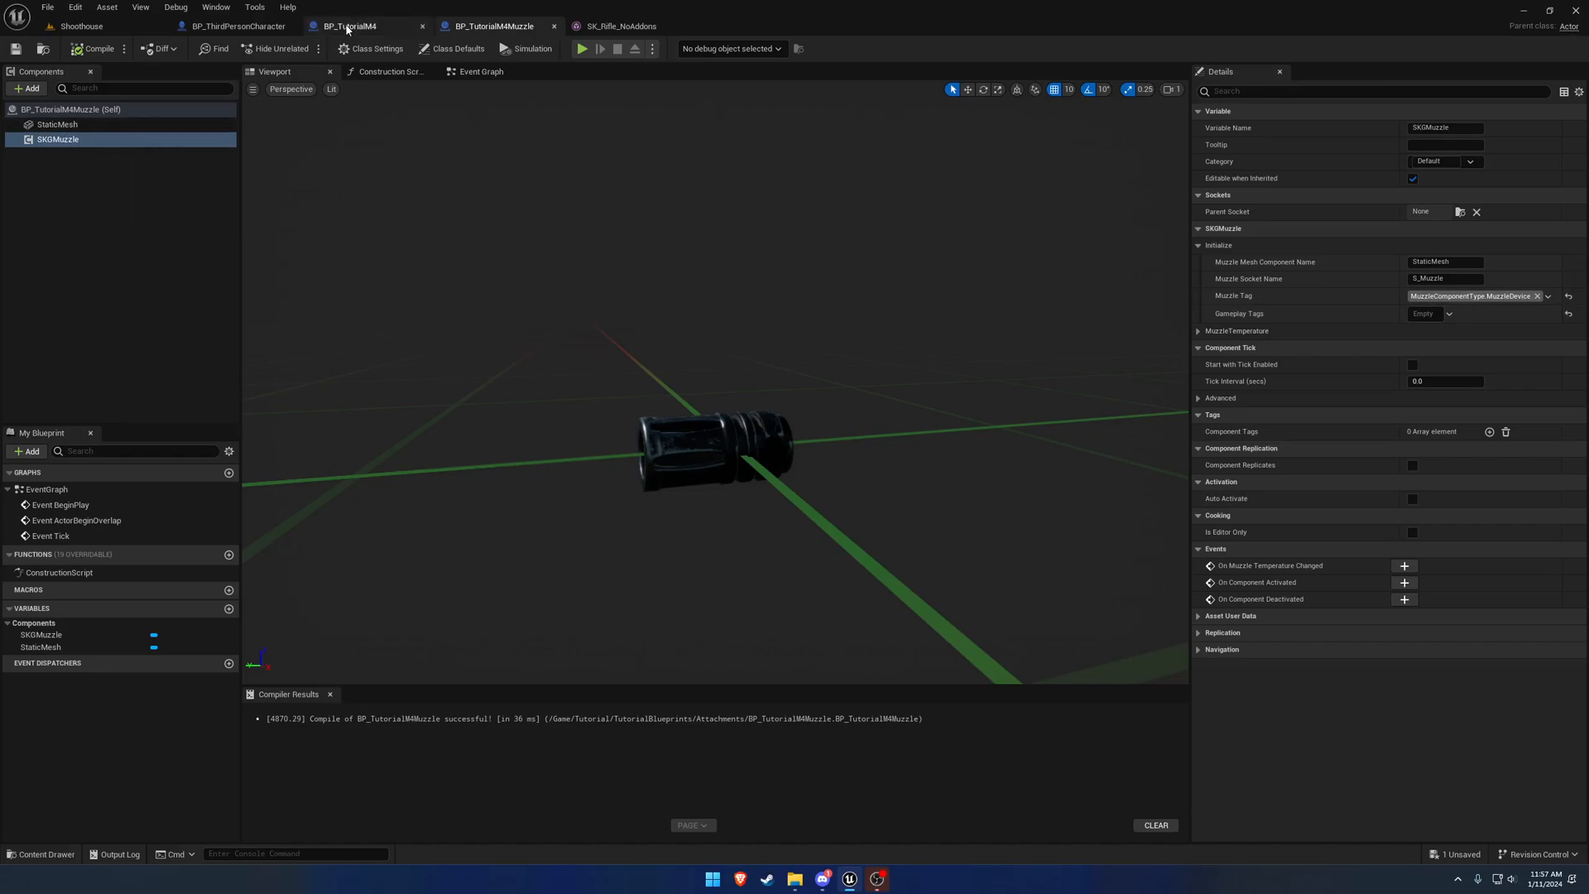
left_click(349, 24)
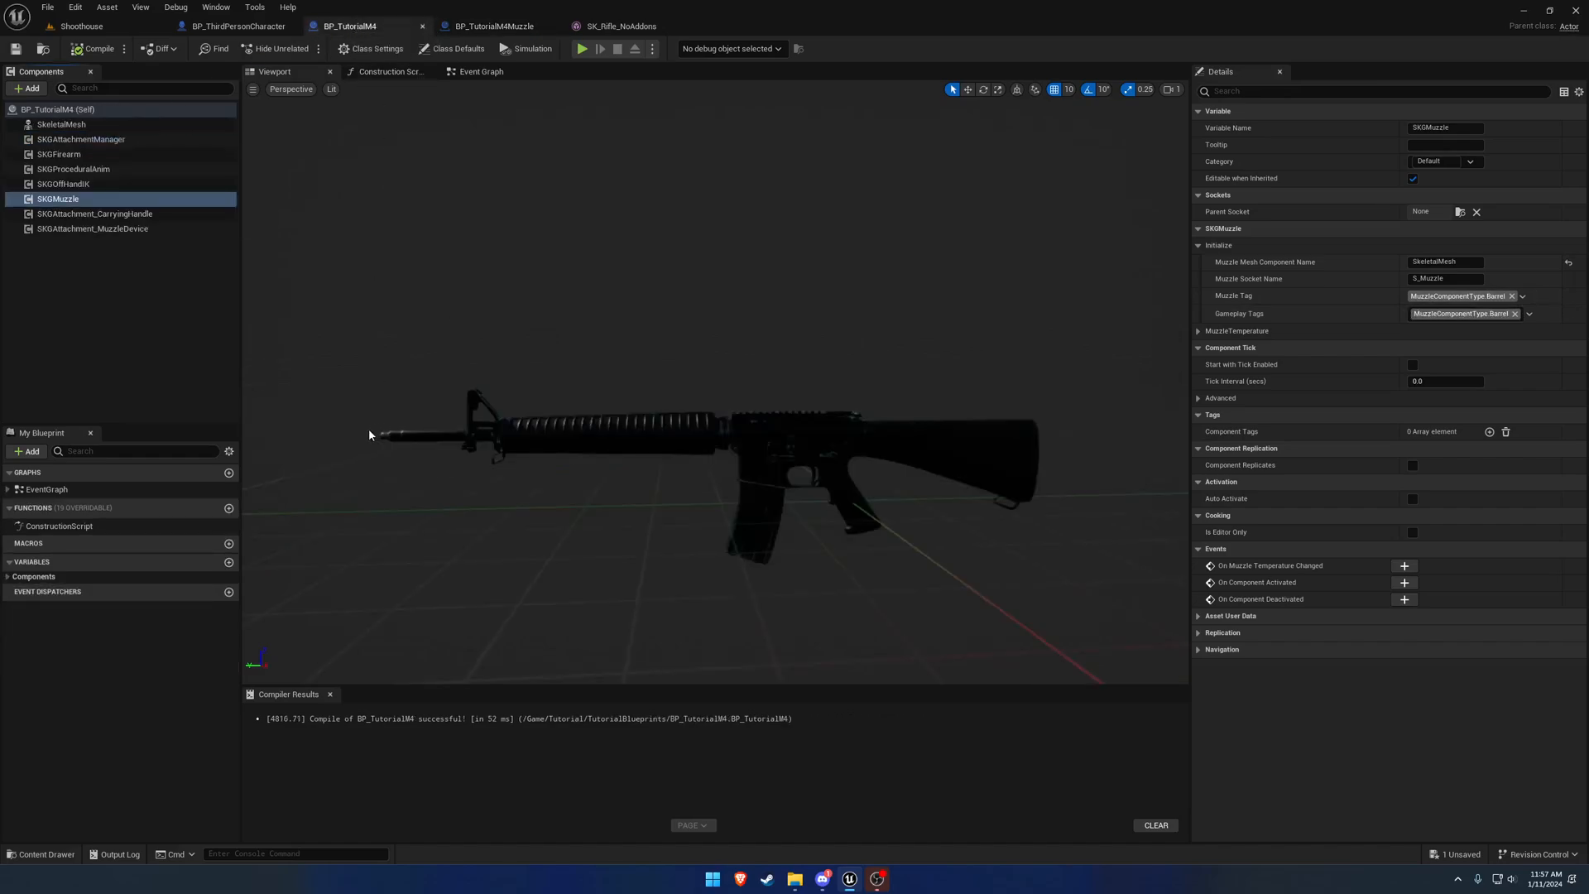
mouse_move(58, 199)
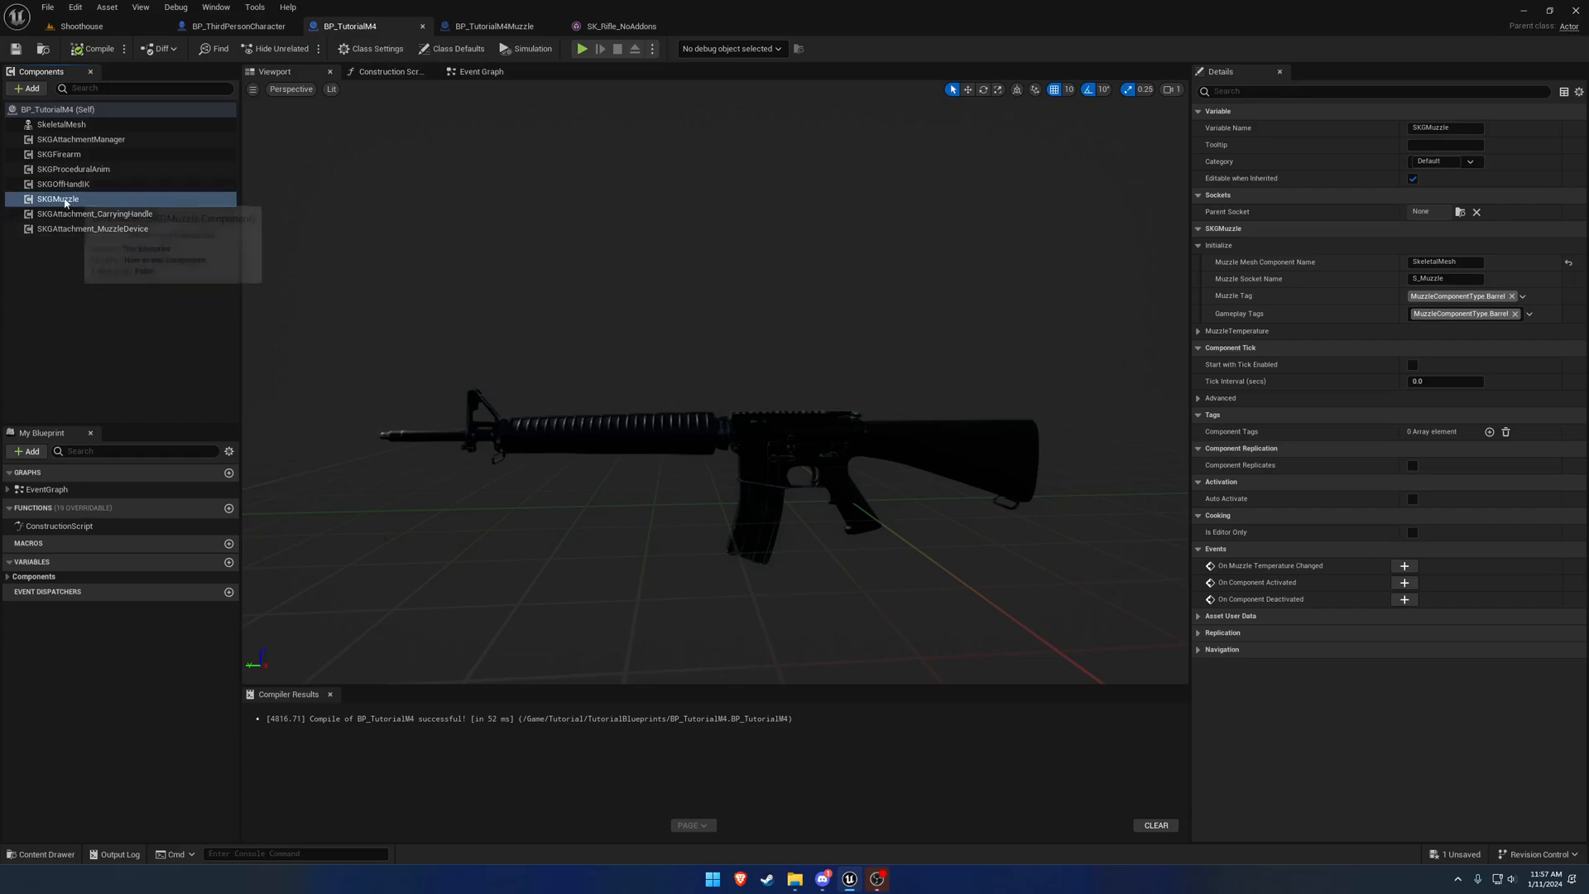
mouse_move(59, 198)
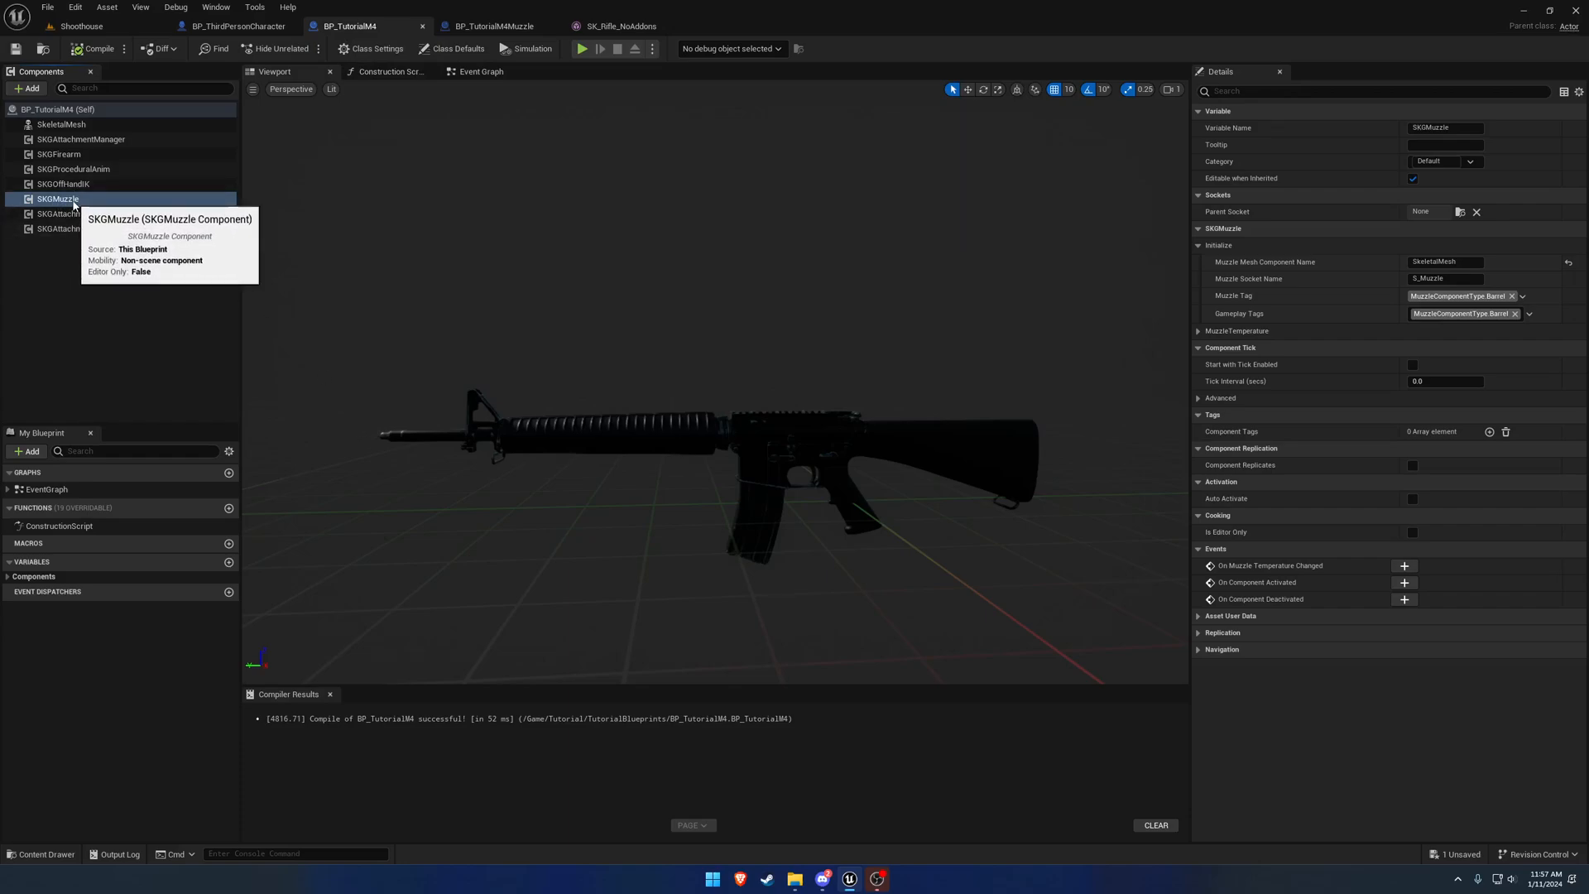
mouse_move(560, 85)
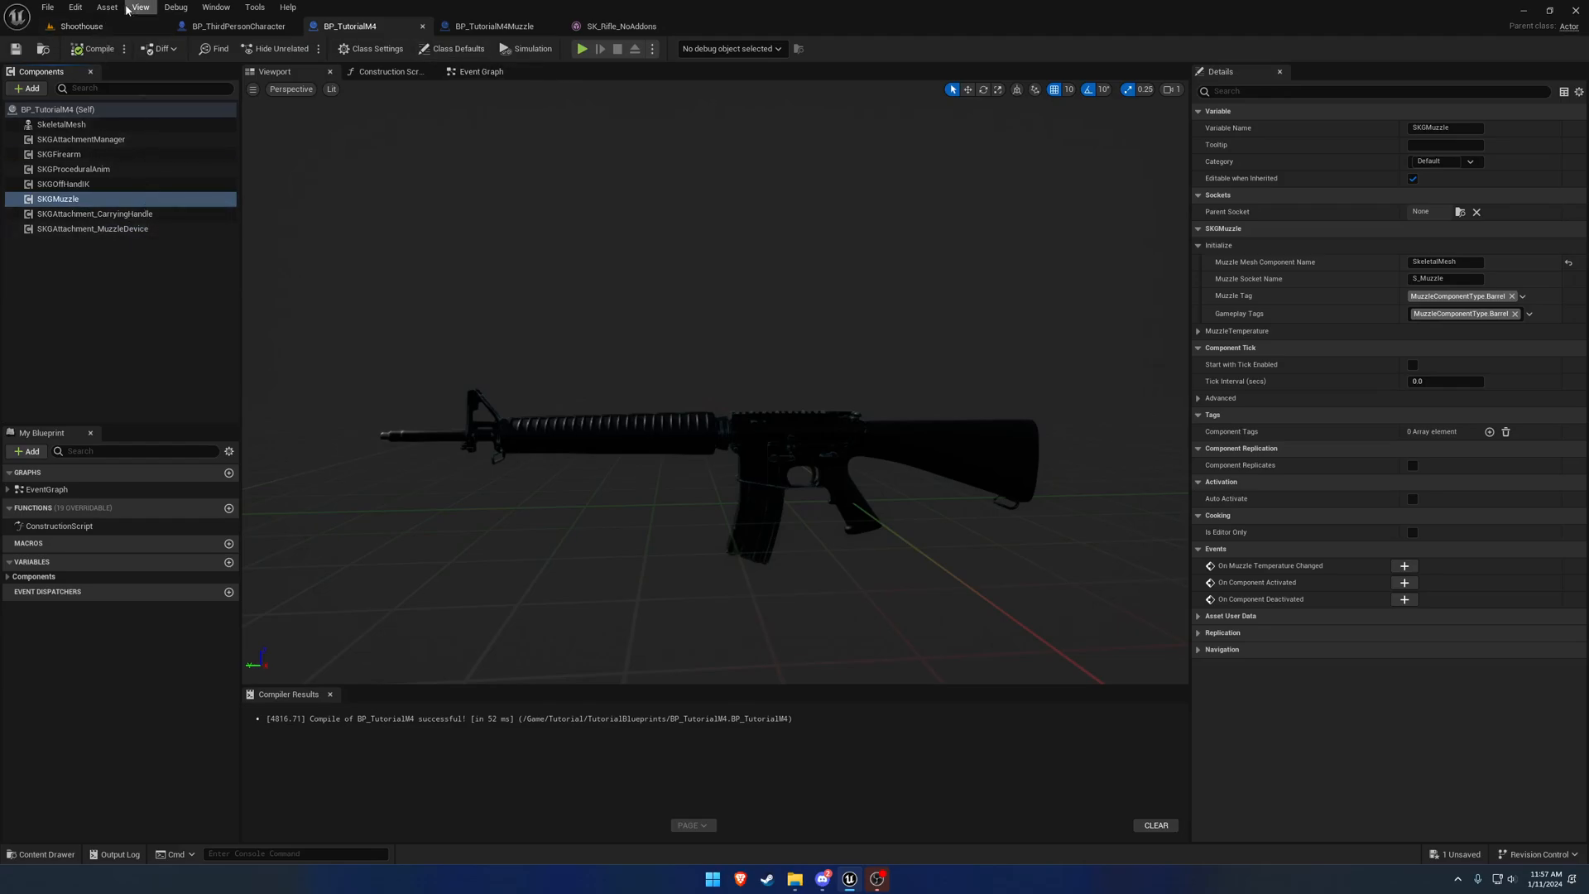
Step: Play-test the rifle in Shoothouse, stop, then reopen the rifle skeleton and BP_TutorialM4Muzzle's SM_Rifle_Muzzle mesh
left_click(581, 48)
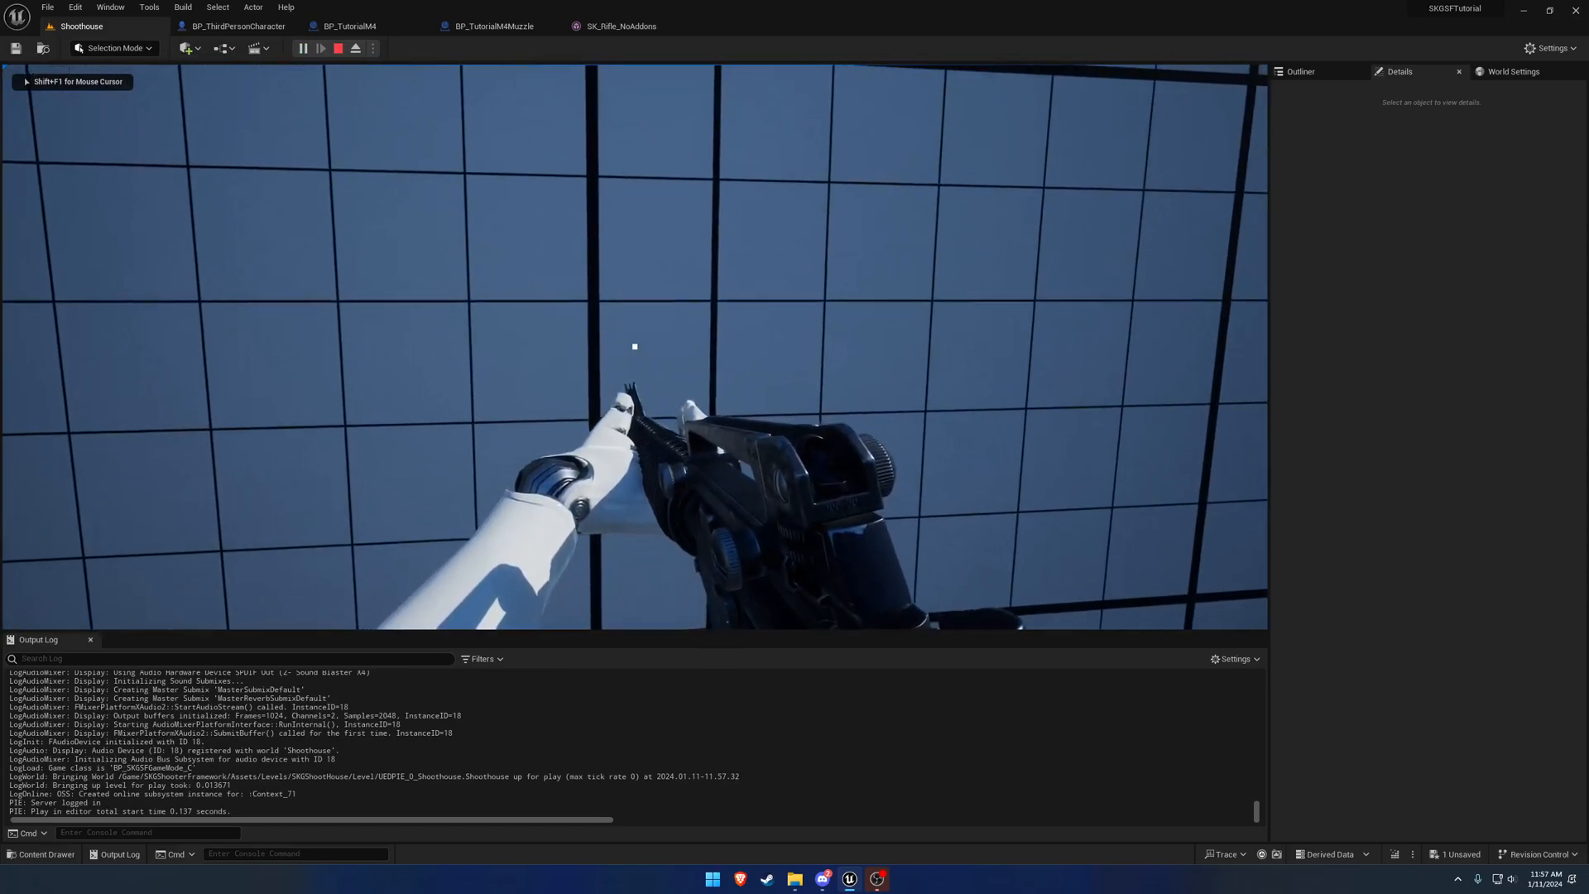
left_click(338, 48)
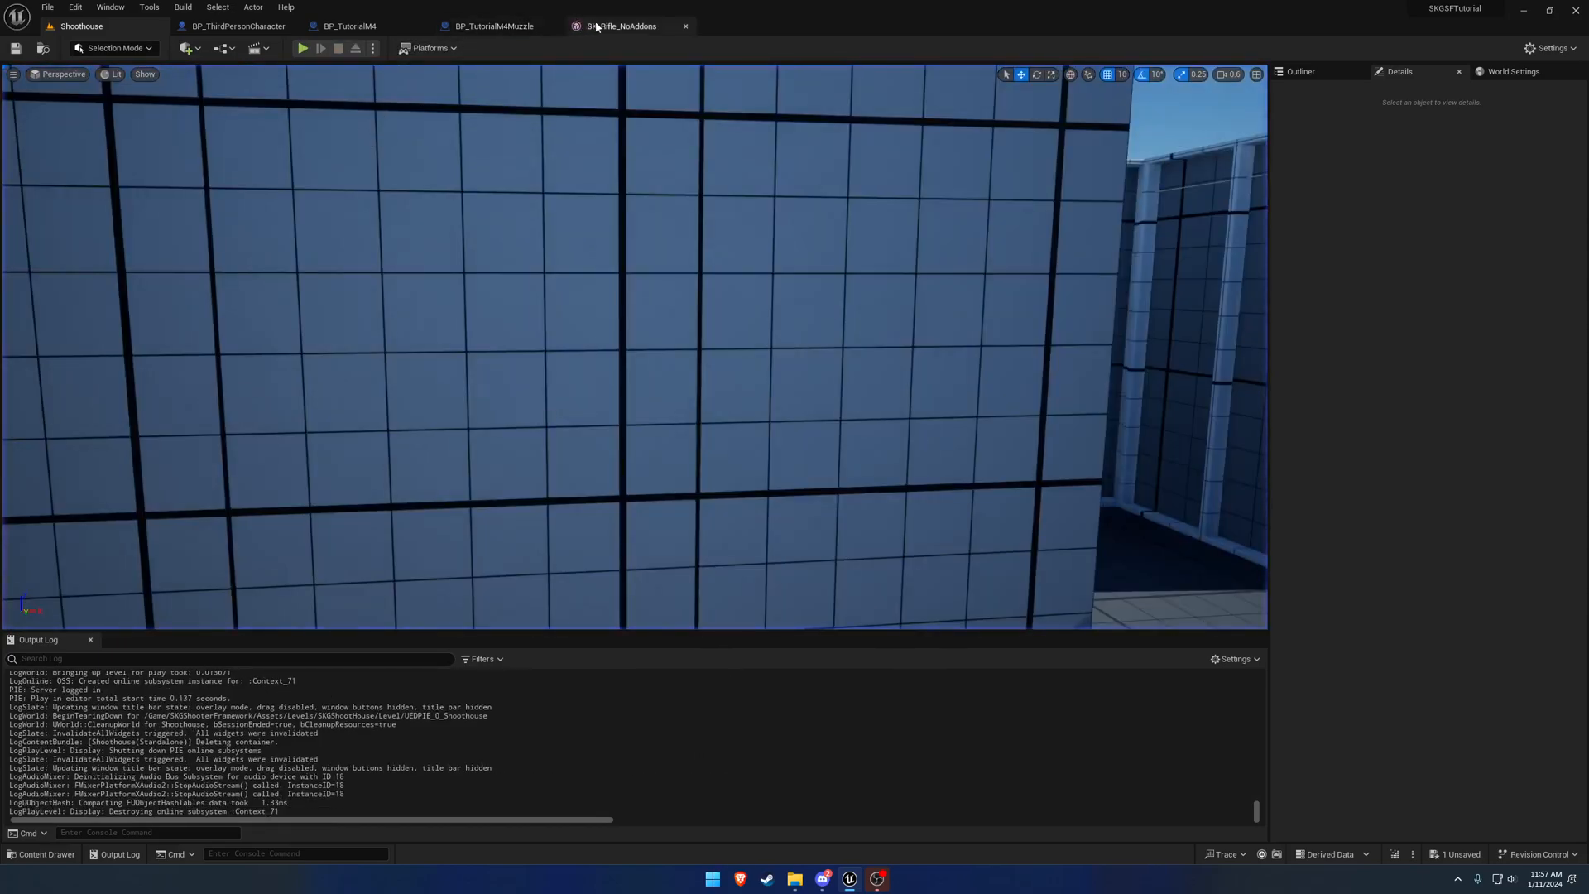
left_click(491, 25)
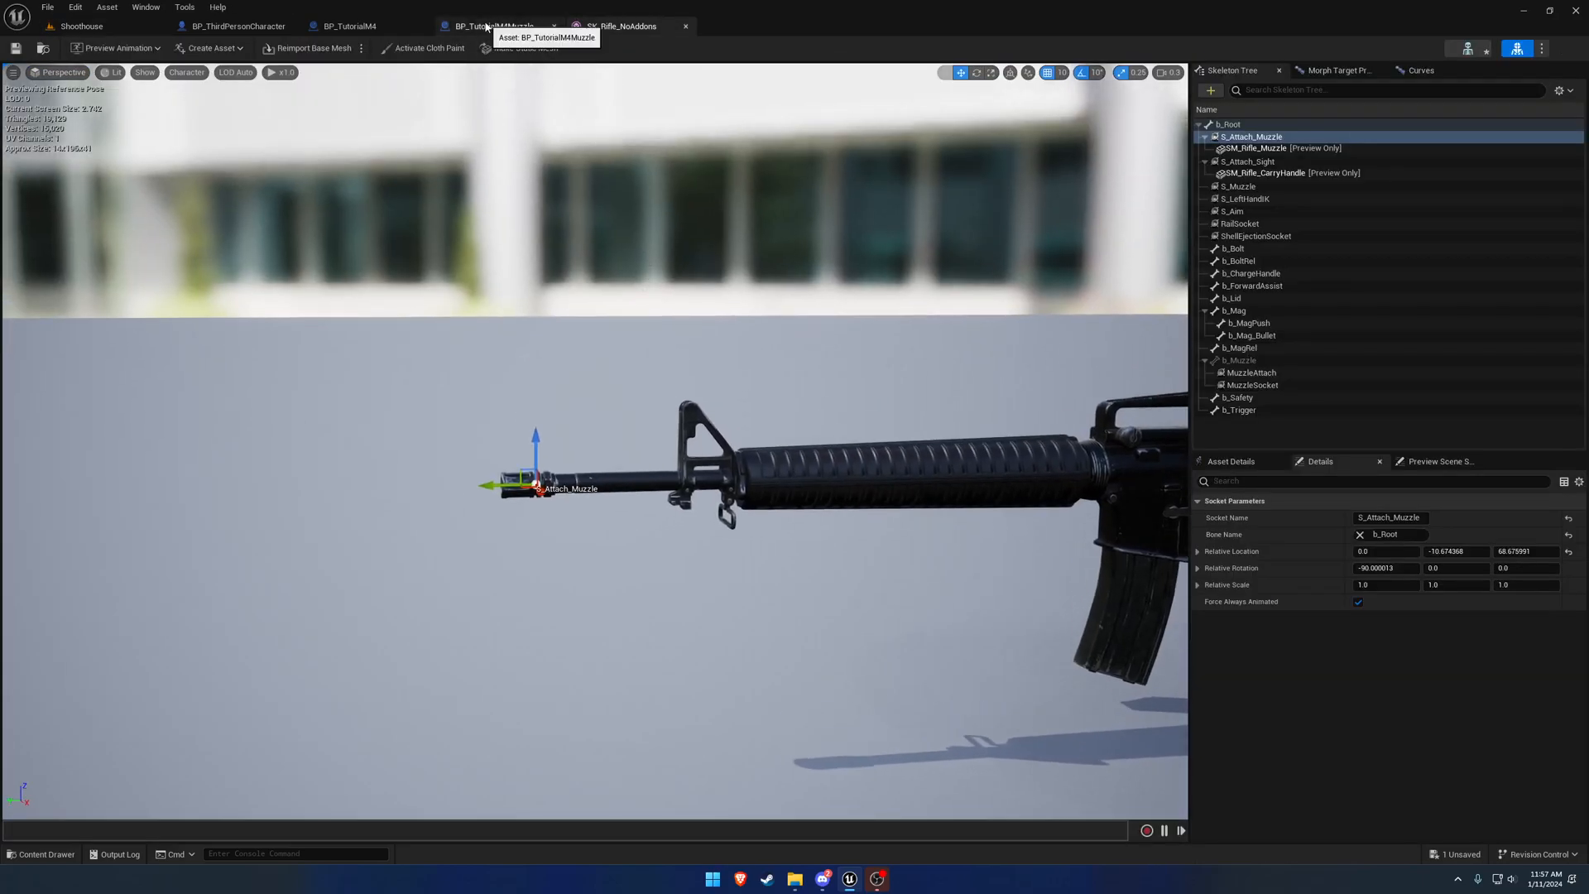
left_click(495, 25)
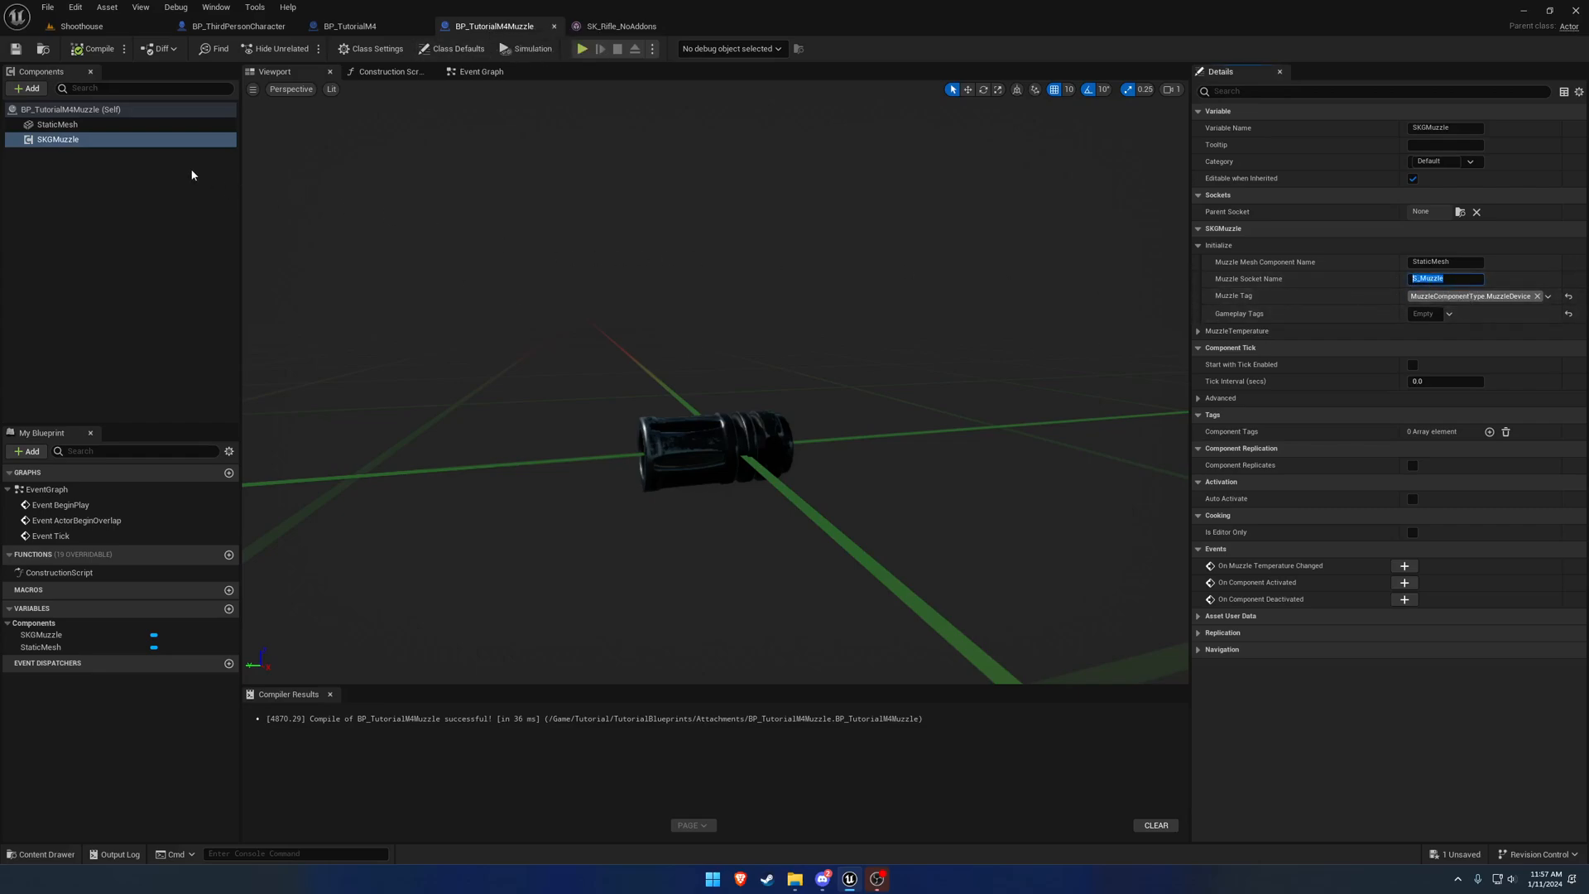
left_click(58, 124)
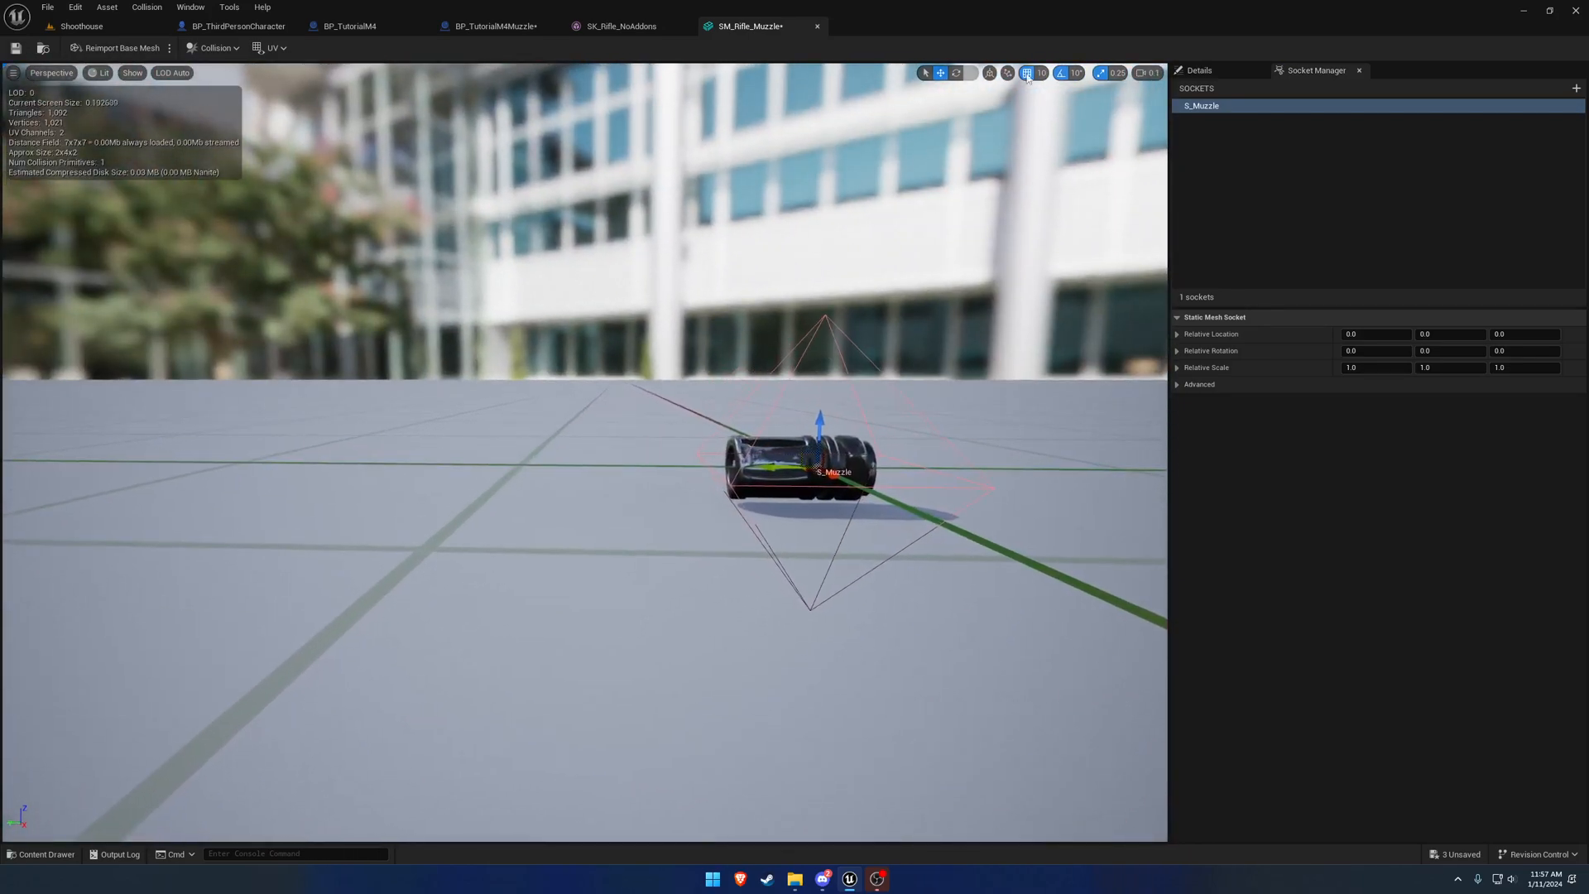
Step: Rotate S_Muzzle by 90 degrees on SM_Rifle_Muzzle and switch to BP_TutorialM4
left_click_drag(819, 463, 664, 467)
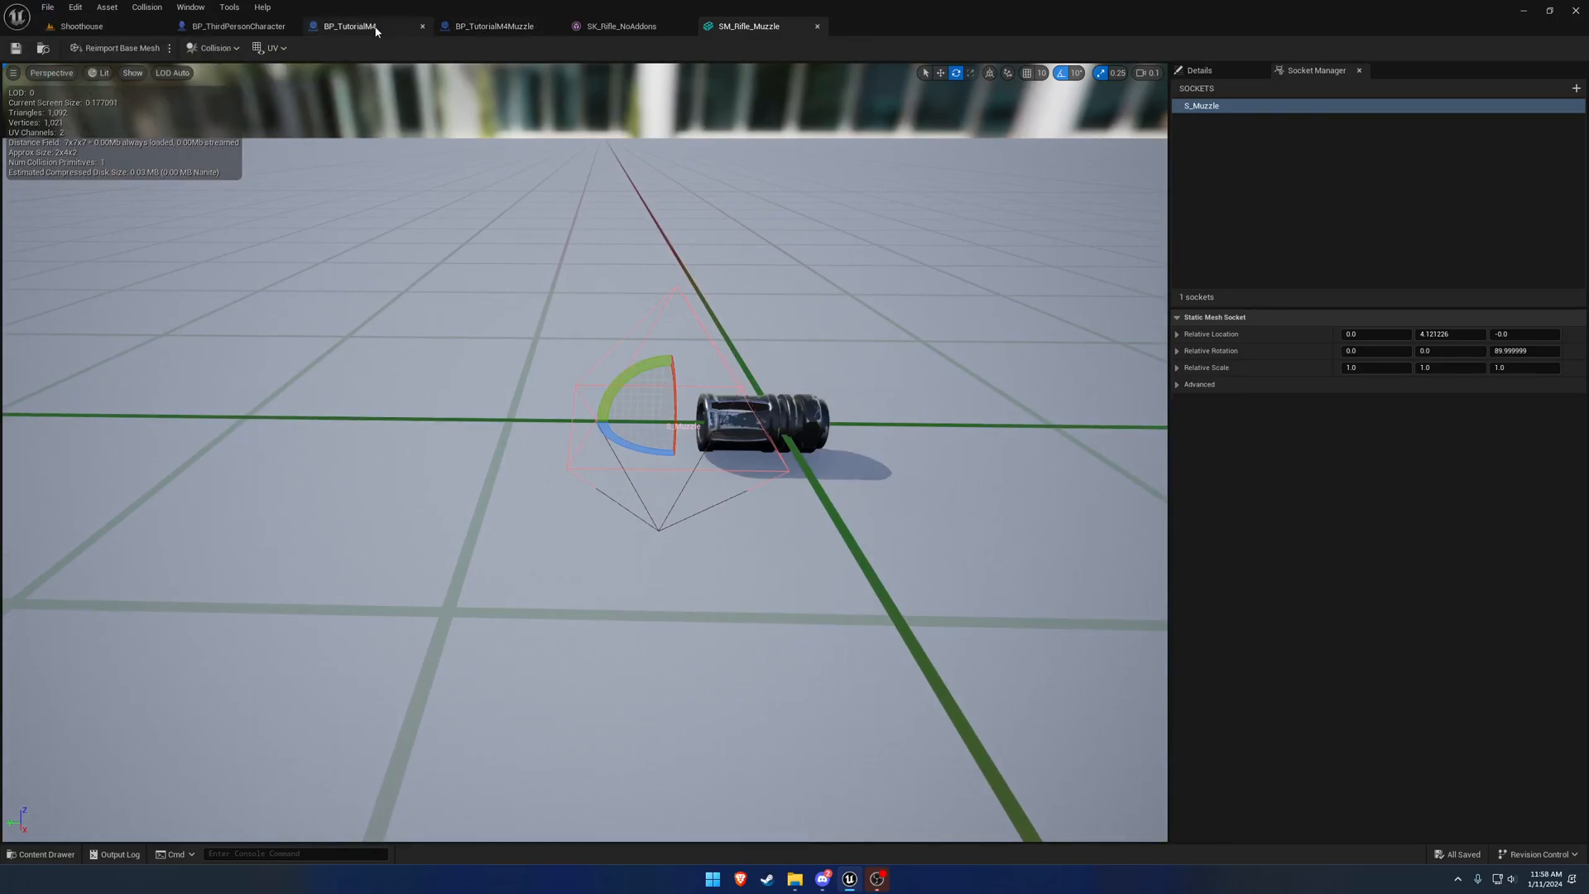
left_click(347, 25)
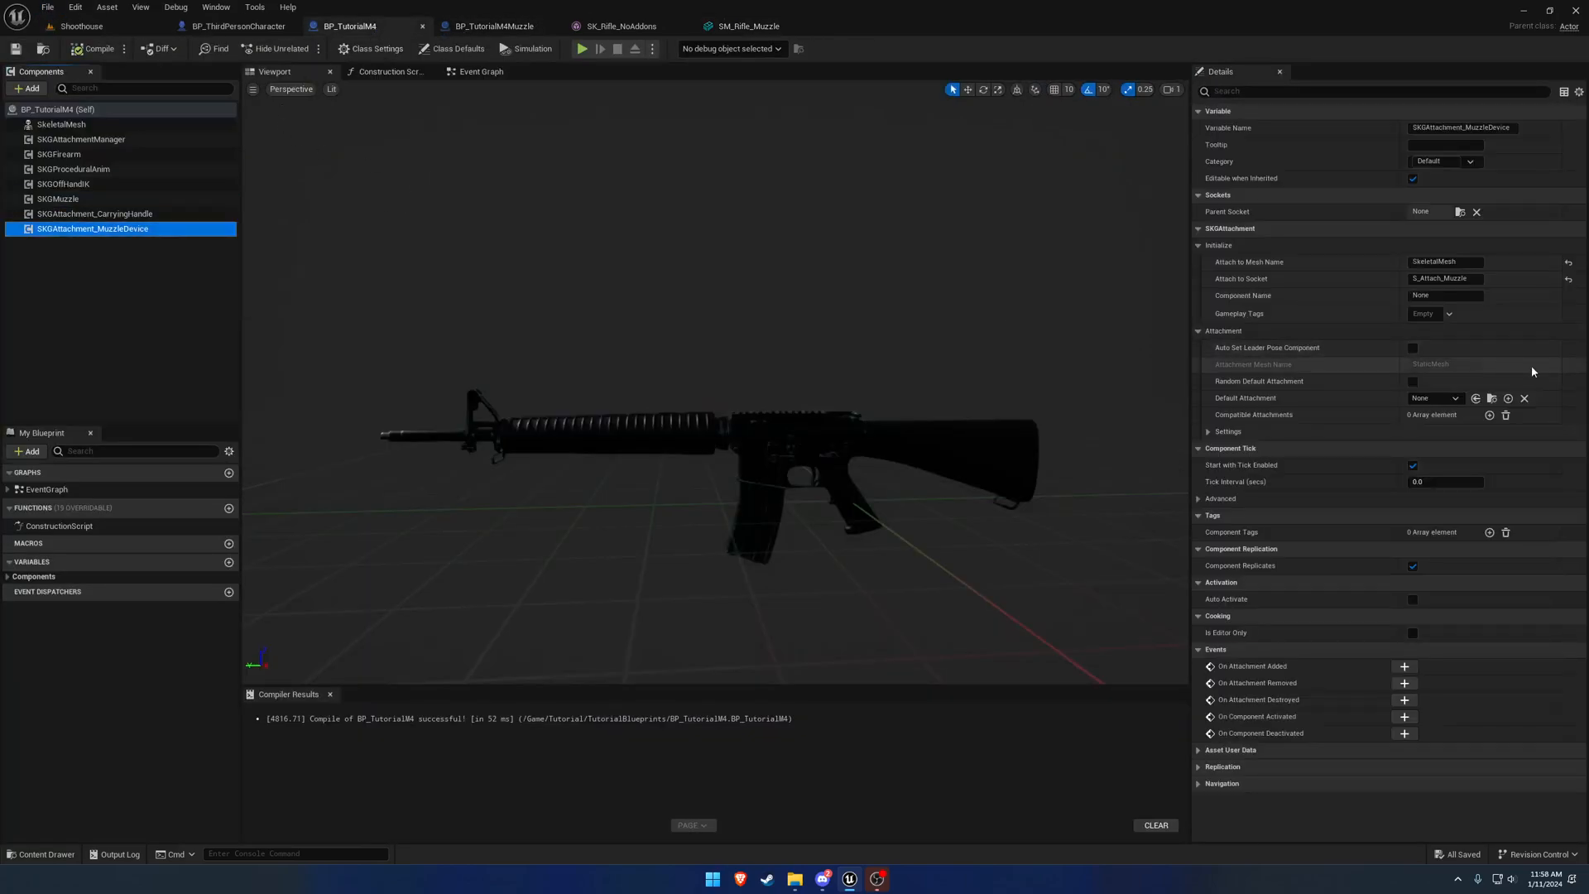
Step: Choose BP_TutorialM4Muzzle as the muzzle device's default attachment and save BP_TutorialM4
left_click(1437, 397)
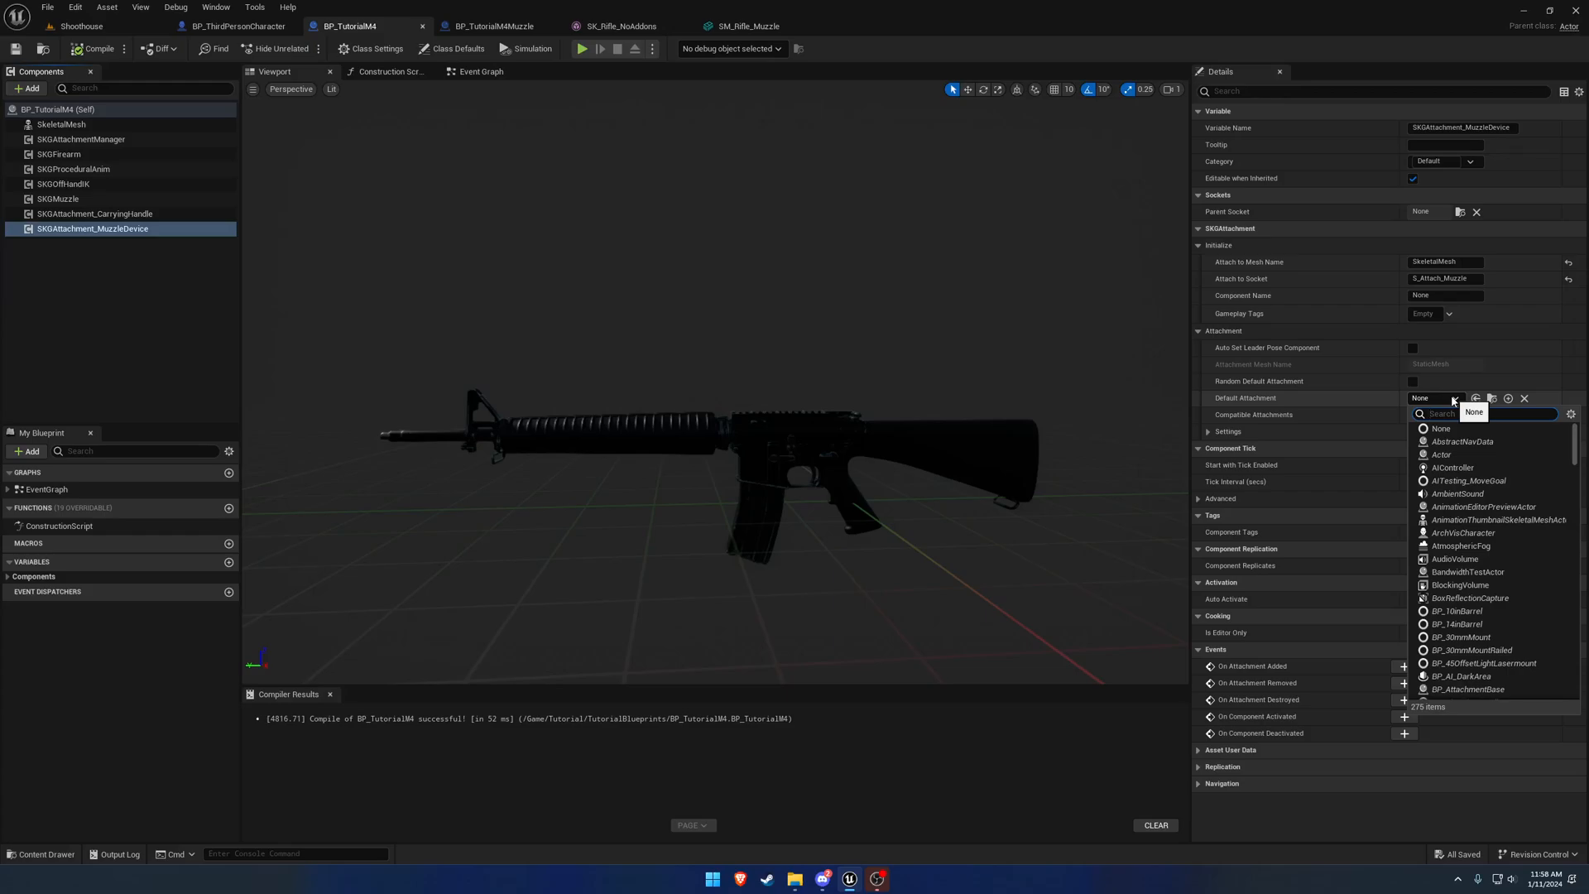
type("m4m")
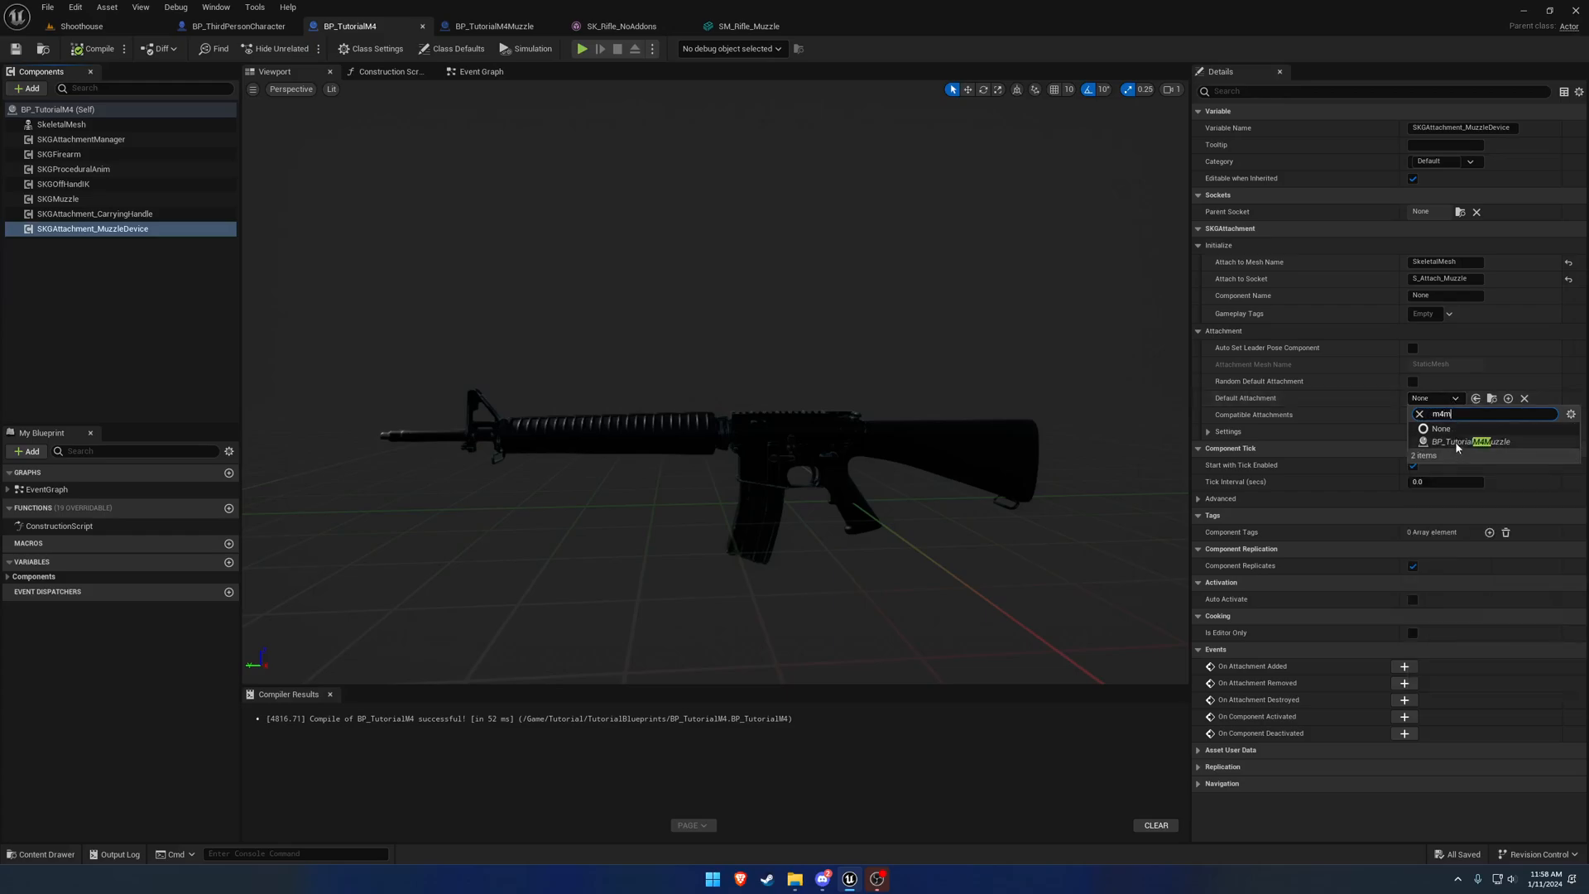
left_click(1472, 441)
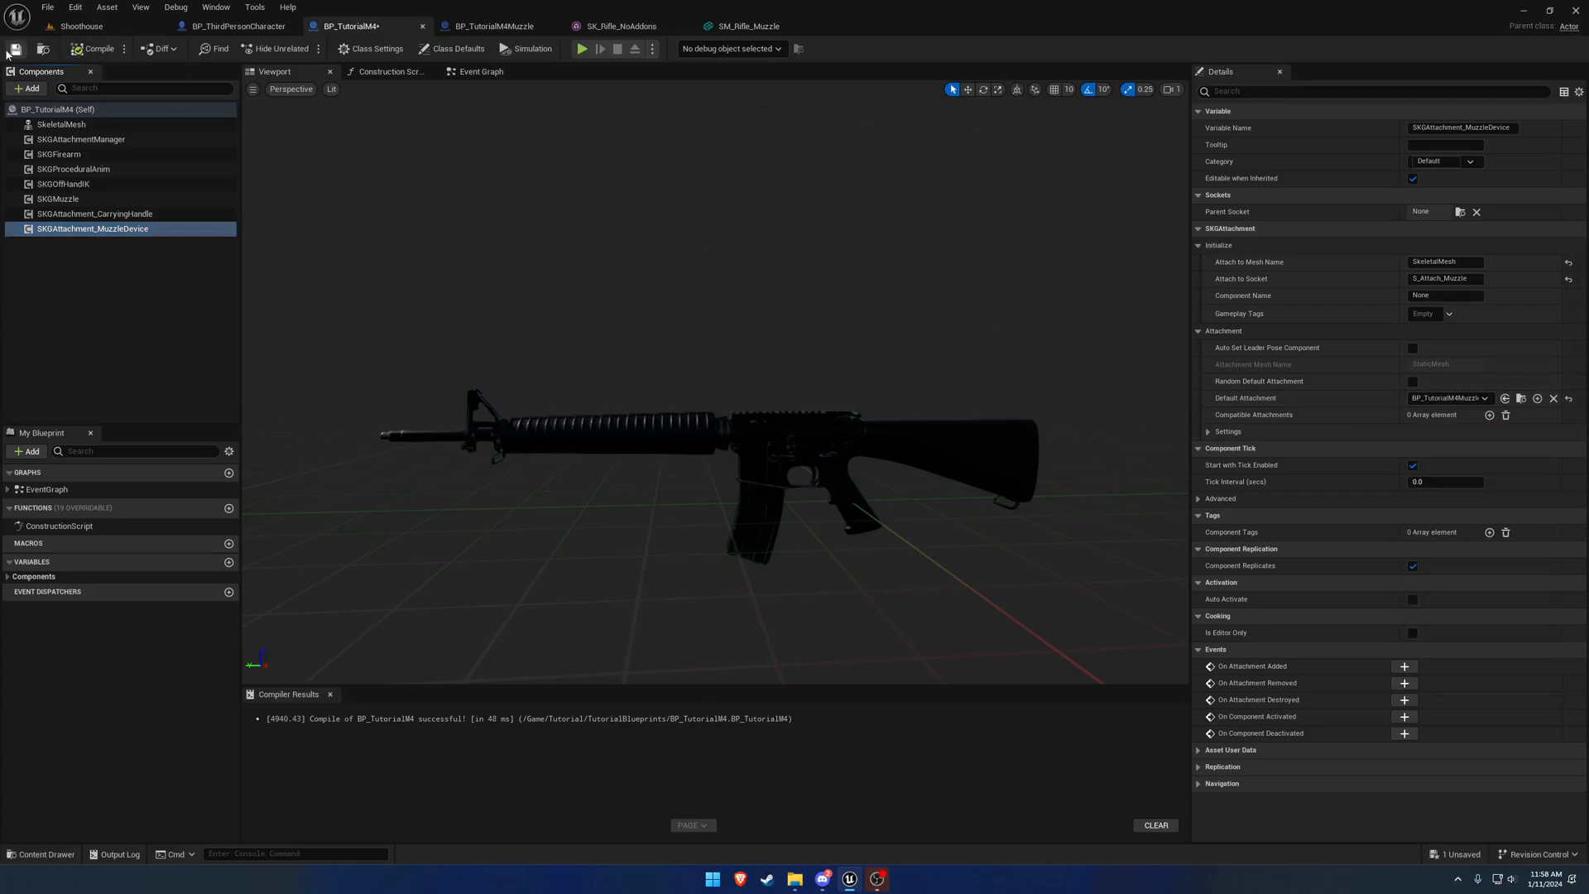
left_click(581, 48)
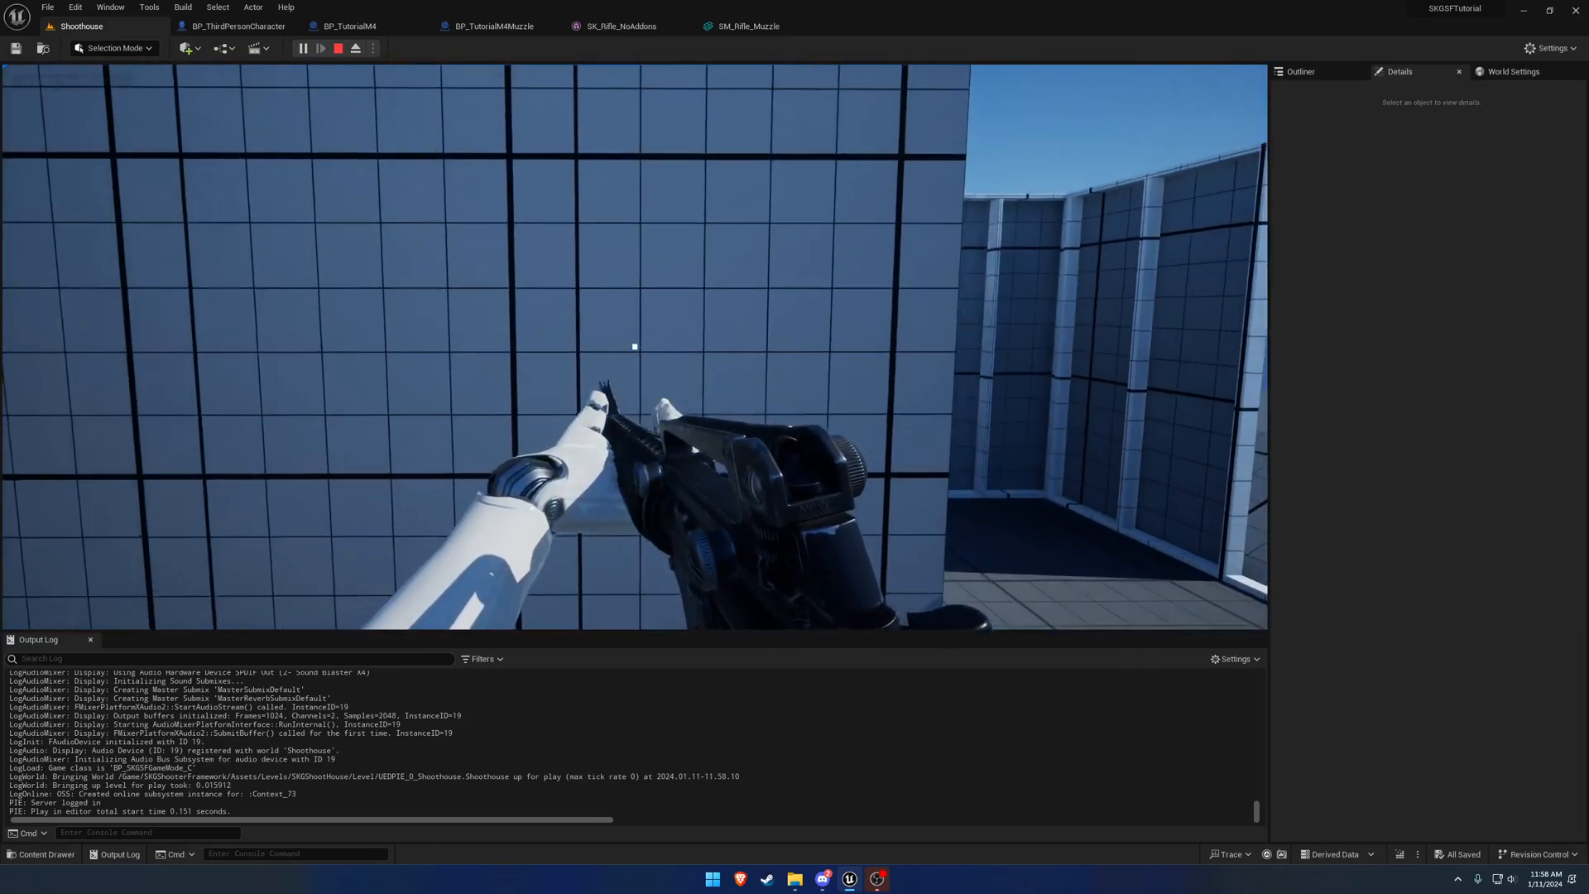
Step: Stop the play session and return through SM_Rifle_Muzzle to the BP_TutorialM4Muzzle blueprint
left_click(336, 48)
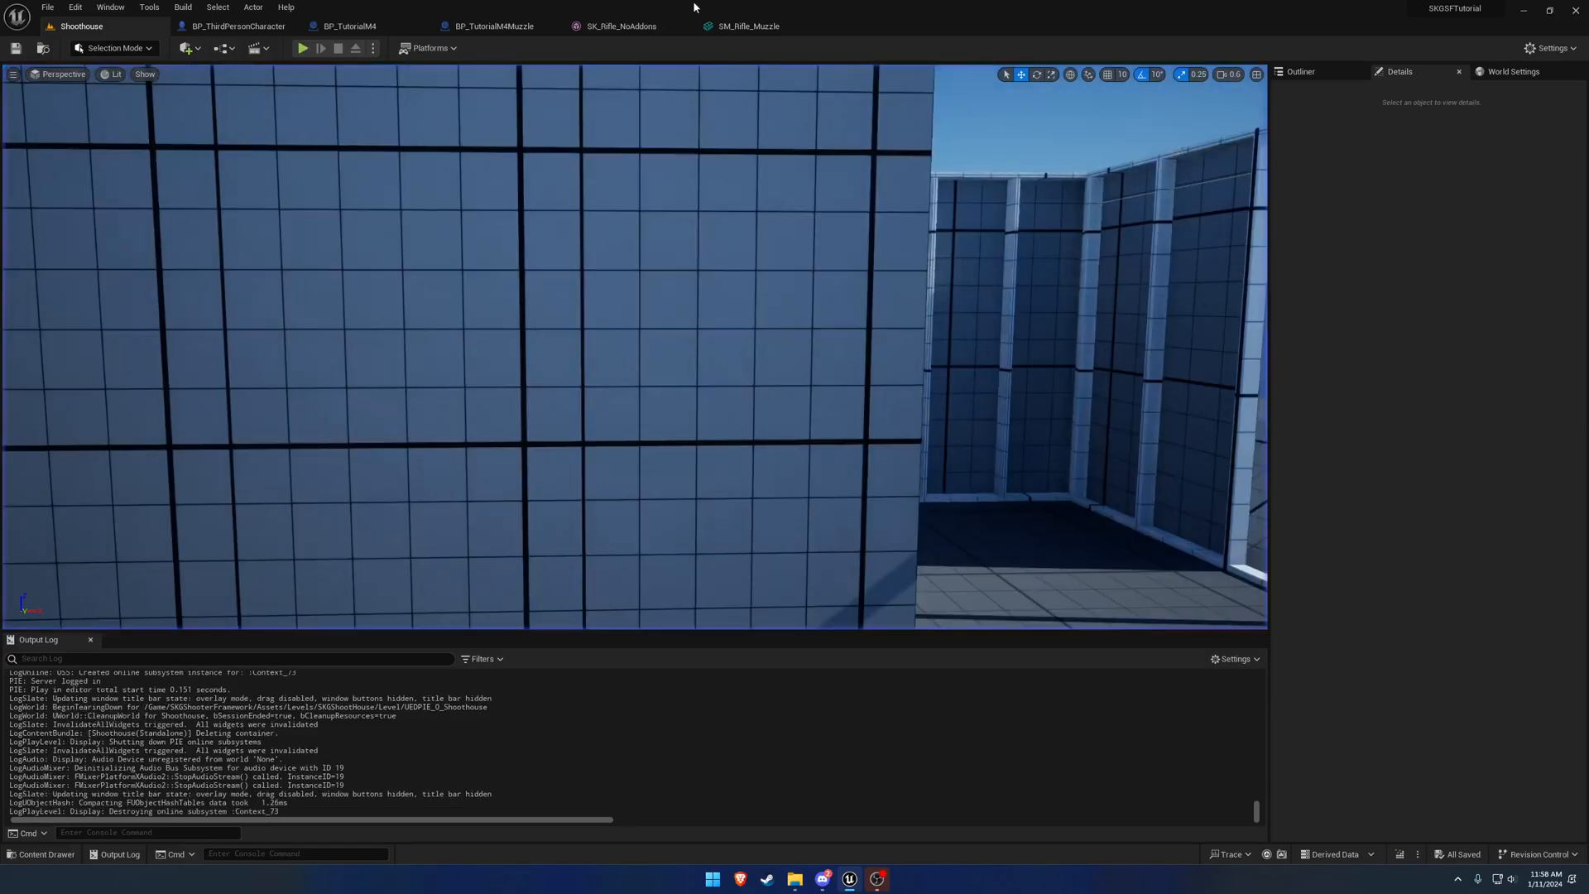
left_click(754, 25)
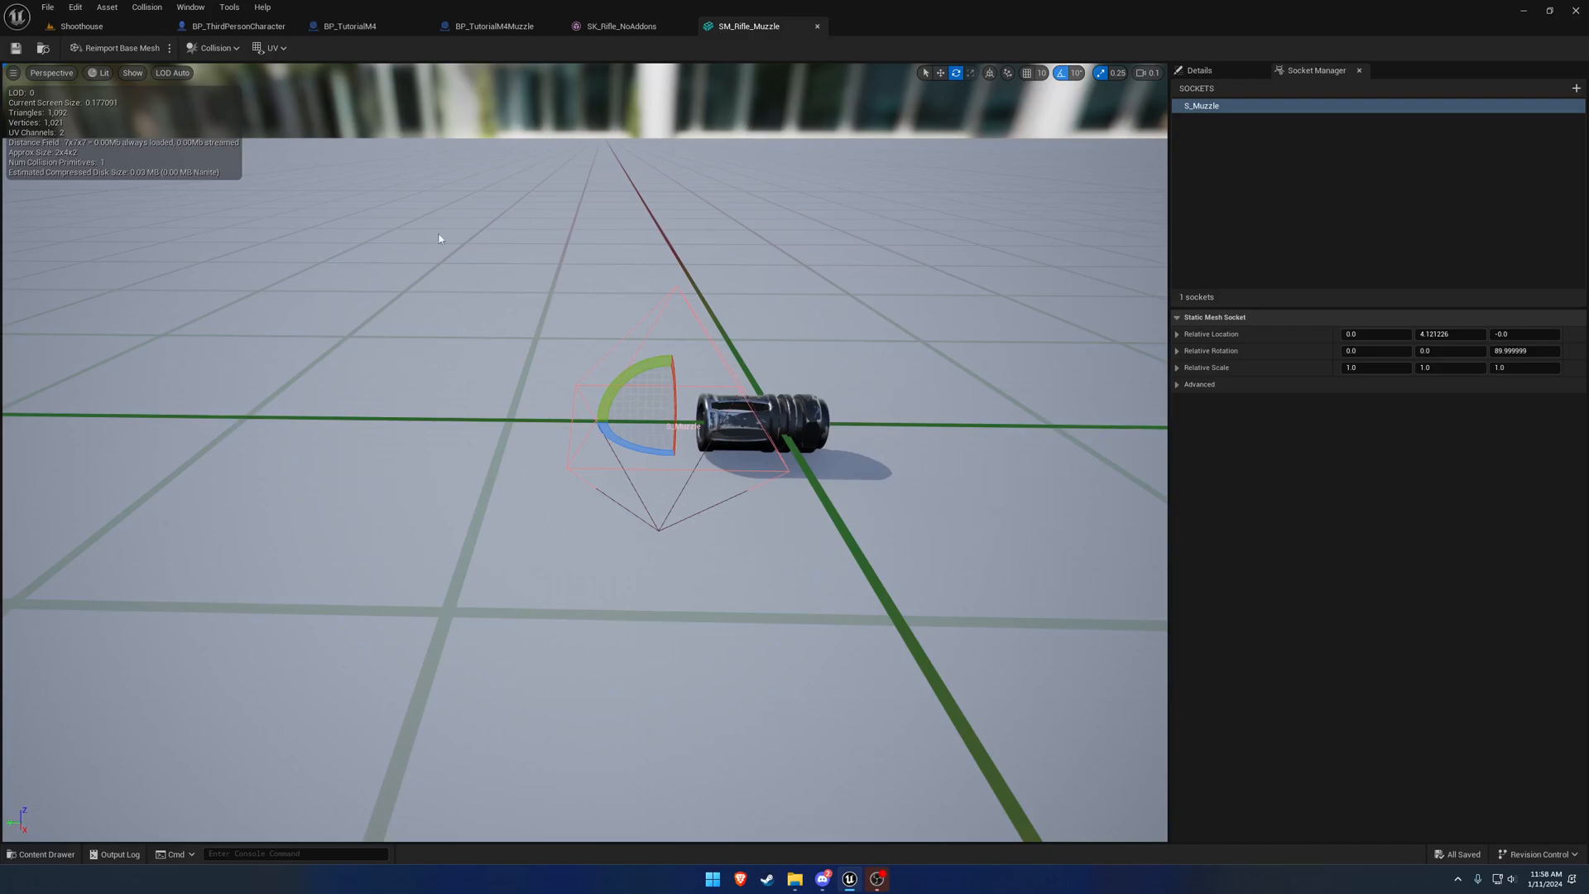
mouse_move(475, 223)
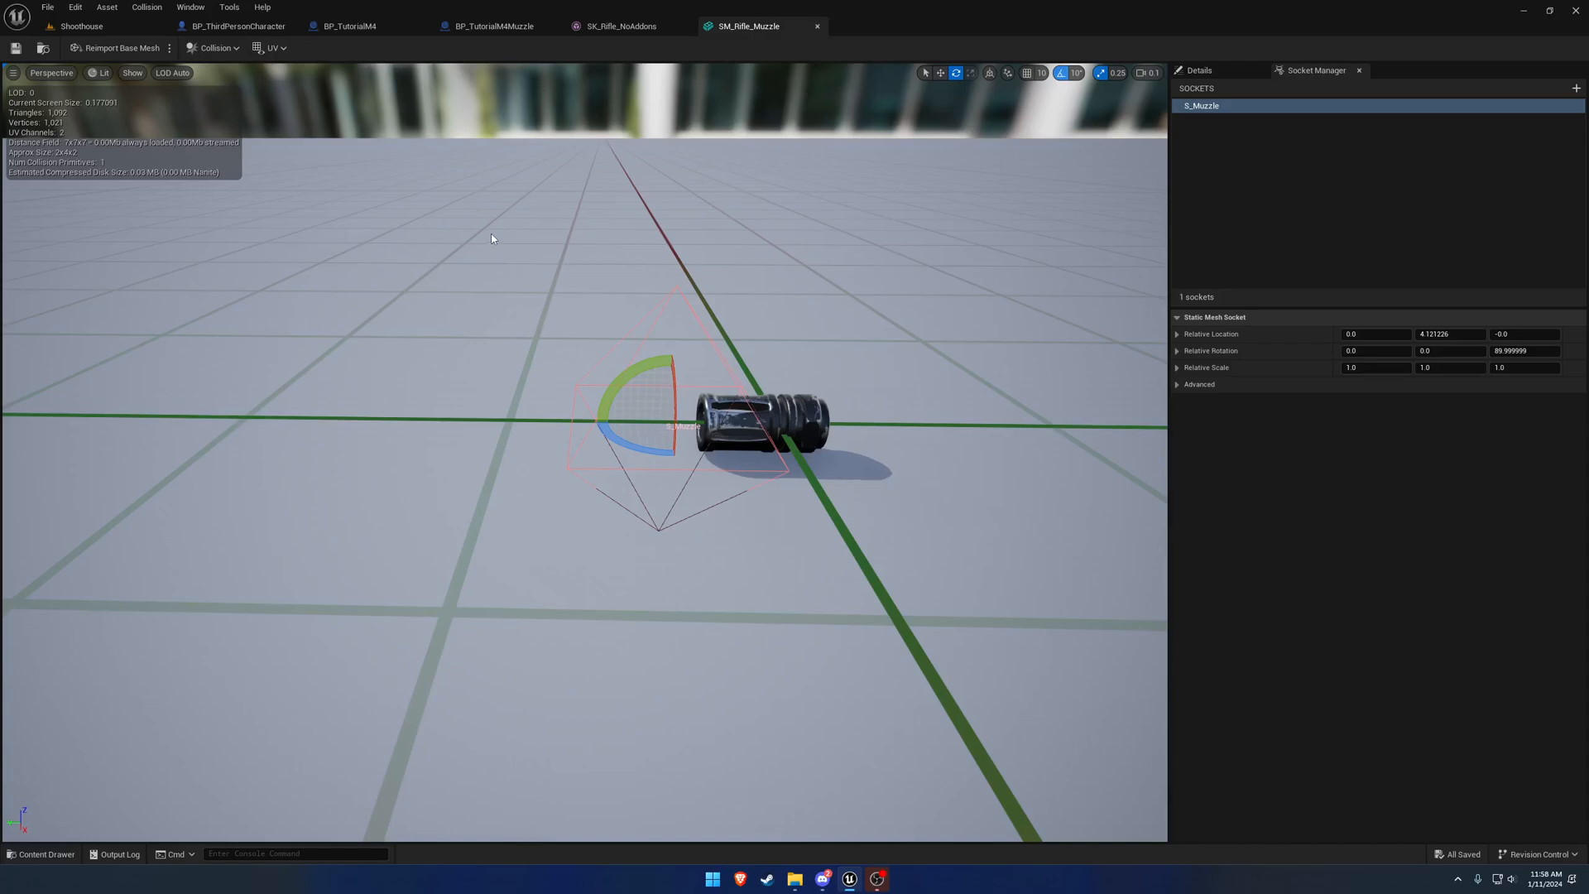
left_click(753, 25)
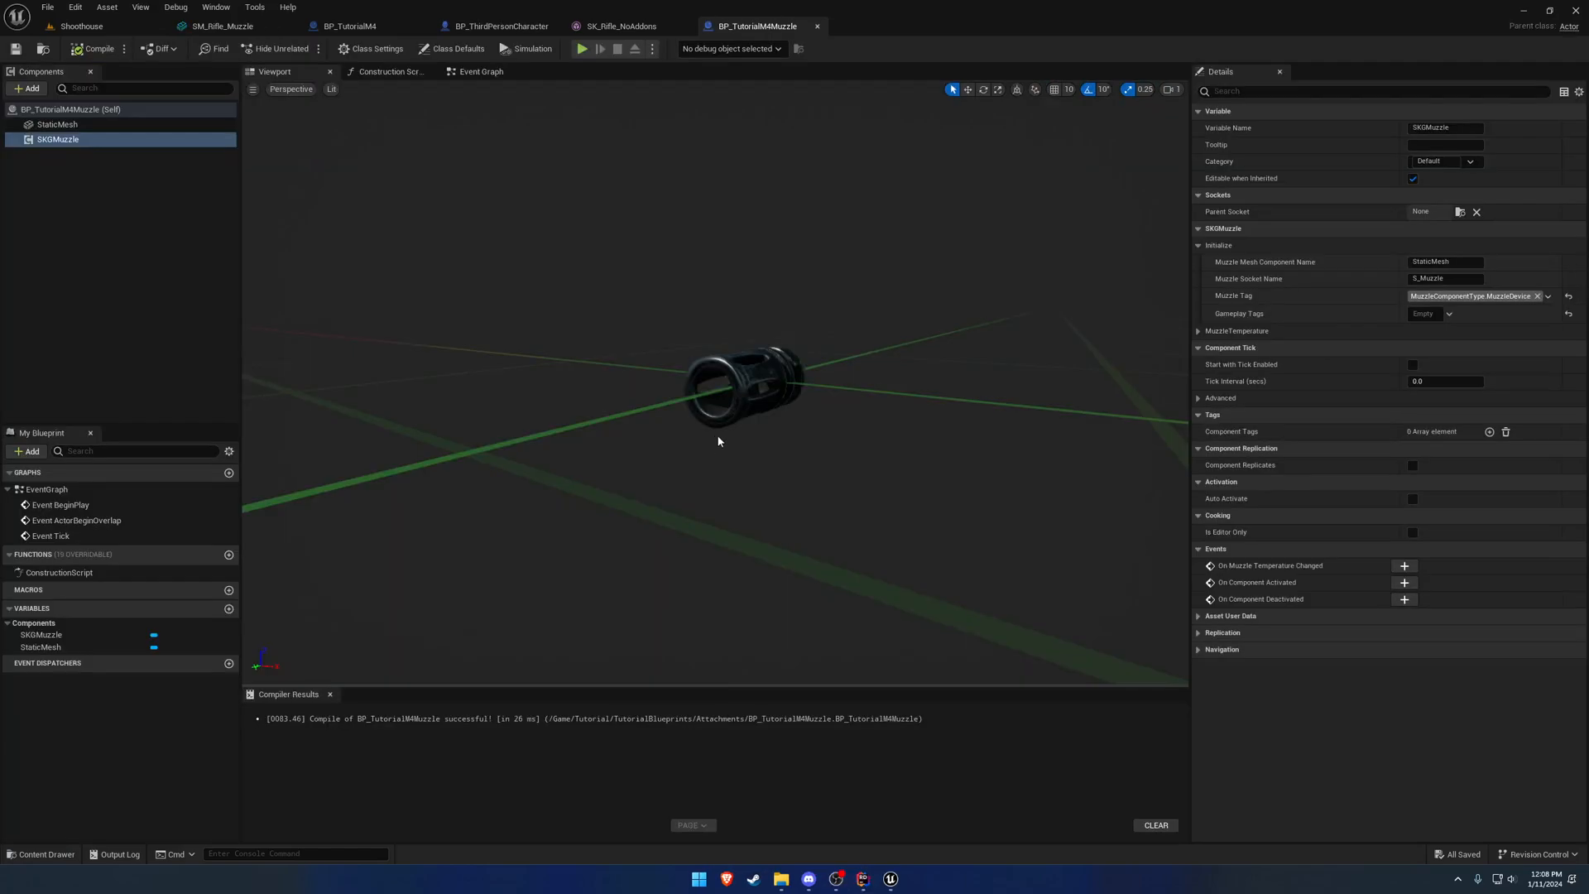
mouse_move(878, 388)
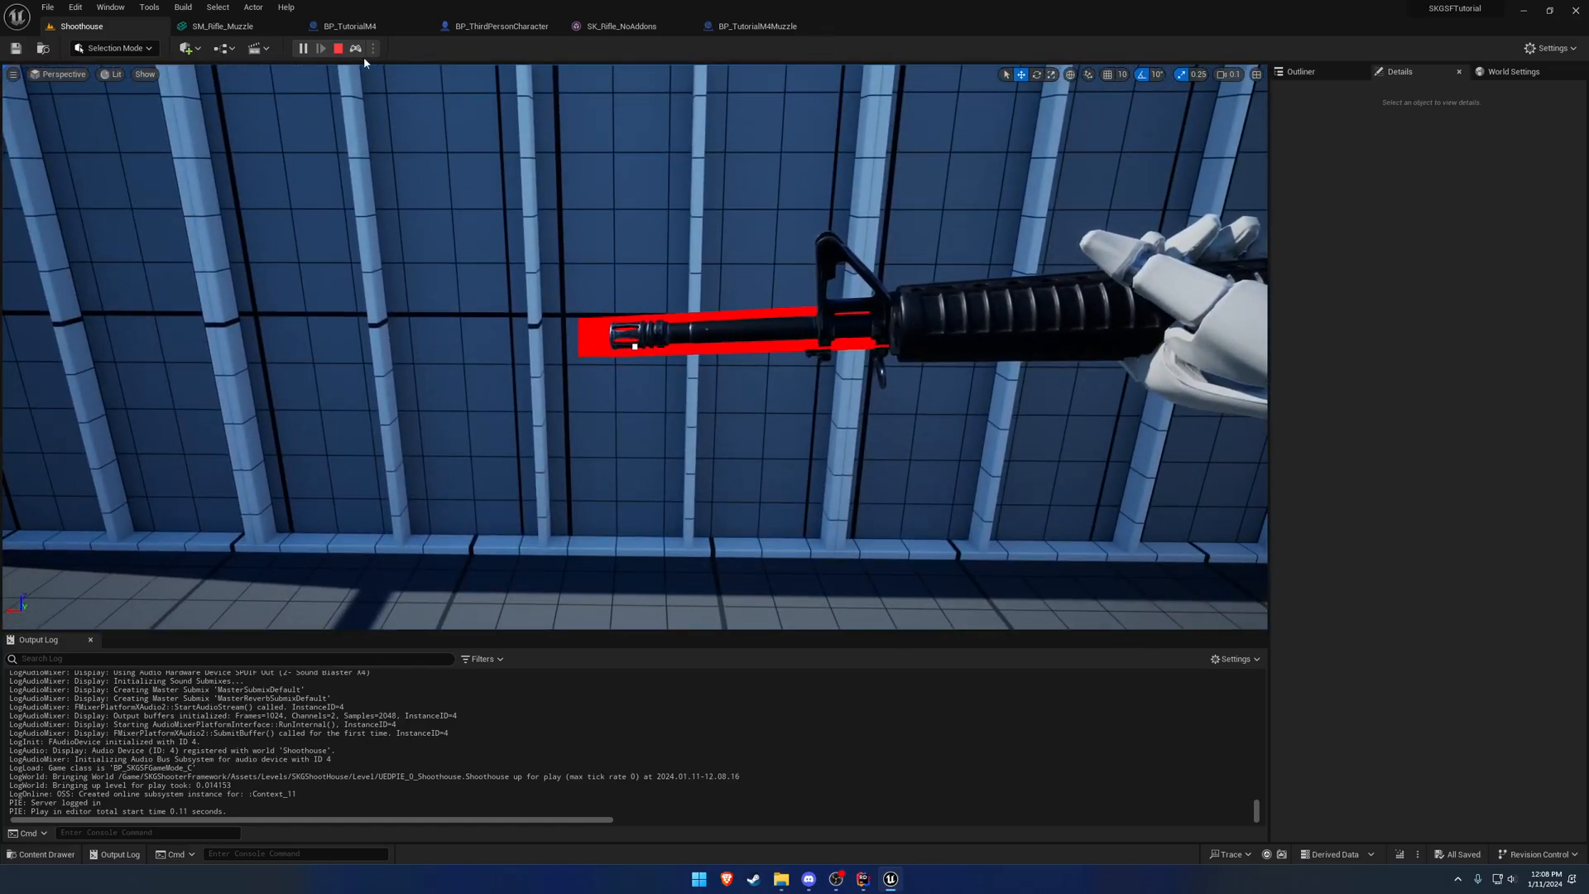
Step: Stop the play session after checking the red collision trace past the muzzle
left_click(755, 24)
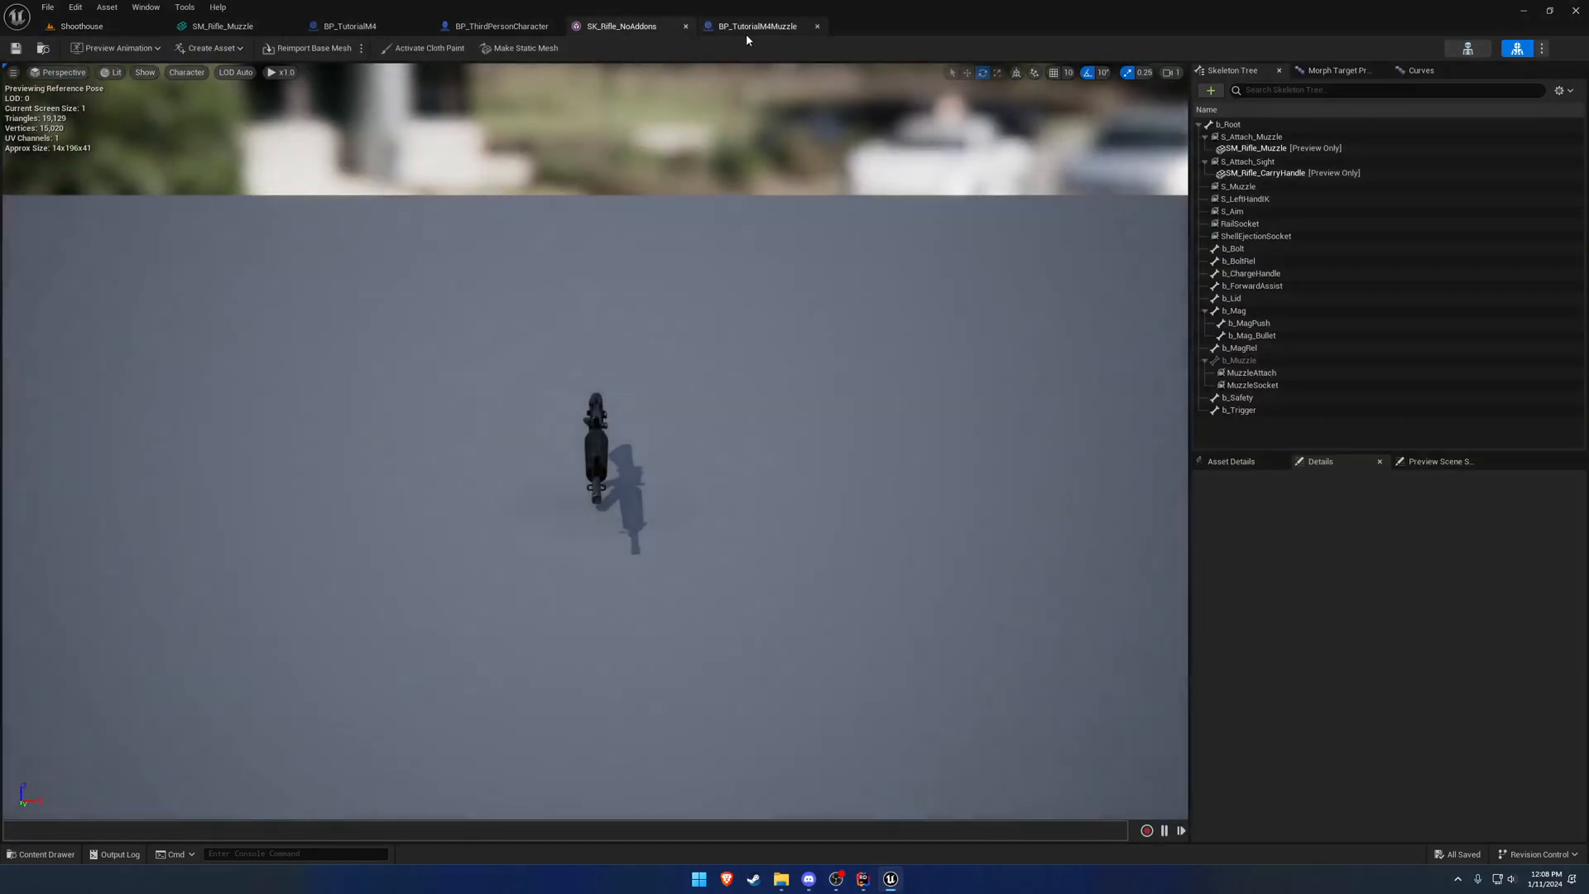
Step: Close the SM_Rifle_Muzzle static mesh editor before play-testing again
left_click(221, 25)
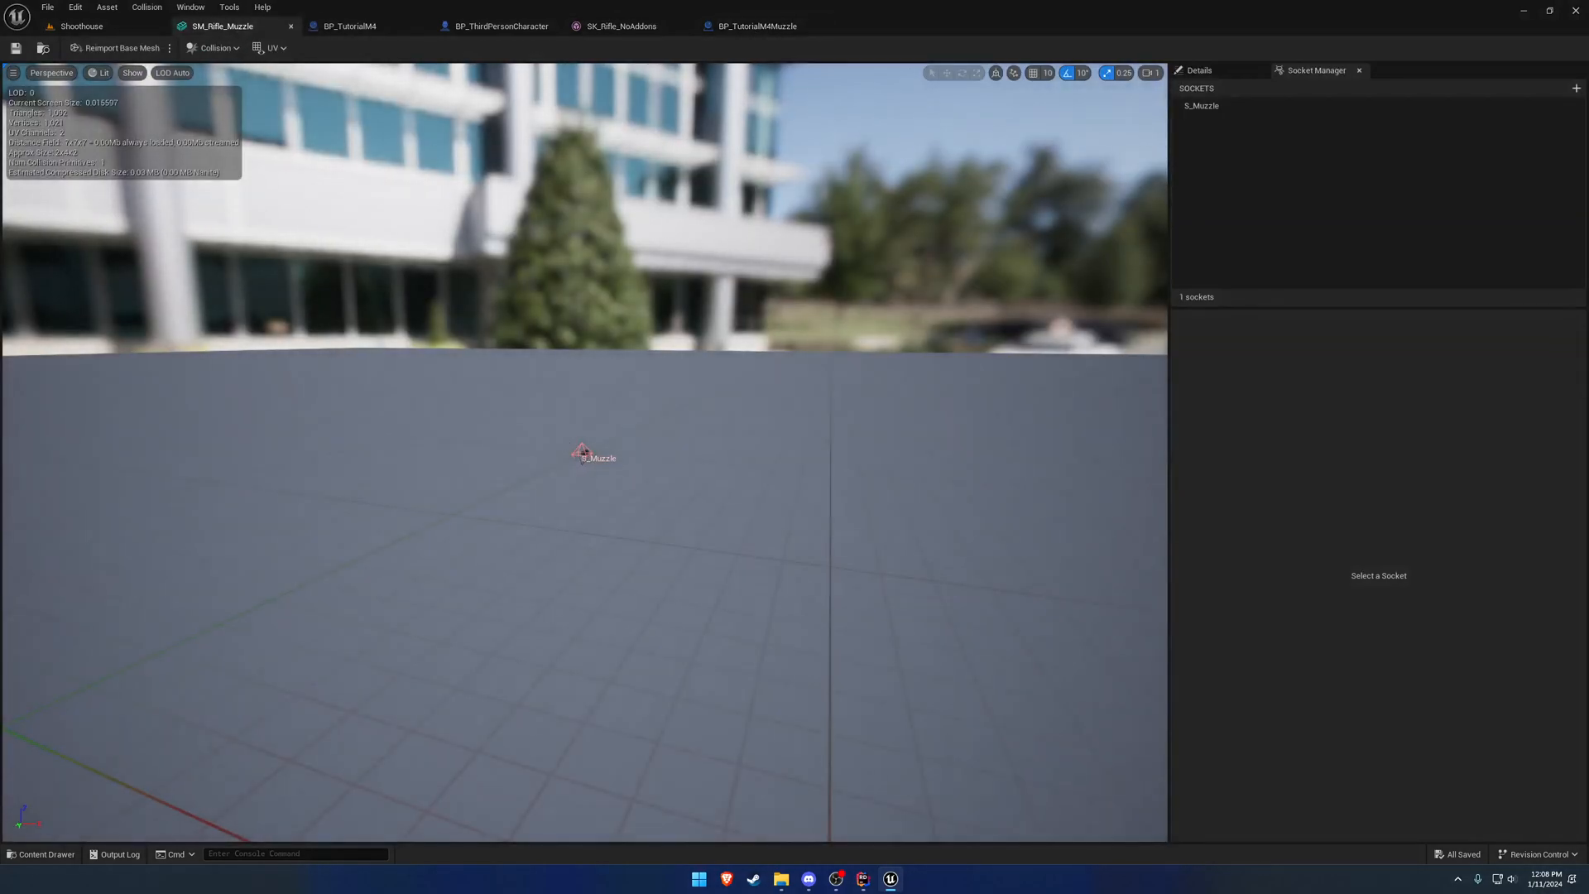
left_click(1202, 106)
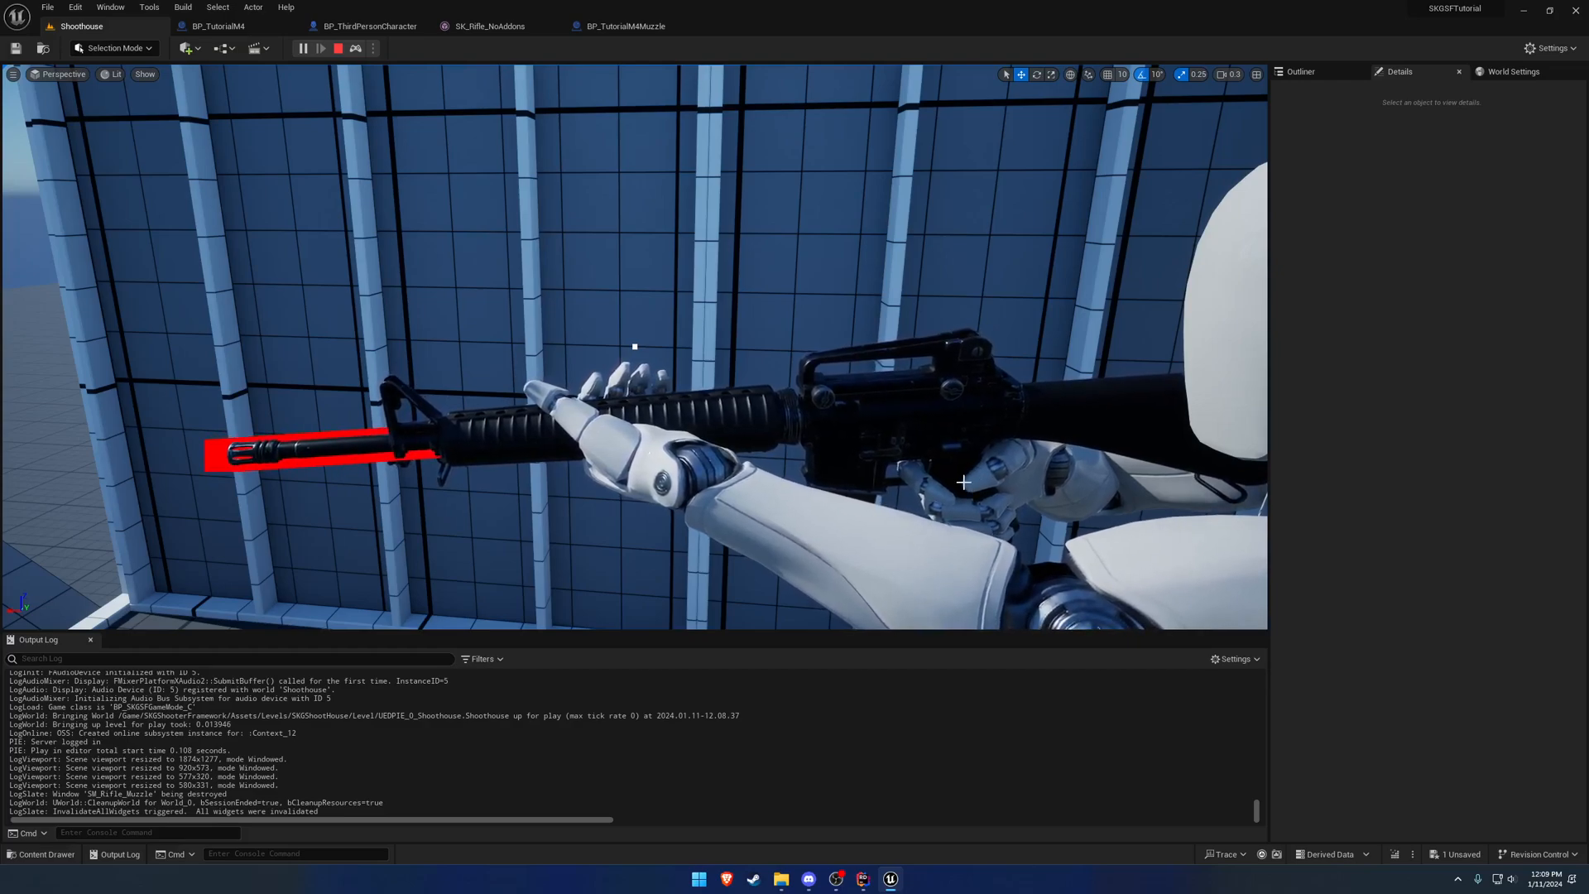
Step: Select the SM_Cube wall in the level, then stop the play session to return to BP_TutorialM4Muzzle
left_click(964, 487)
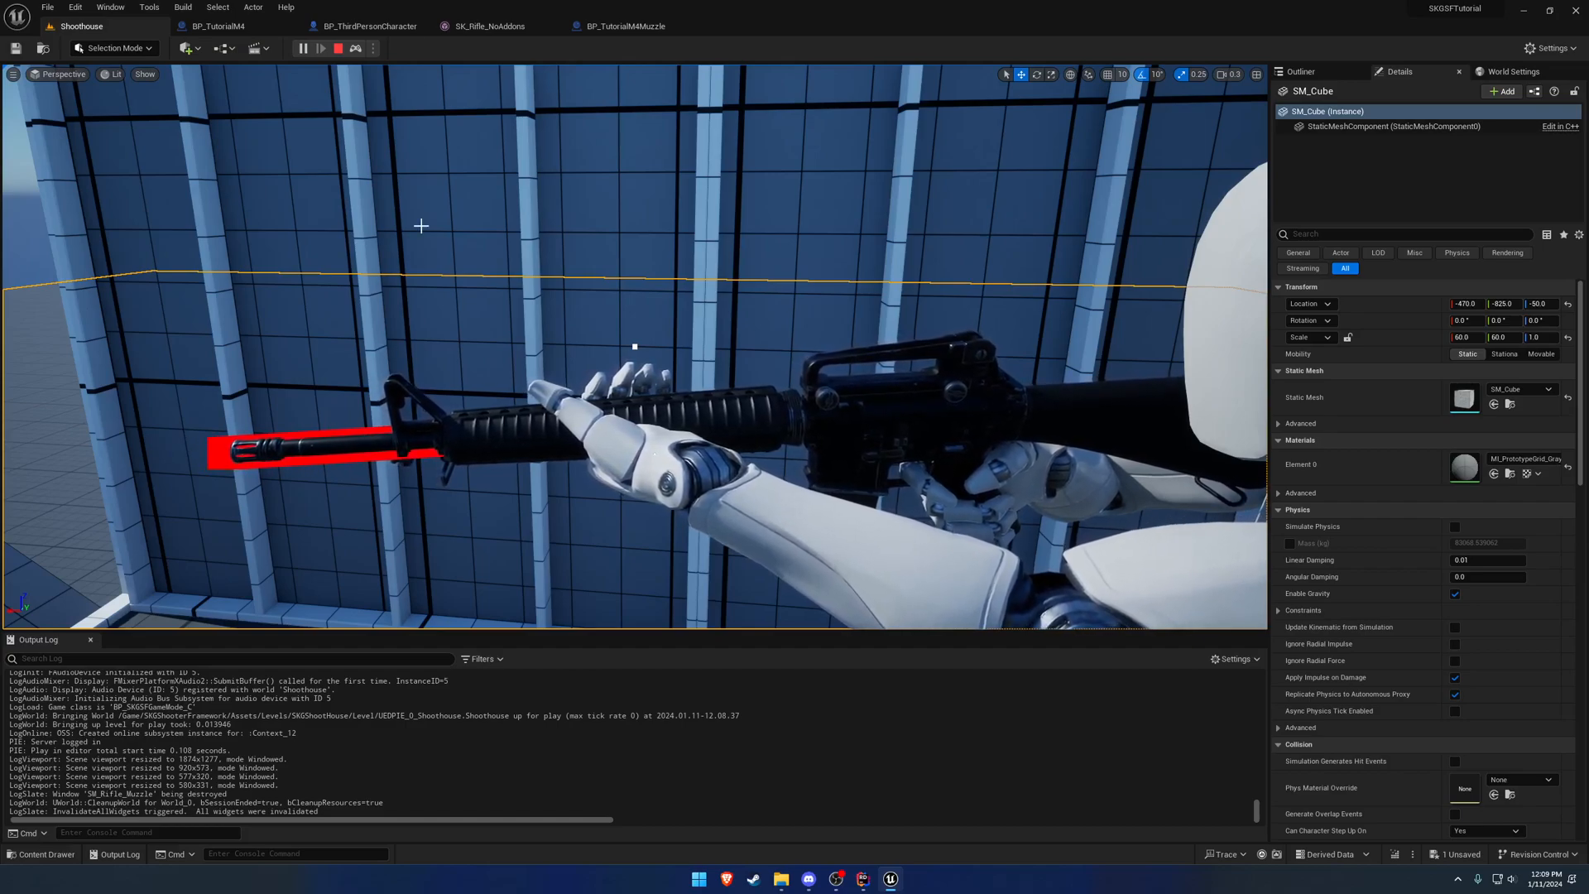
left_click(338, 48)
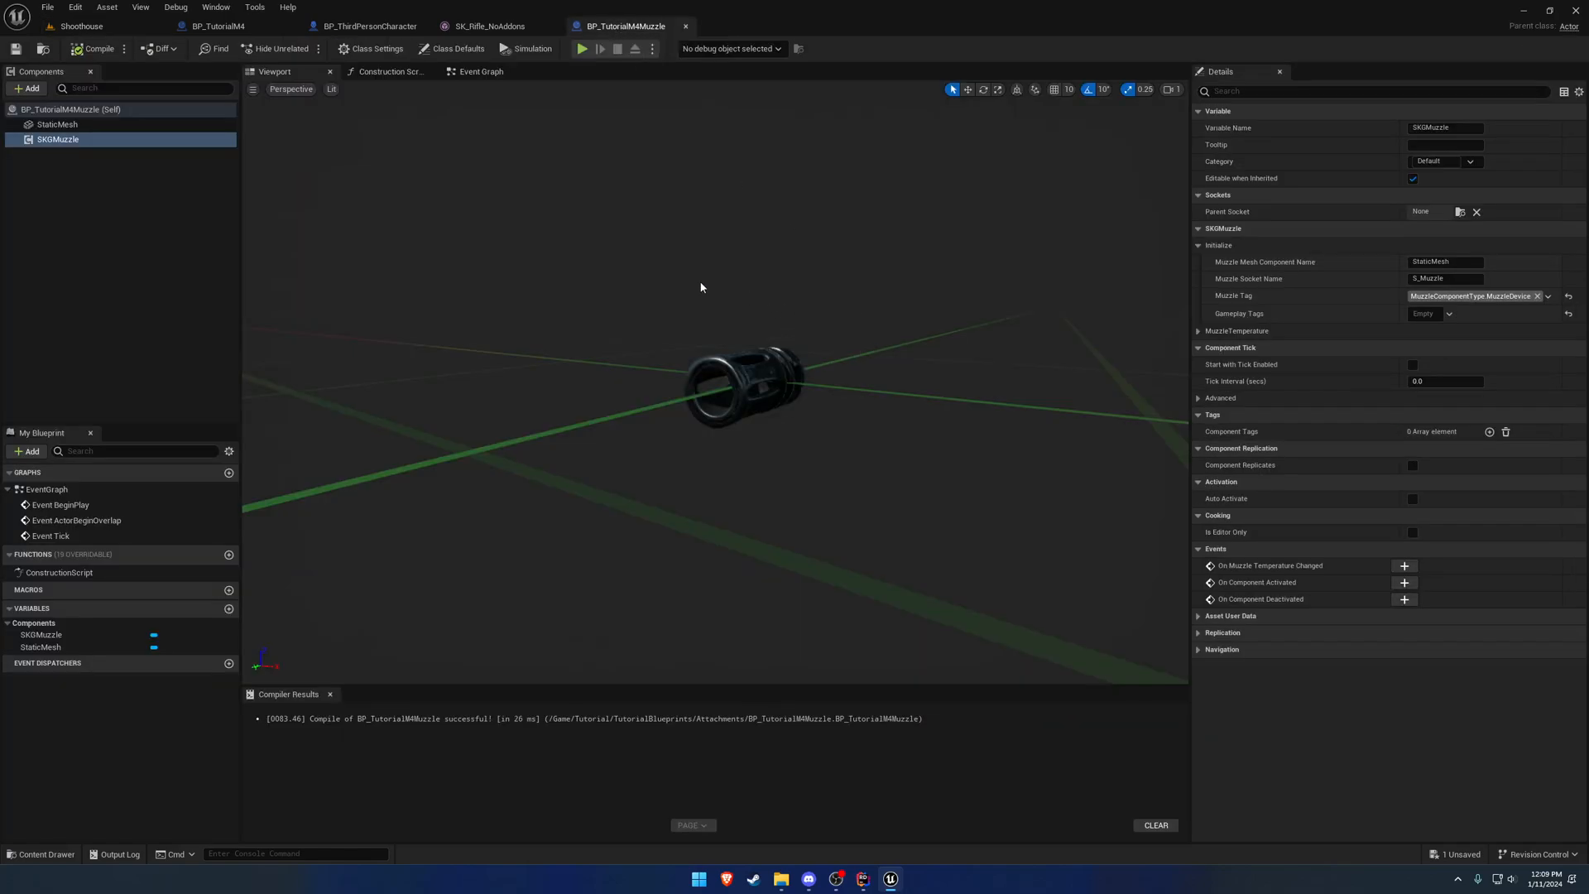
mouse_move(644, 286)
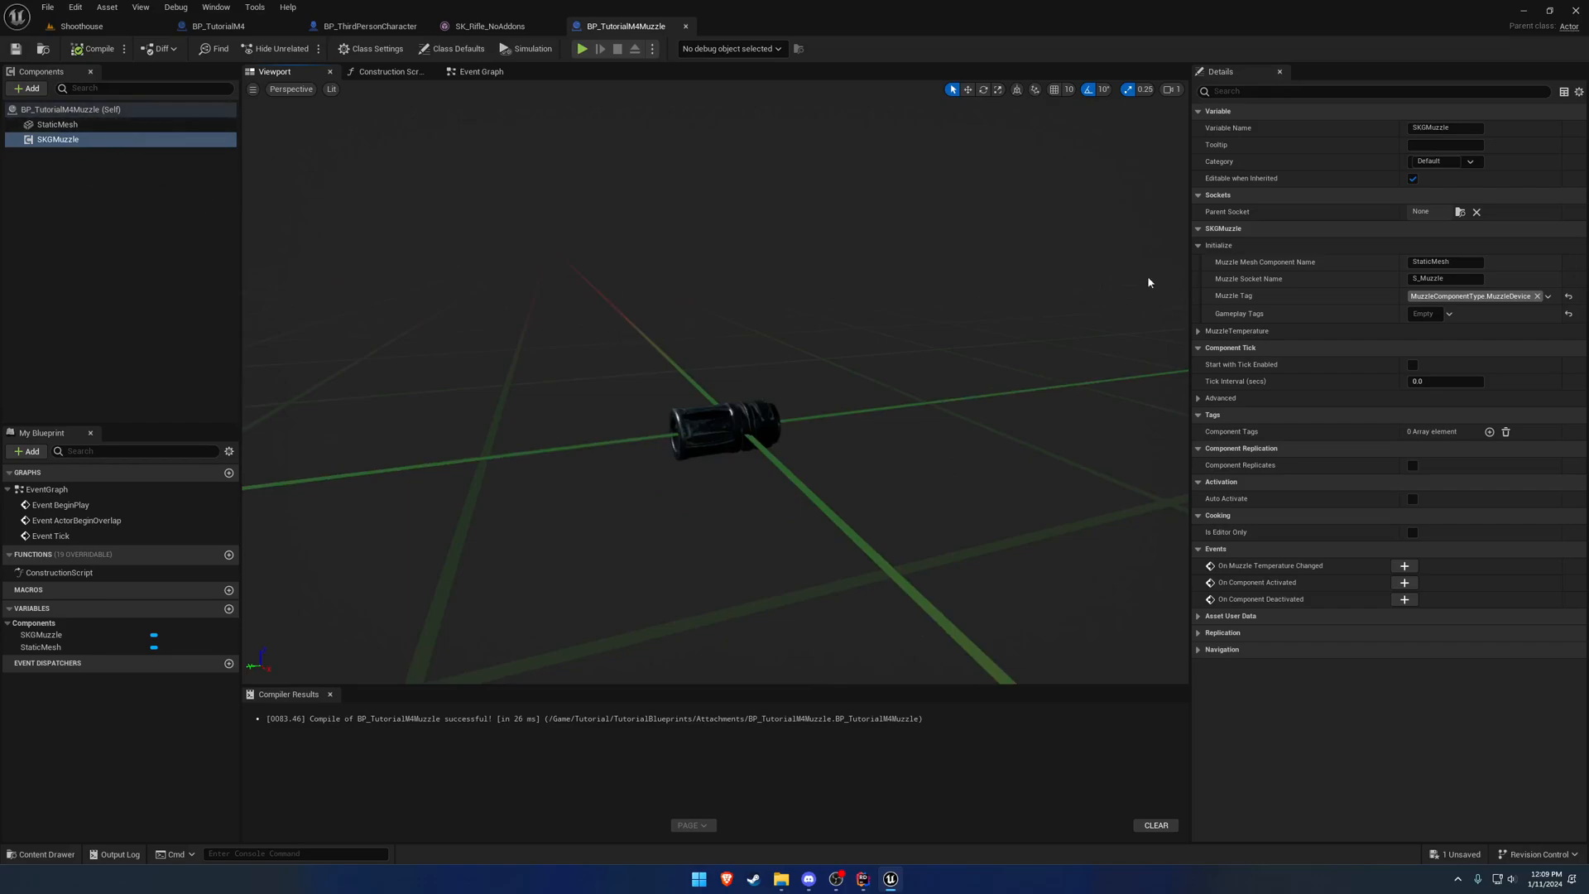
mouse_move(530, 348)
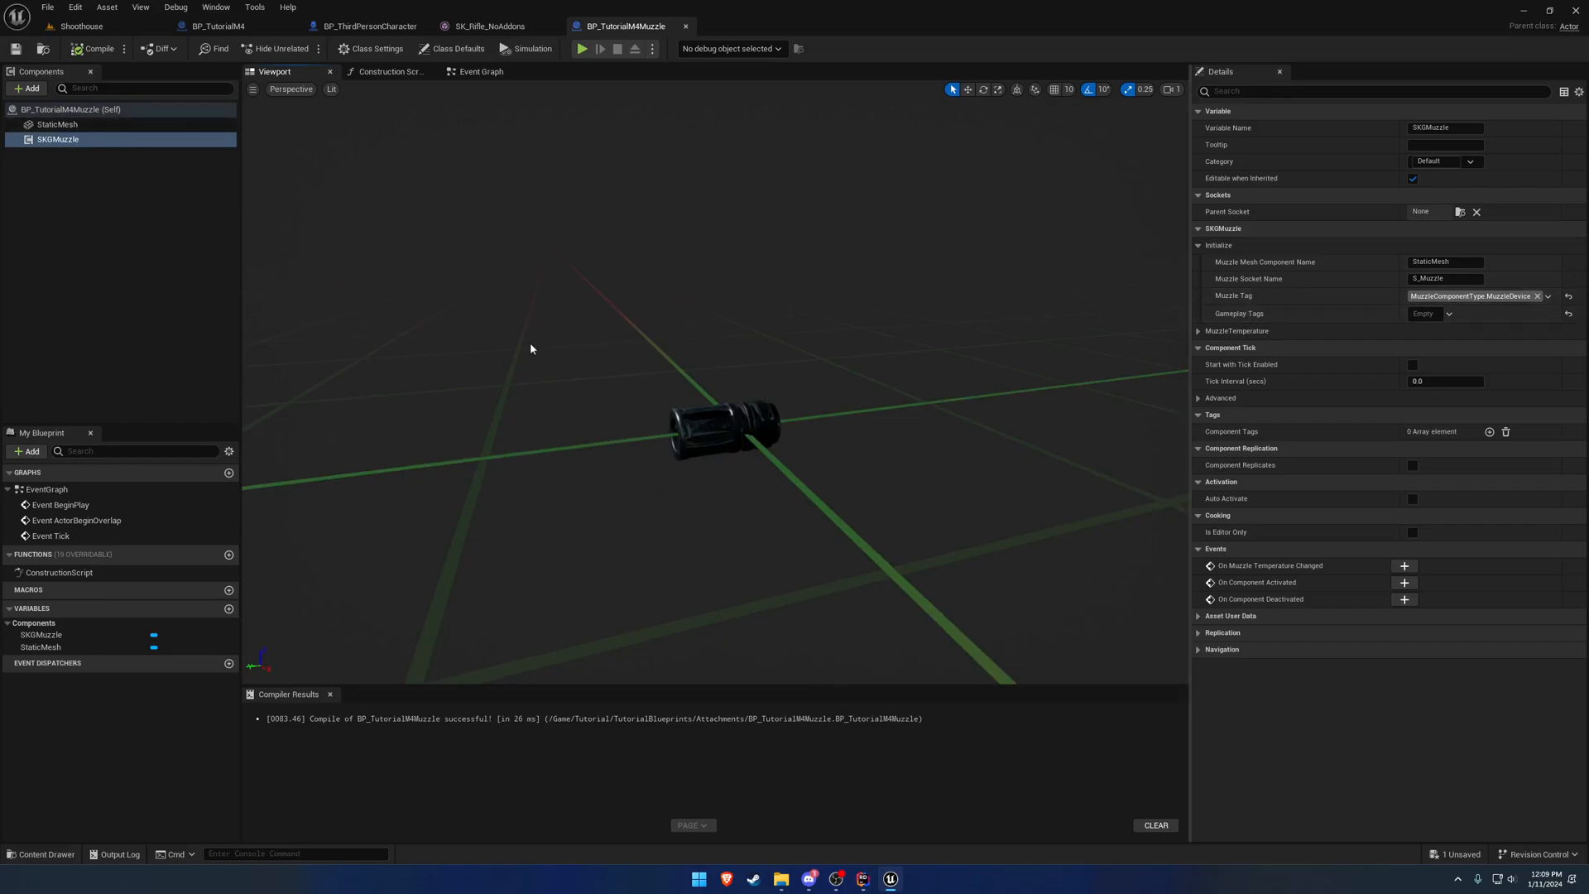
mouse_move(1083, 369)
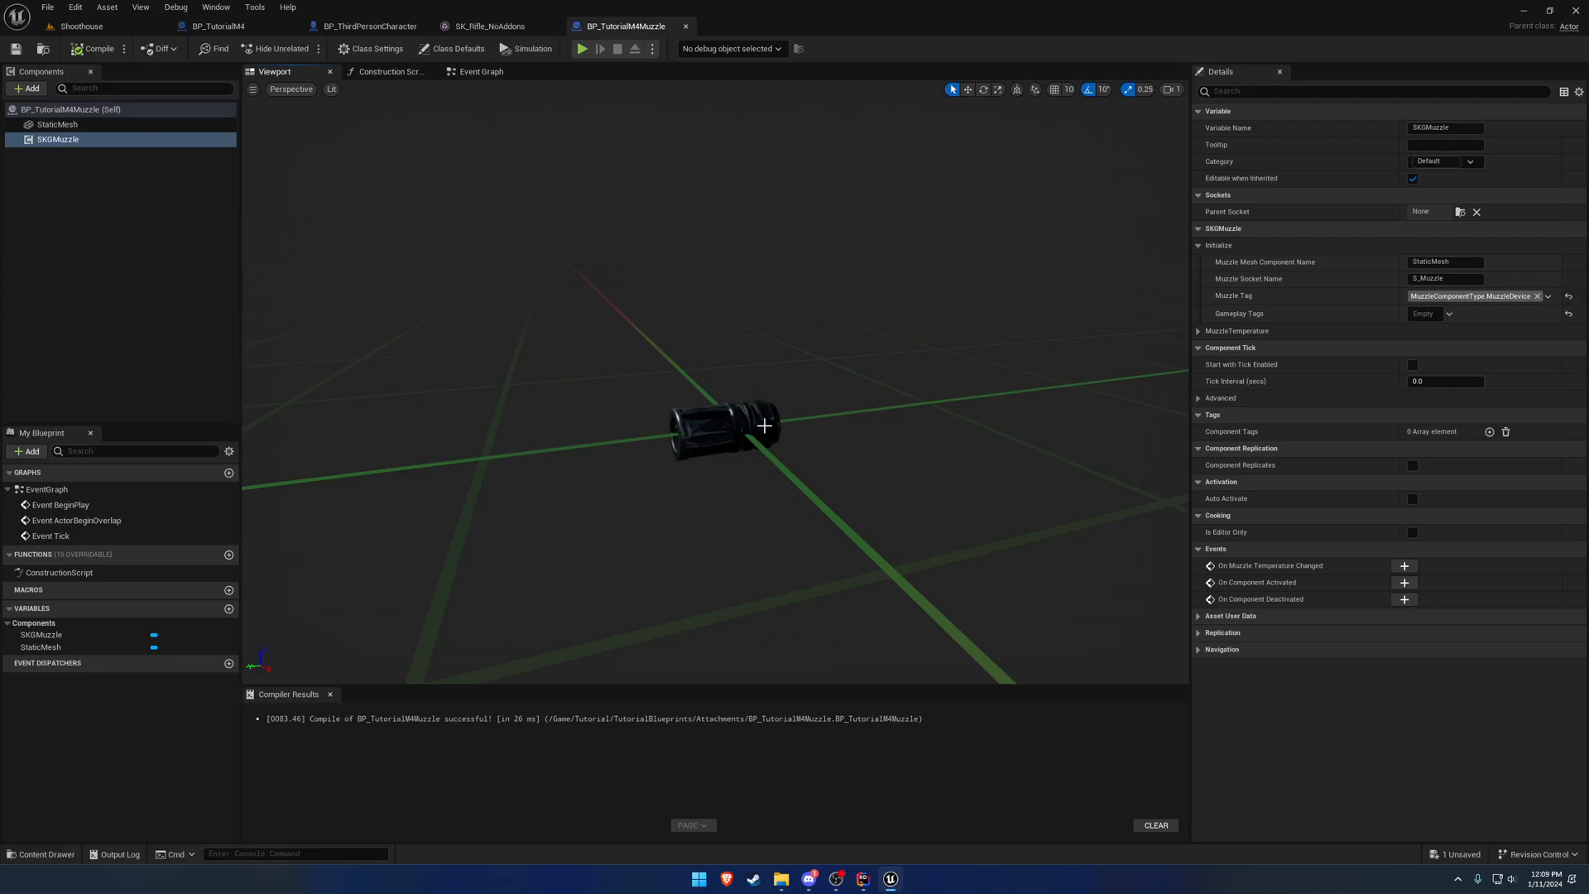
mouse_move(759, 418)
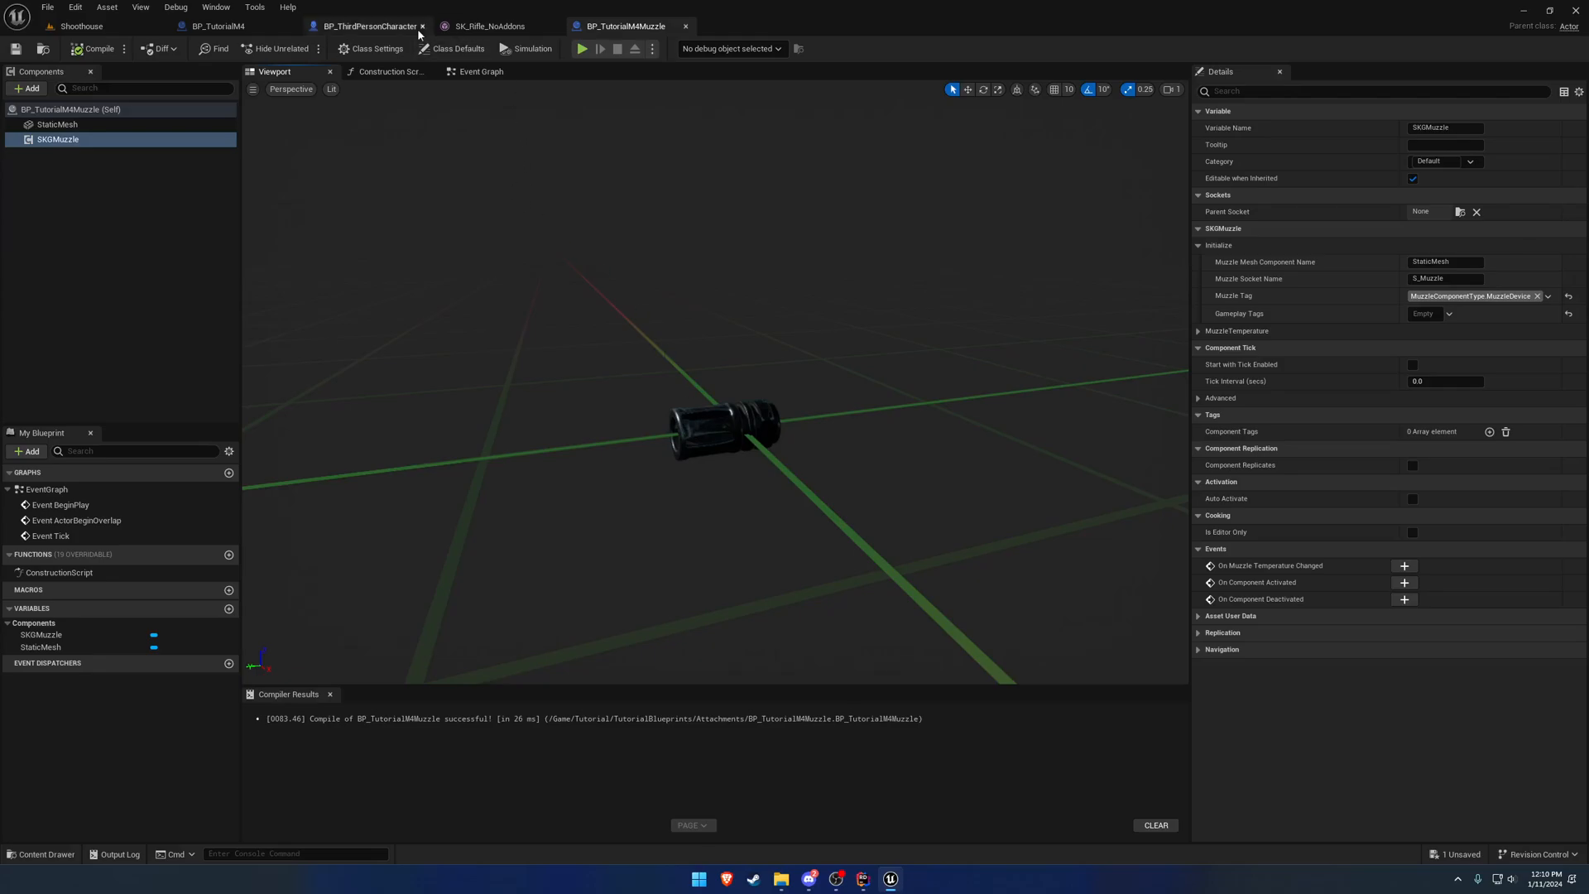
Step: Switch from BP_TutorialM4Muzzle to the BP_TutorialM4 blueprint
left_click(215, 24)
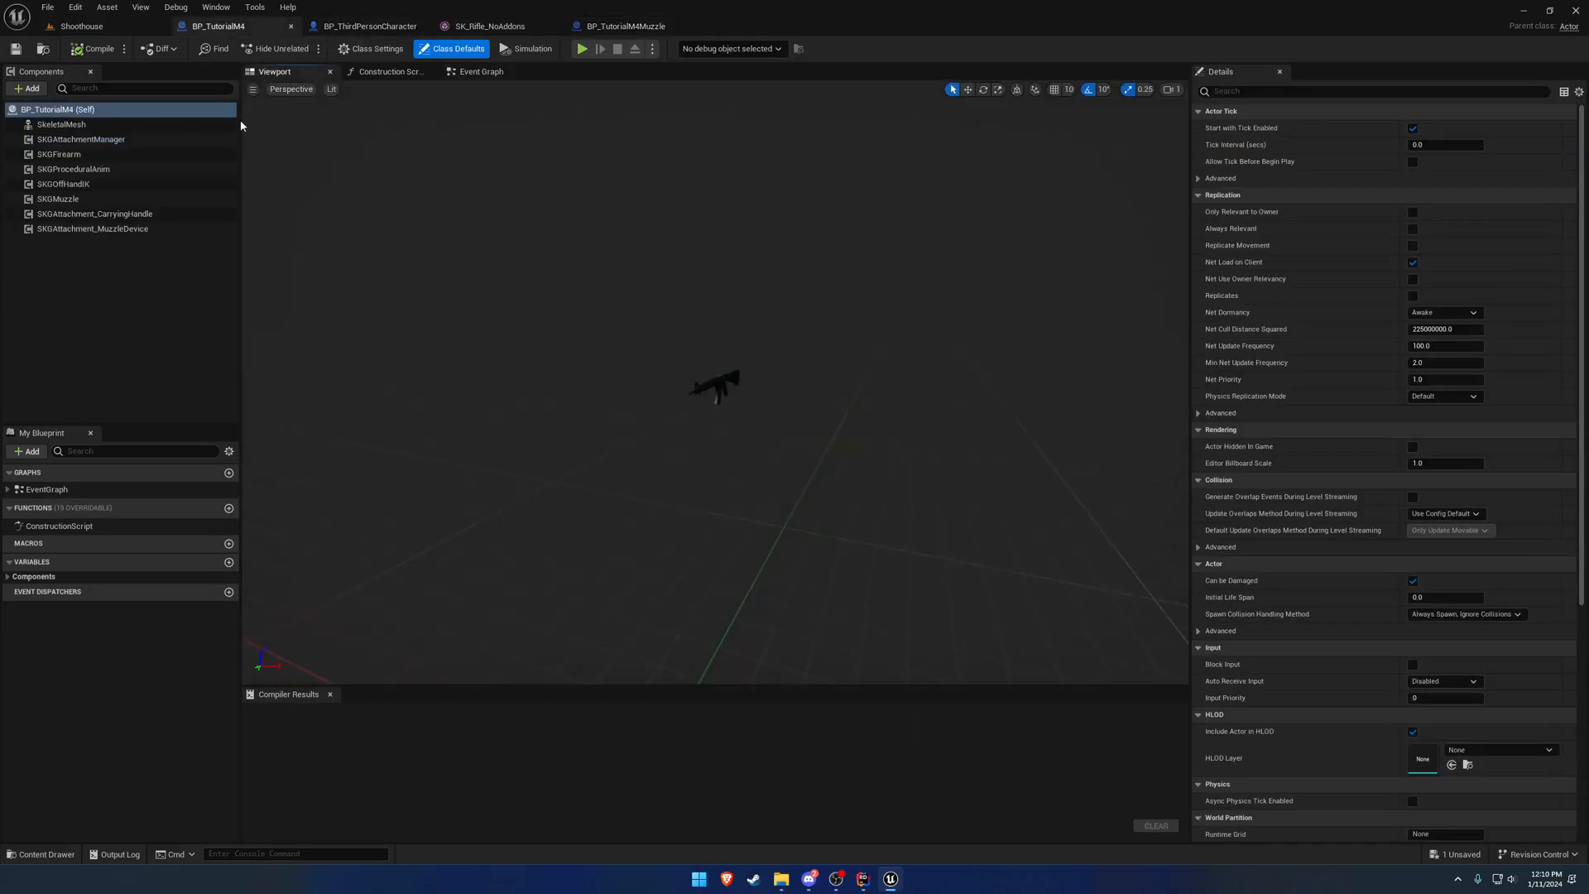
Step: Run a Shoothouse play test to confirm the red trace, stop it, and return to BP_TutorialM4
left_click(581, 48)
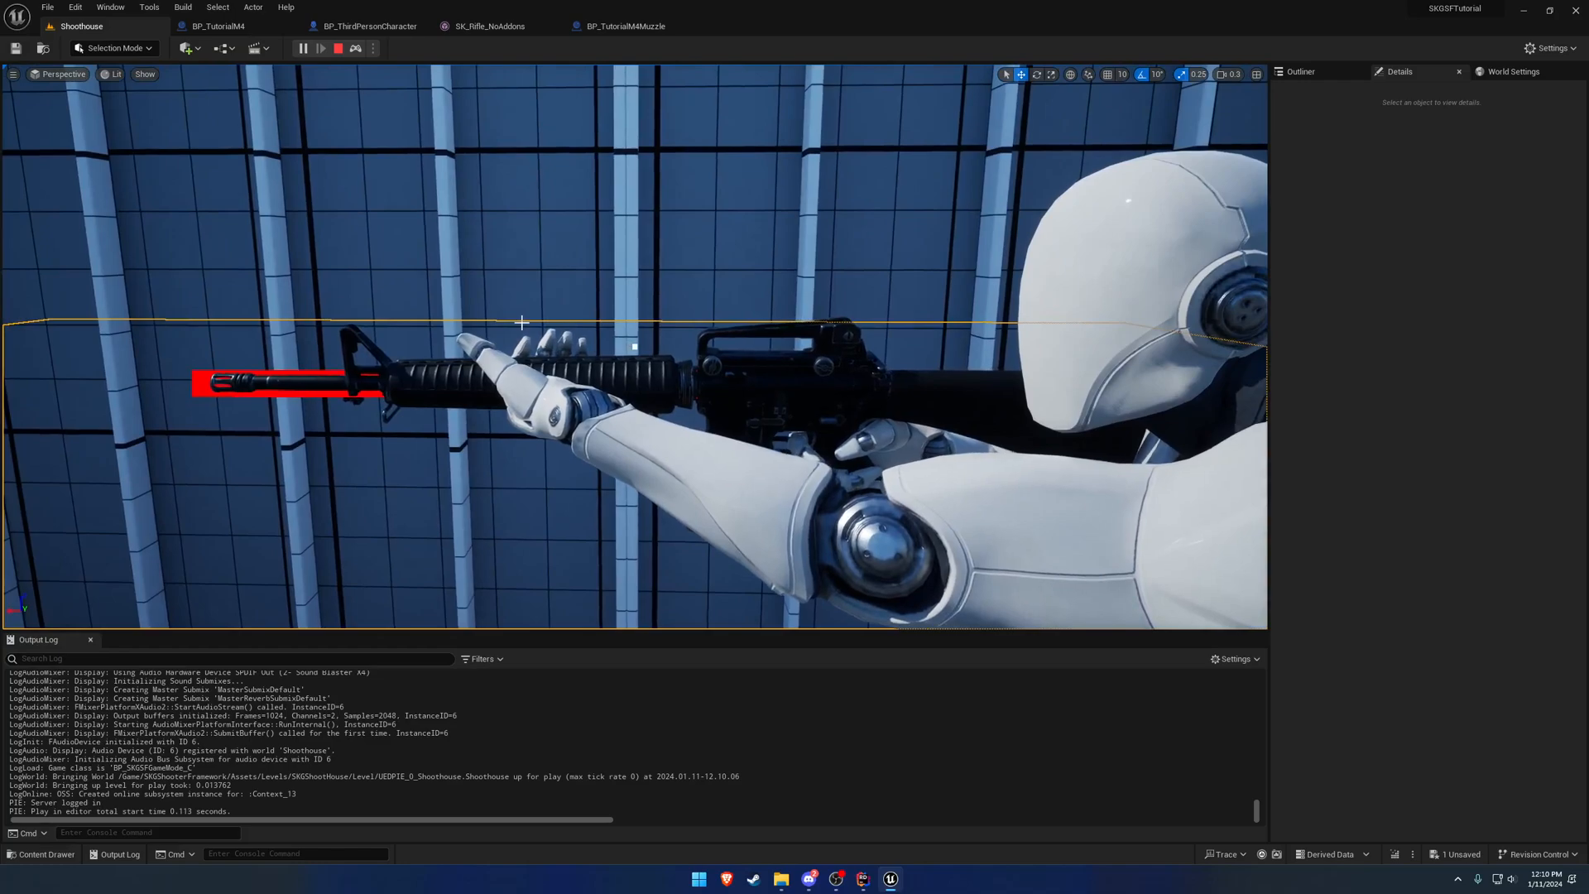
left_click(338, 48)
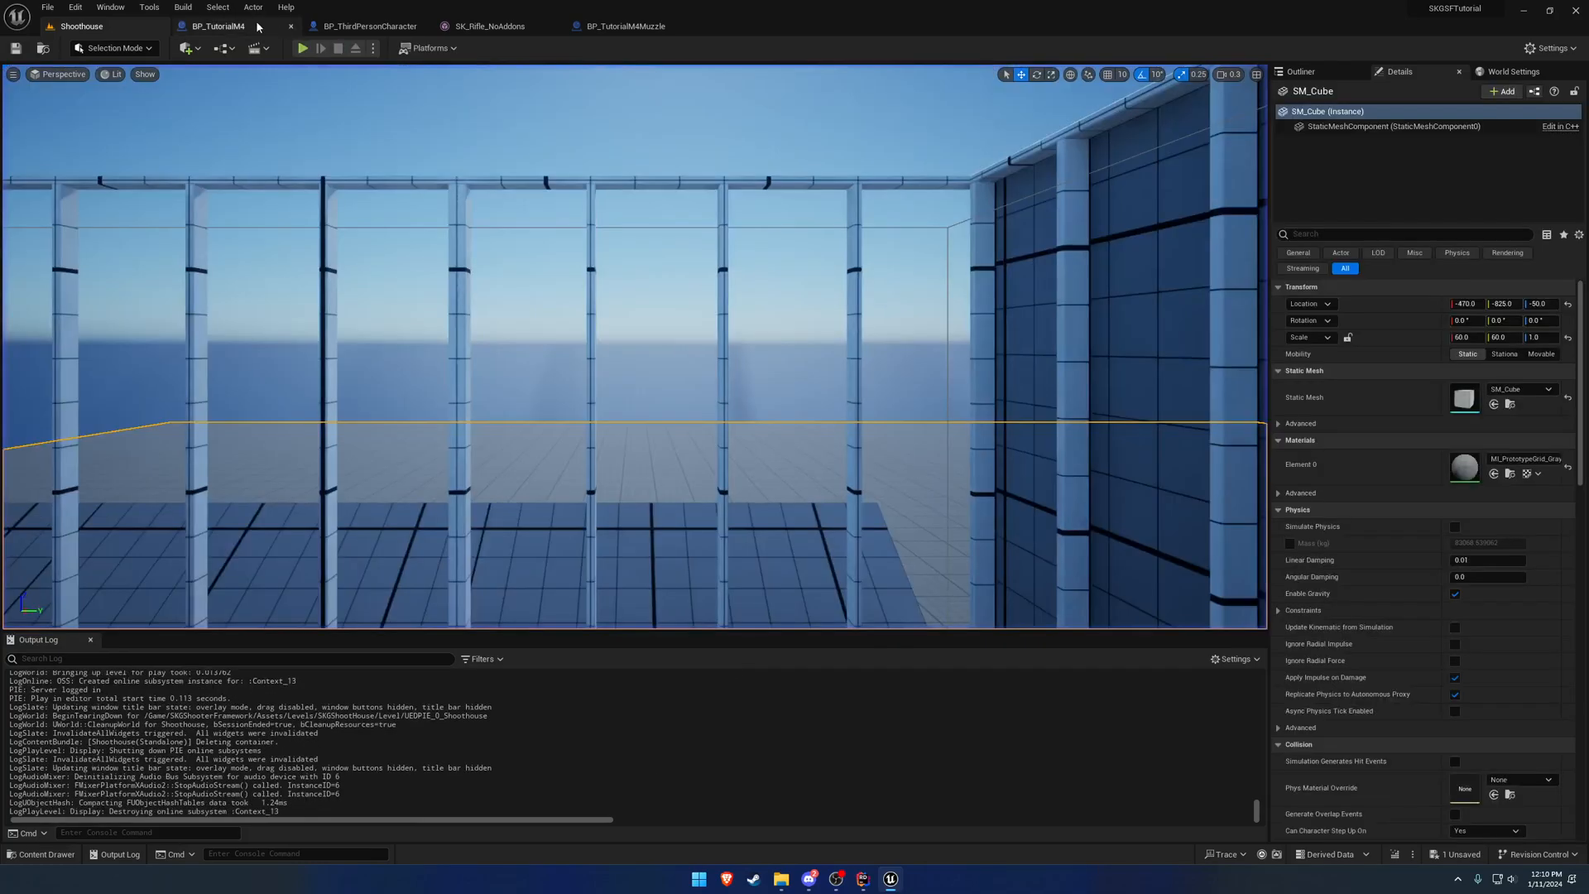
left_click(218, 24)
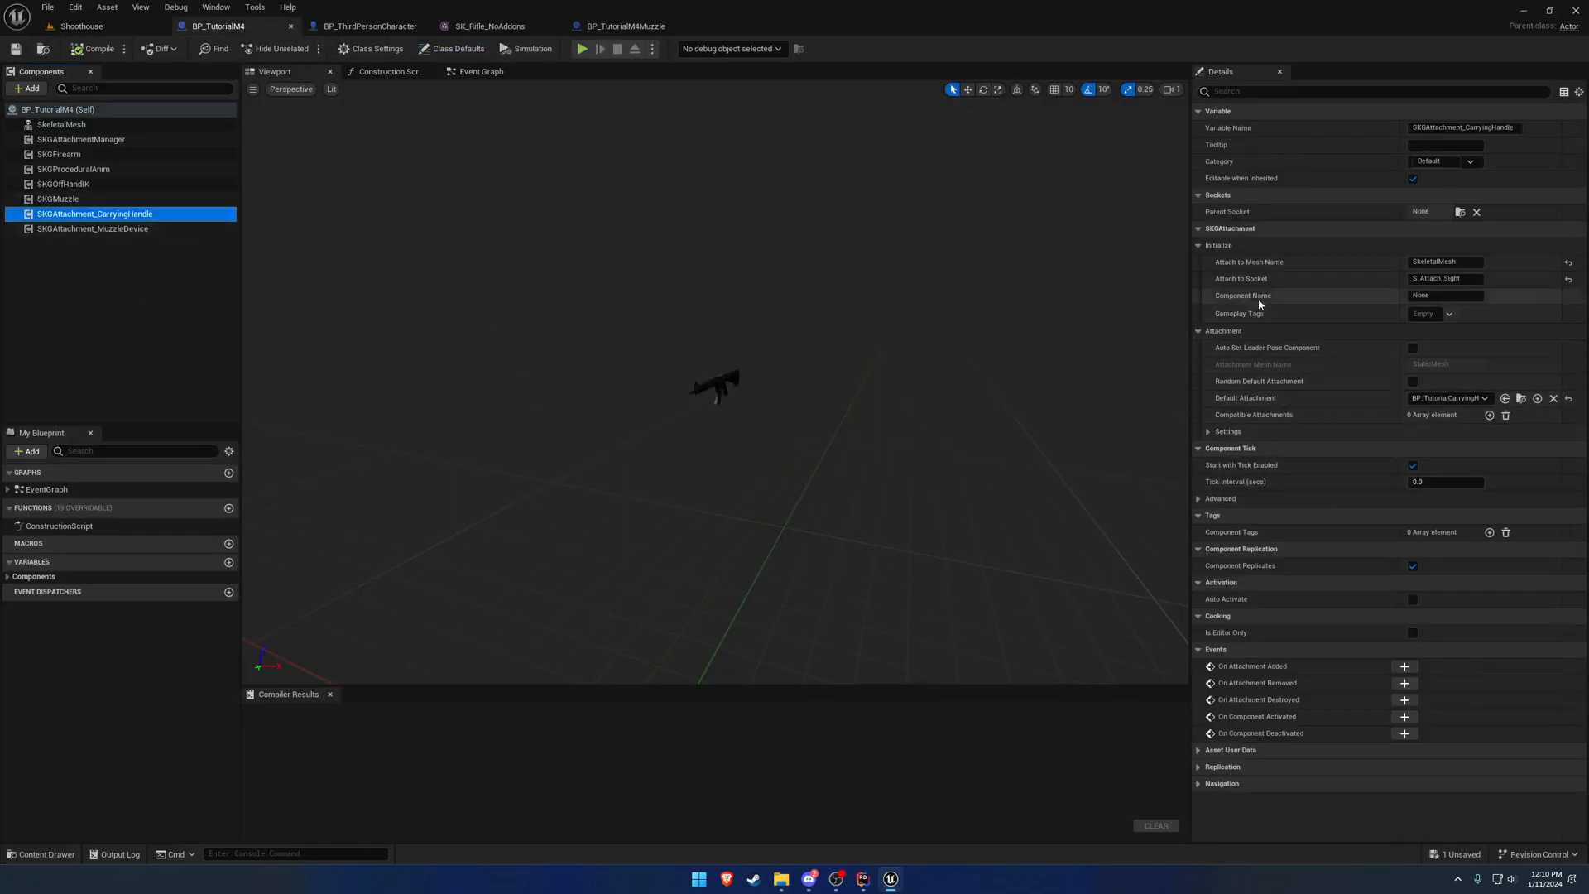
Step: Expand SKGAttachment_CarryingHandle's Settings to show its Snap to Target attach rules
left_click(1227, 430)
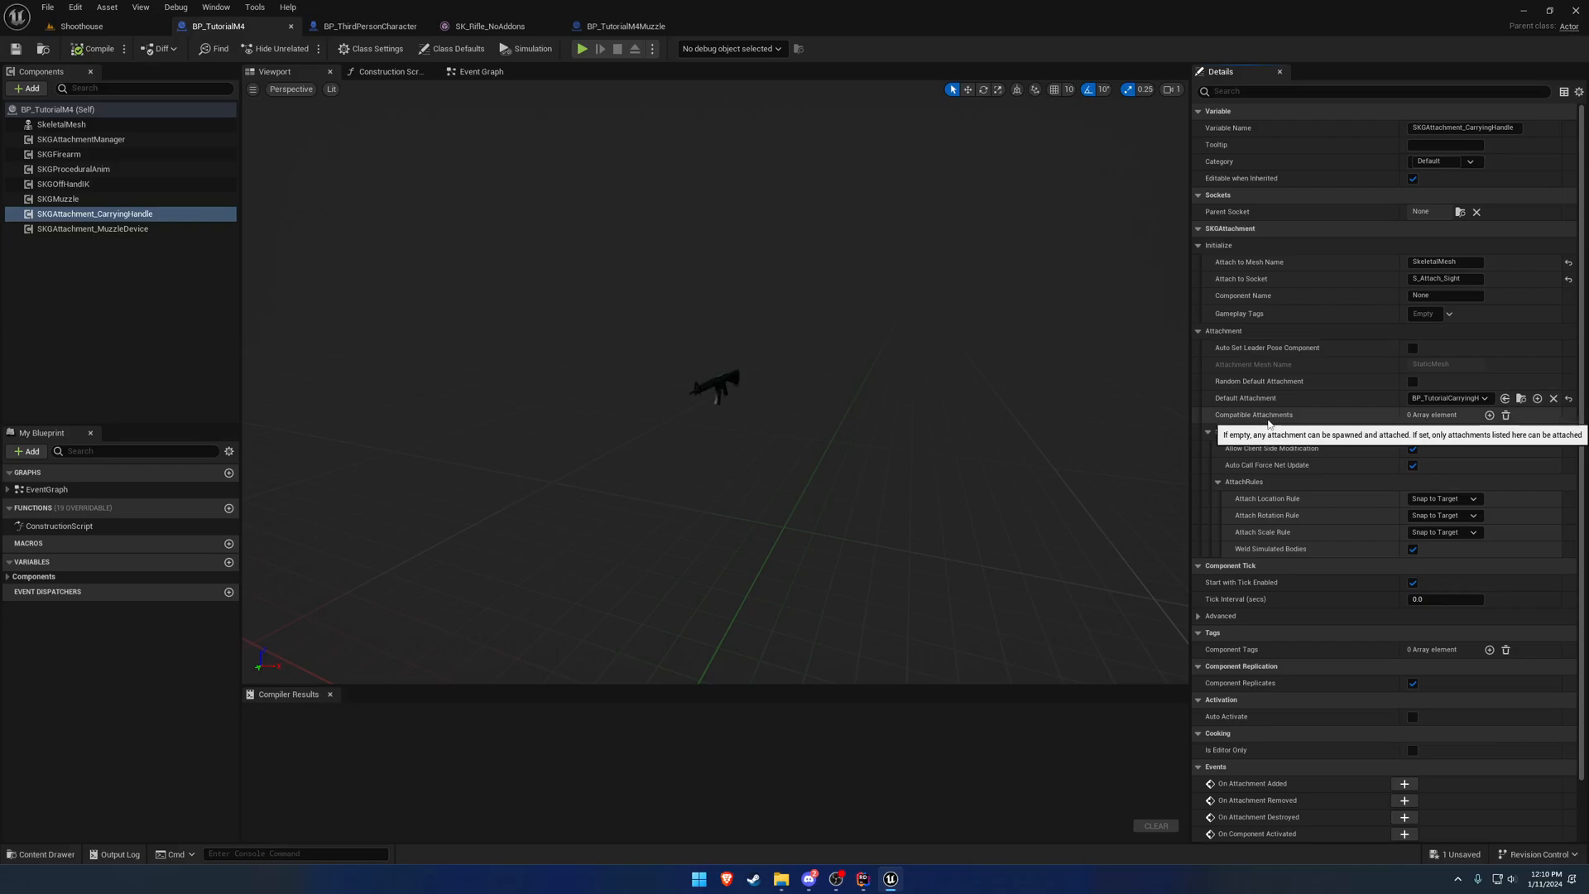
mouse_move(761, 419)
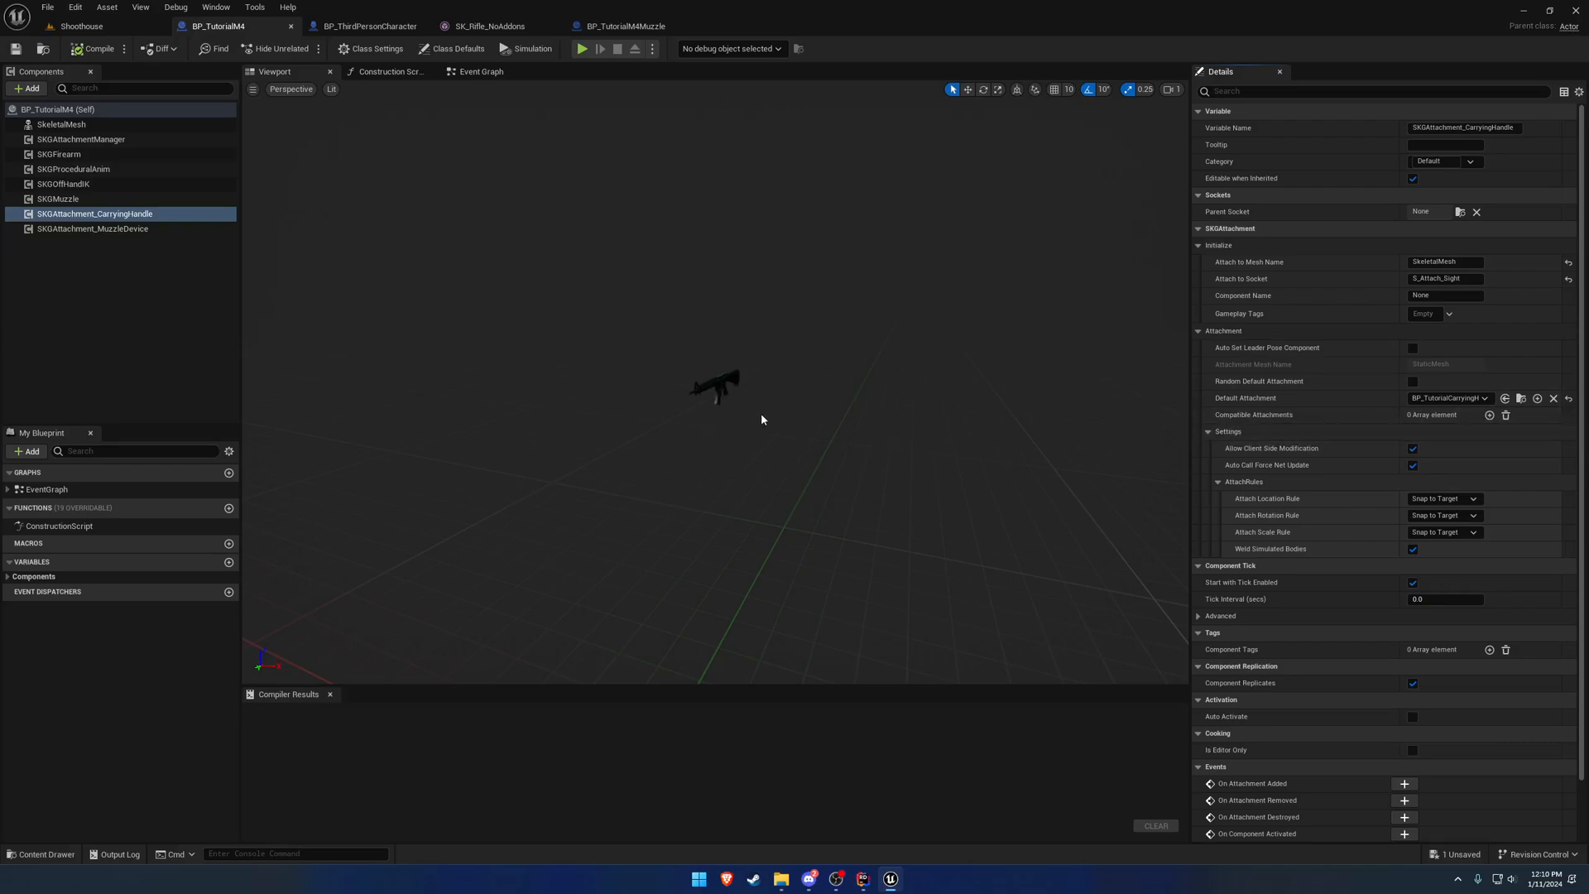